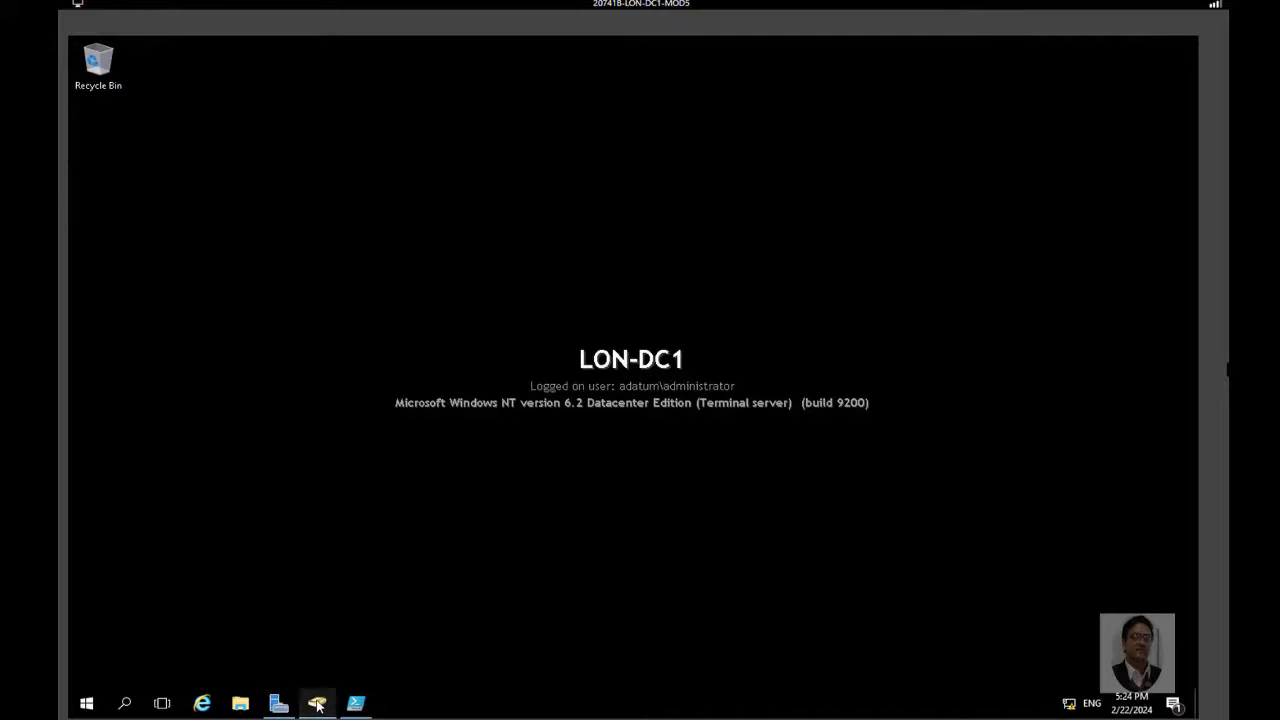
Review the Members list of the Domain Admins group in the Adatum.com Users container.
{"action": "left_click", "coordinate": [316, 704]}
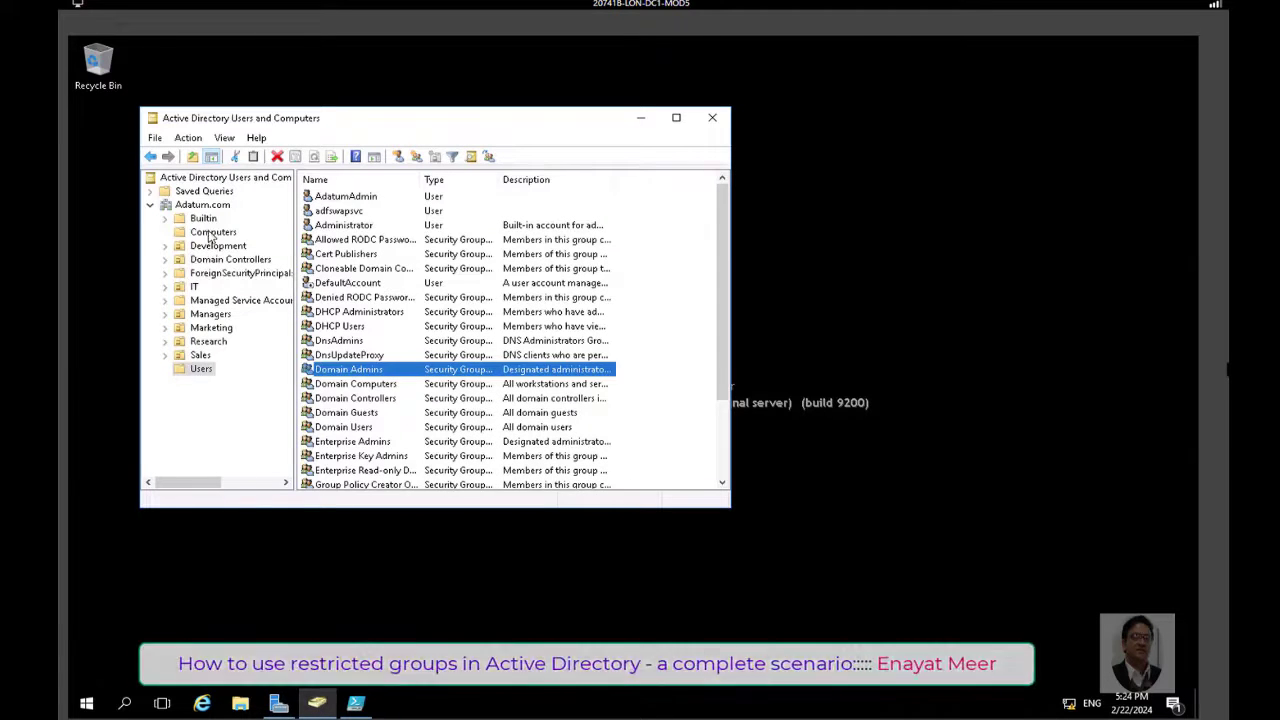
{"action": "left_click", "coordinate": [202, 204]}
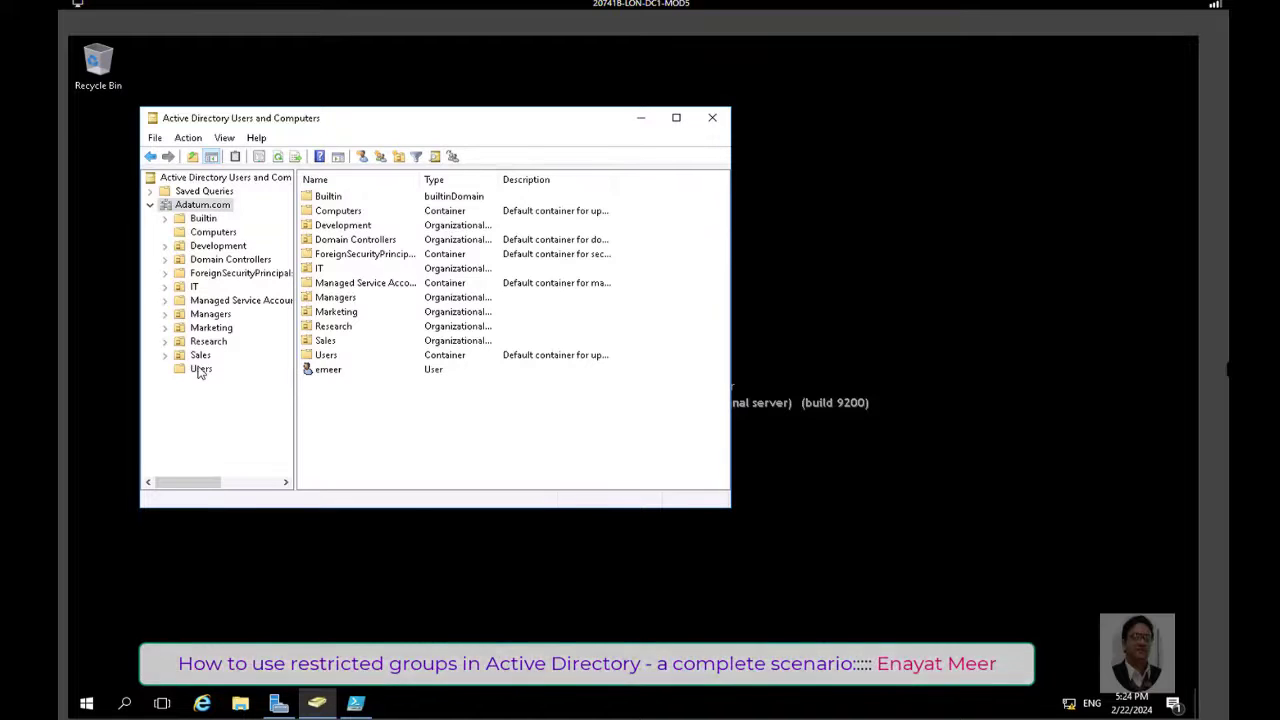
{"action": "left_click", "coordinate": [200, 368]}
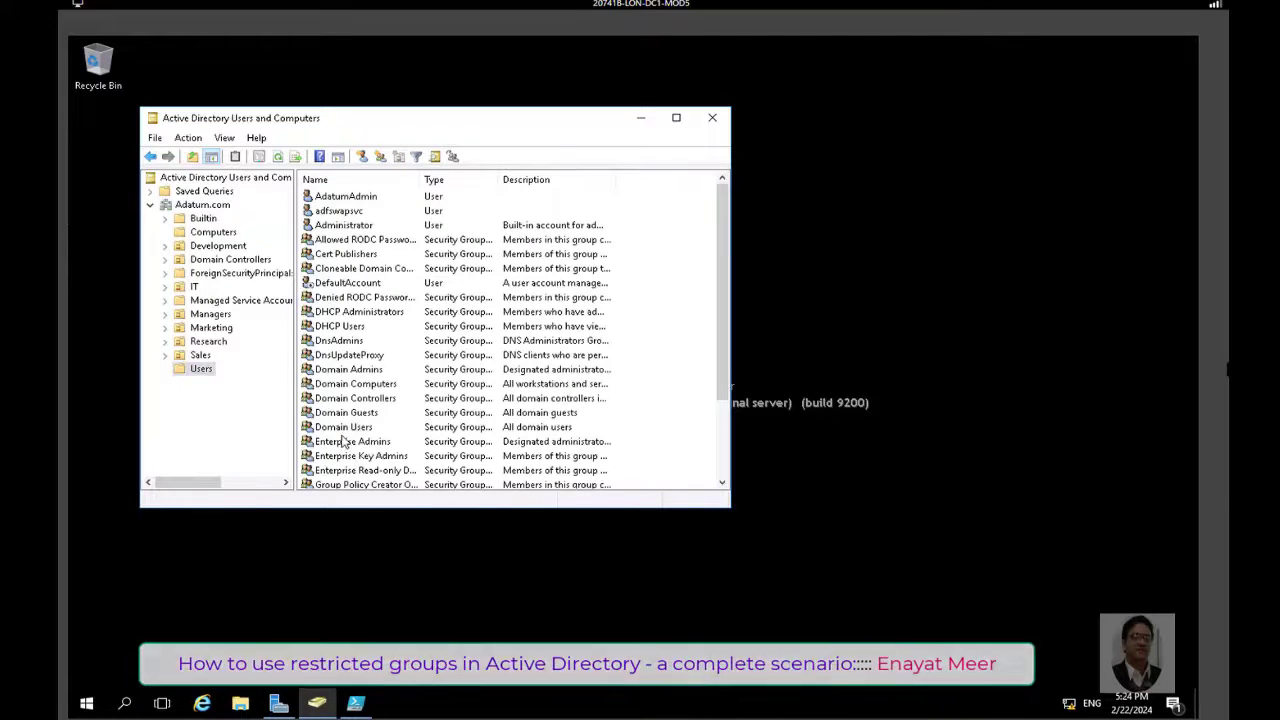
{"action": "mouse_move", "coordinate": [344, 382]}
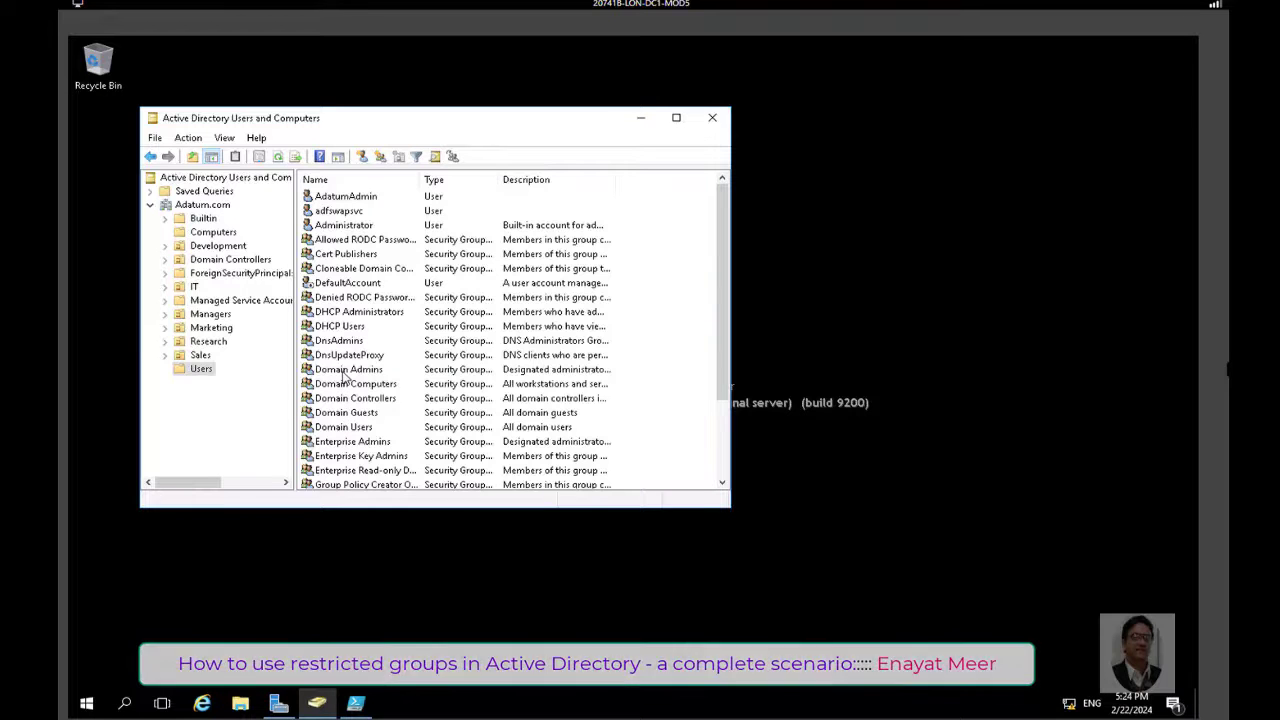
{"action": "double_click", "coordinate": [348, 368]}
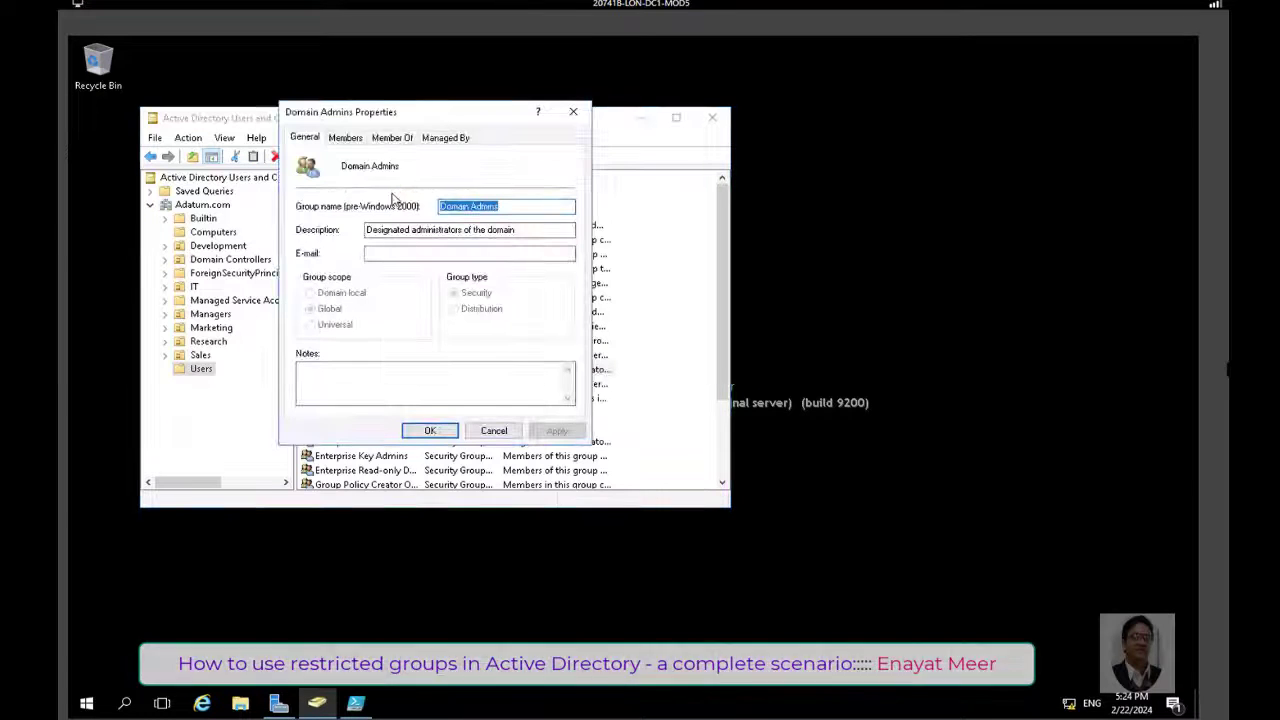
{"action": "left_click", "coordinate": [344, 136]}
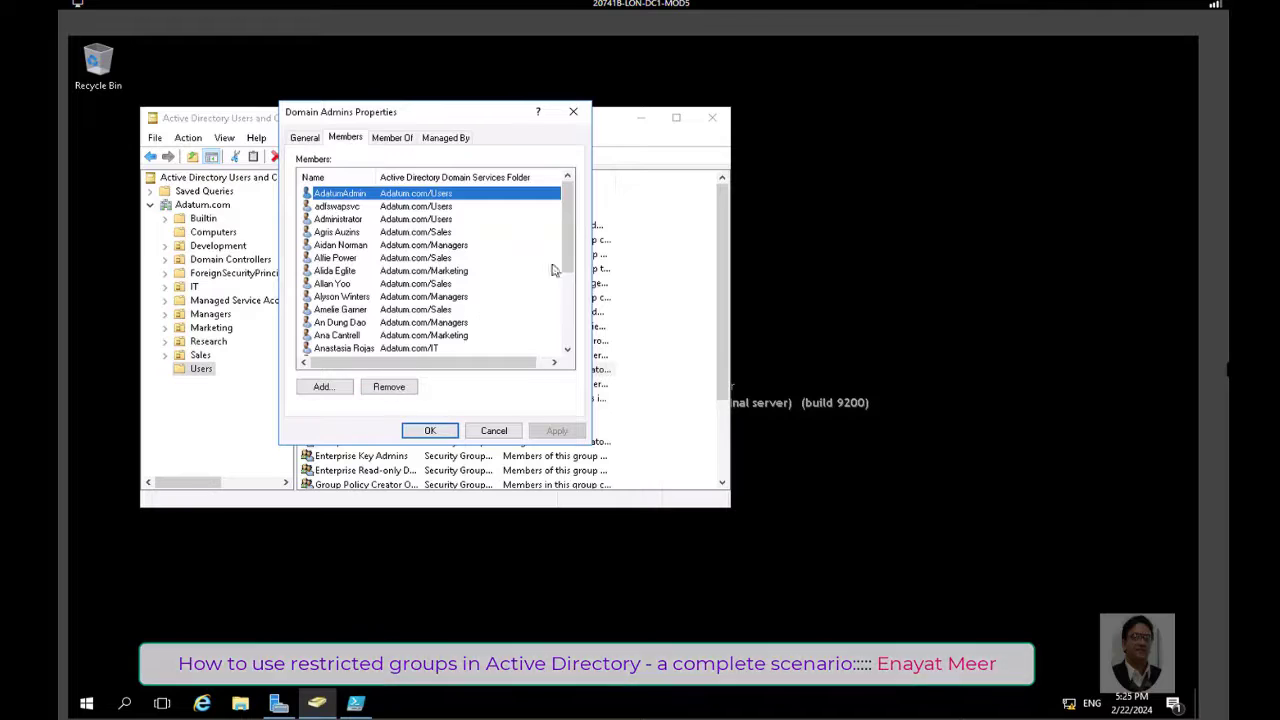
{"action": "scroll", "scroll_direction": "down", "scroll_amount": 3}
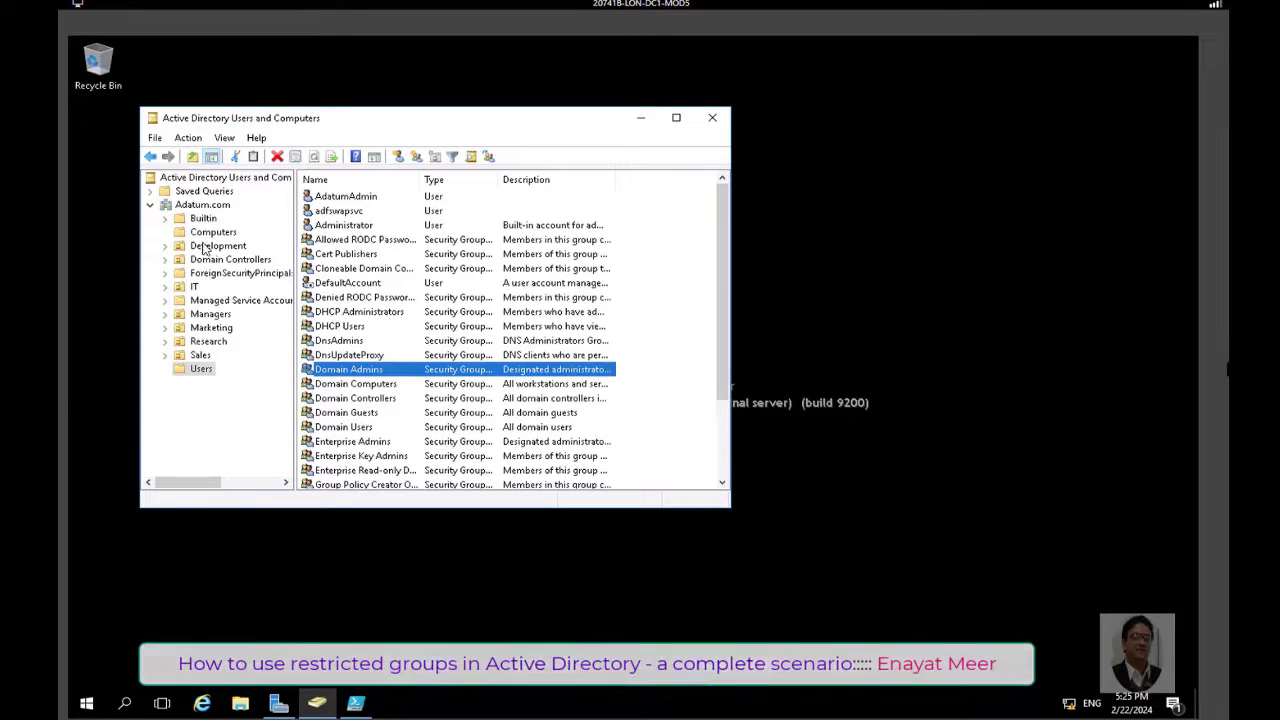
{"action": "mouse_move", "coordinate": [218, 280]}
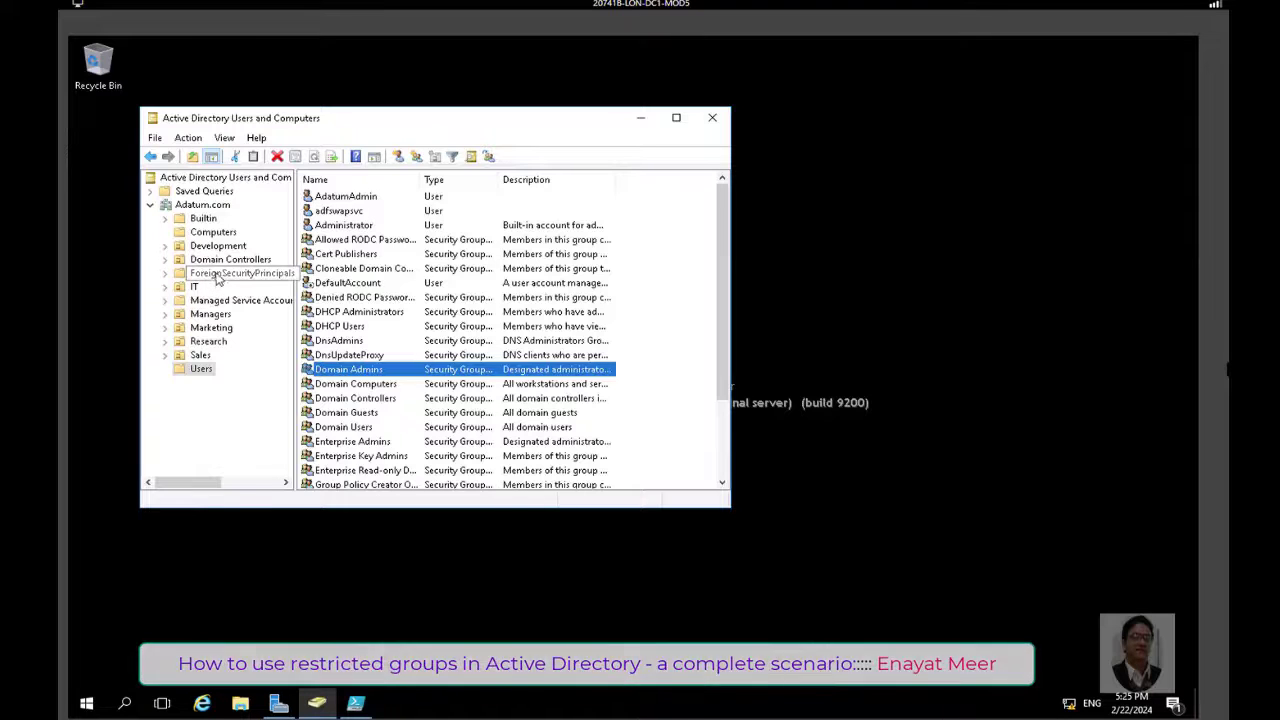
Show the Domain Controllers container with the LON-DC1 computer selected.
{"action": "left_click", "coordinate": [230, 260]}
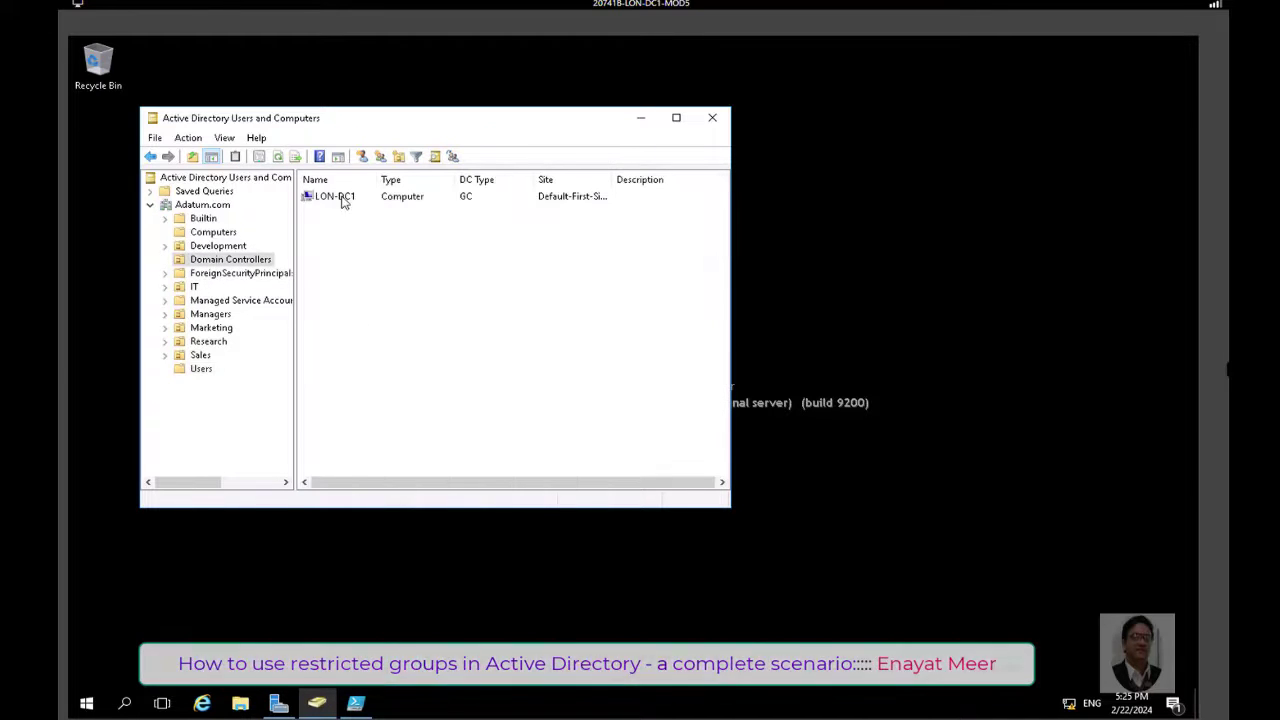
{"action": "left_click", "coordinate": [336, 196]}
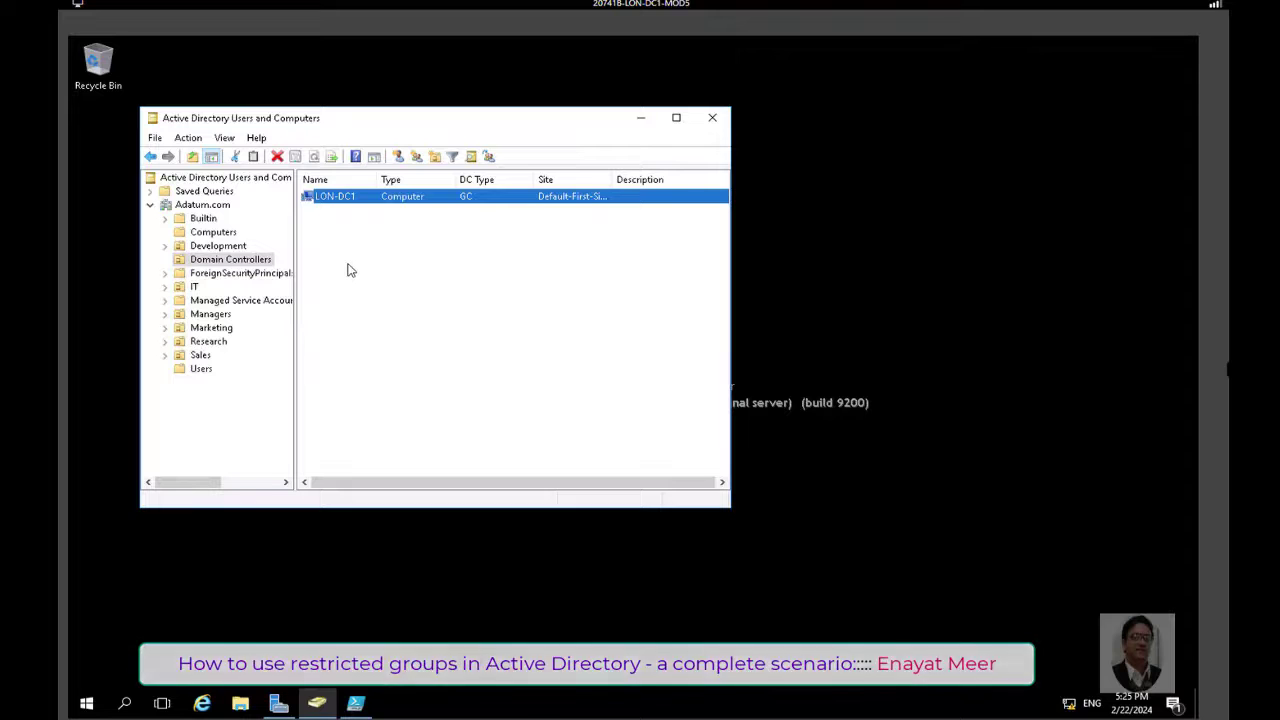
{"action": "mouse_move", "coordinate": [632, 18]}
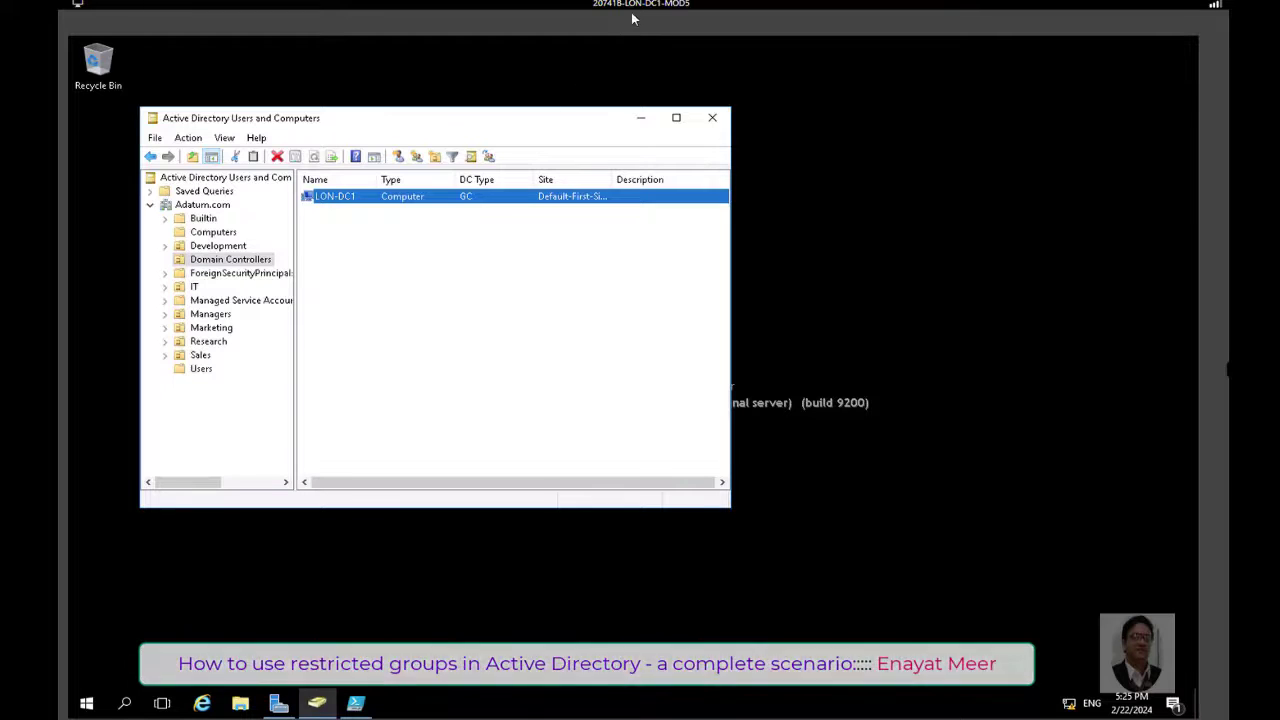
Switch to the LAB_BDC machine and view its Local Server properties, Tools list and dashboard.
{"action": "left_click", "coordinate": [640, 4]}
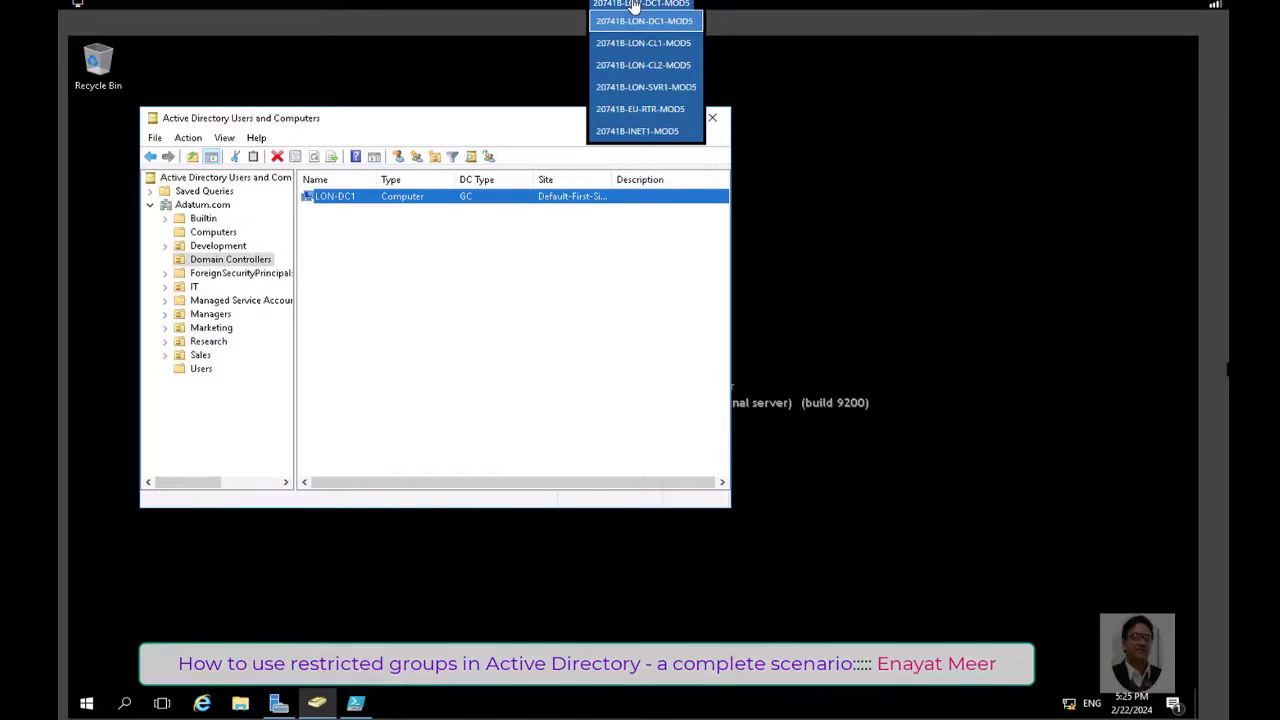
{"action": "left_click", "coordinate": [644, 88]}
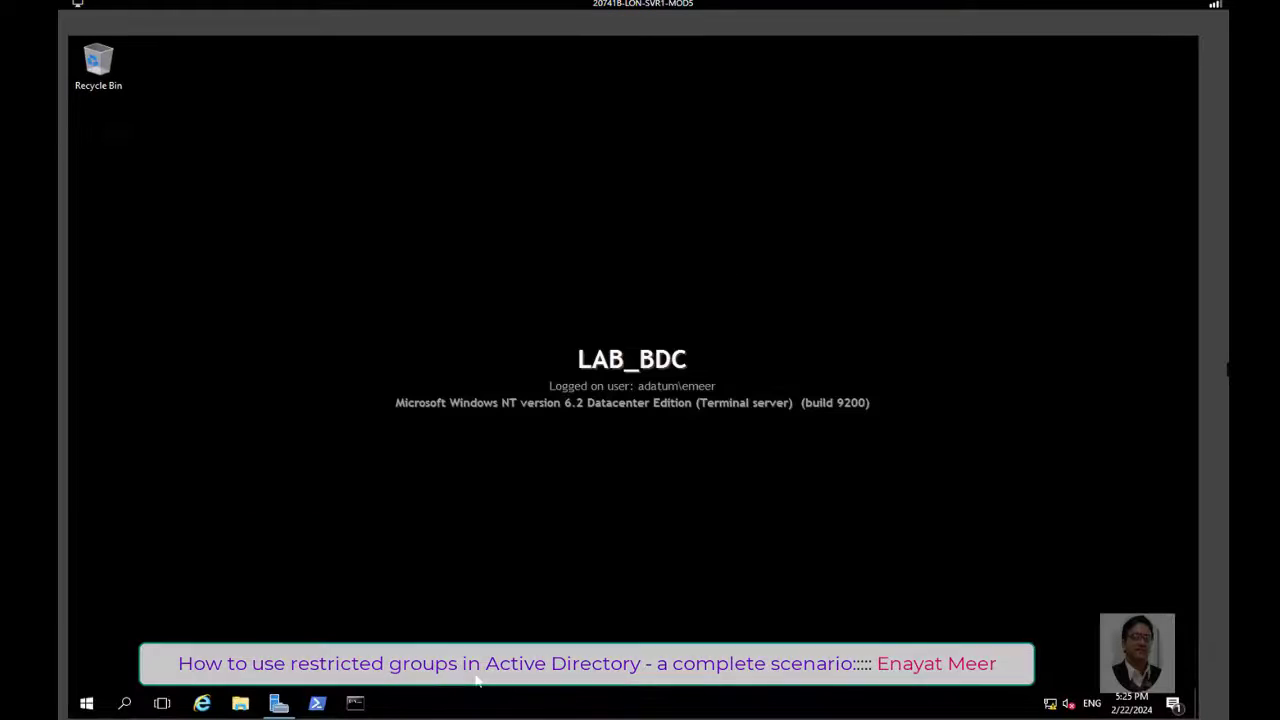
{"action": "mouse_move", "coordinate": [692, 412]}
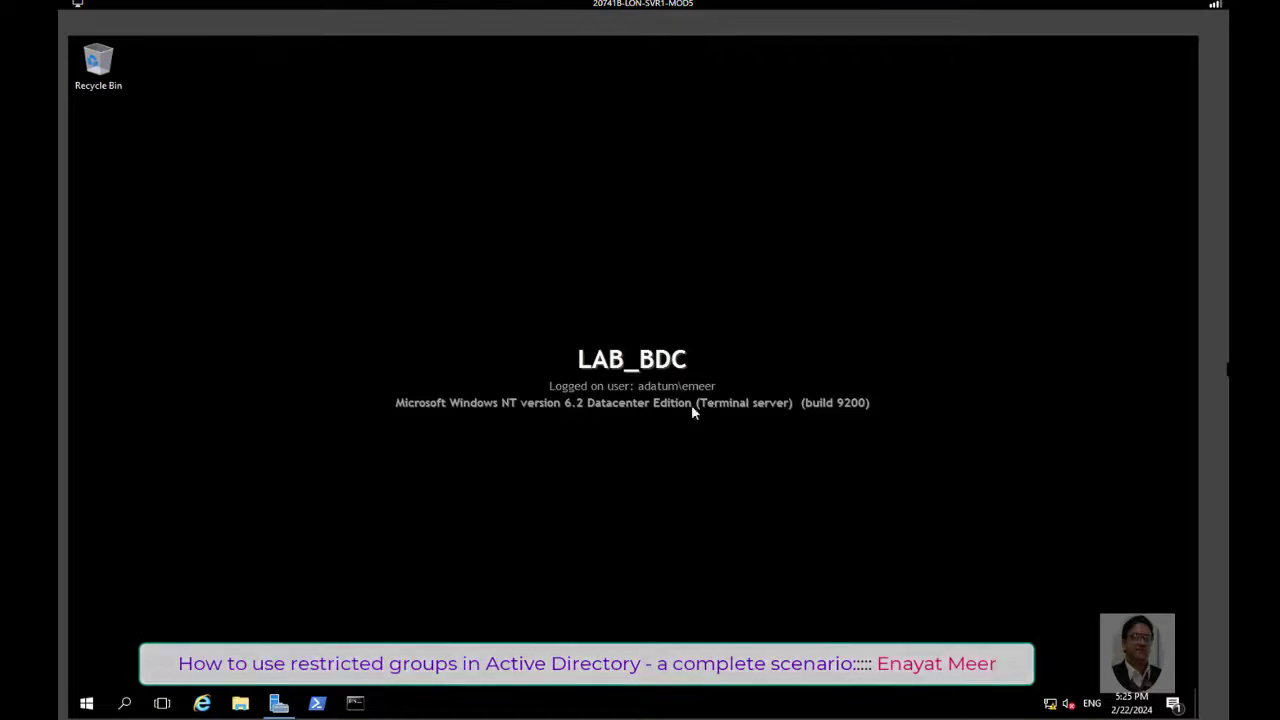
{"action": "left_click", "coordinate": [278, 704]}
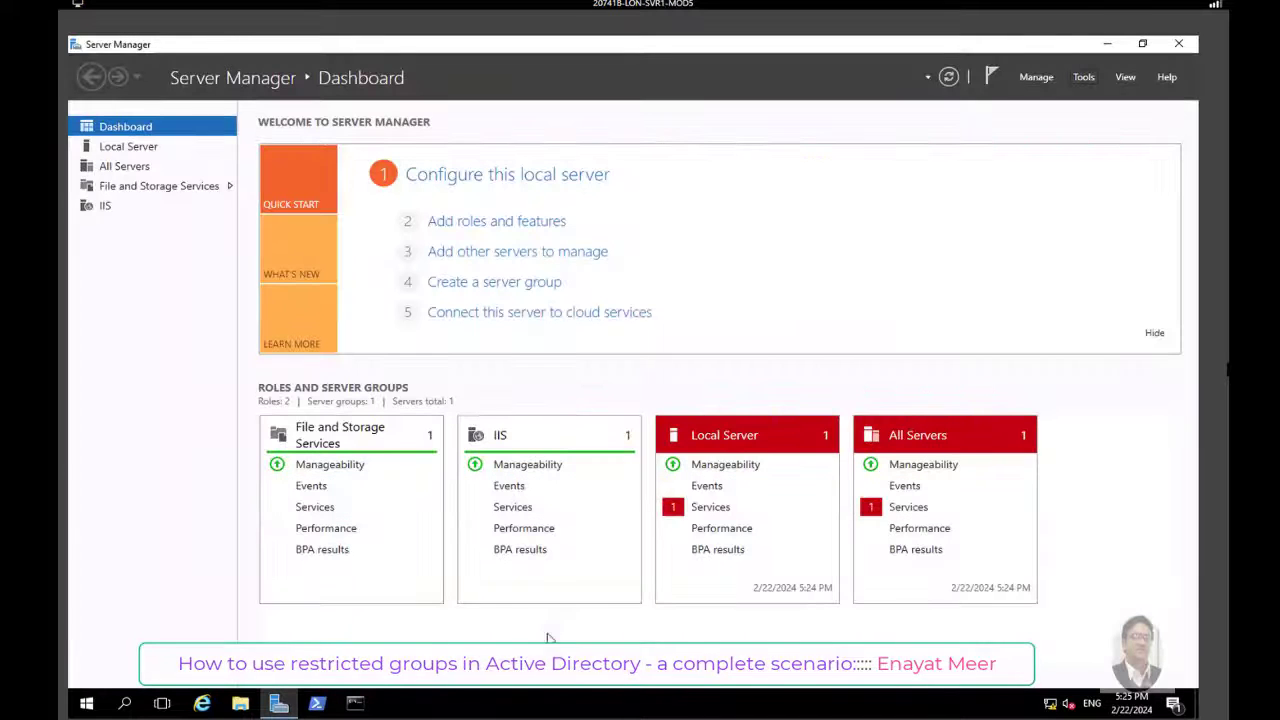
{"action": "left_click", "coordinate": [128, 146]}
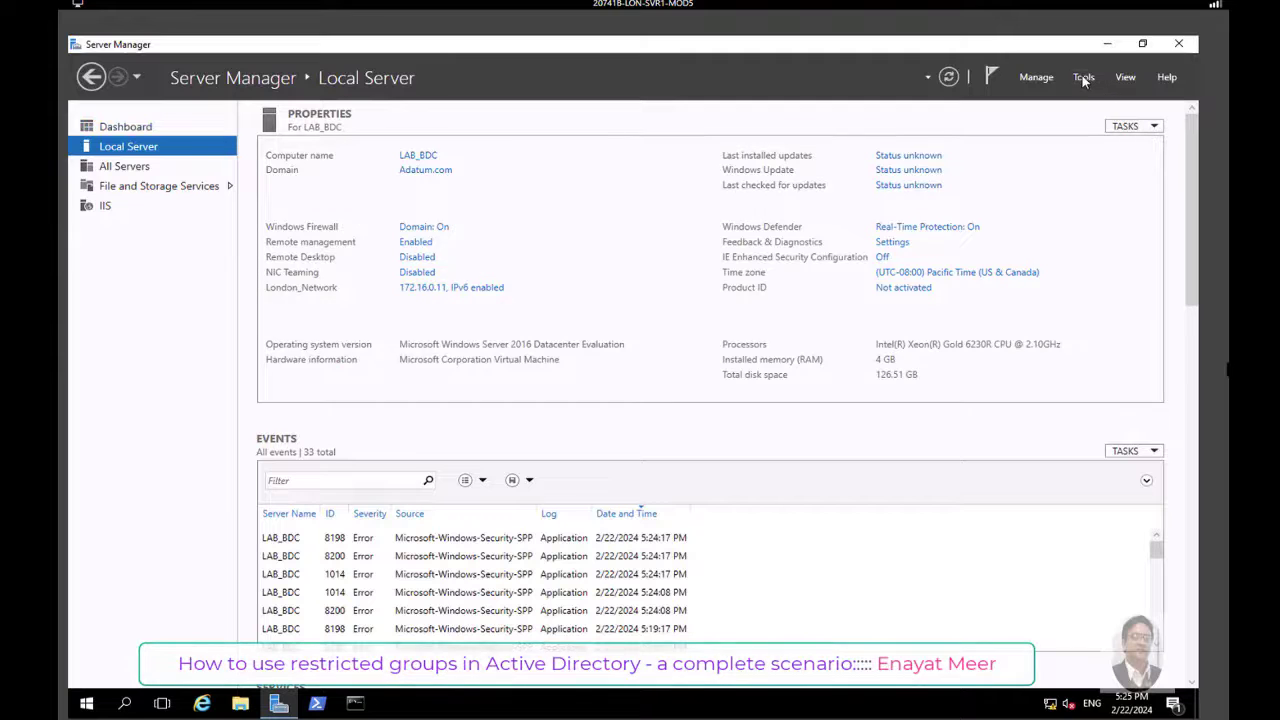
{"action": "left_click", "coordinate": [1084, 76]}
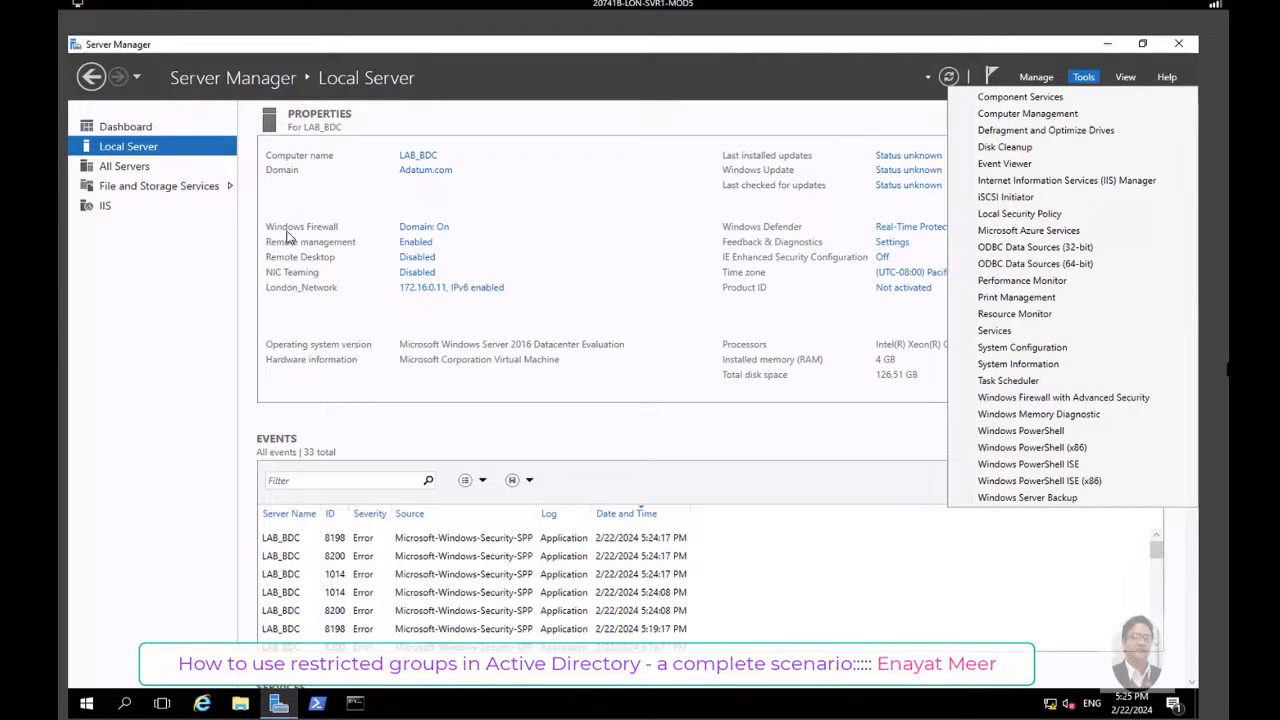
{"action": "left_click", "coordinate": [124, 126]}
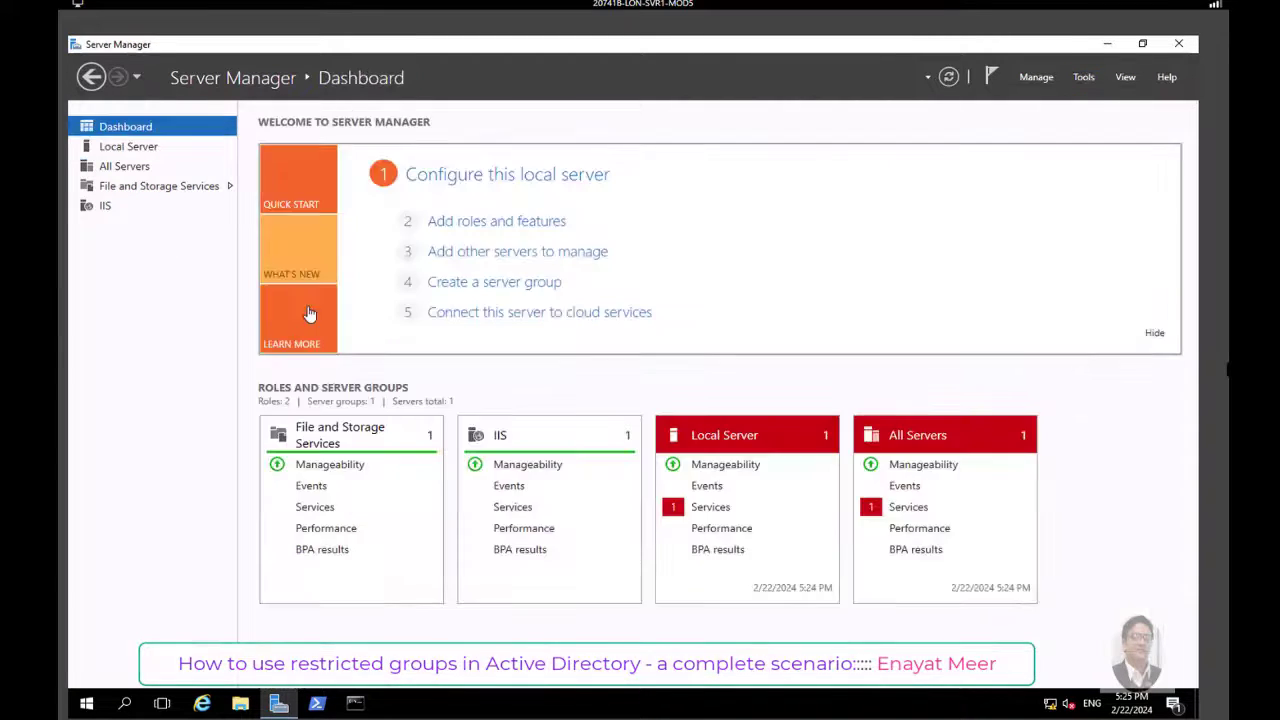
{"action": "mouse_move", "coordinate": [496, 220]}
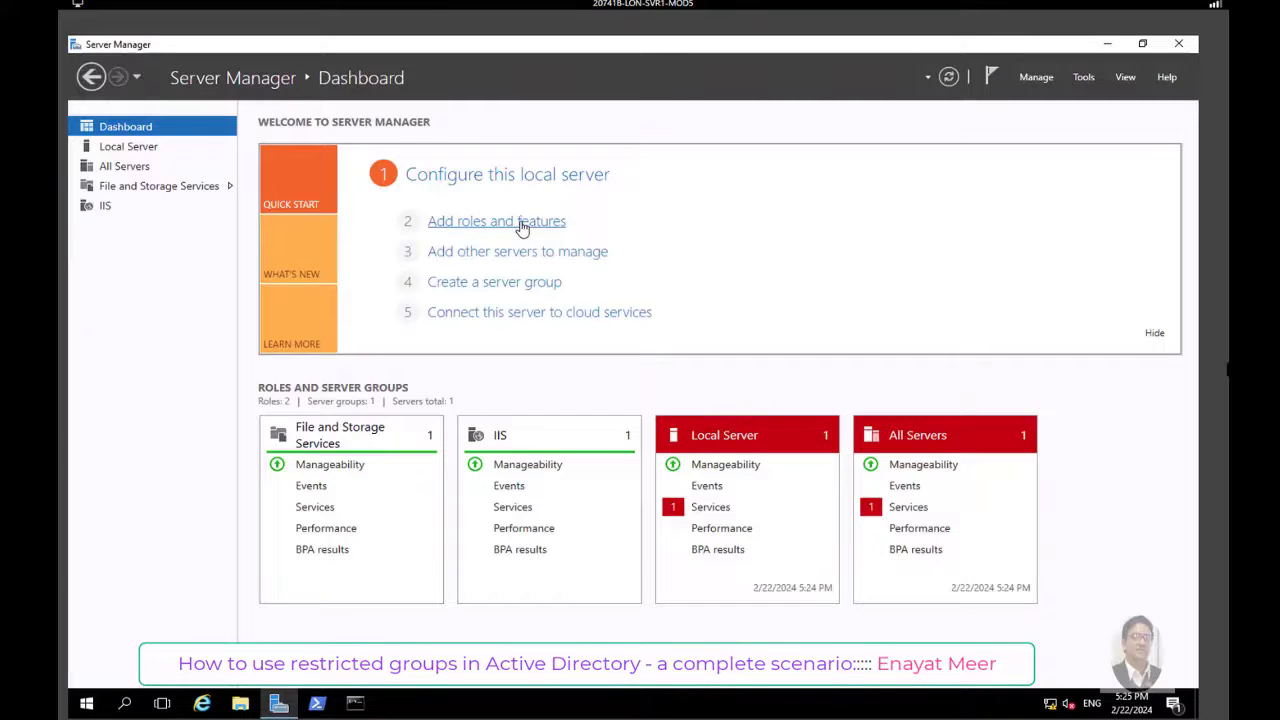
Start the Add Roles and Features wizard on LAB_BDC and select Active Directory Domain Services with its management features.
{"action": "left_click", "coordinate": [496, 220]}
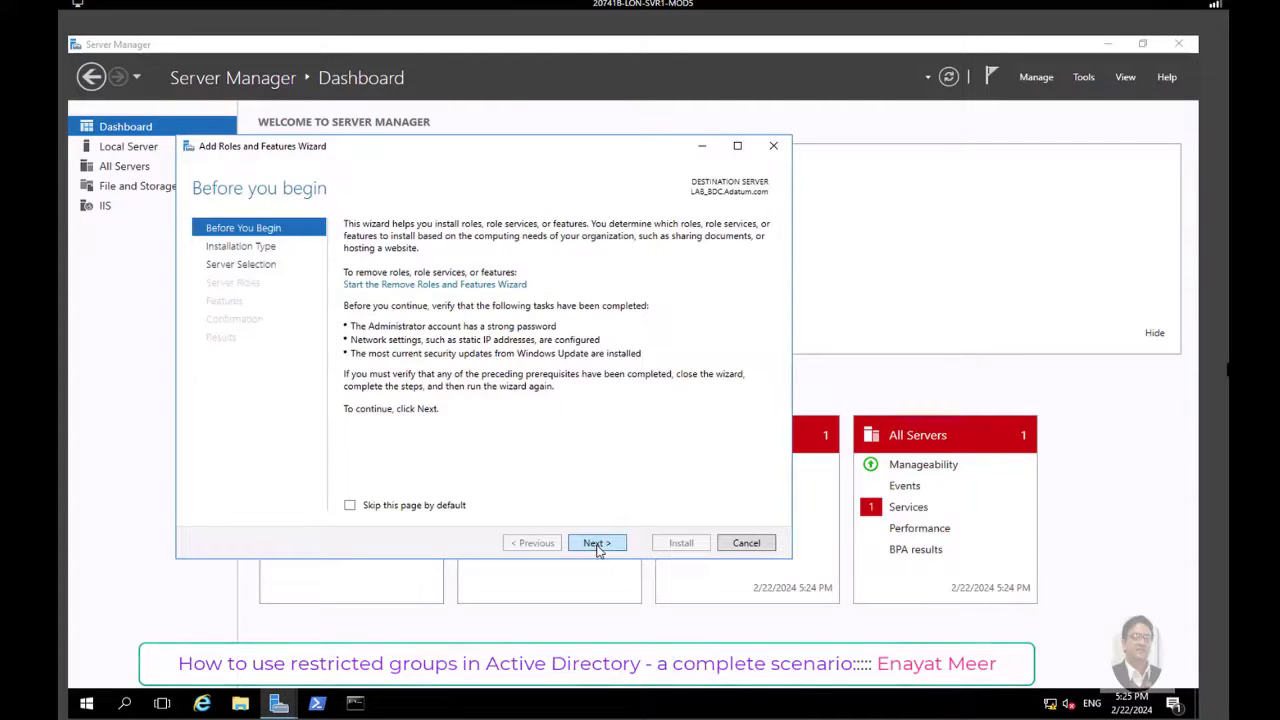
{"action": "left_click", "coordinate": [596, 542]}
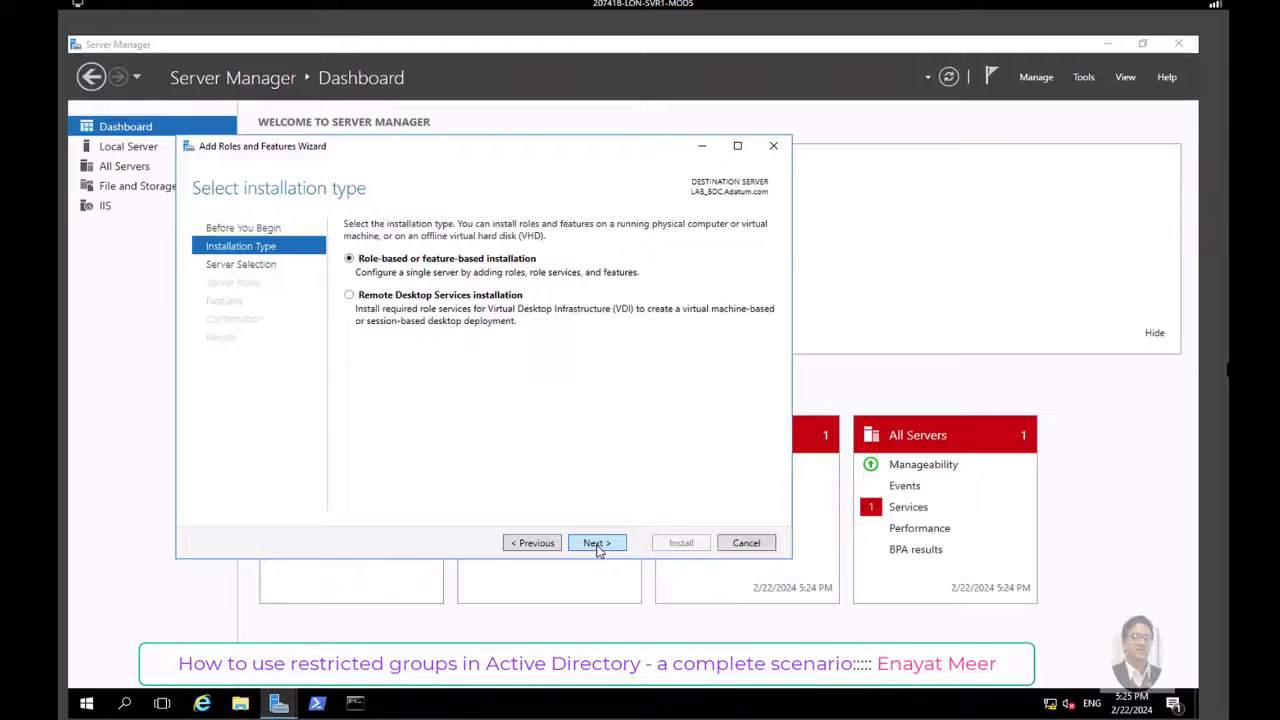
{"action": "left_click", "coordinate": [596, 542]}
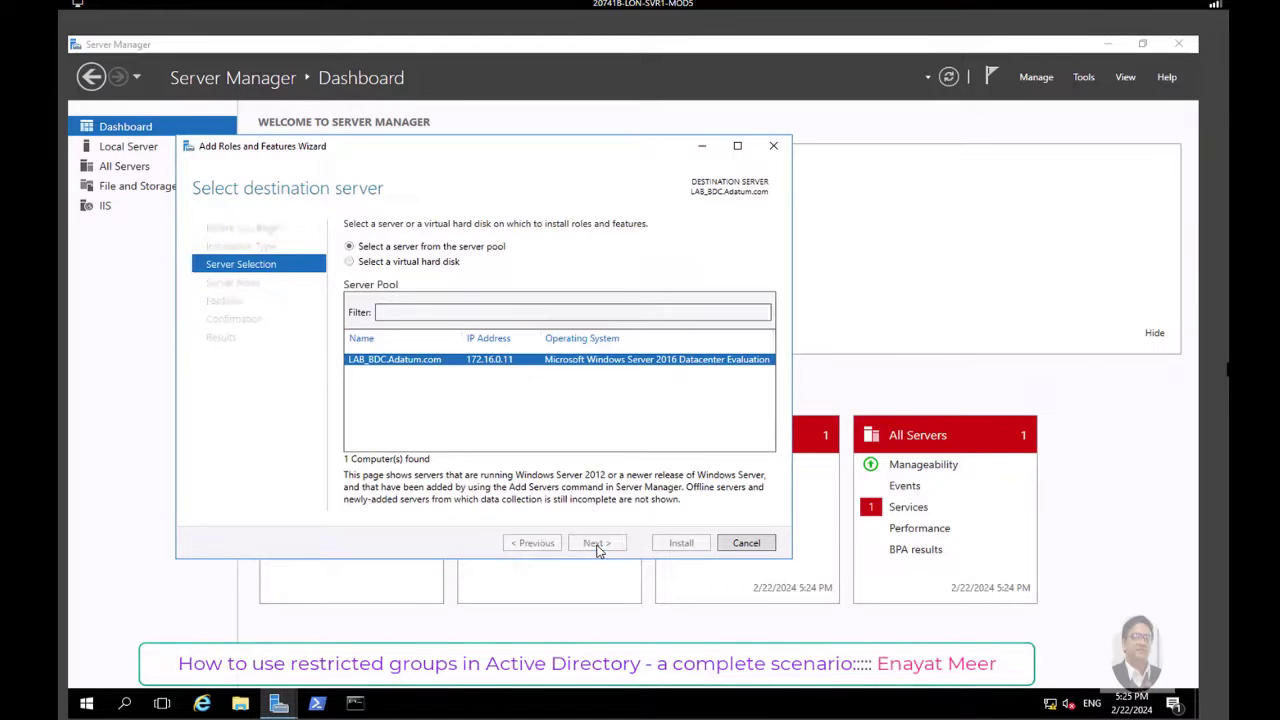
{"action": "left_click", "coordinate": [596, 542]}
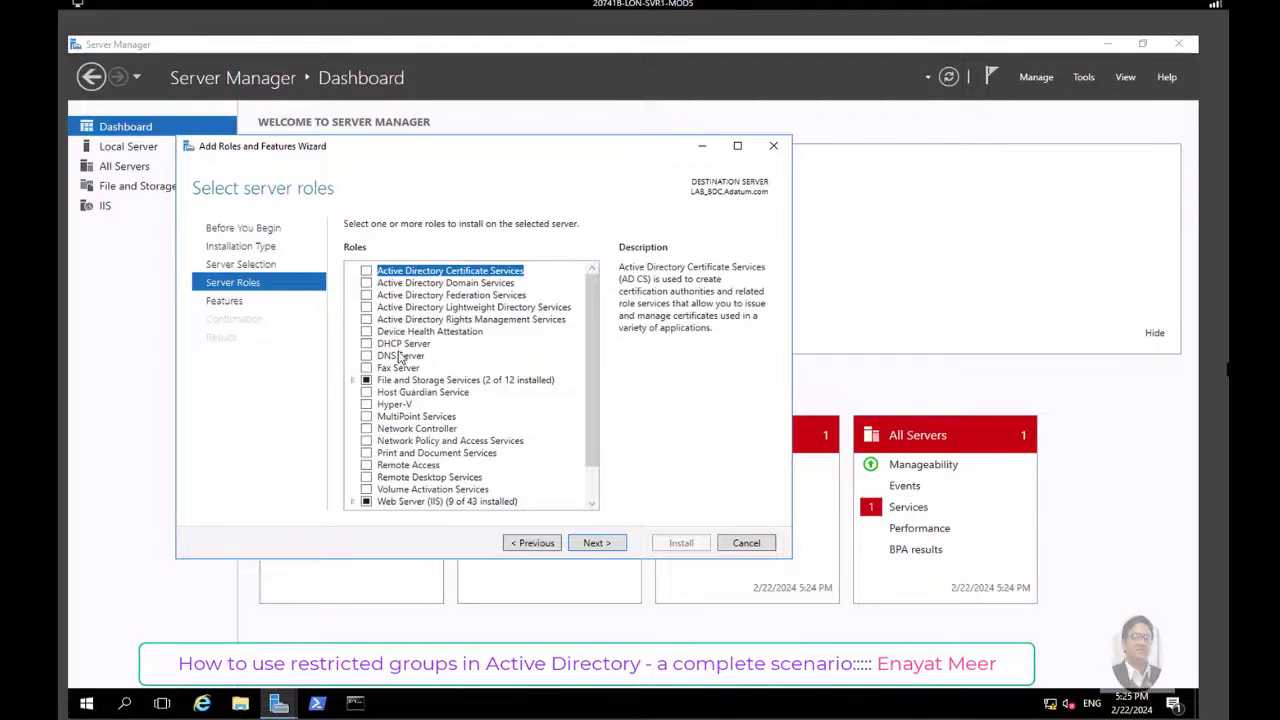
{"action": "left_click", "coordinate": [366, 282]}
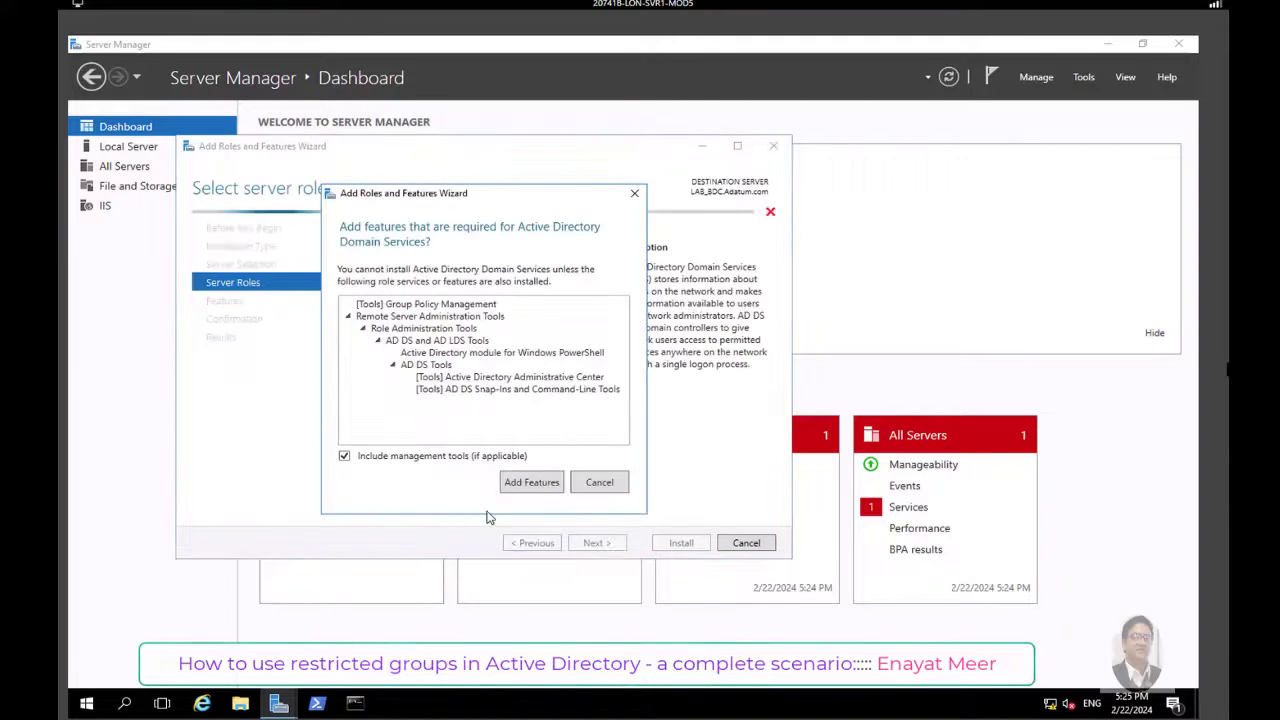
{"action": "left_click", "coordinate": [532, 482]}
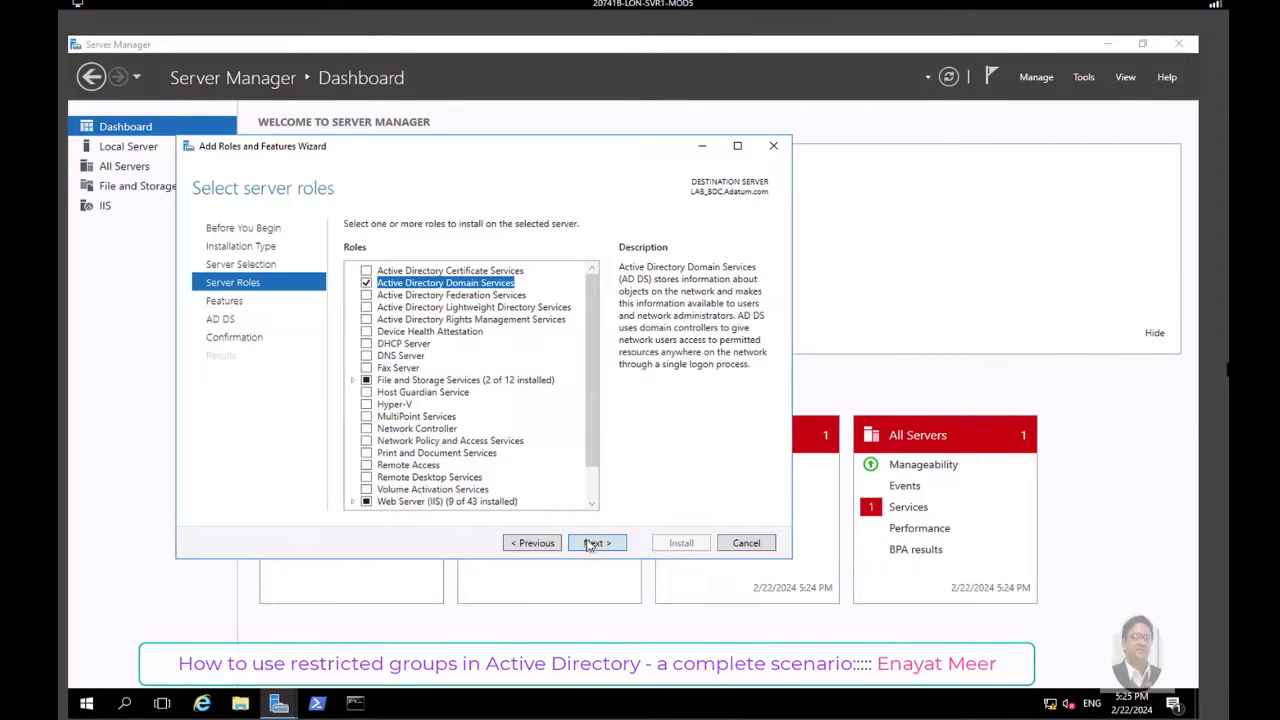
Accept the default features and install the AD DS role.
{"action": "left_click", "coordinate": [596, 542]}
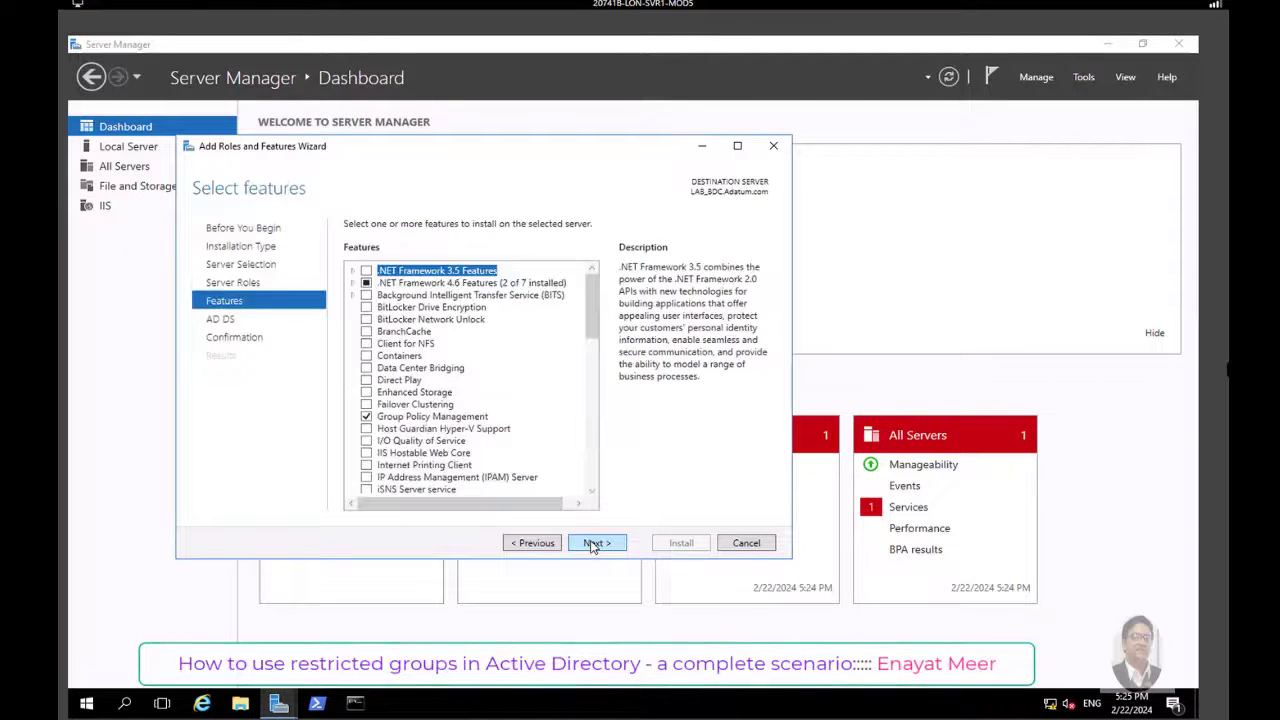
{"action": "left_click", "coordinate": [596, 542]}
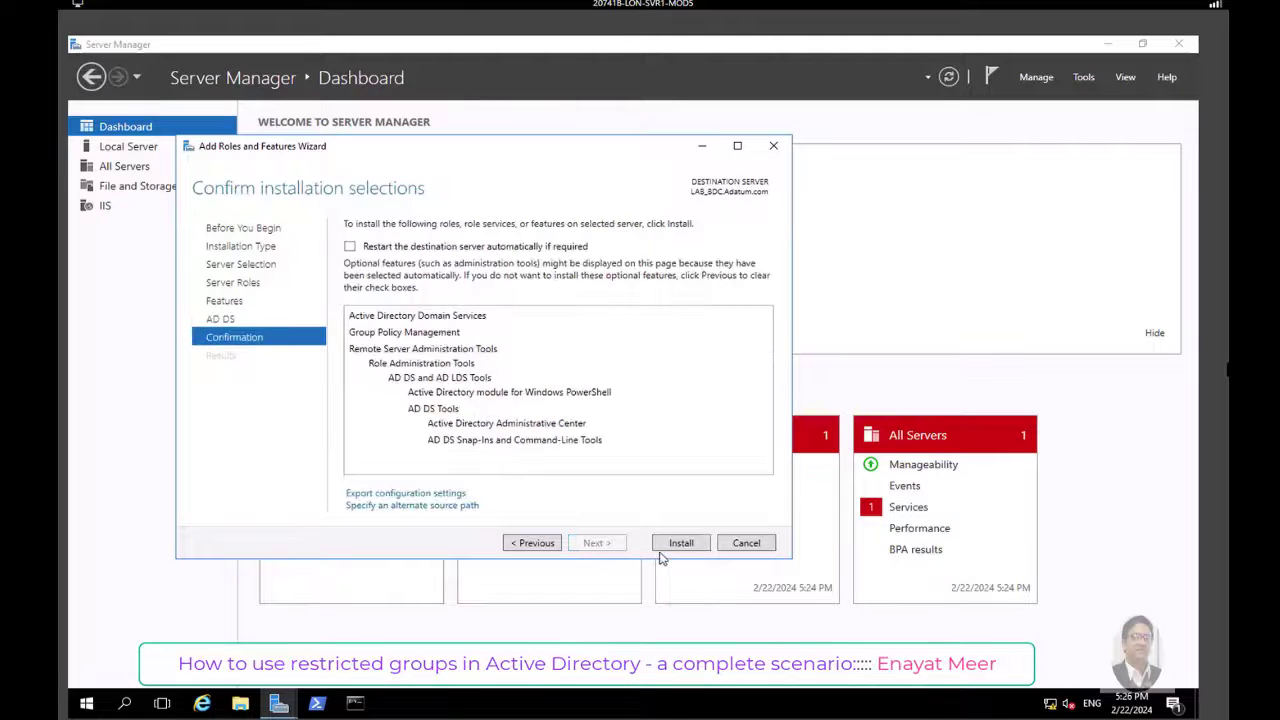
{"action": "left_click", "coordinate": [680, 542]}
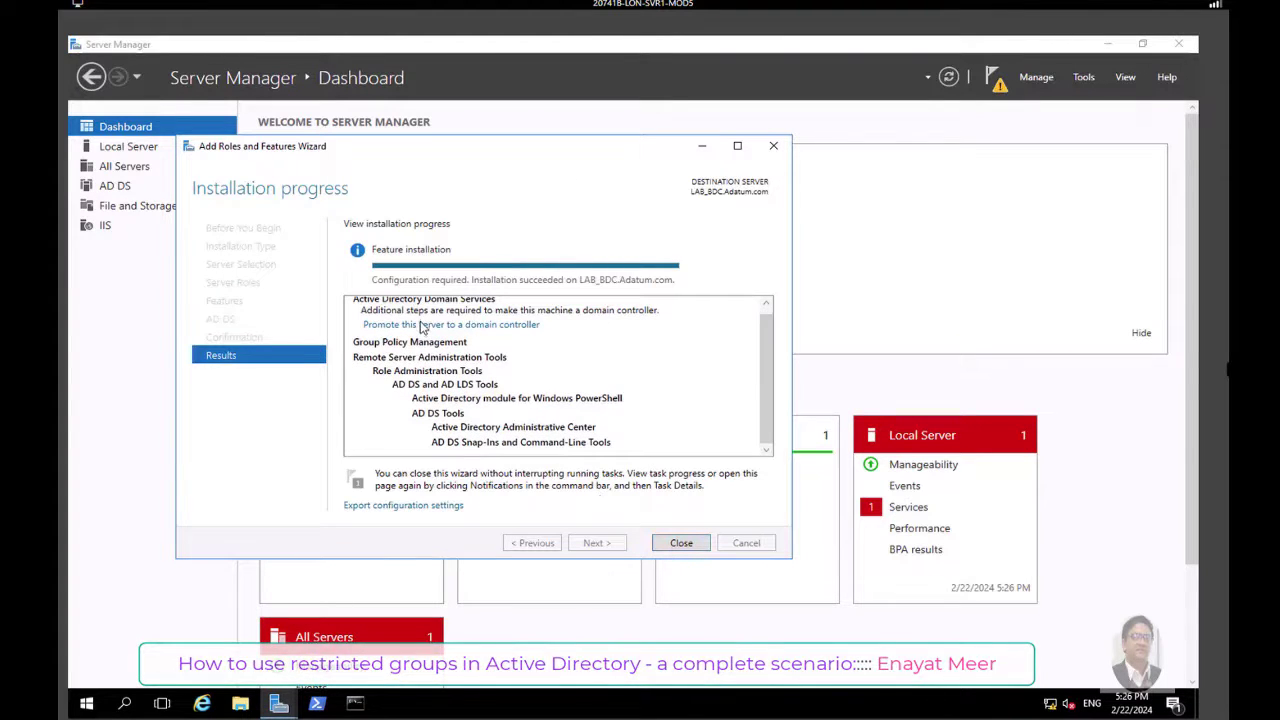
Begin promoting LAB_BDC as an additional controller for the existing domain and set the DSRM password.
{"action": "left_click", "coordinate": [450, 324]}
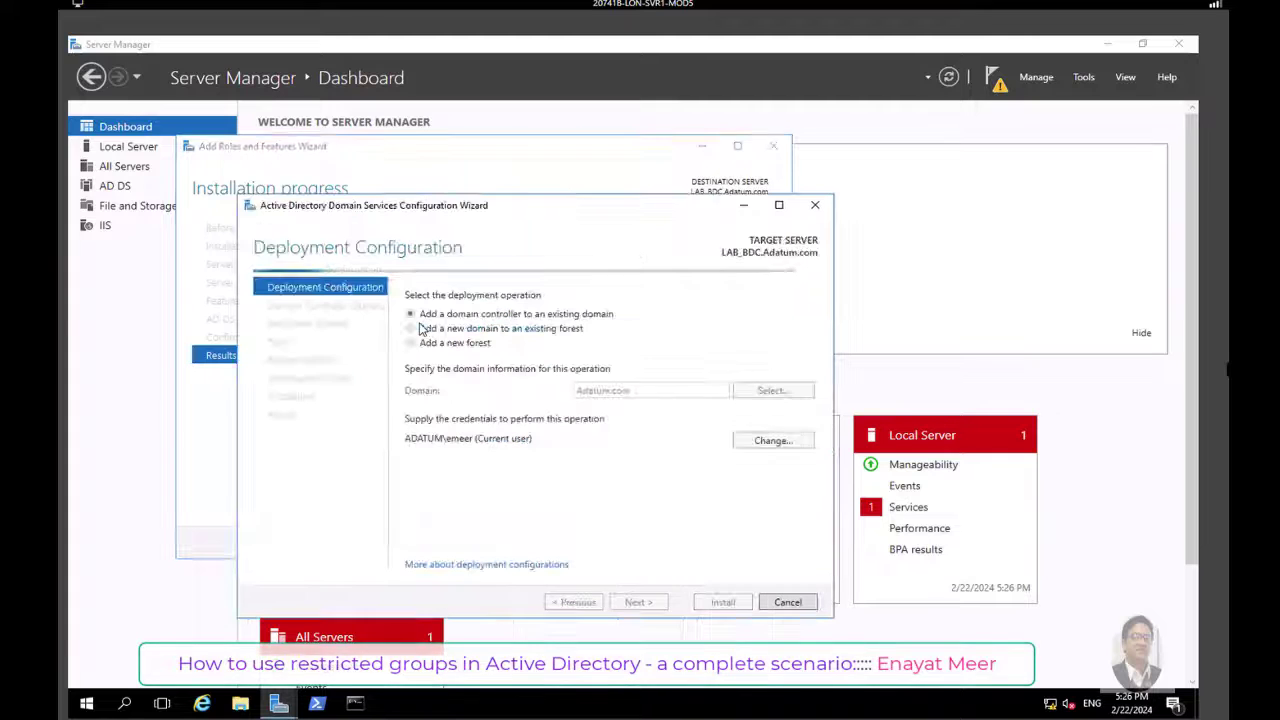
{"action": "left_click", "coordinate": [410, 312]}
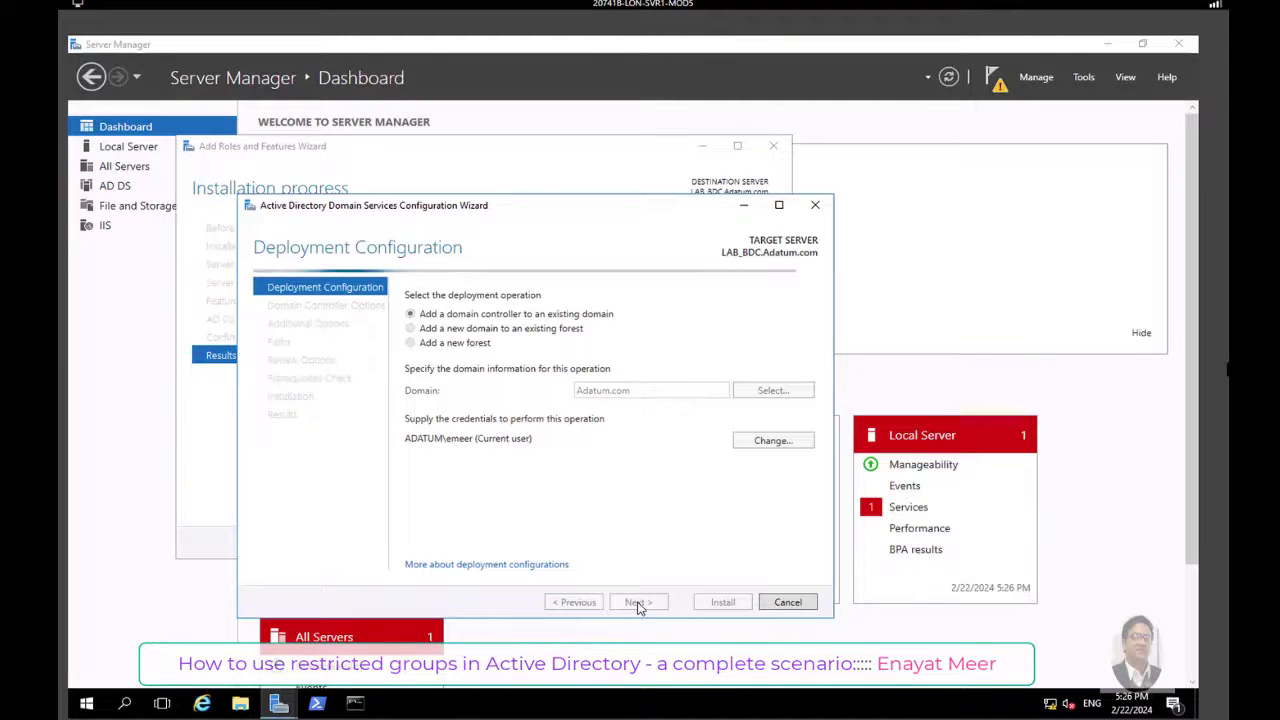
{"action": "left_click", "coordinate": [636, 600]}
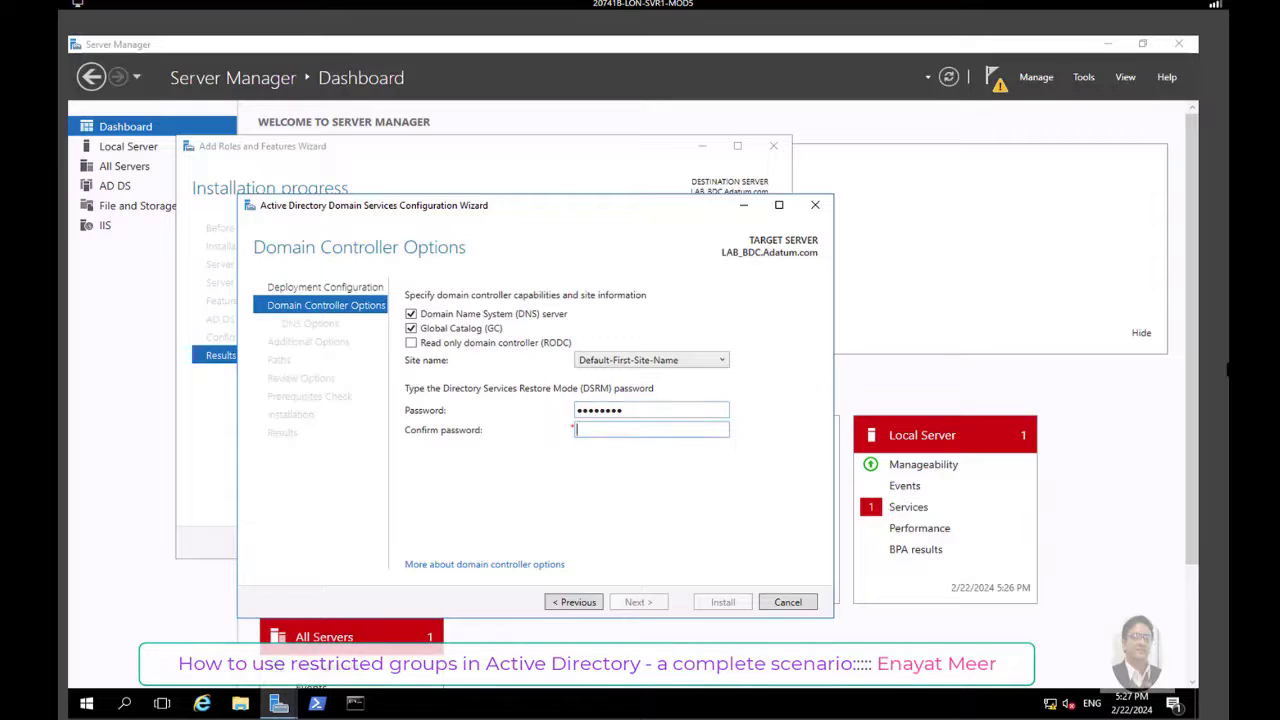
{"action": "type", "text": "••••••••"}
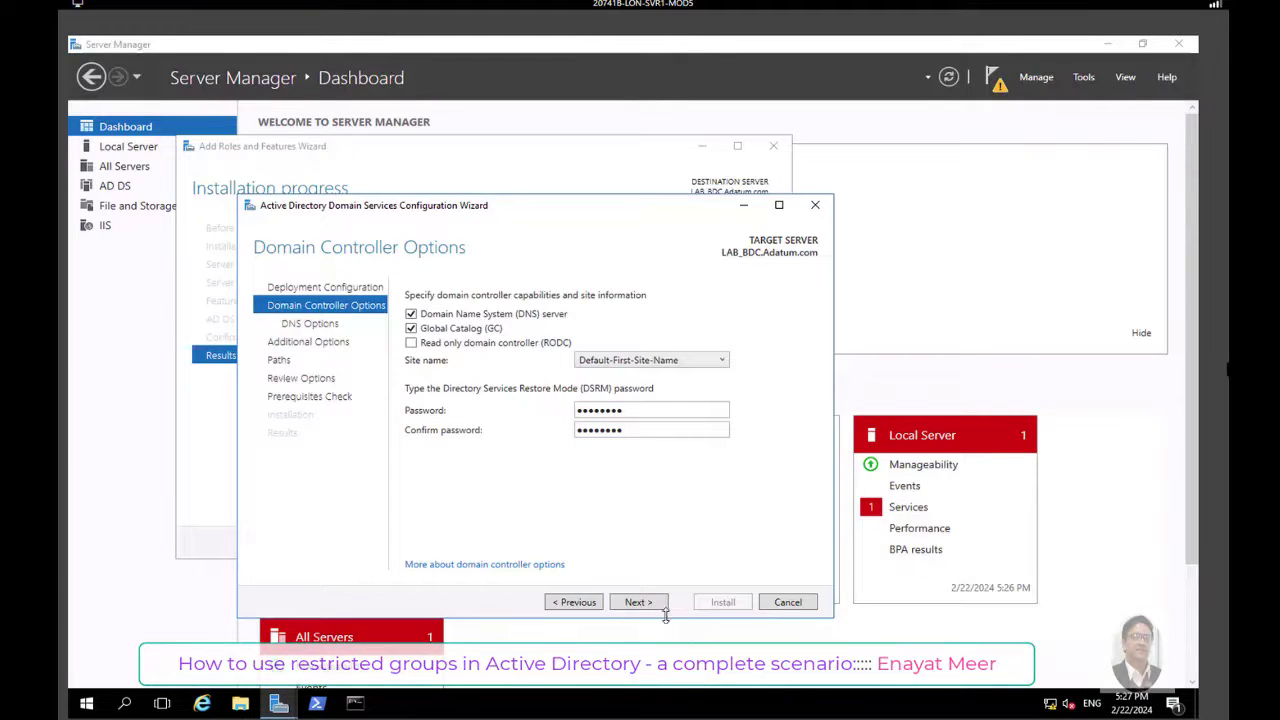
{"action": "left_click", "coordinate": [636, 600]}
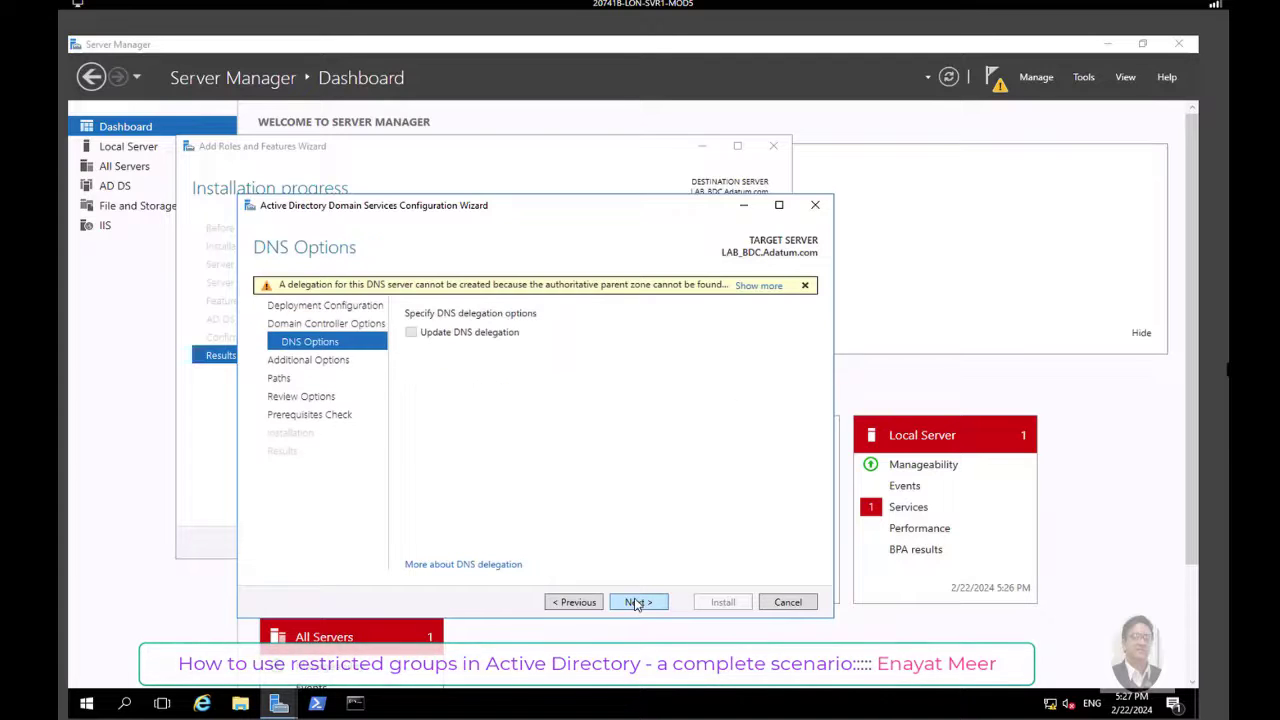
Keep default DNS, replicate-from-any-DC and database/log/SYSVOL paths through to Review Options.
{"action": "left_click", "coordinate": [634, 600]}
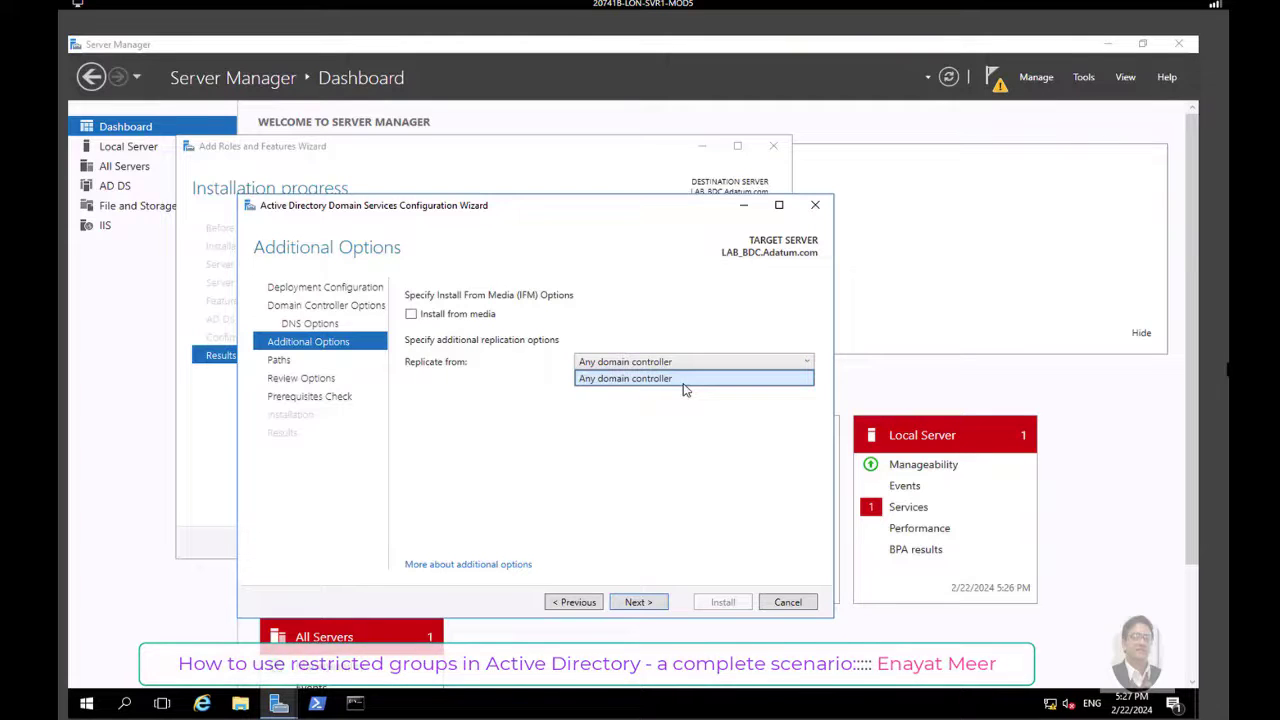
{"action": "left_click", "coordinate": [638, 600]}
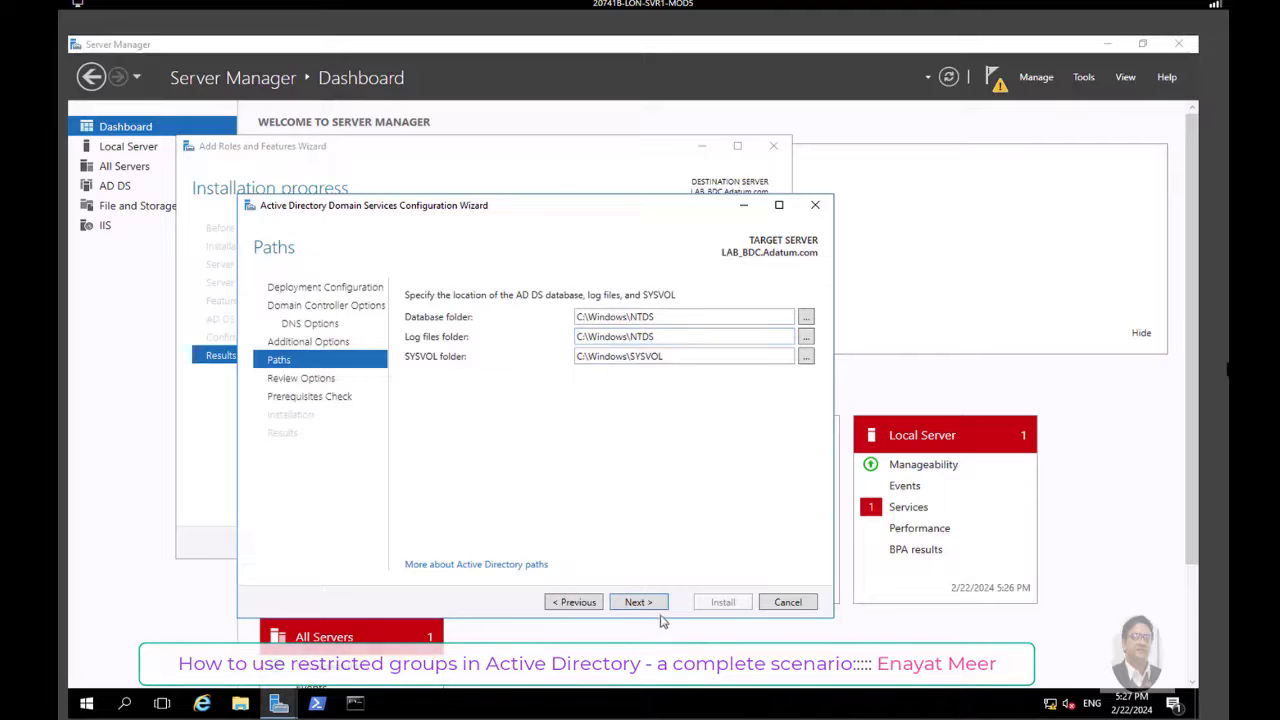
{"action": "left_click", "coordinate": [638, 600]}
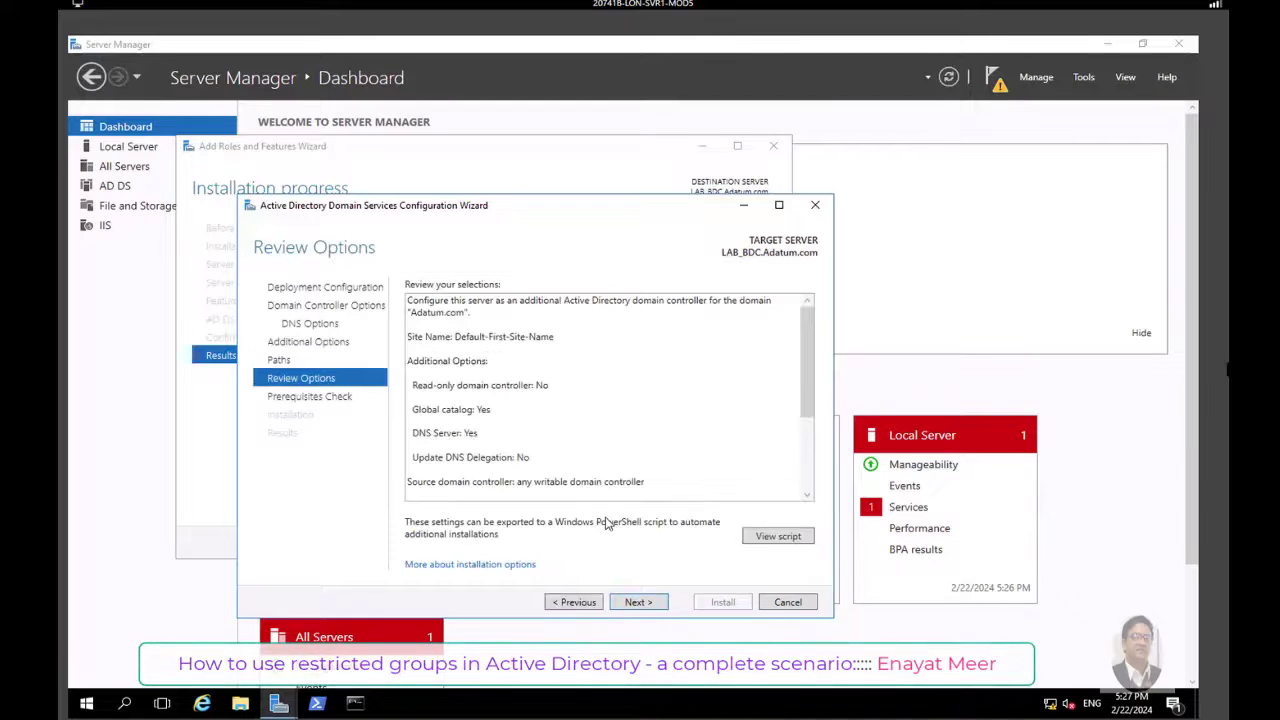
{"action": "scroll", "scroll_direction": "down", "scroll_amount": 3}
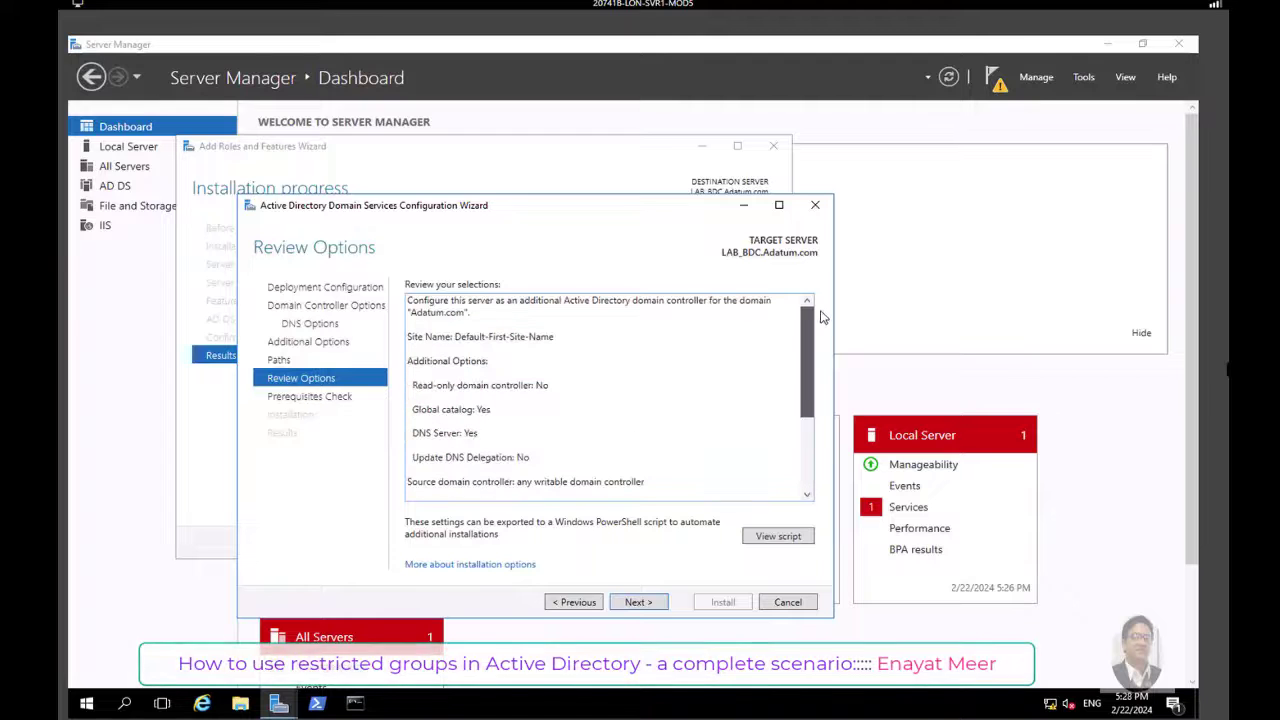
Pass the prerequisites check, install the domain controller and let LAB_BDC restart.
{"action": "left_click", "coordinate": [638, 600]}
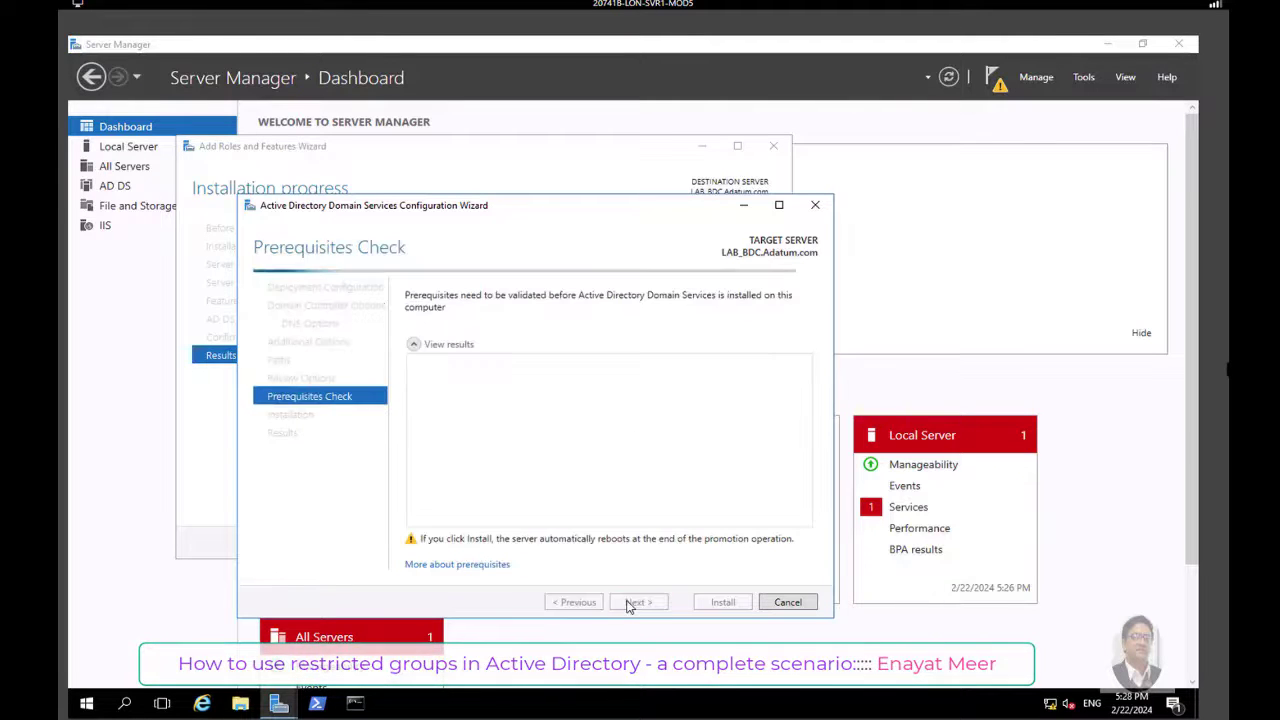
{"action": "left_click", "coordinate": [638, 600]}
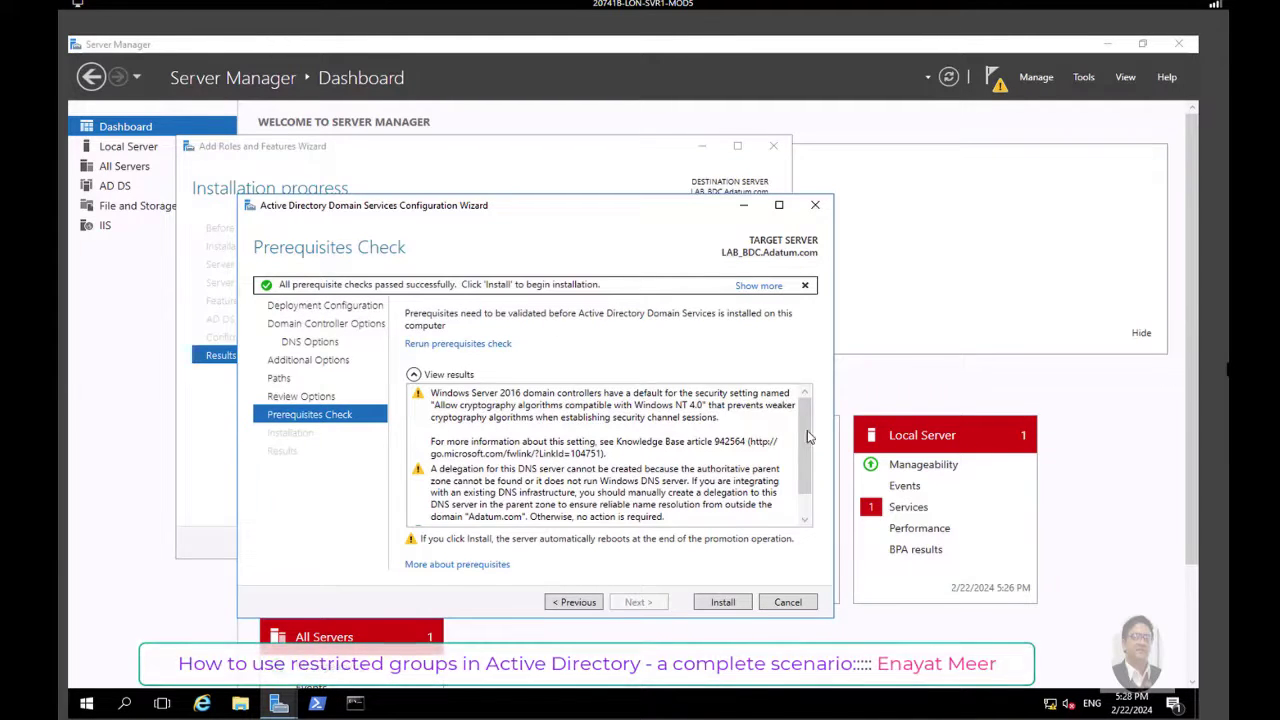
{"action": "scroll", "scroll_direction": "down", "scroll_amount": 3}
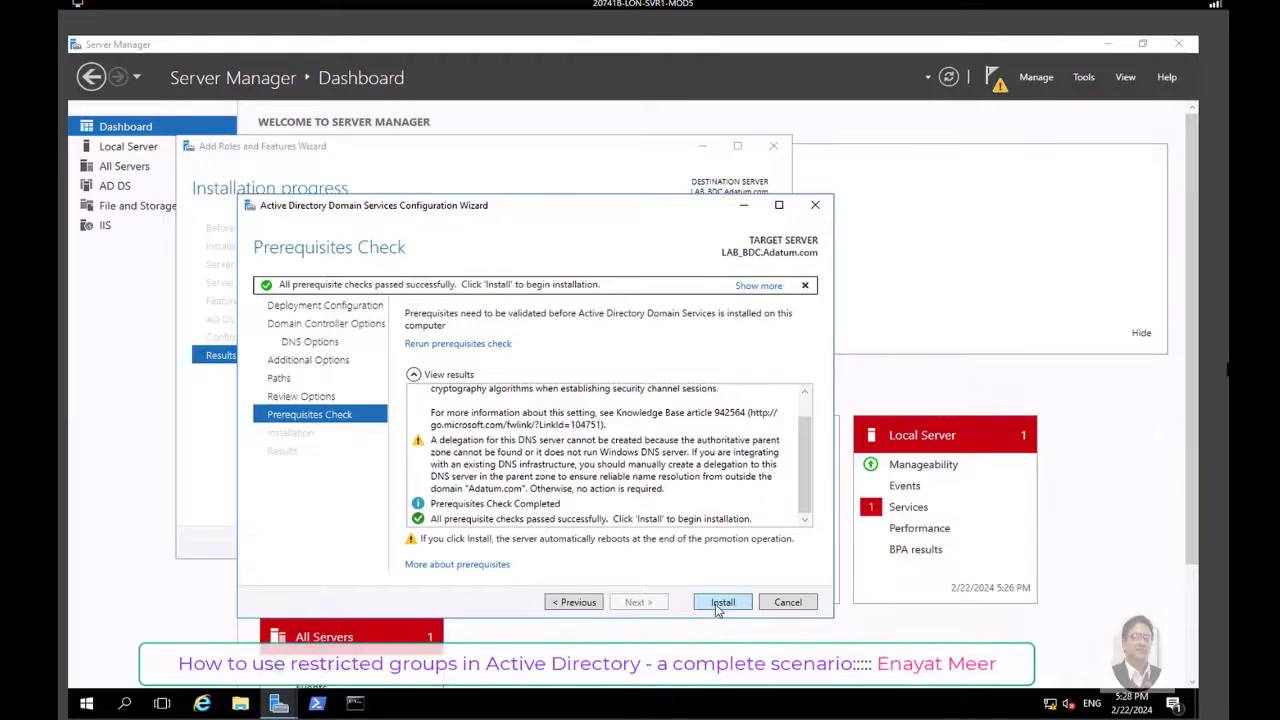
{"action": "left_click", "coordinate": [722, 600]}
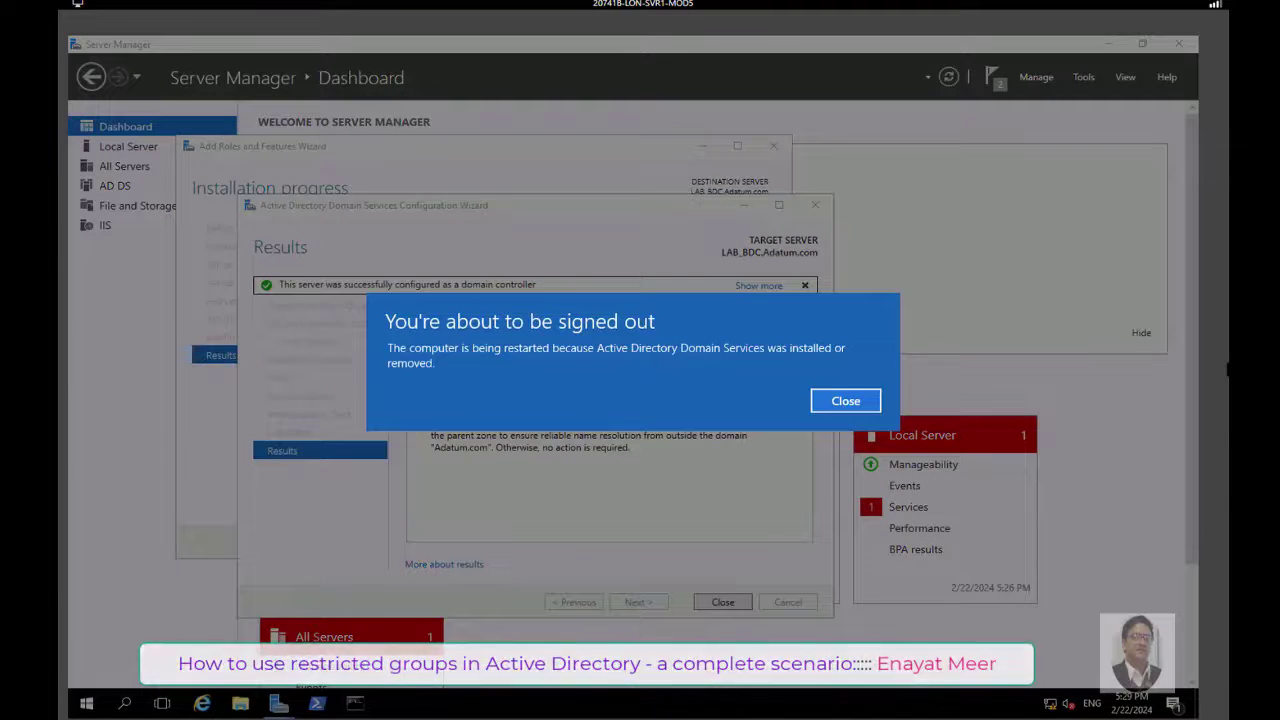
{"action": "left_click", "coordinate": [844, 400]}
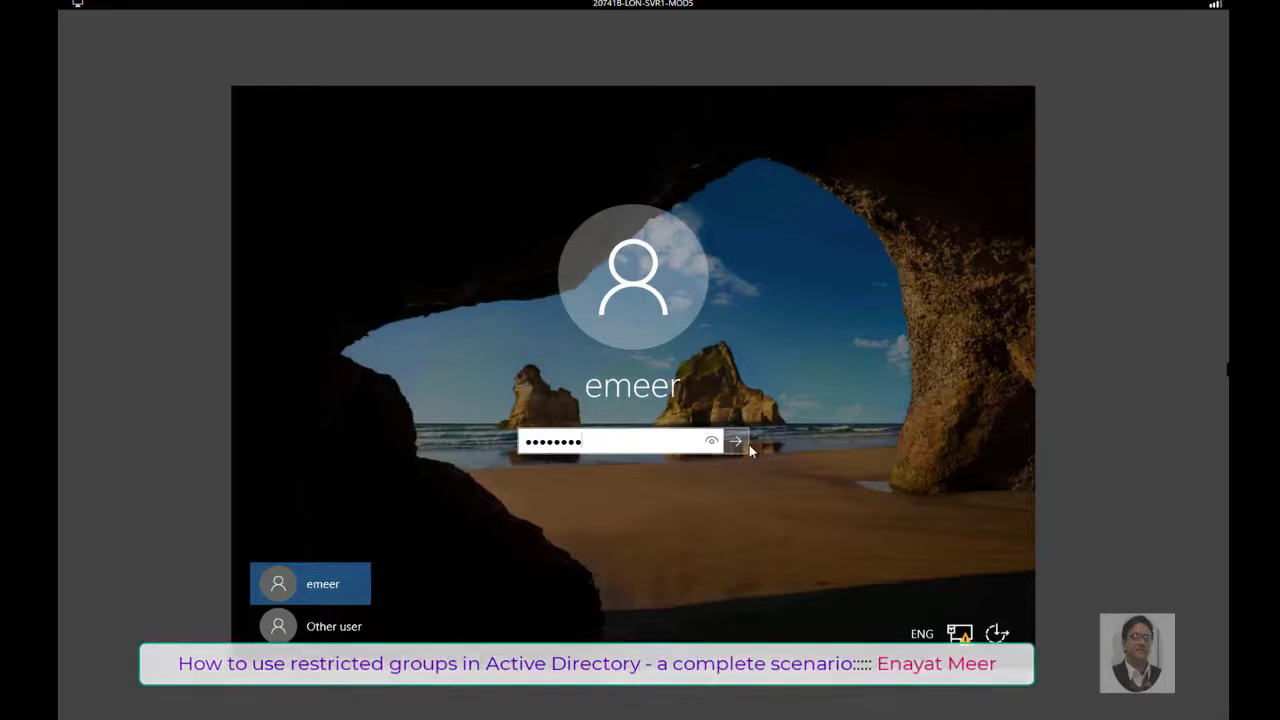
Sign back in and confirm LAB_BDC appears in the Domain Controllers OU of Adatum.com.
{"action": "left_click", "coordinate": [736, 442]}
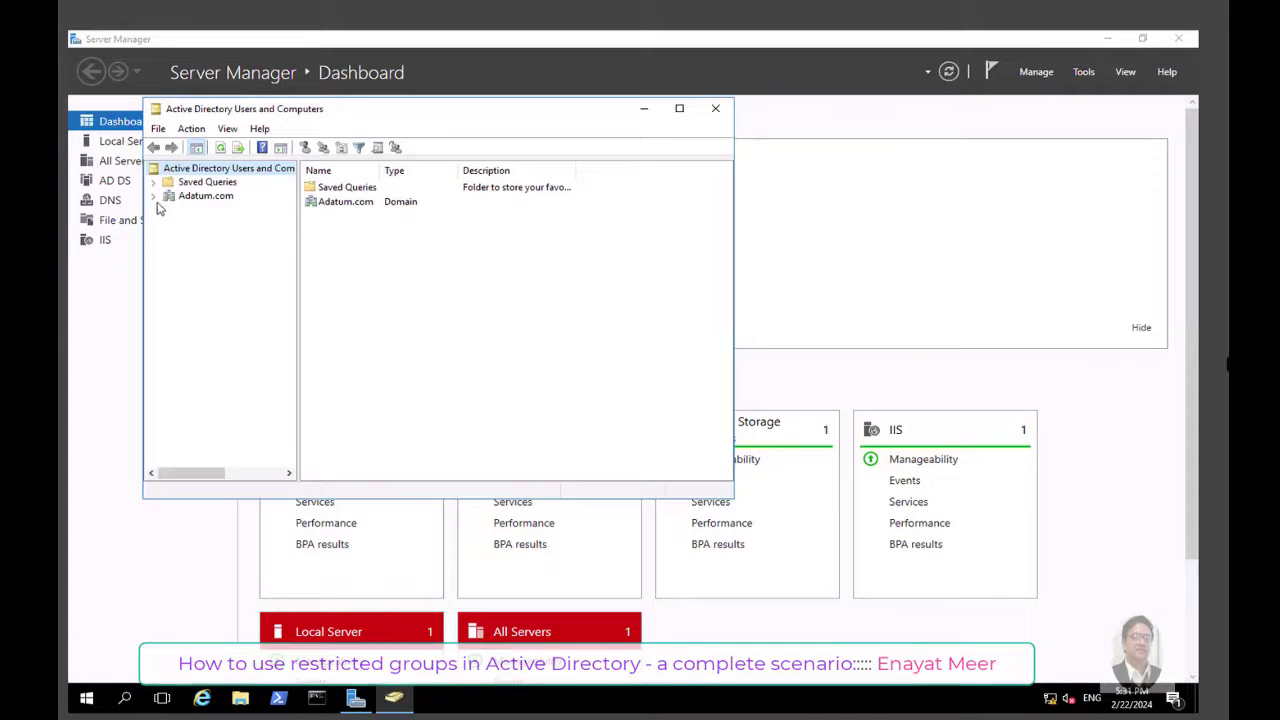
{"action": "left_click", "coordinate": [152, 196]}
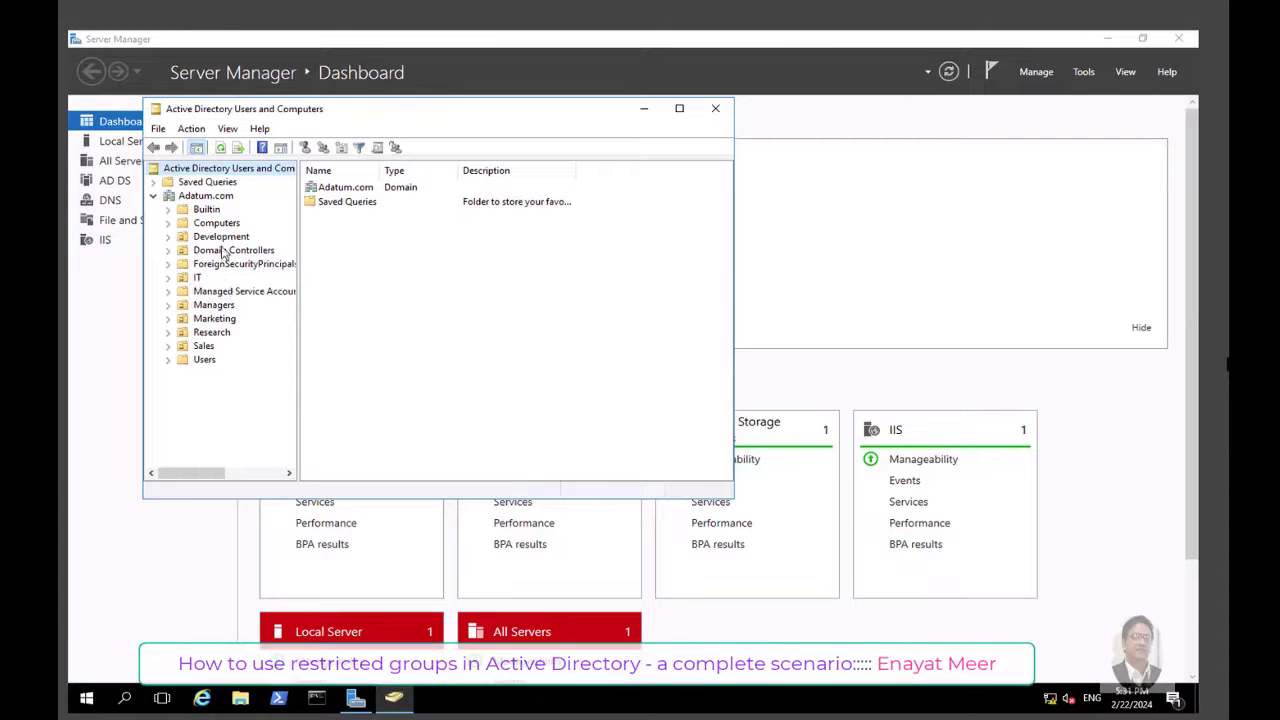
{"action": "left_click", "coordinate": [234, 250]}
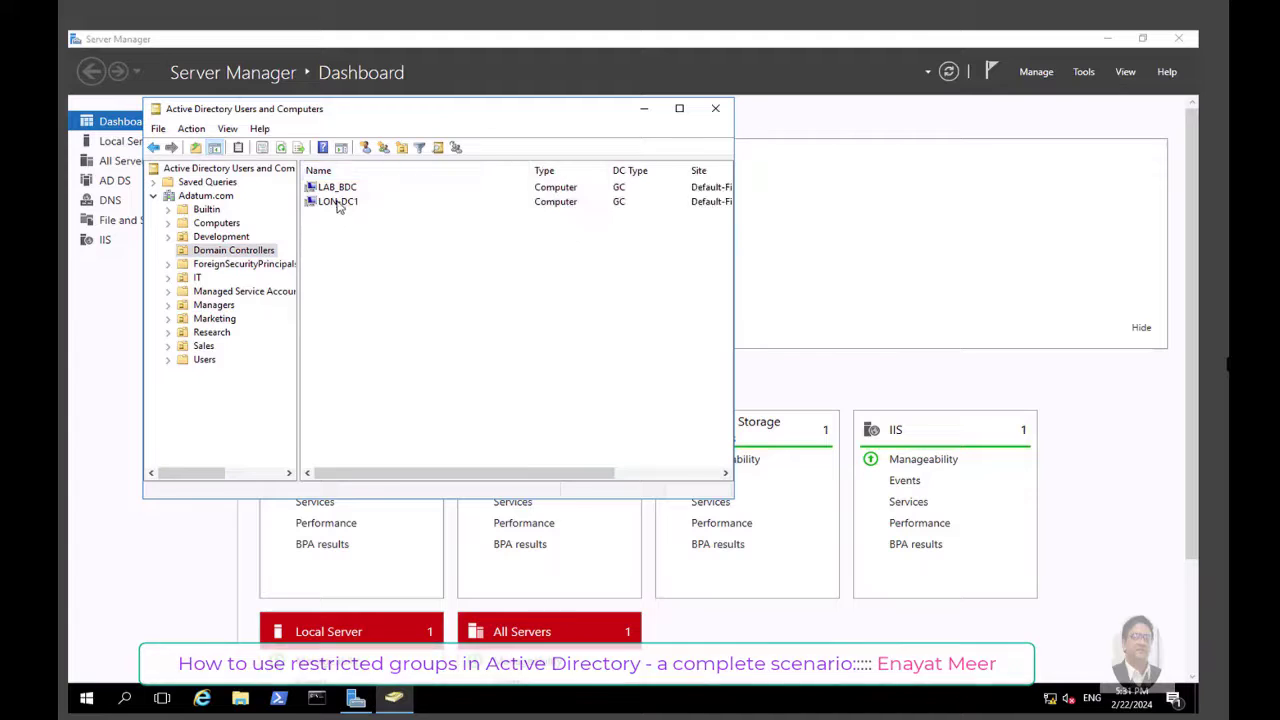
{"action": "left_click", "coordinate": [336, 188]}
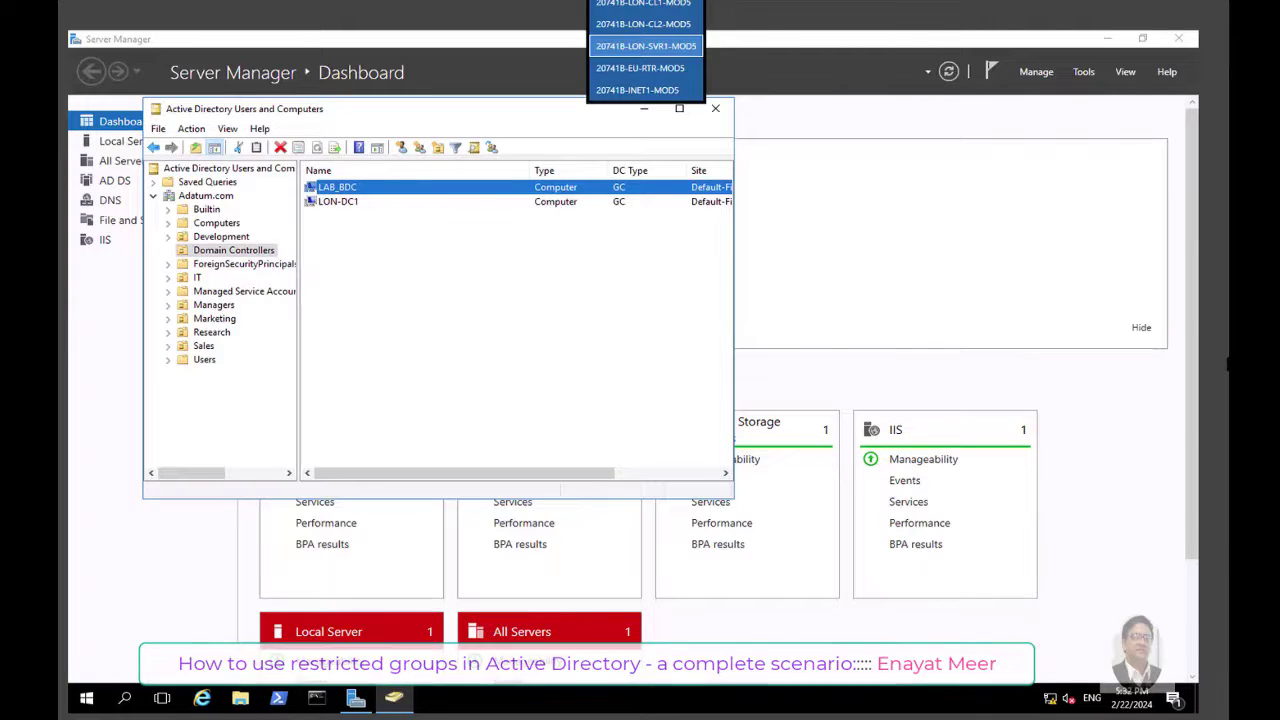
{"action": "right_click", "coordinate": [232, 250]}
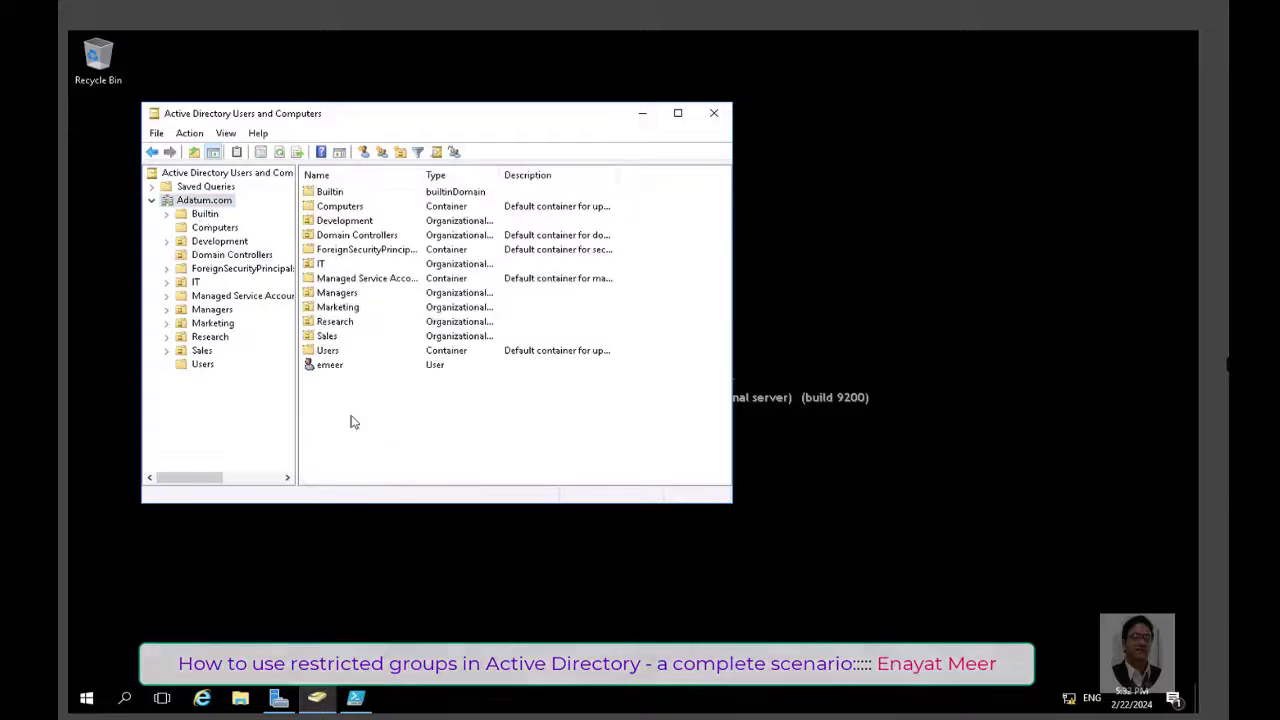
Create a new group named TestMembership at the Adatum.com domain root.
{"action": "left_click", "coordinate": [330, 364]}
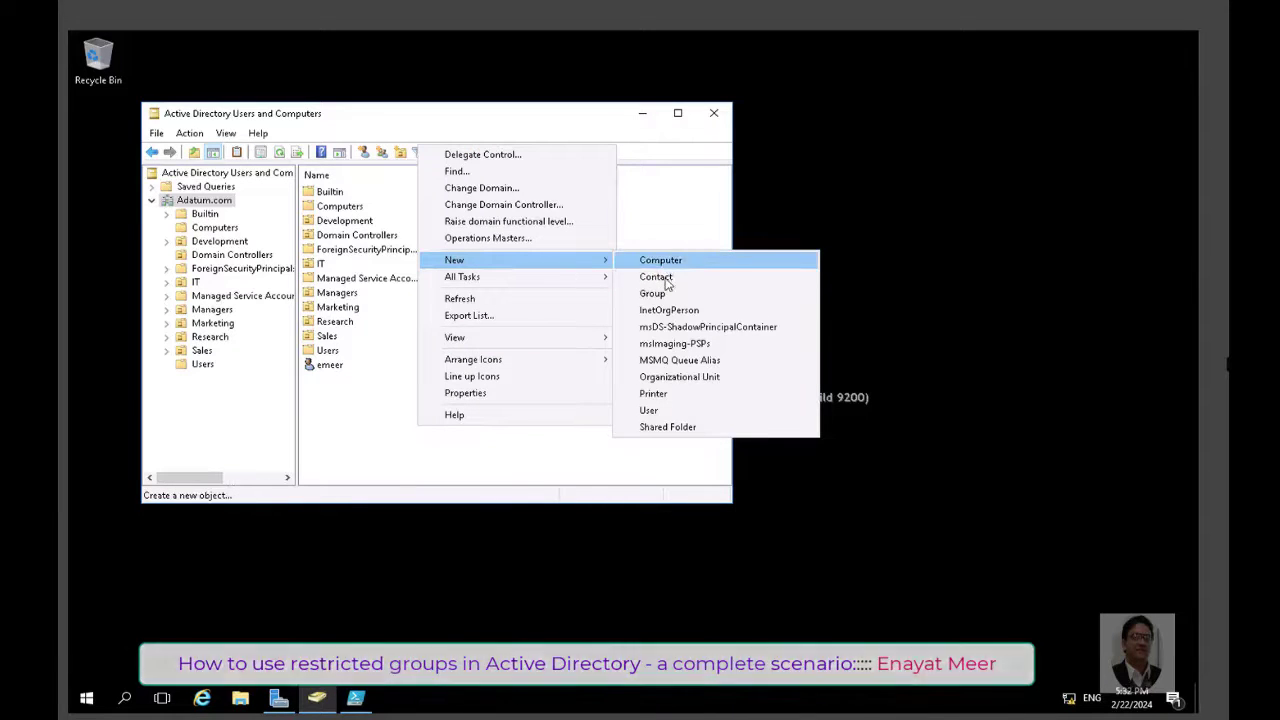
{"action": "left_click", "coordinate": [652, 292]}
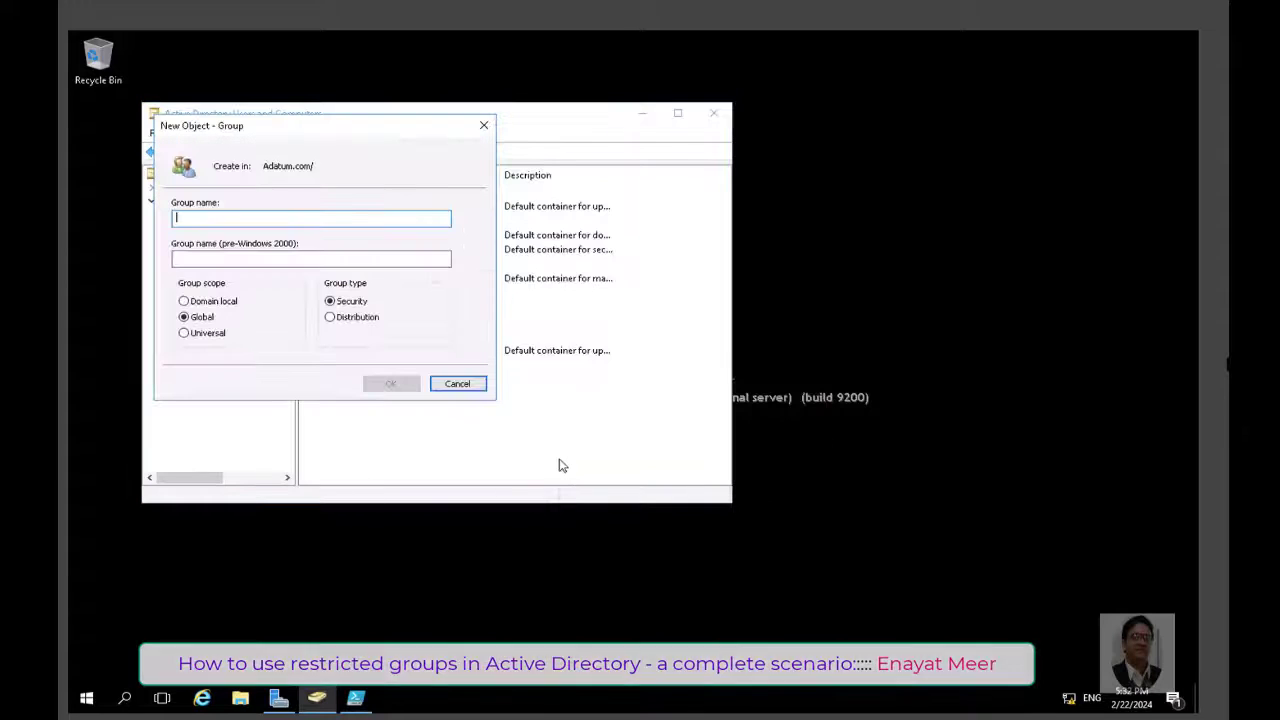
{"action": "type", "text": "TestMembership"}
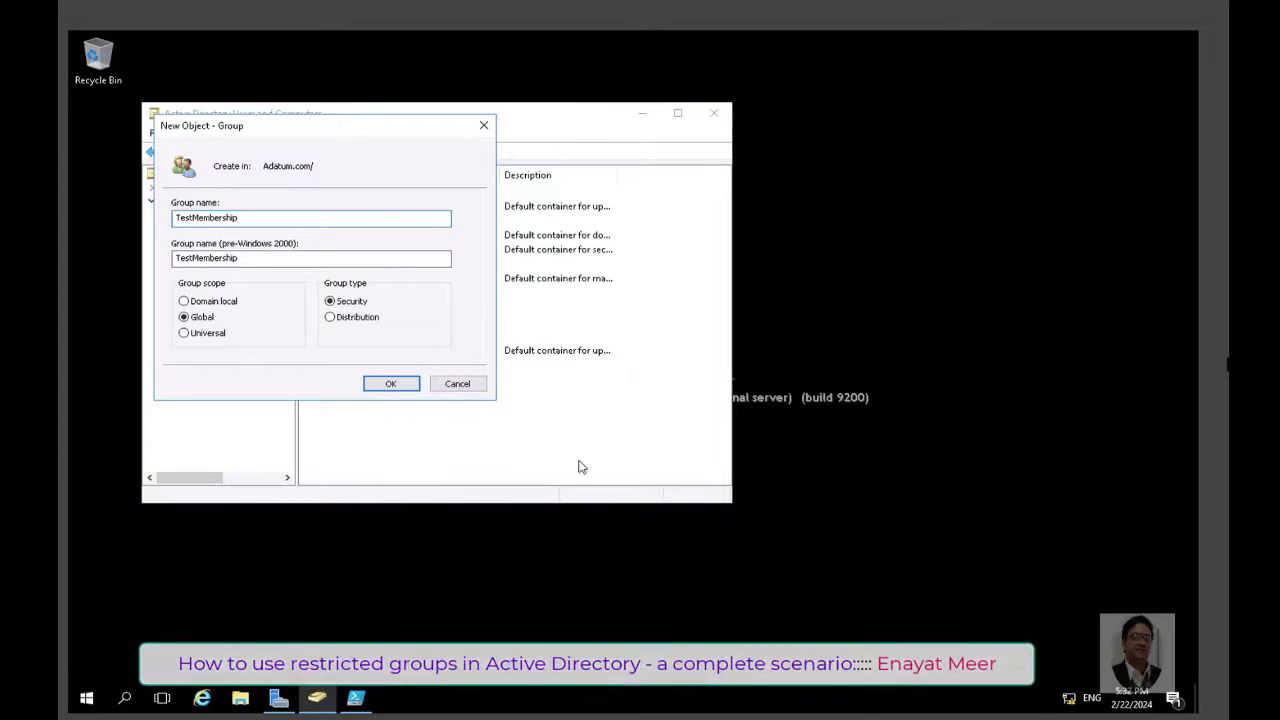
{"action": "left_click", "coordinate": [390, 384]}
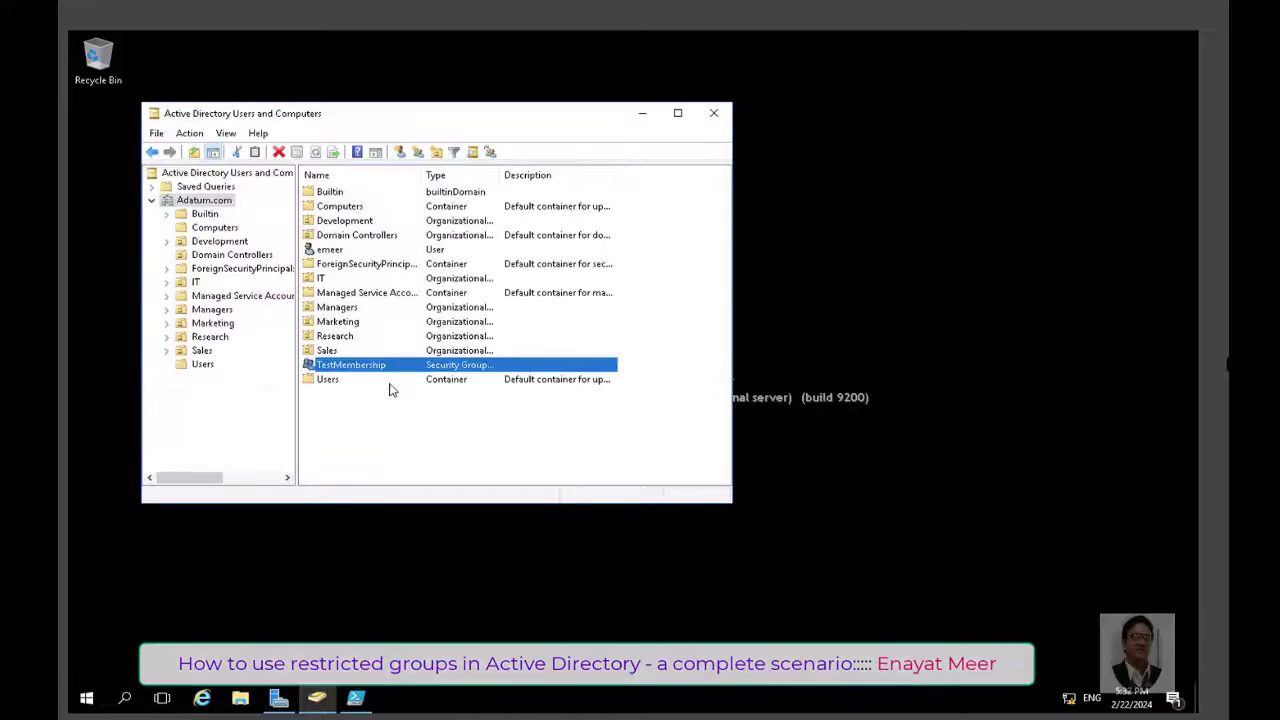
View the TestMembership group's empty Members list in its properties.
{"action": "right_click", "coordinate": [352, 364]}
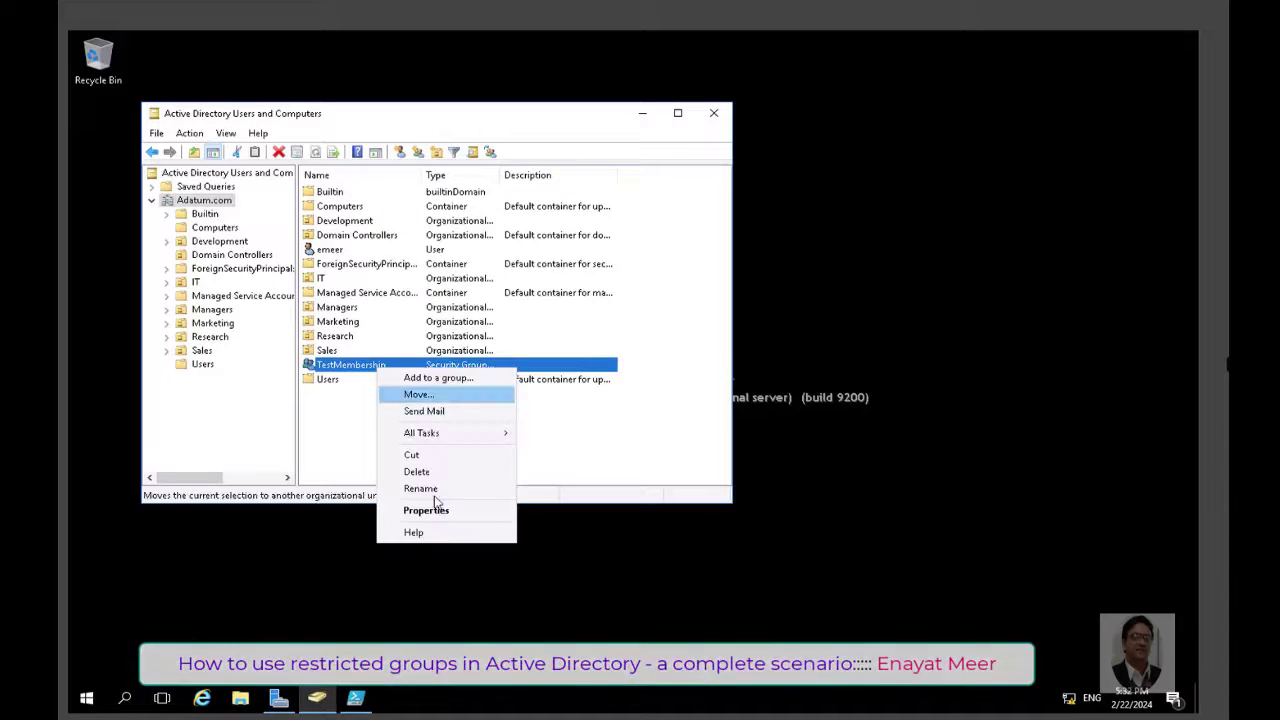
{"action": "left_click", "coordinate": [426, 510]}
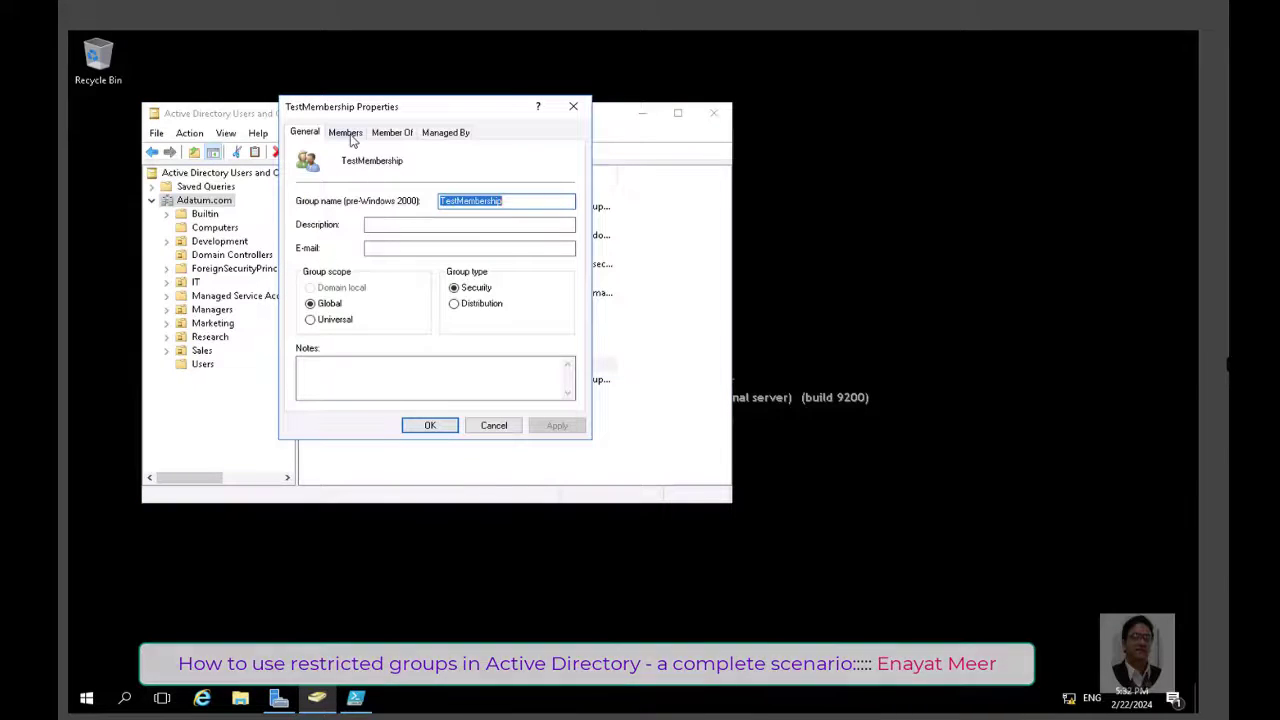
{"action": "left_click", "coordinate": [344, 132]}
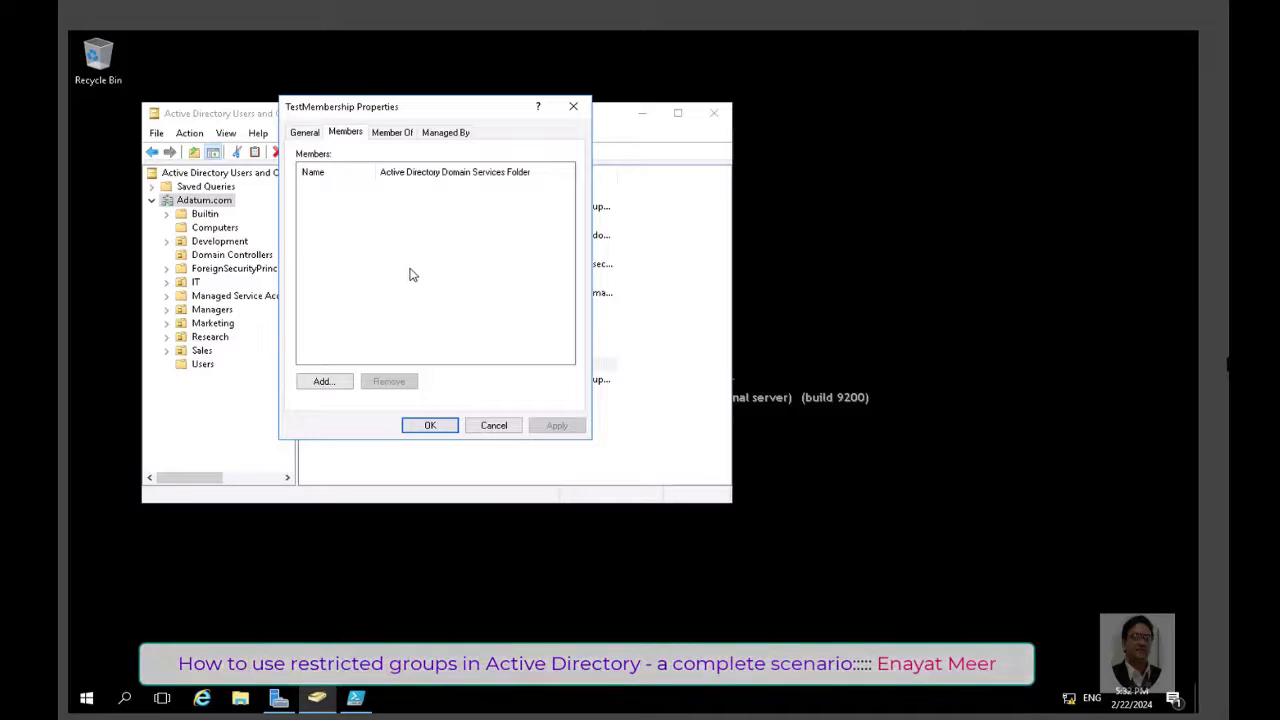
{"action": "mouse_move", "coordinate": [352, 584]}
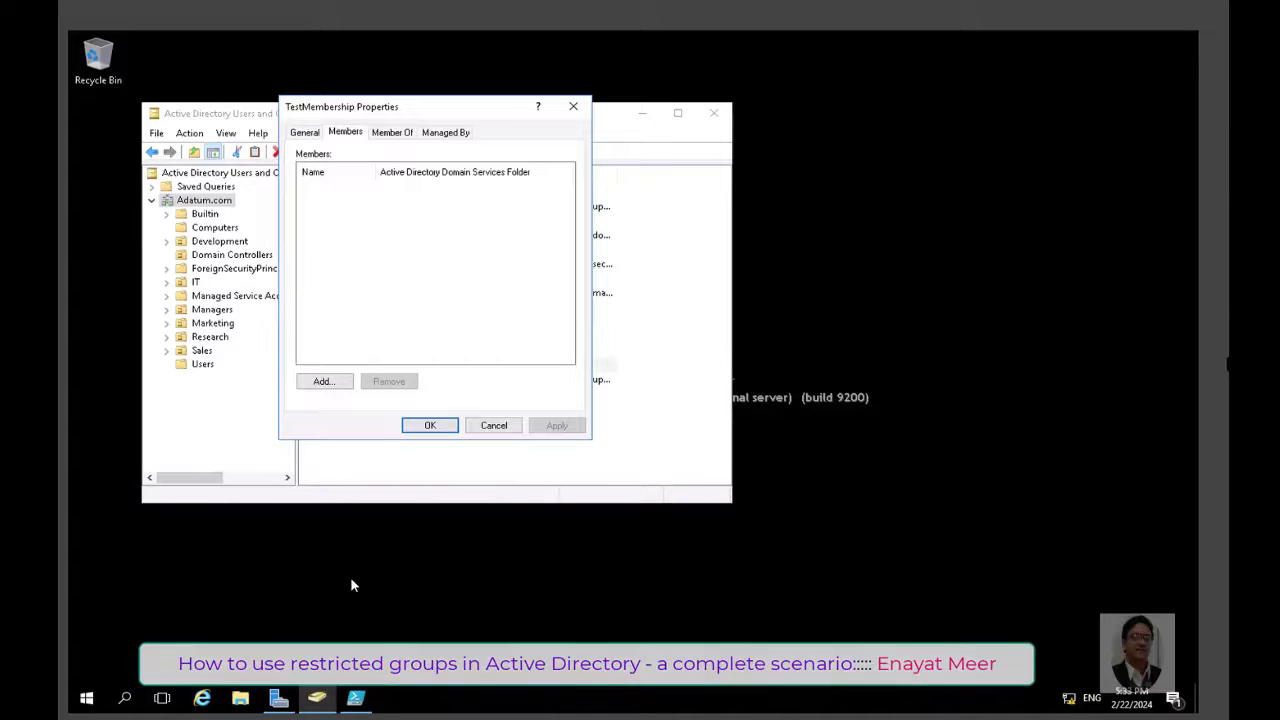
{"action": "mouse_move", "coordinate": [356, 698]}
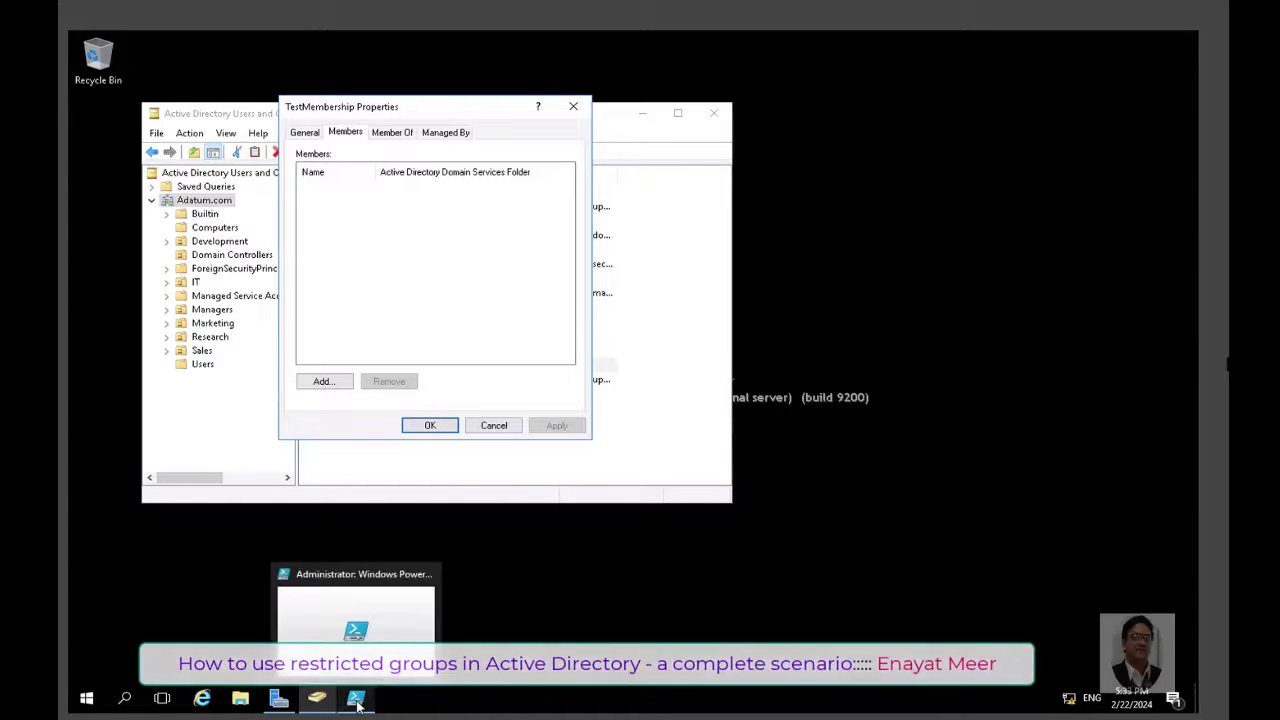
Run the ForEach-Object New-ADUser loop in PowerShell ISE creating enabled users Meer1–Meer10.
{"action": "left_click", "coordinate": [356, 696]}
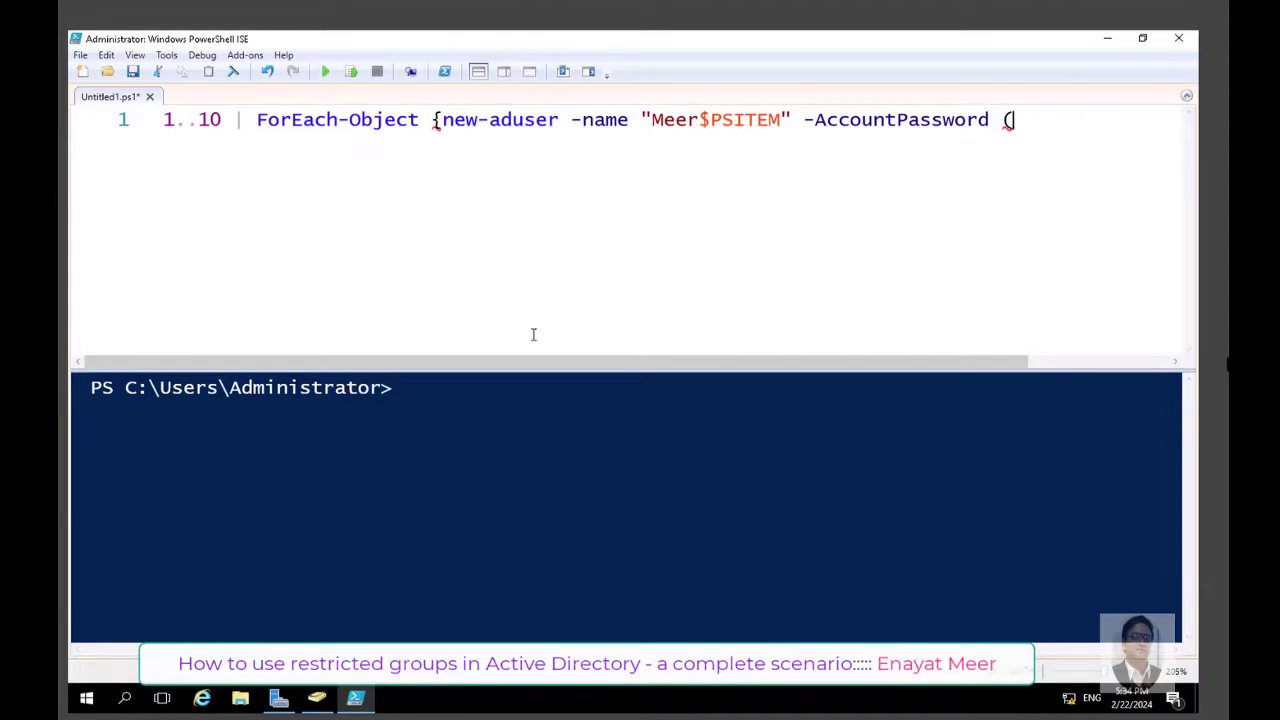
{"action": "type", "text": "cur"}
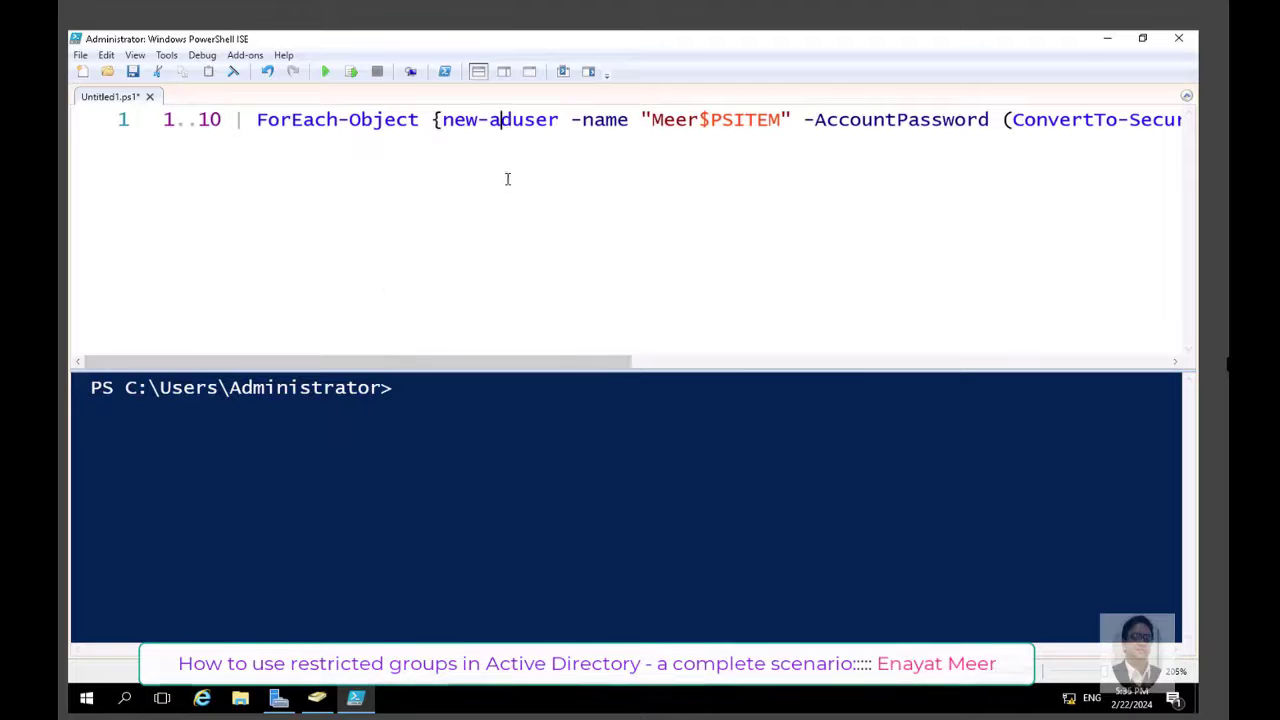
{"action": "mouse_move", "coordinate": [352, 72]}
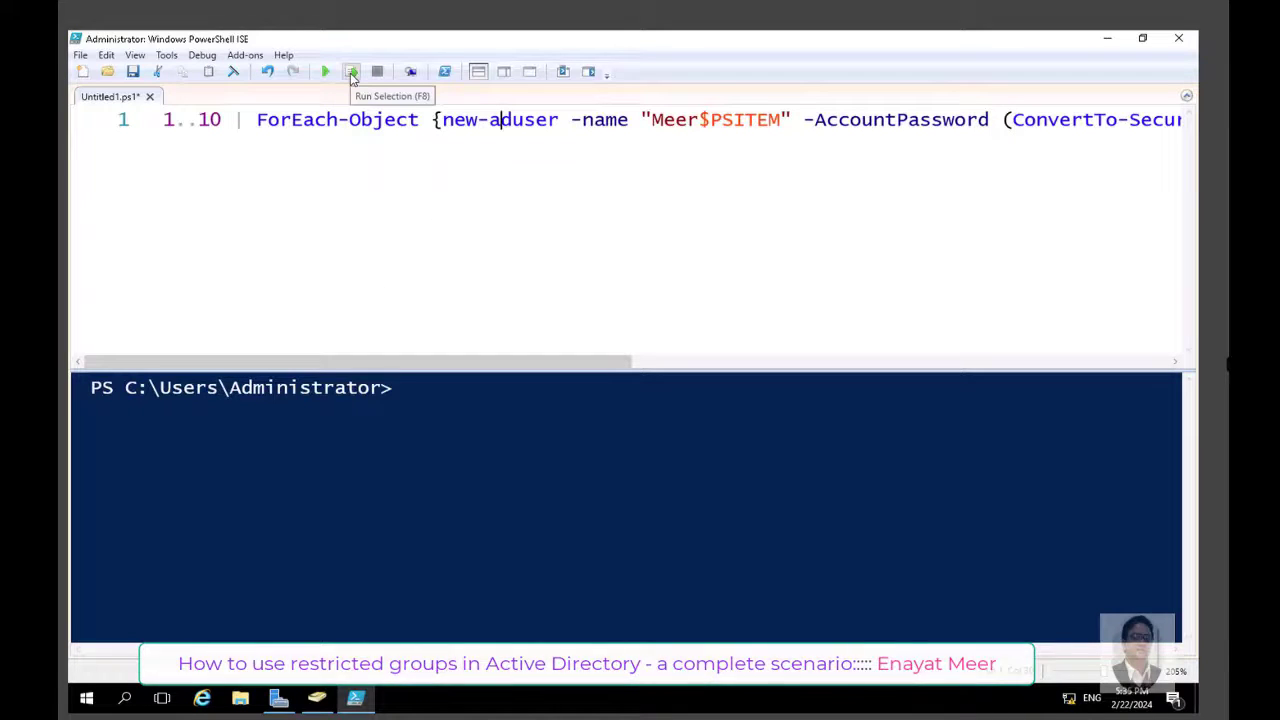
{"action": "left_click", "coordinate": [352, 72]}
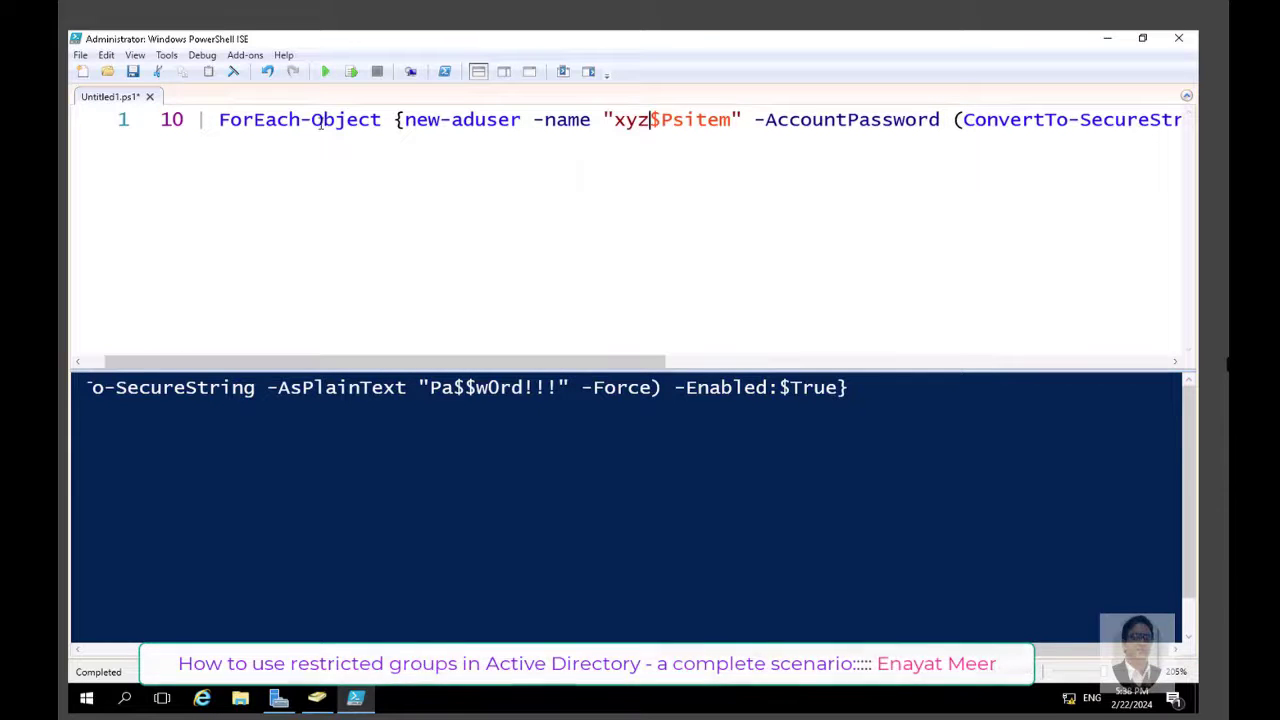
Run the edited loop creating users xyz1–xyz10 and return to Active Directory Users and Computers.
{"action": "left_click", "coordinate": [324, 72]}
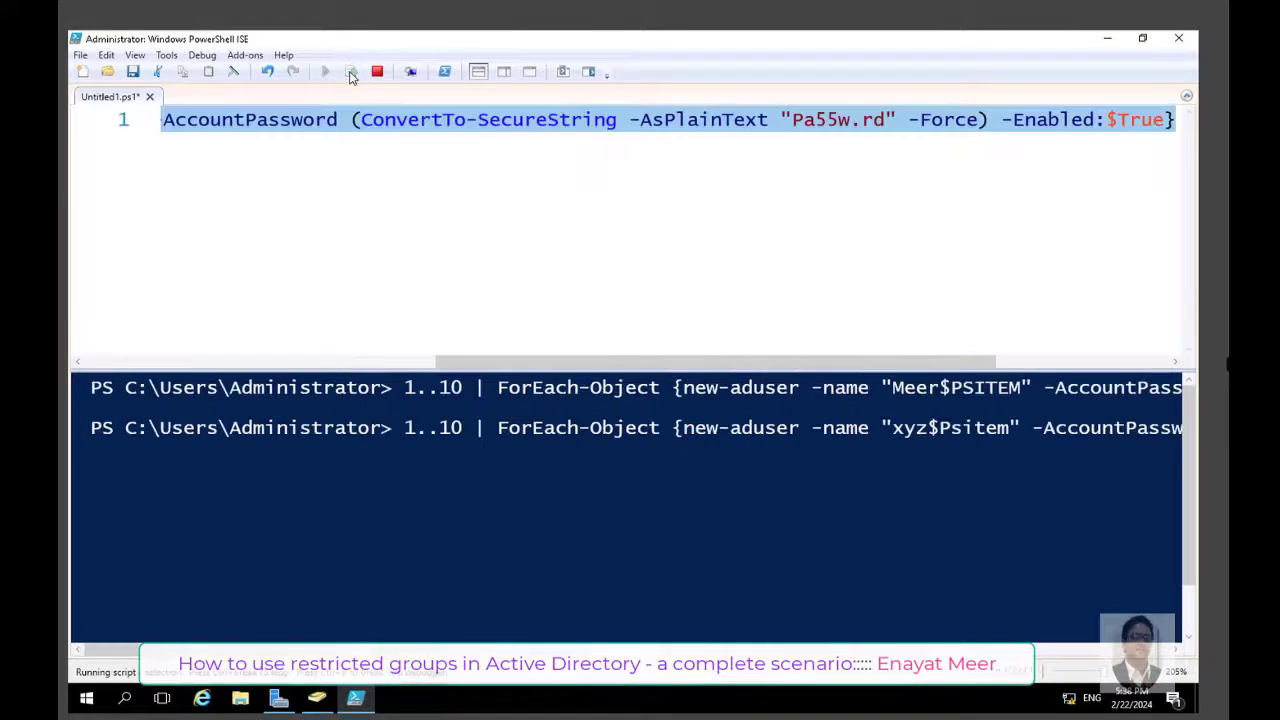
{"action": "left_click", "coordinate": [324, 72]}
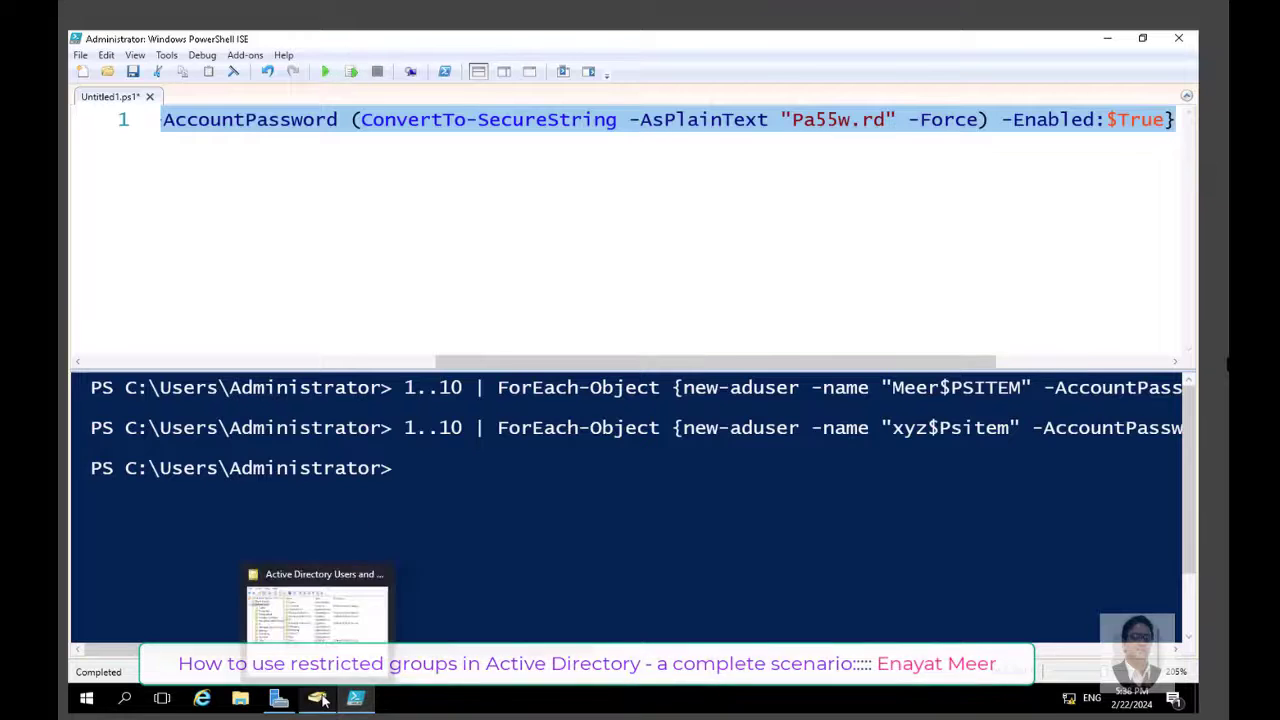
{"action": "left_click", "coordinate": [316, 610]}
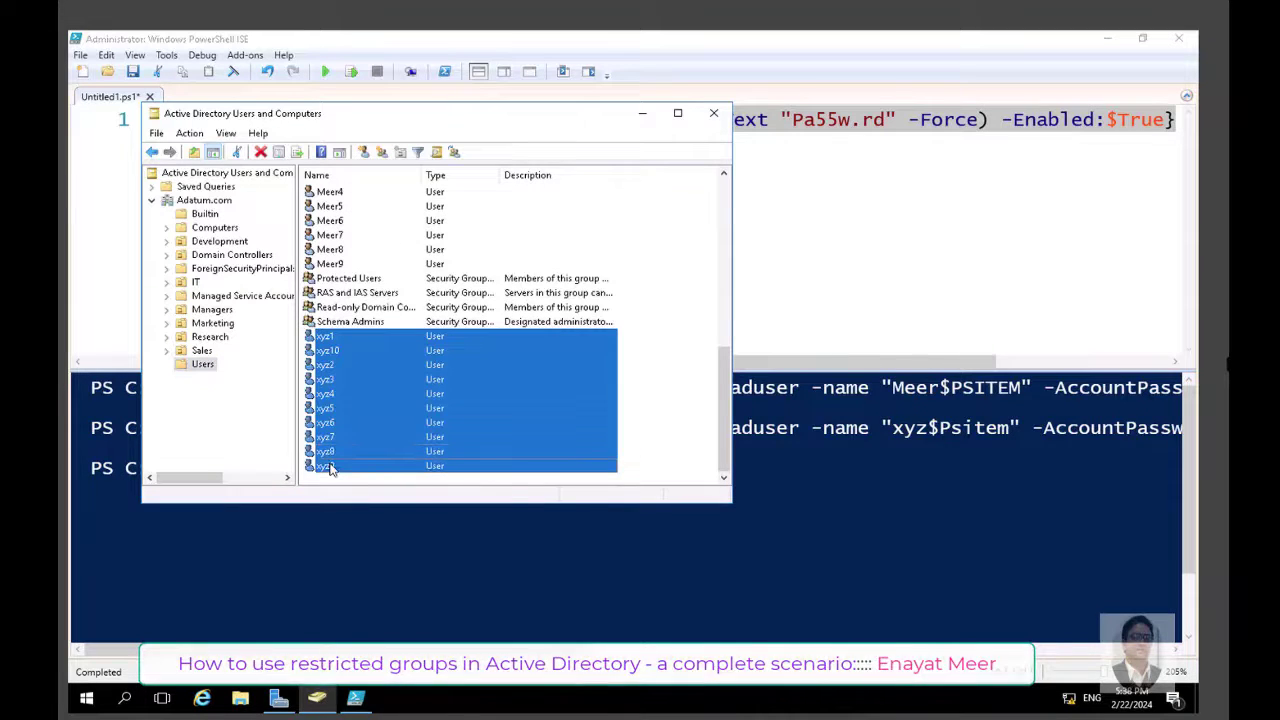
Add the selected xyz1–xyz10 users to the TestMembership group and confirm success.
{"action": "right_click", "coordinate": [324, 464]}
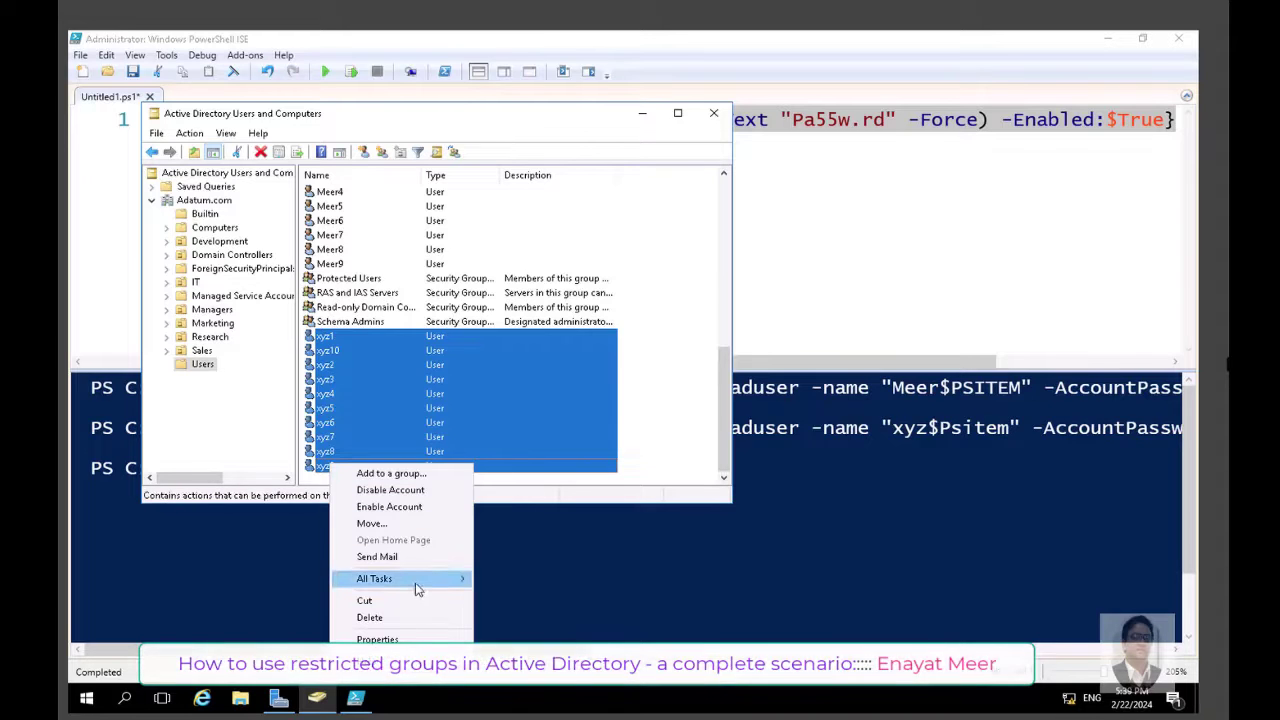
{"action": "mouse_move", "coordinate": [390, 472]}
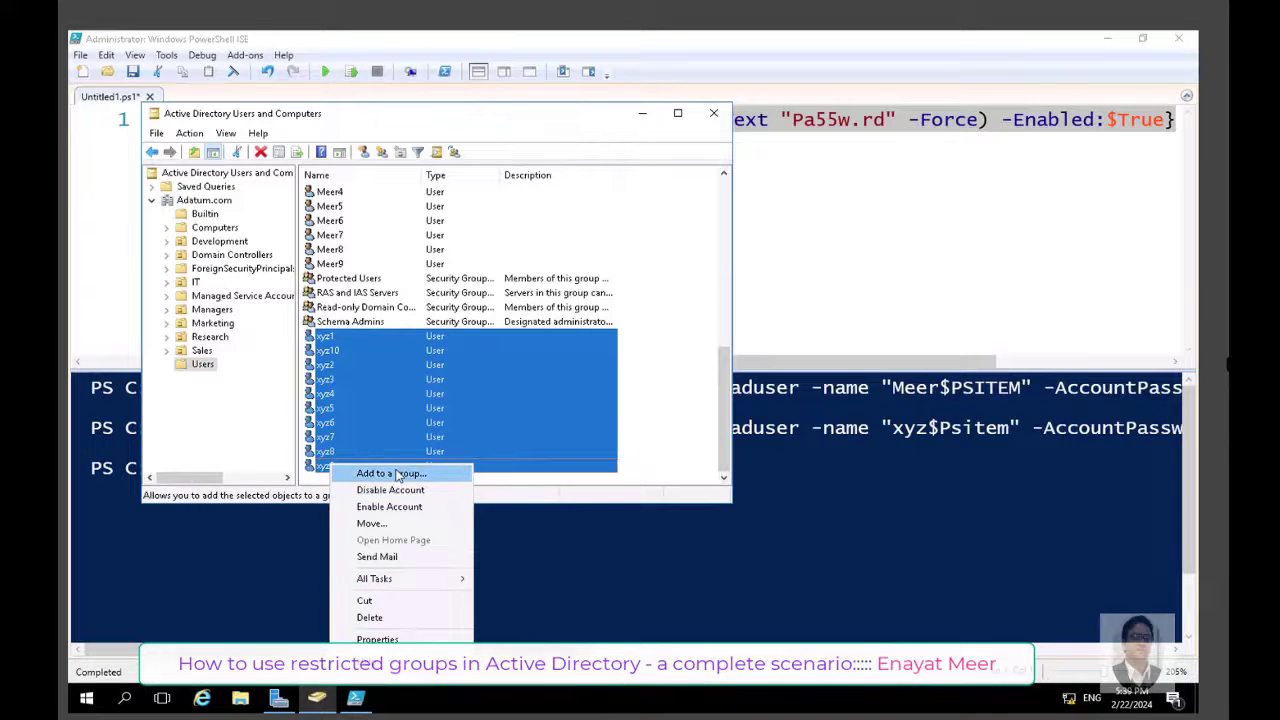
{"action": "left_click", "coordinate": [390, 472]}
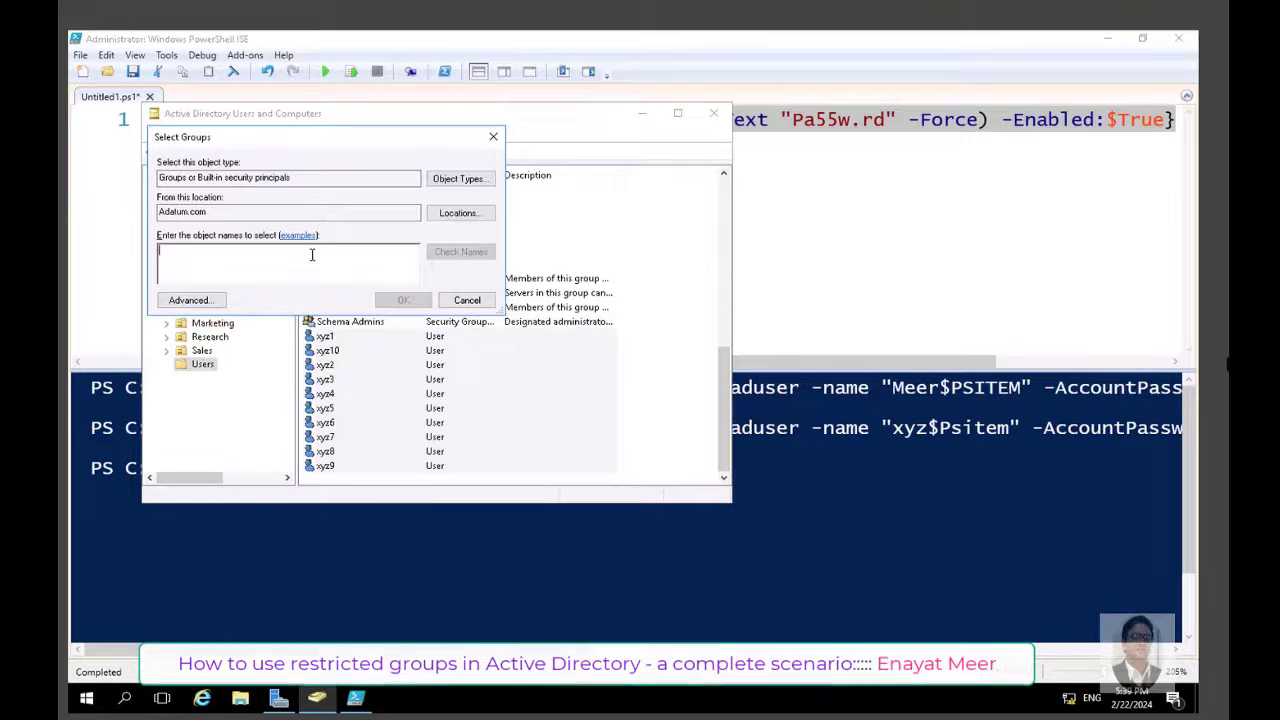
{"action": "type", "text": "test"}
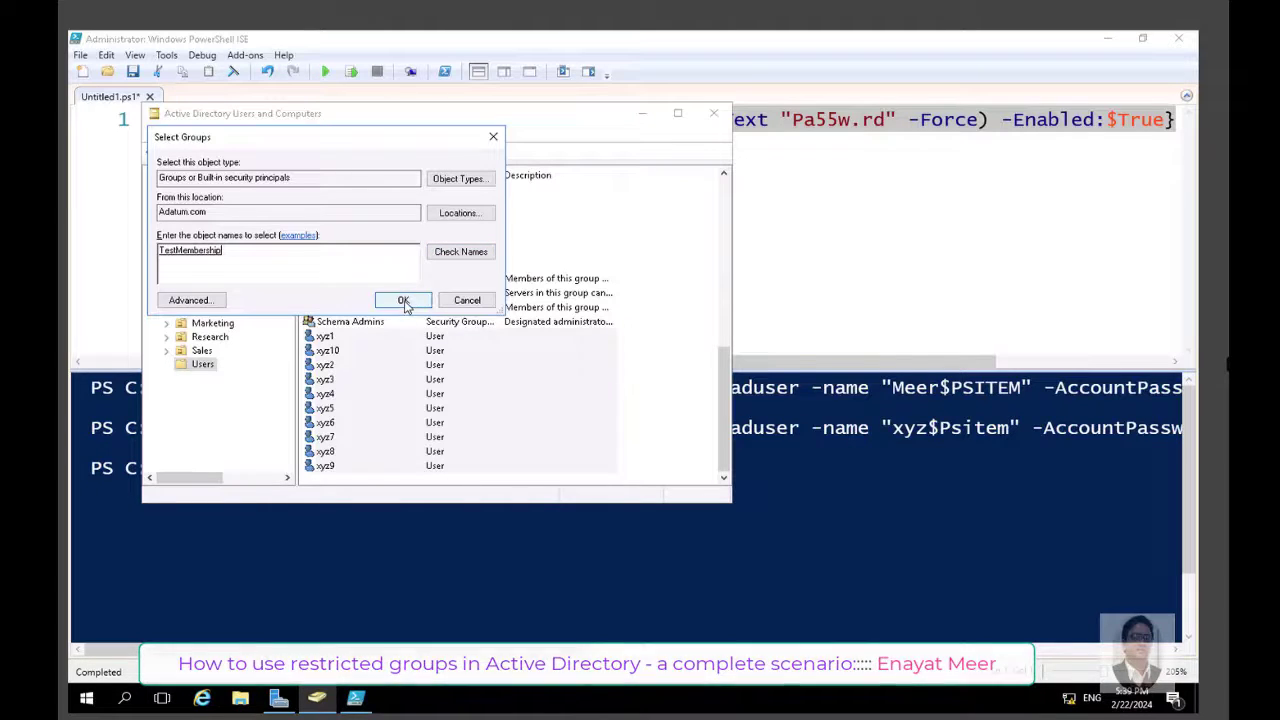
{"action": "left_click", "coordinate": [402, 300]}
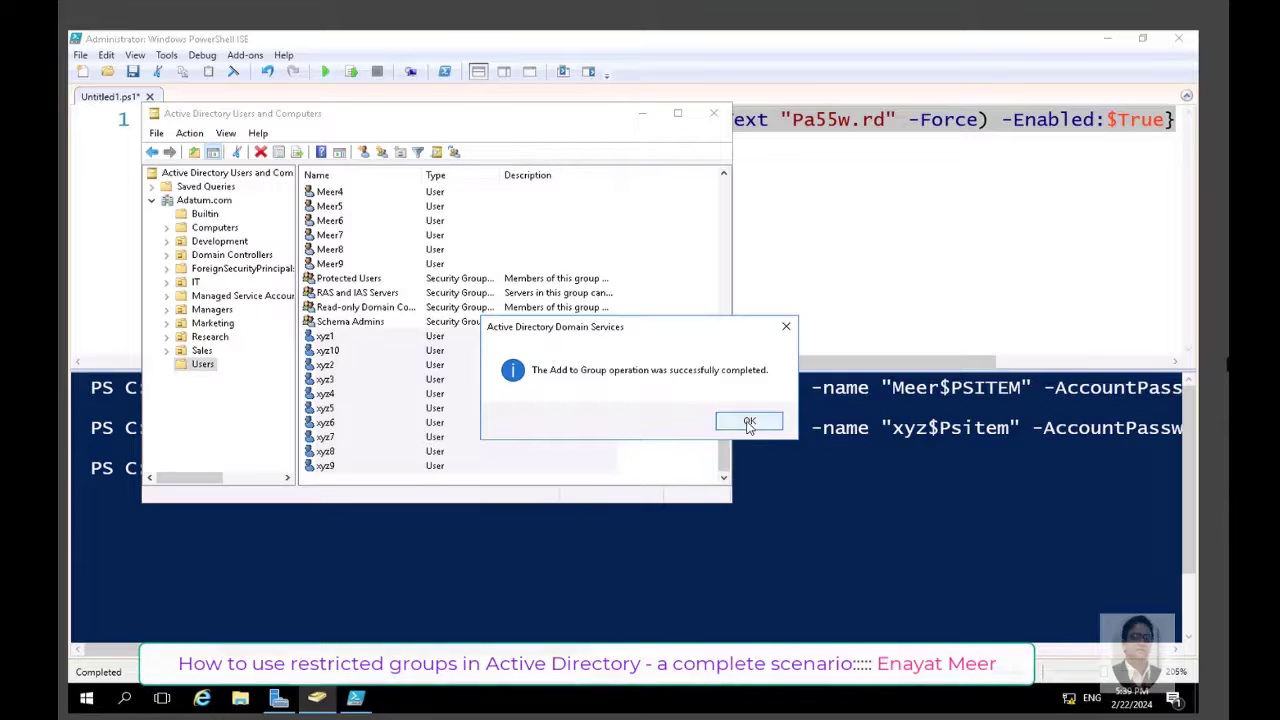
{"action": "left_click", "coordinate": [748, 420]}
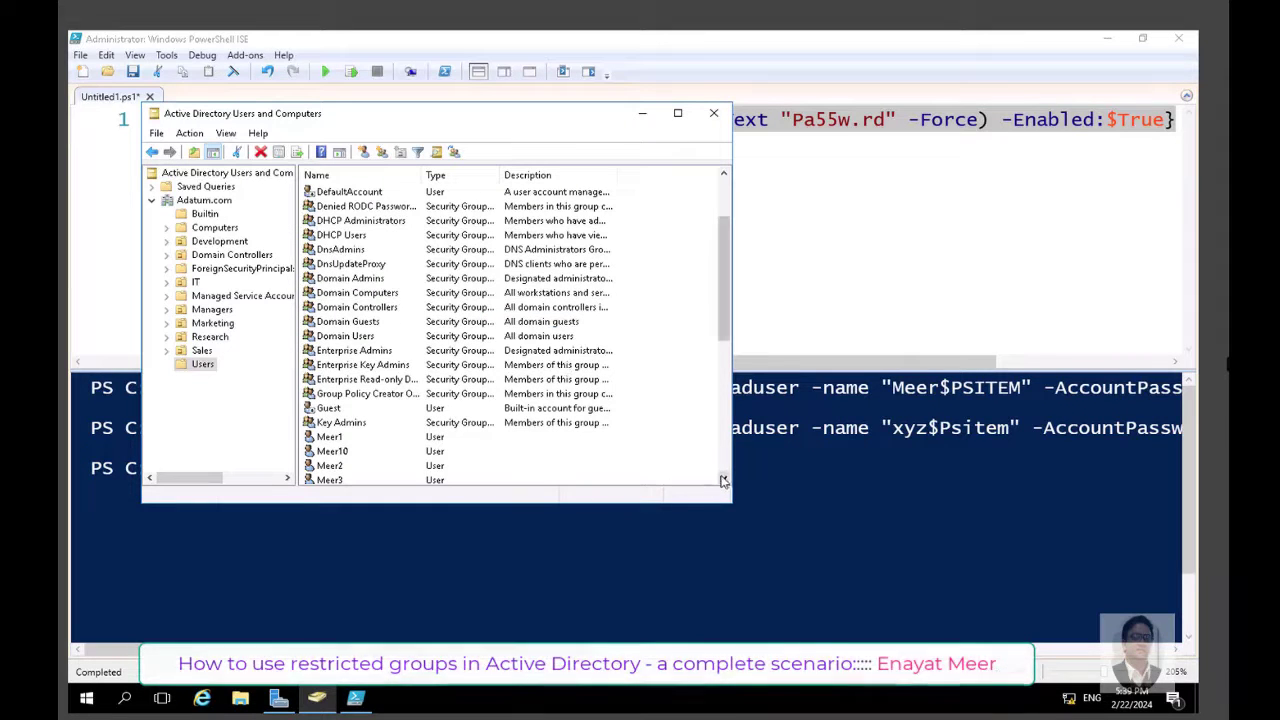
Start adding the selected Meer1–Meer10 users to a group and resolve the name Domain Admins.
{"action": "scroll", "scroll_direction": "down", "scroll_amount": 3}
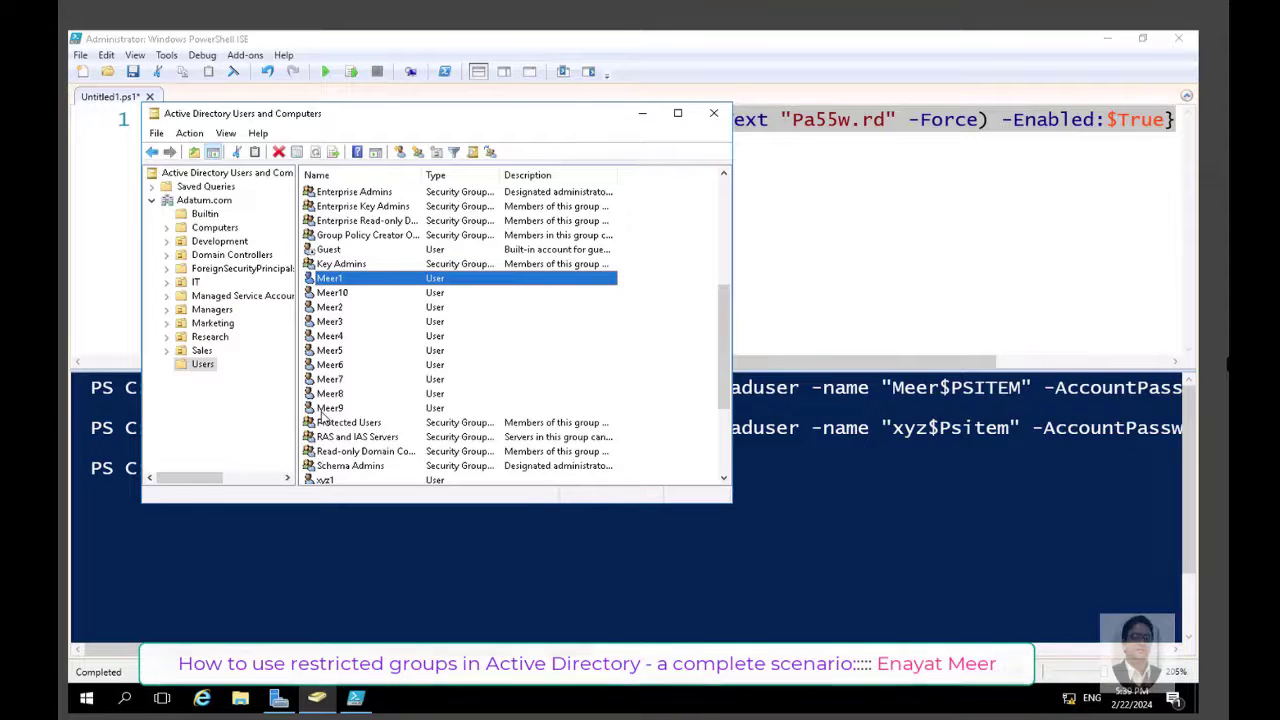
{"action": "right_click", "coordinate": [328, 392]}
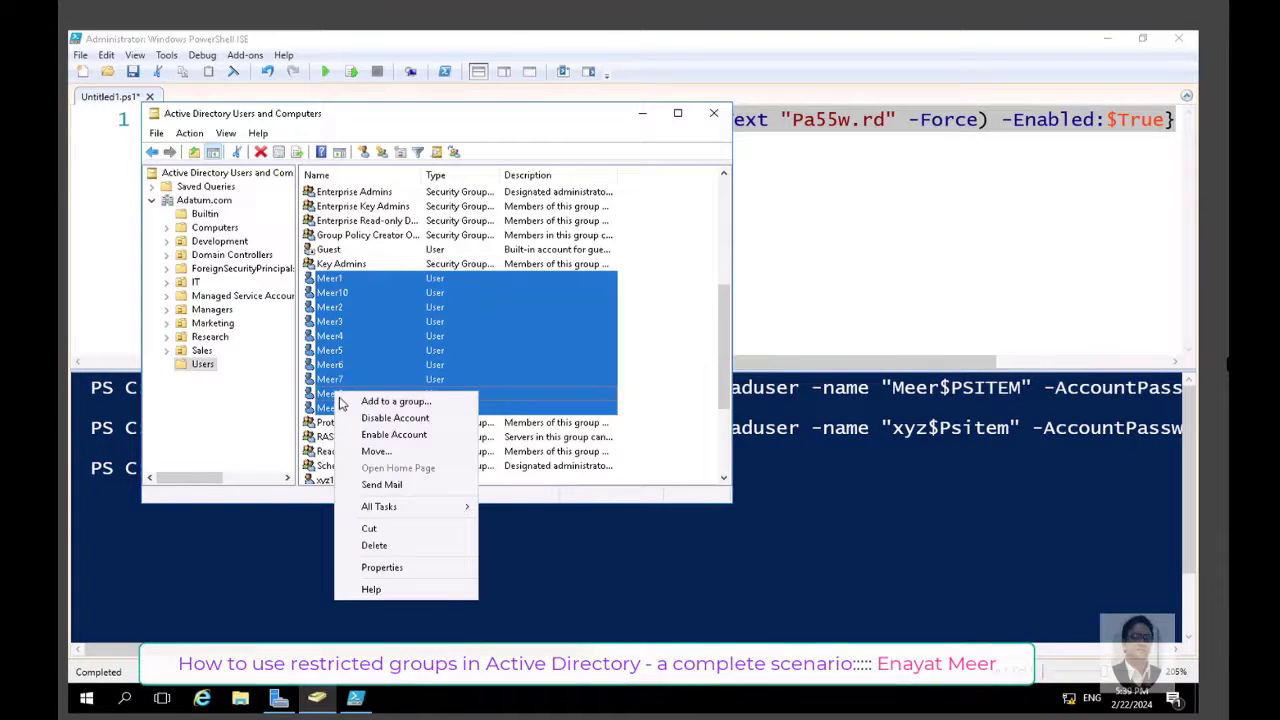
{"action": "left_click", "coordinate": [396, 400]}
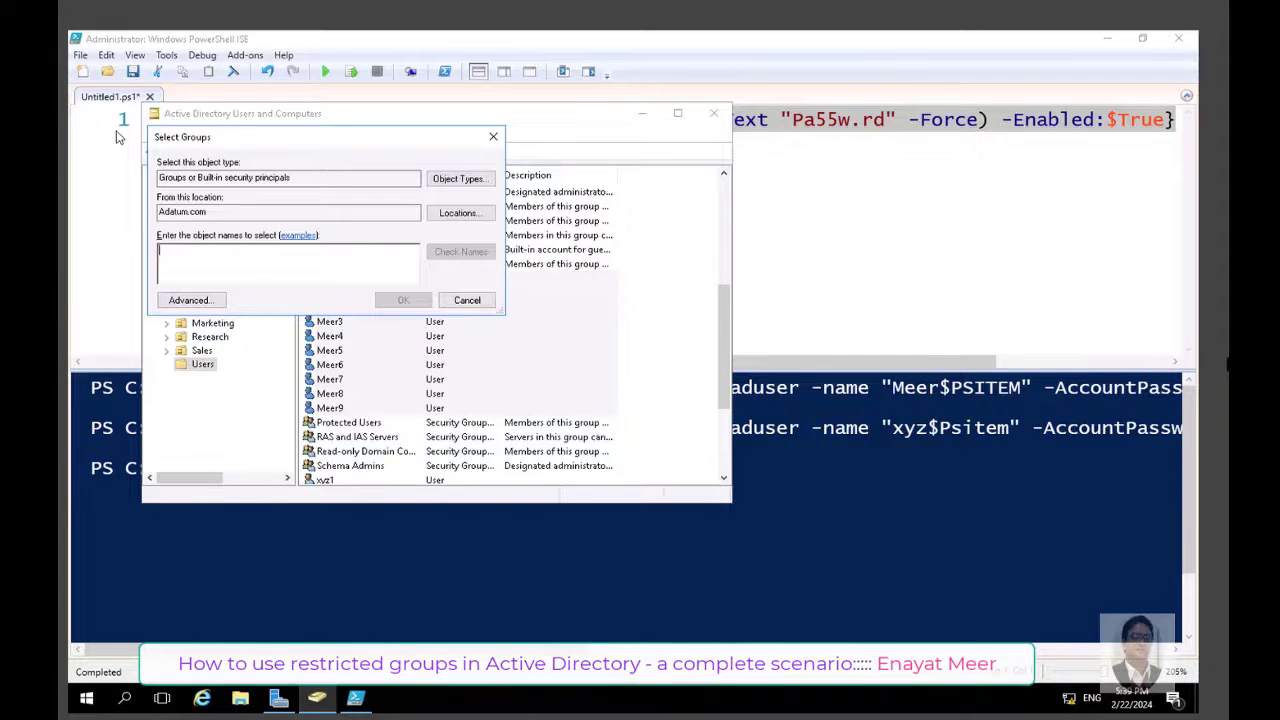
{"action": "type", "text": "domain admins"}
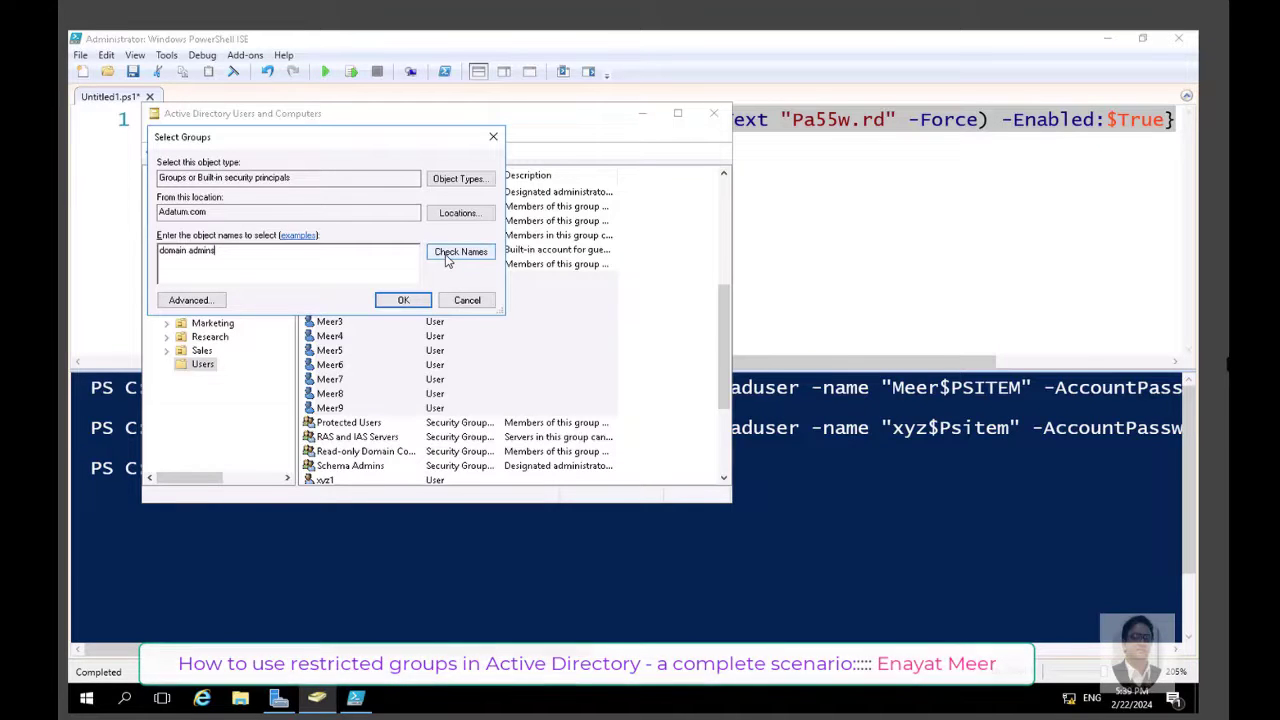
{"action": "left_click", "coordinate": [460, 252]}
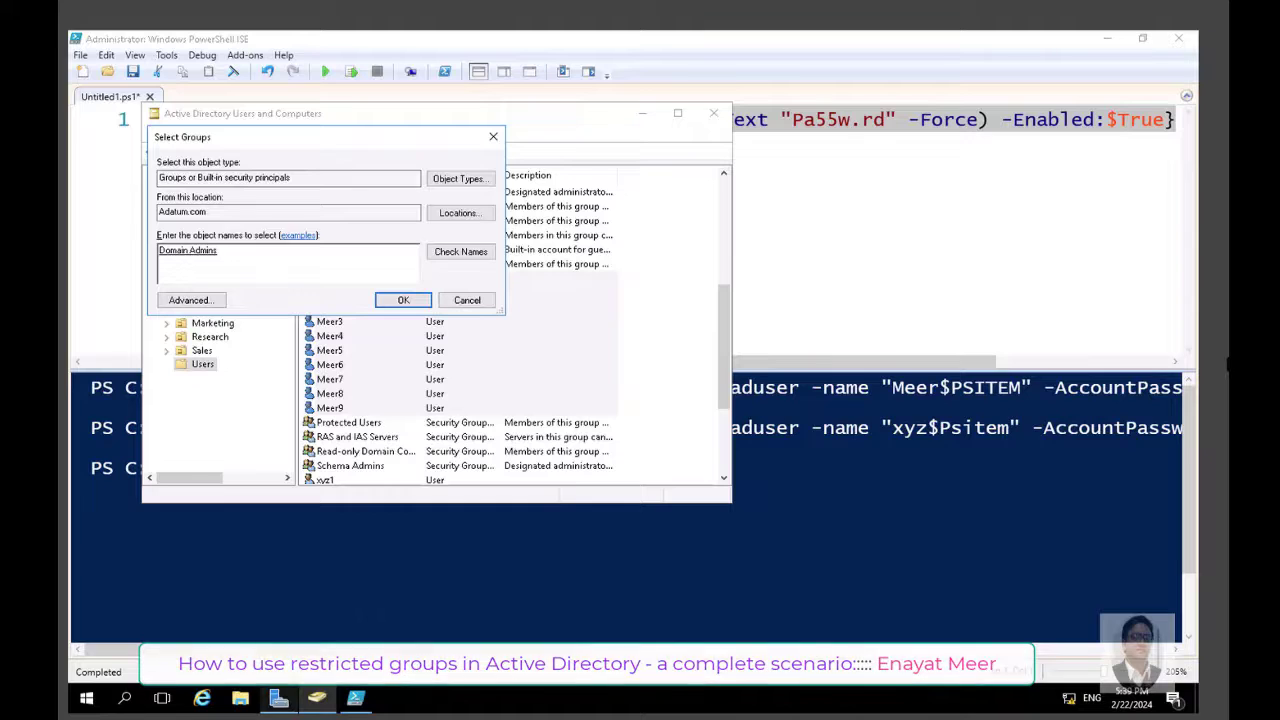
{"action": "mouse_move", "coordinate": [316, 698]}
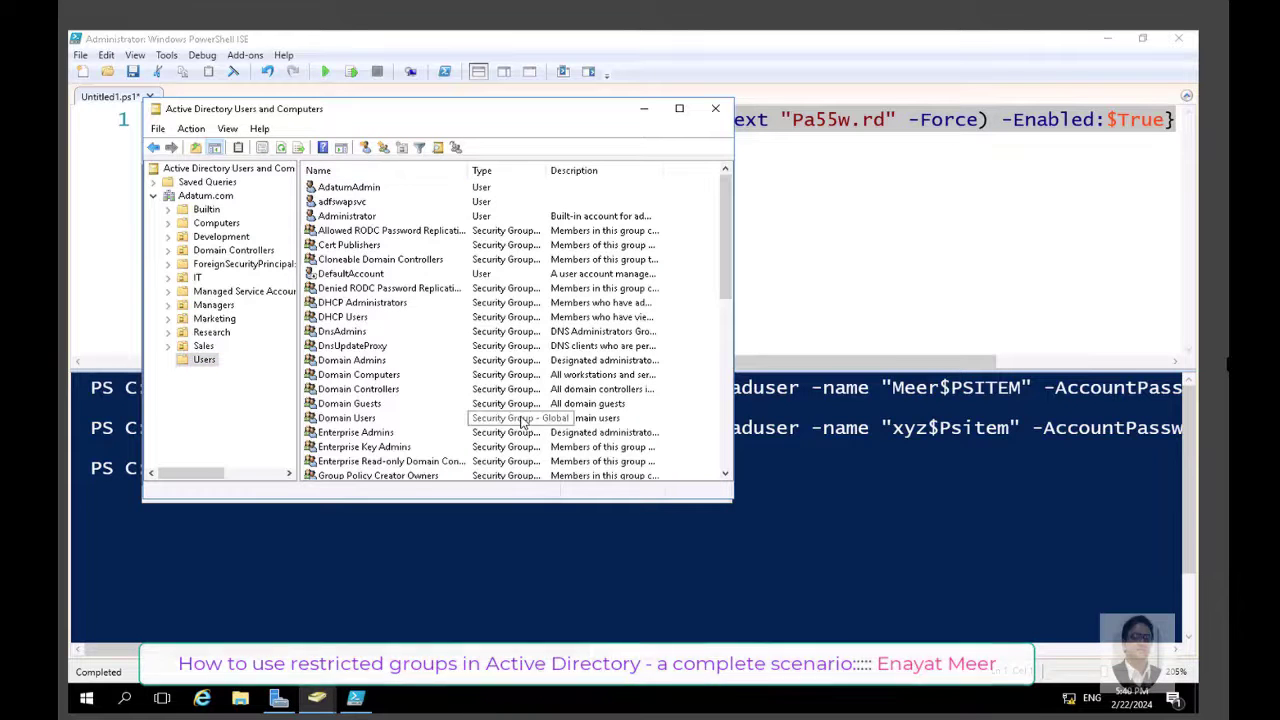
Remove the selected members from the Domain Admins group and apply the change.
{"action": "double_click", "coordinate": [352, 360]}
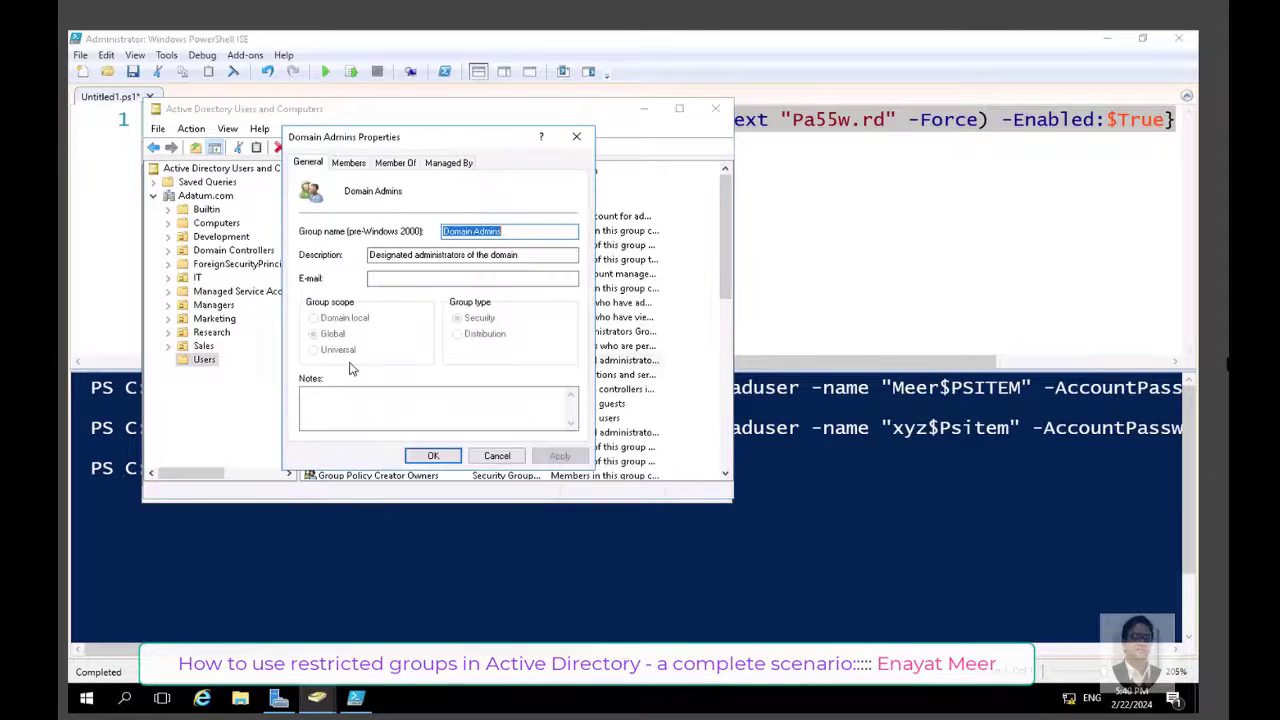
{"action": "left_click", "coordinate": [348, 162]}
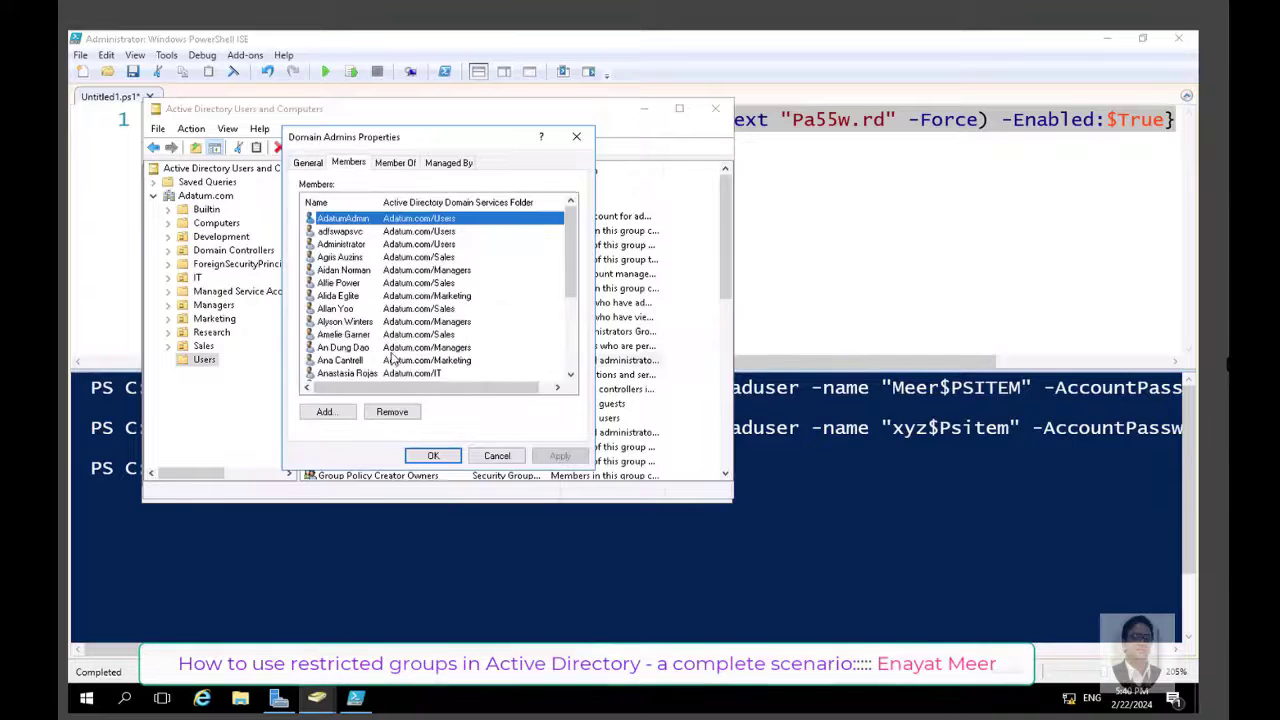
{"action": "scroll", "scroll_direction": "down", "scroll_amount": 3}
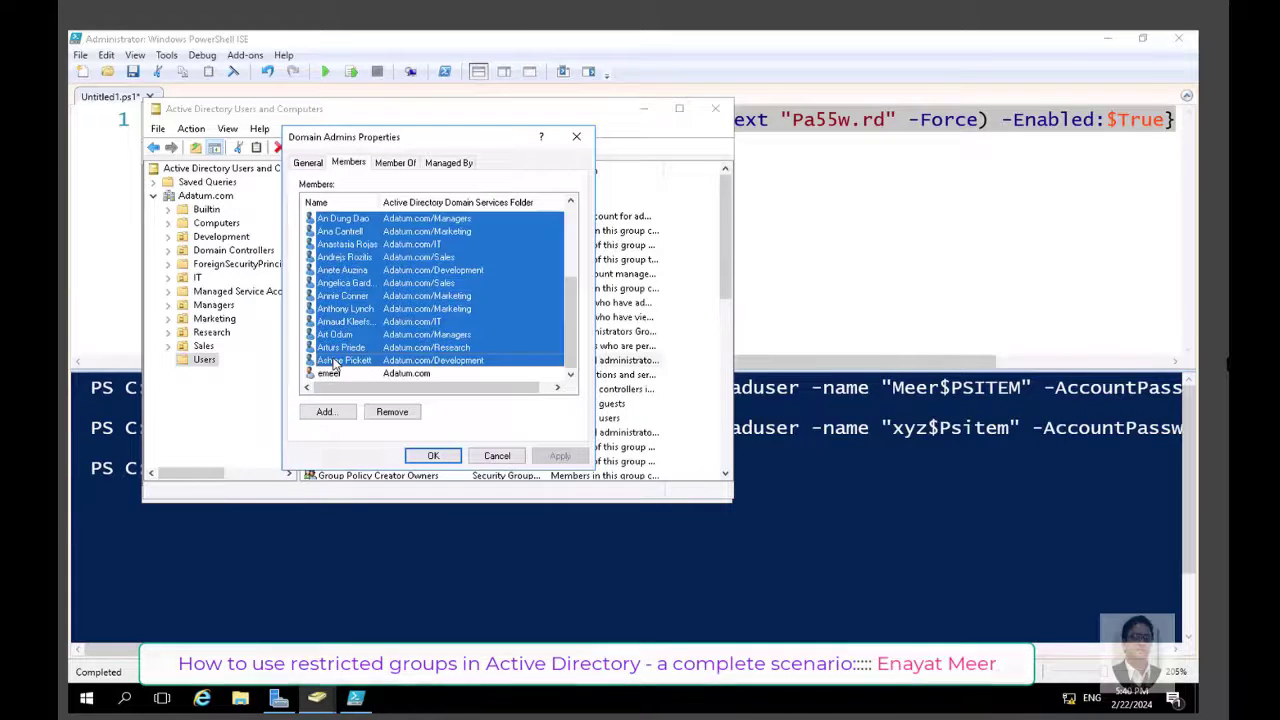
{"action": "left_click", "coordinate": [392, 412]}
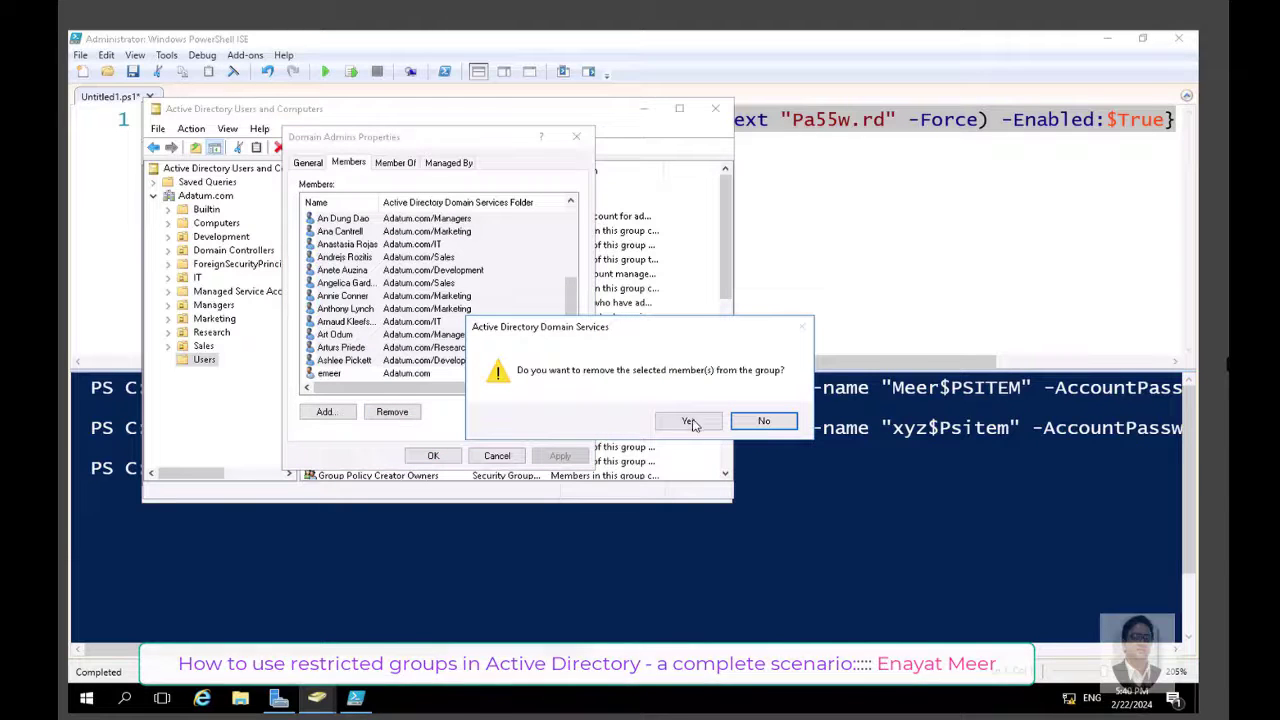
{"action": "left_click", "coordinate": [688, 420]}
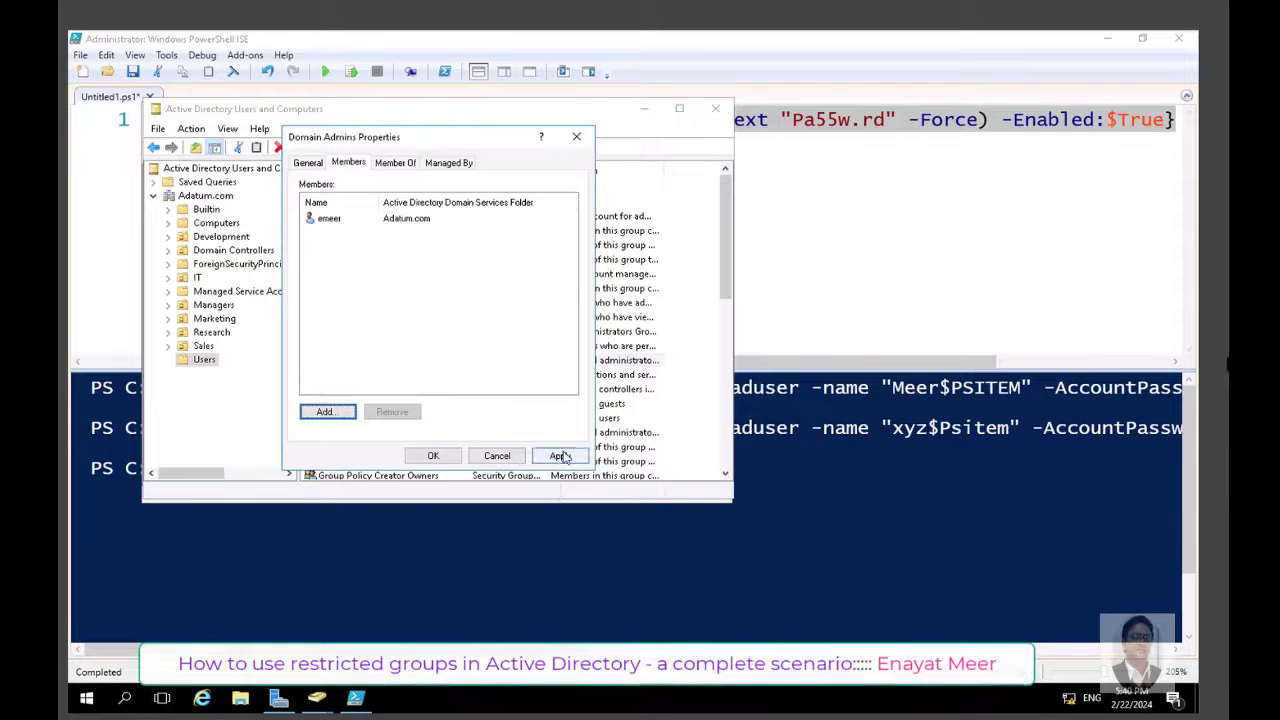
{"action": "left_click", "coordinate": [560, 456]}
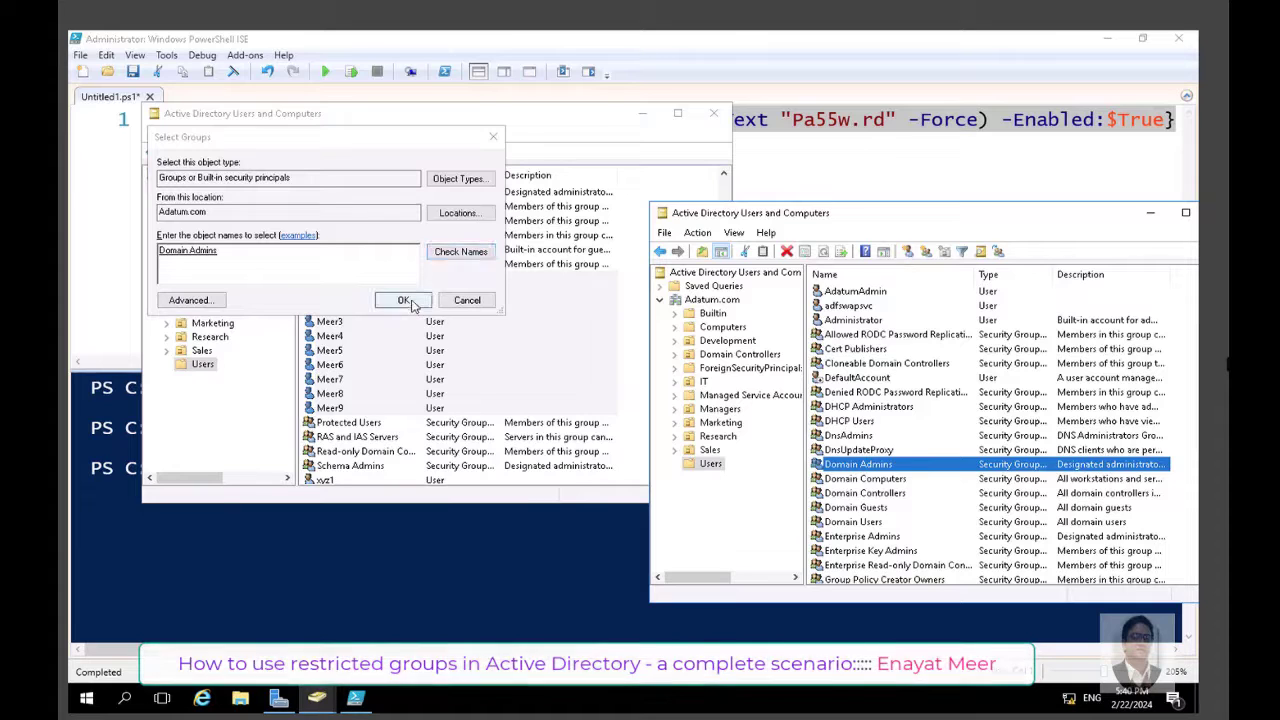
Confirm adding the Meer users to Domain Admins, then review Domain Admins and TestMembership members.
{"action": "left_click", "coordinate": [402, 300]}
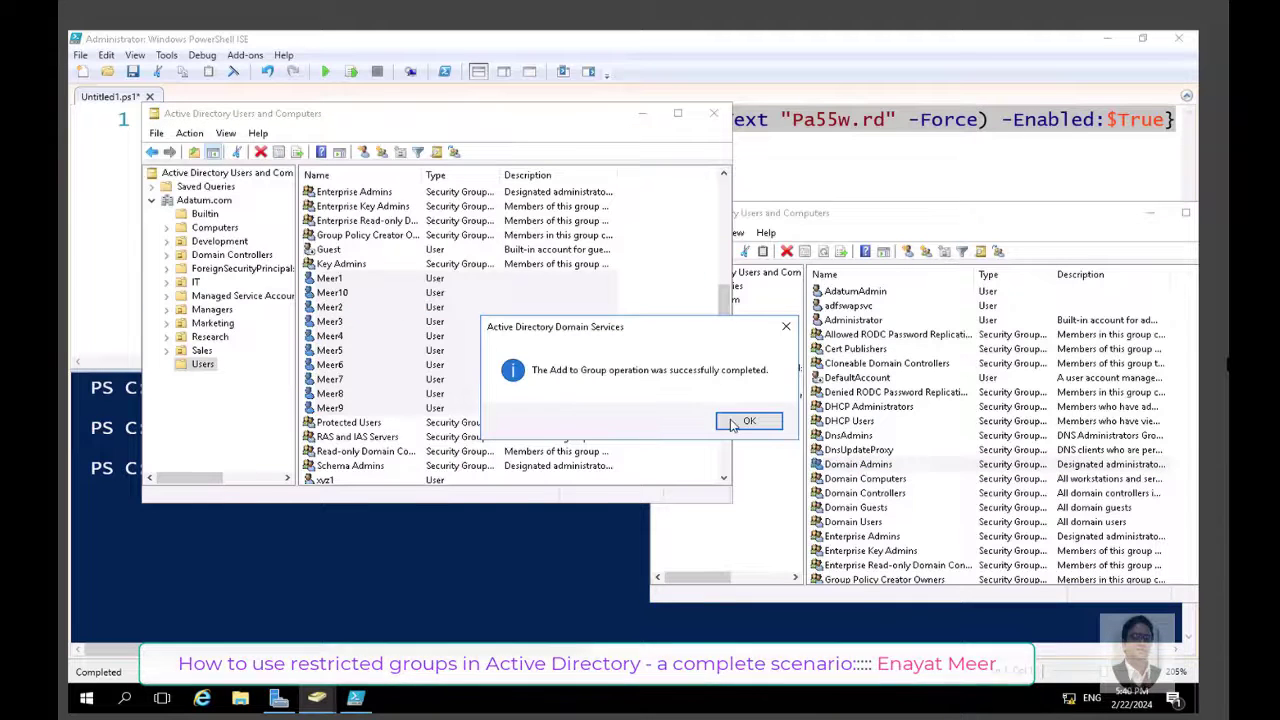
{"action": "left_click", "coordinate": [748, 420]}
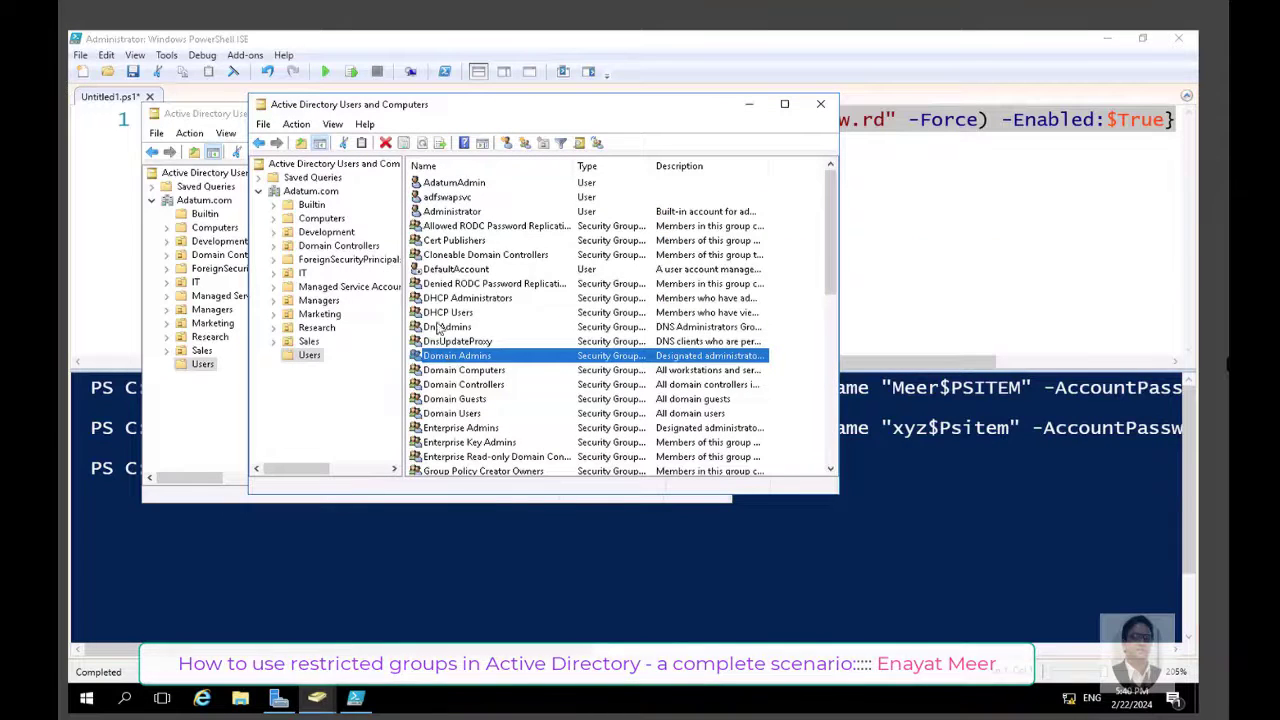
{"action": "right_click", "coordinate": [456, 356]}
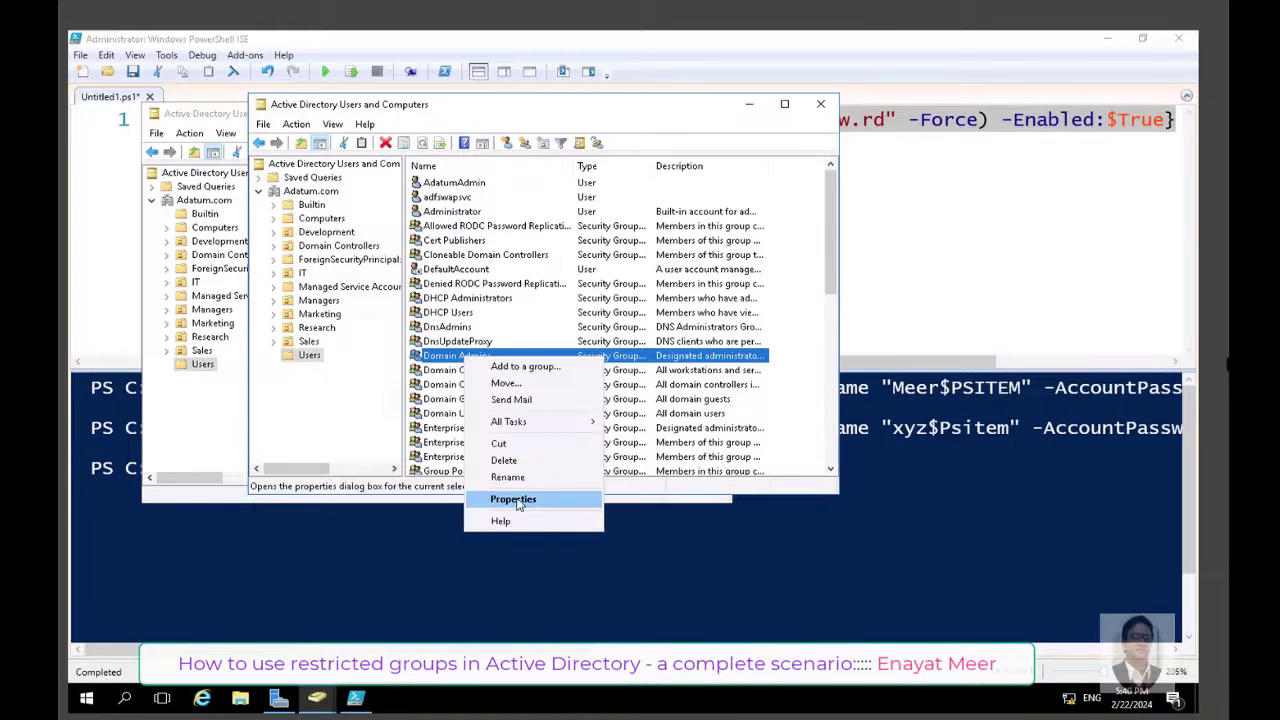
{"action": "left_click", "coordinate": [512, 500]}
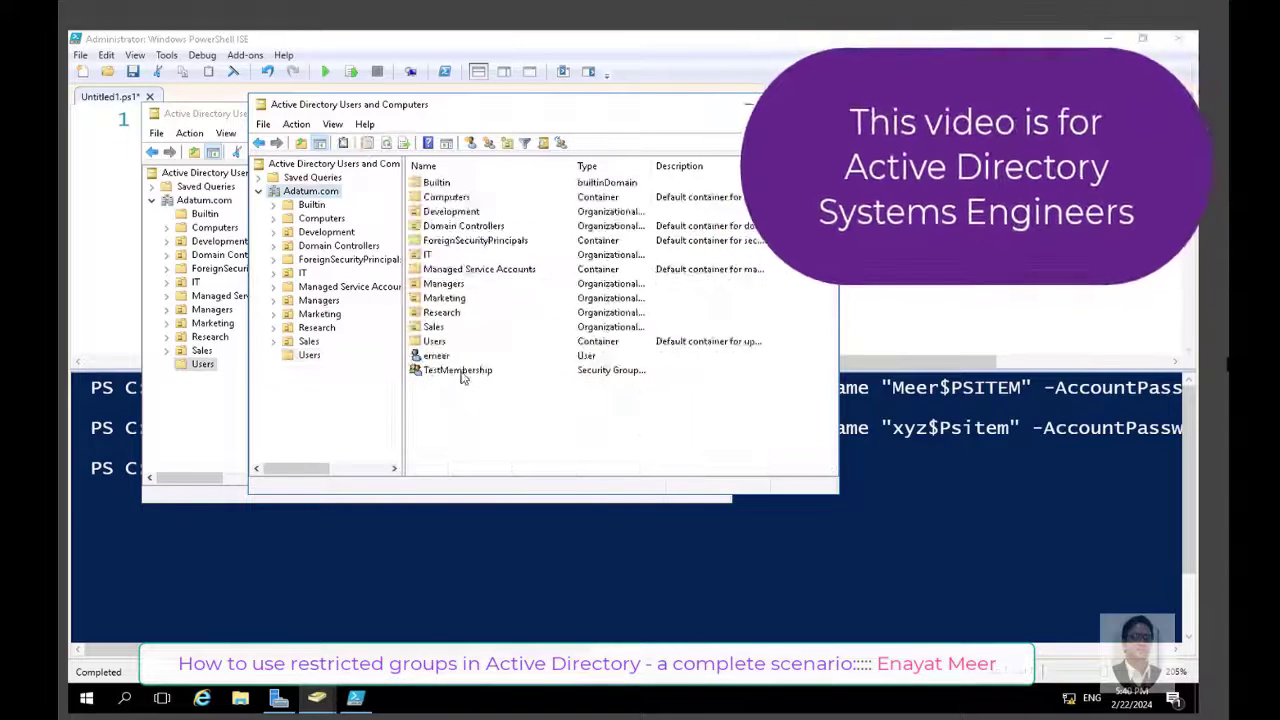
{"action": "double_click", "coordinate": [456, 370]}
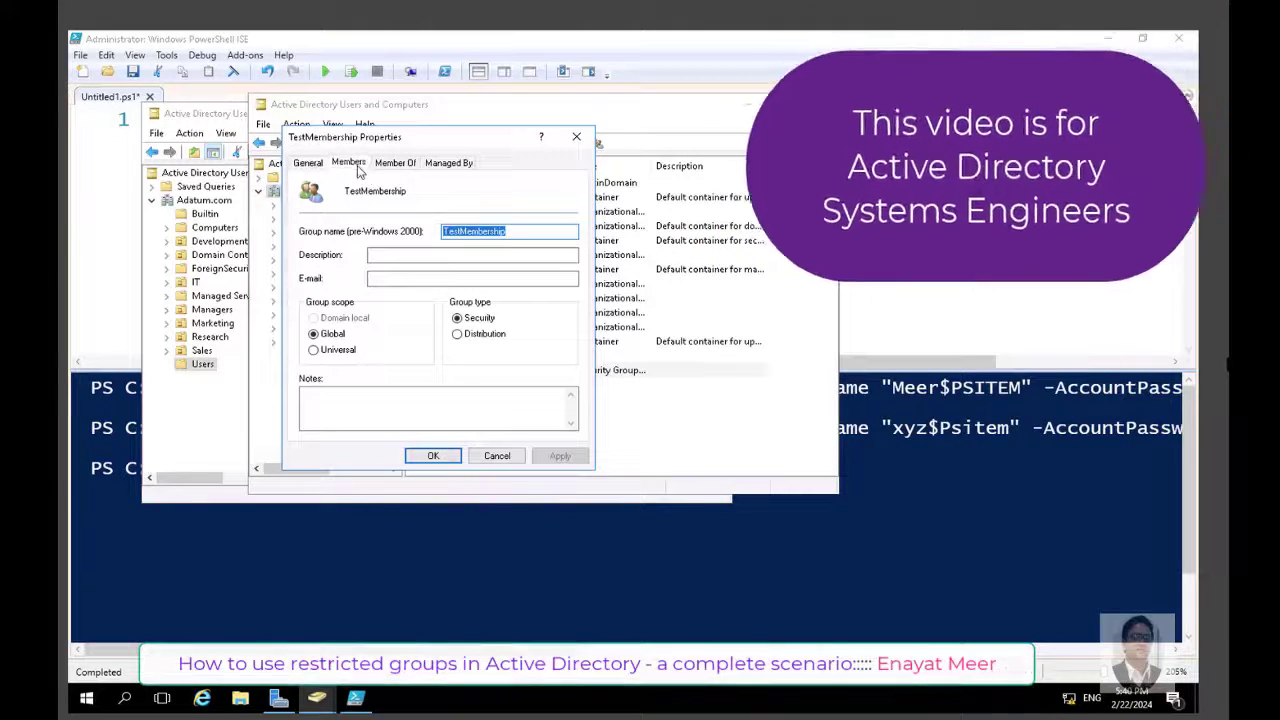
{"action": "left_click", "coordinate": [348, 162]}
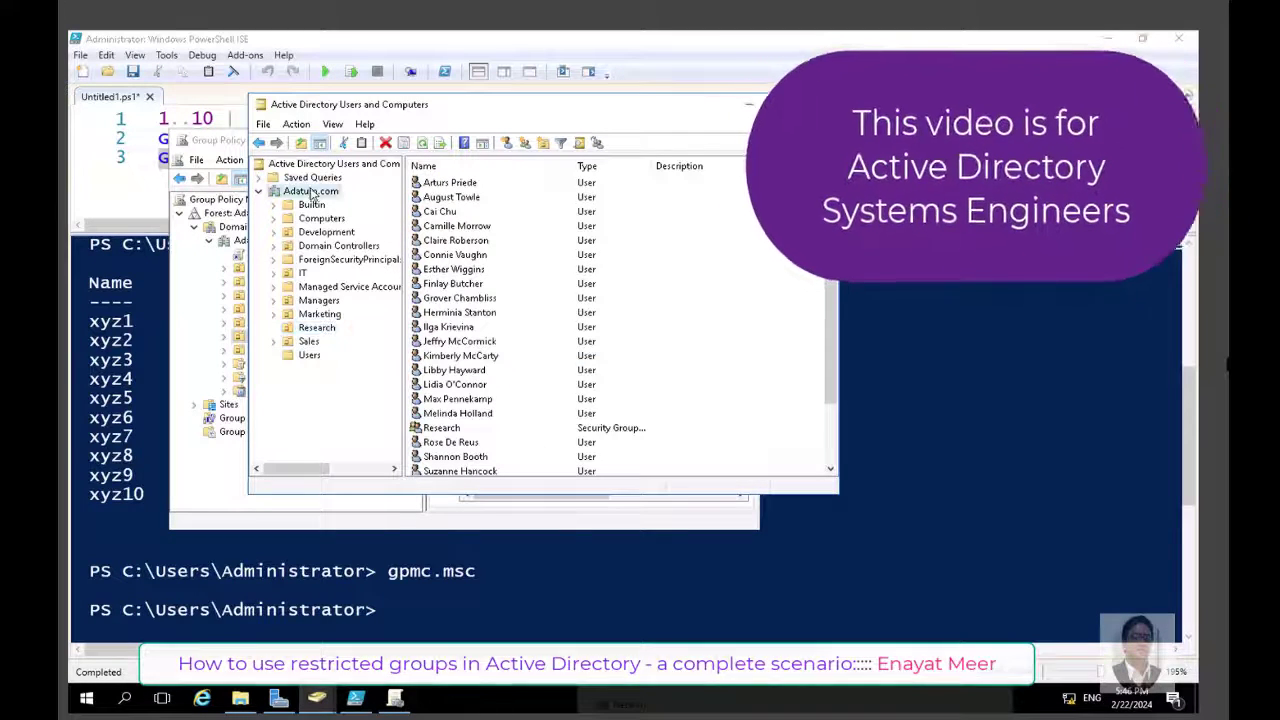
Create a Restricted_Membership organizational unit directly under the Adatum.com domain.
{"action": "right_click", "coordinate": [312, 192]}
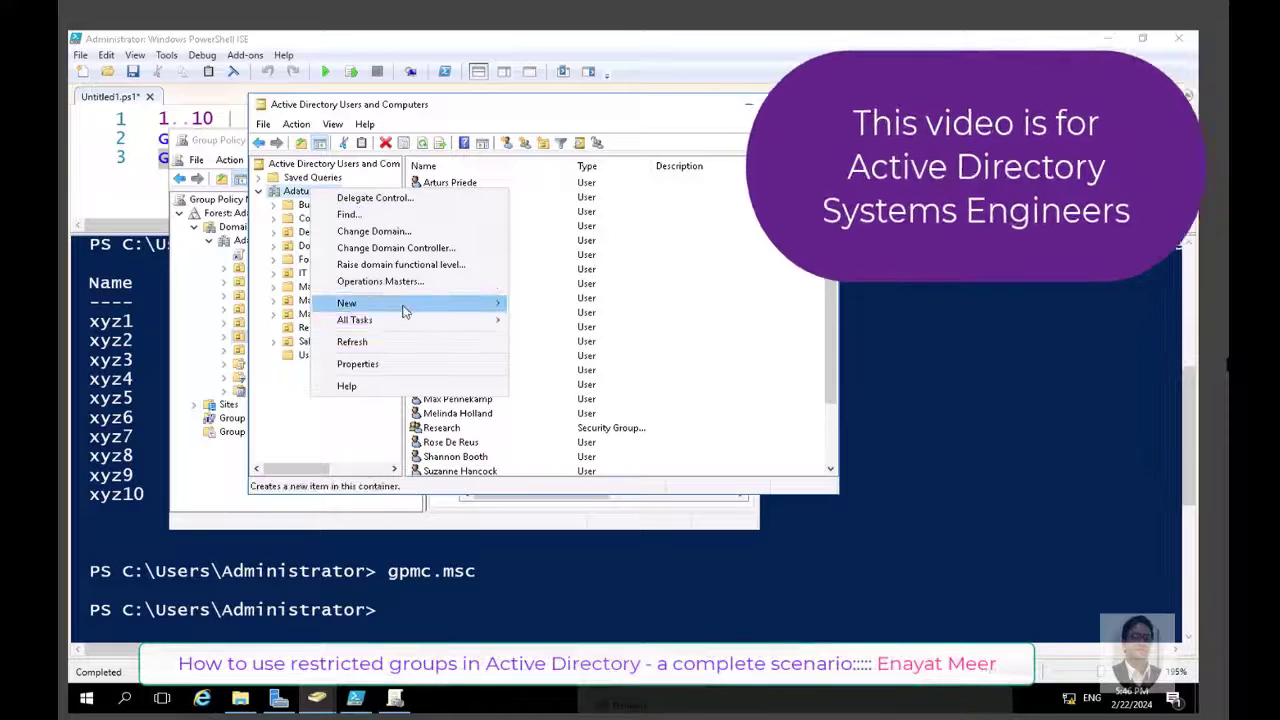
{"action": "mouse_move", "coordinate": [346, 304]}
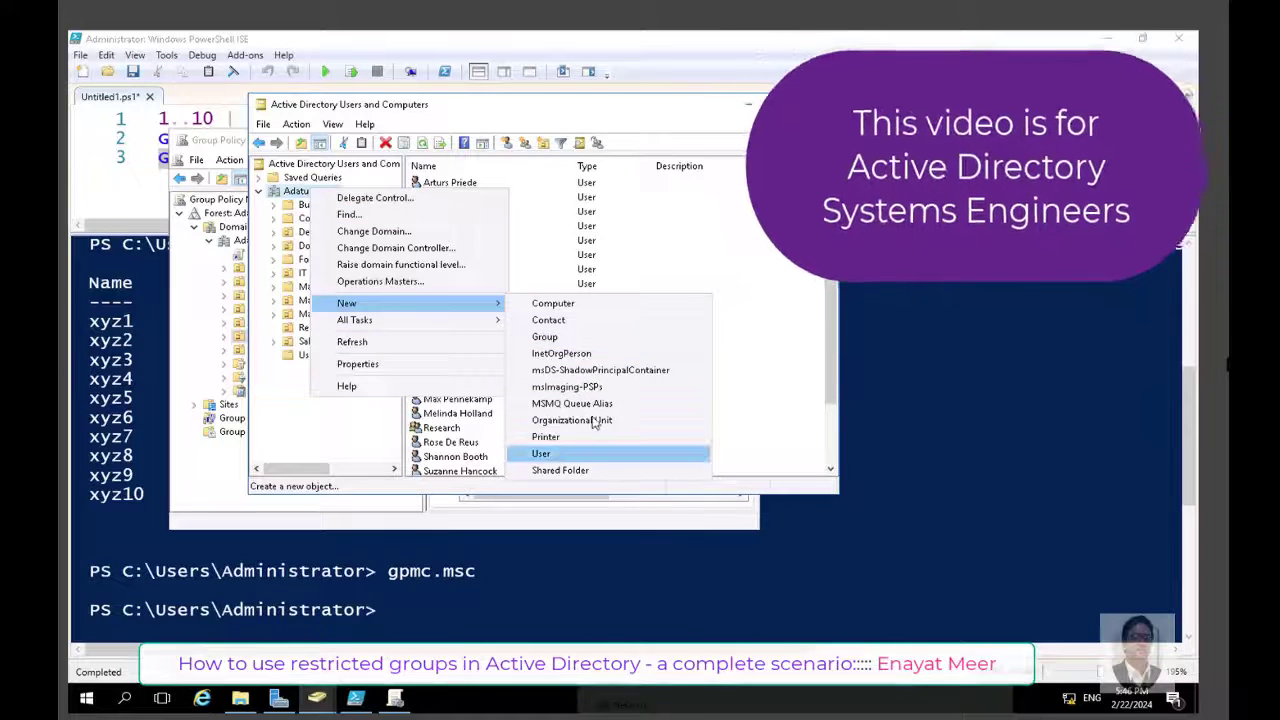
{"action": "left_click", "coordinate": [572, 420]}
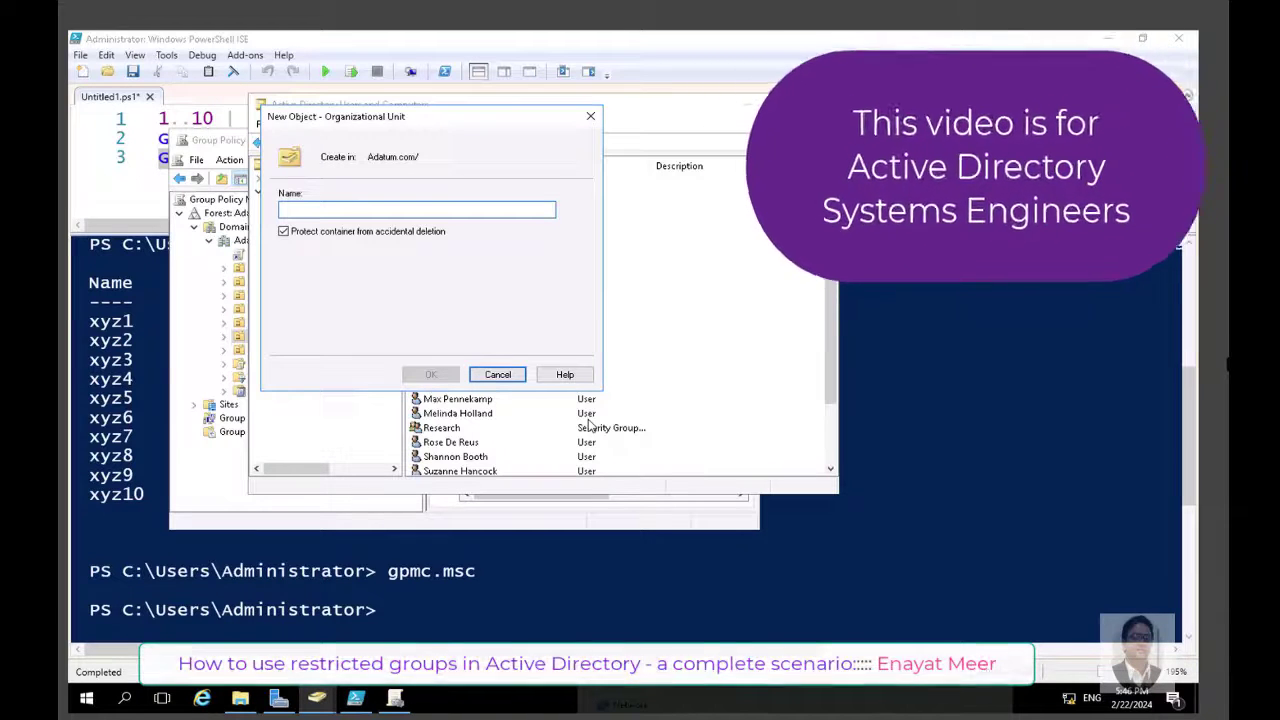
{"action": "type", "text": "Restricted_Membership"}
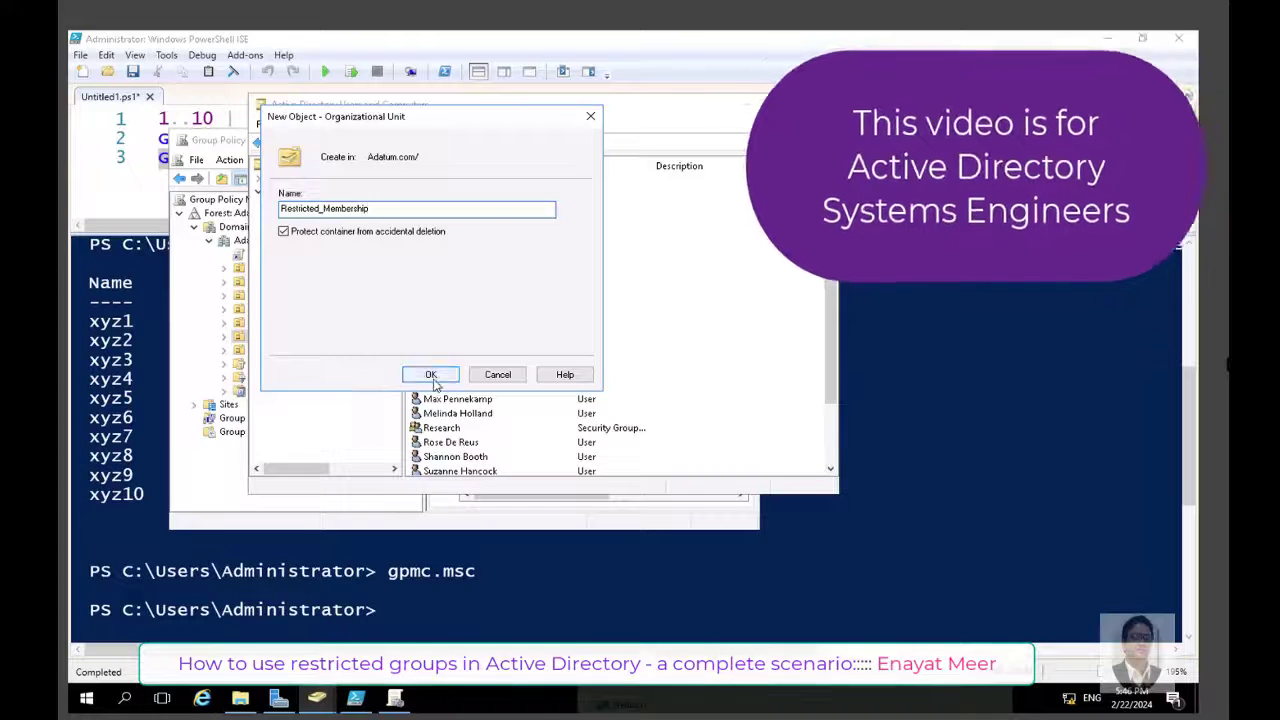
{"action": "left_click", "coordinate": [430, 374]}
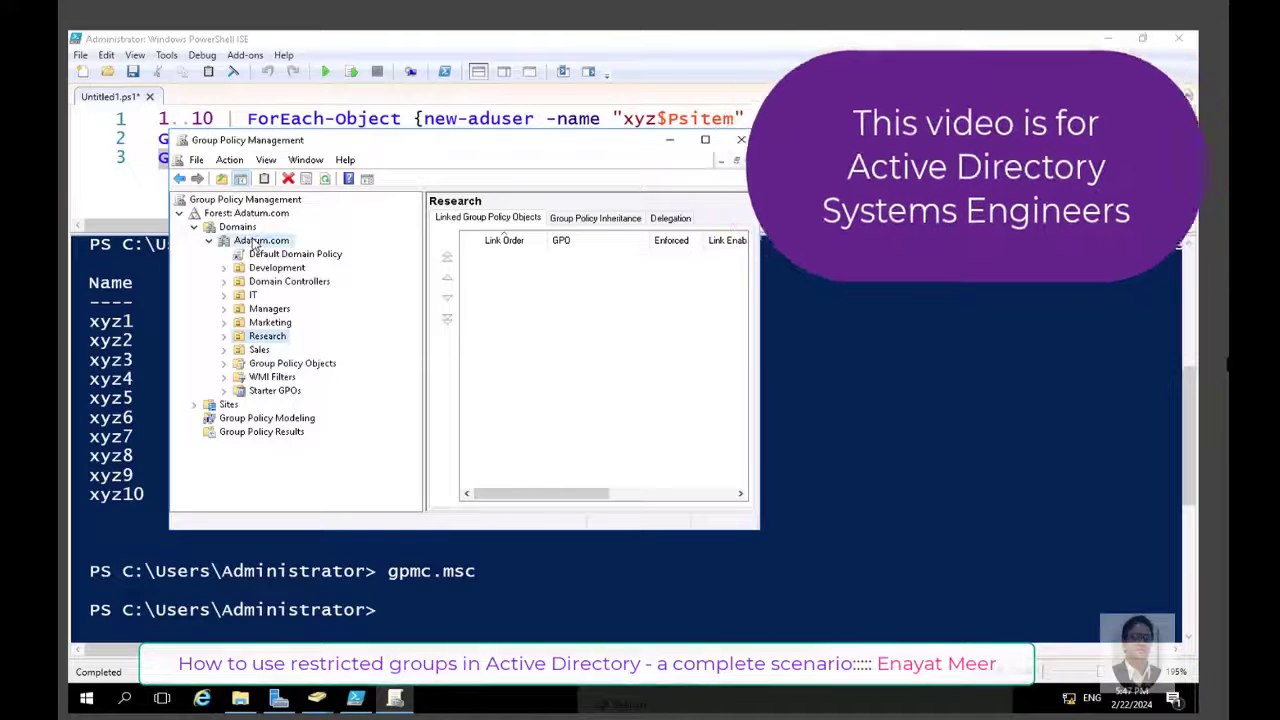
Refresh Adatum.com and create a NoMembers GPO linked to the Restricted_Membership unit.
{"action": "right_click", "coordinate": [260, 240]}
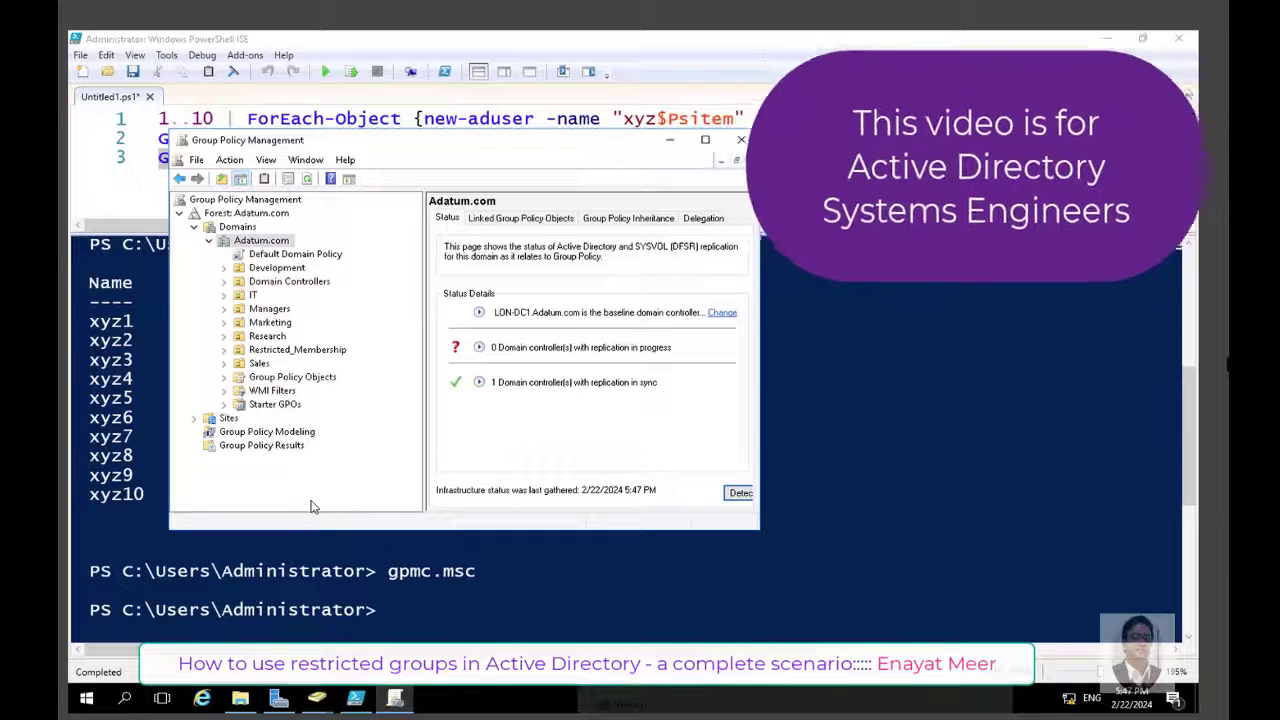
{"action": "left_click", "coordinate": [298, 348]}
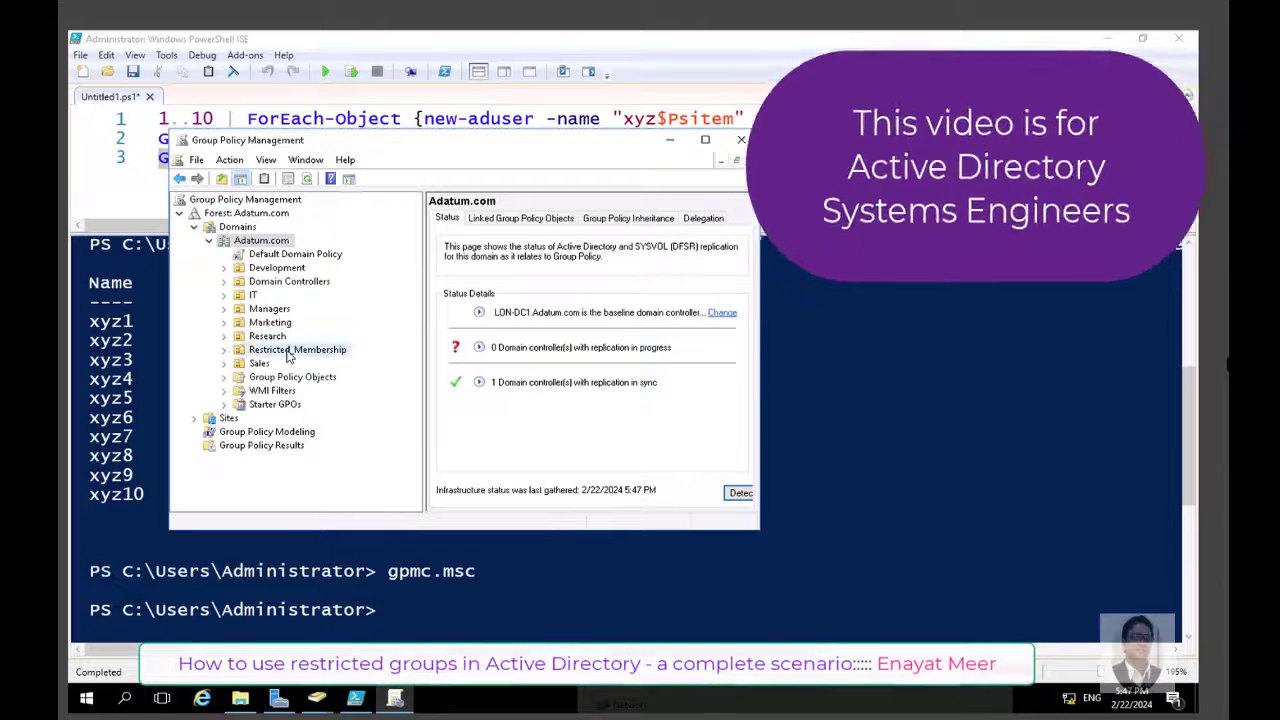
{"action": "right_click", "coordinate": [298, 348]}
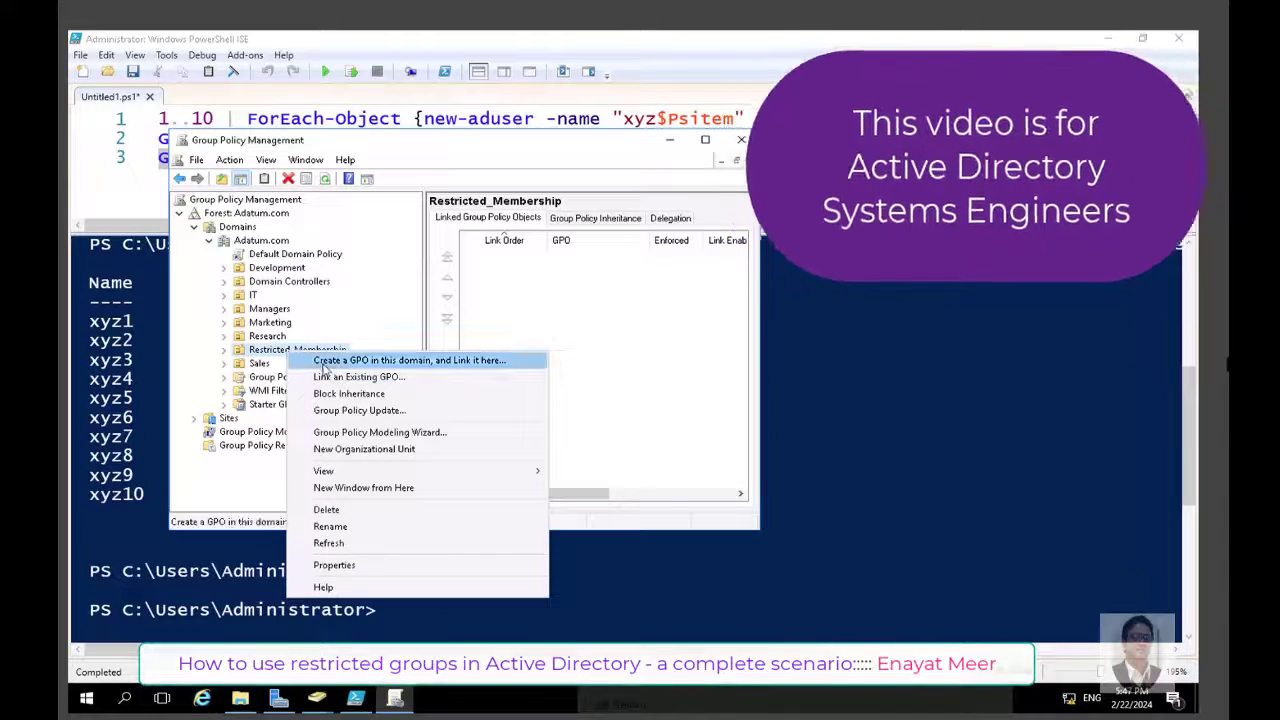
{"action": "left_click", "coordinate": [410, 360]}
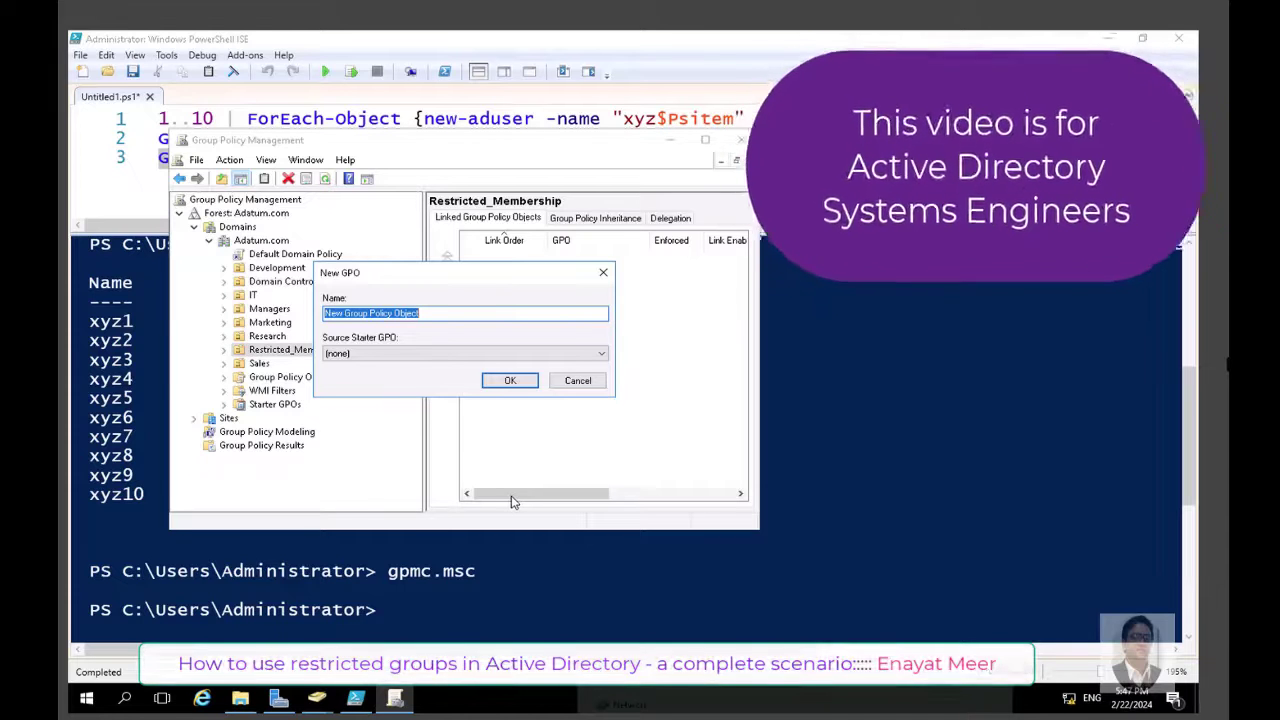
{"action": "type", "text": "NoMembers"}
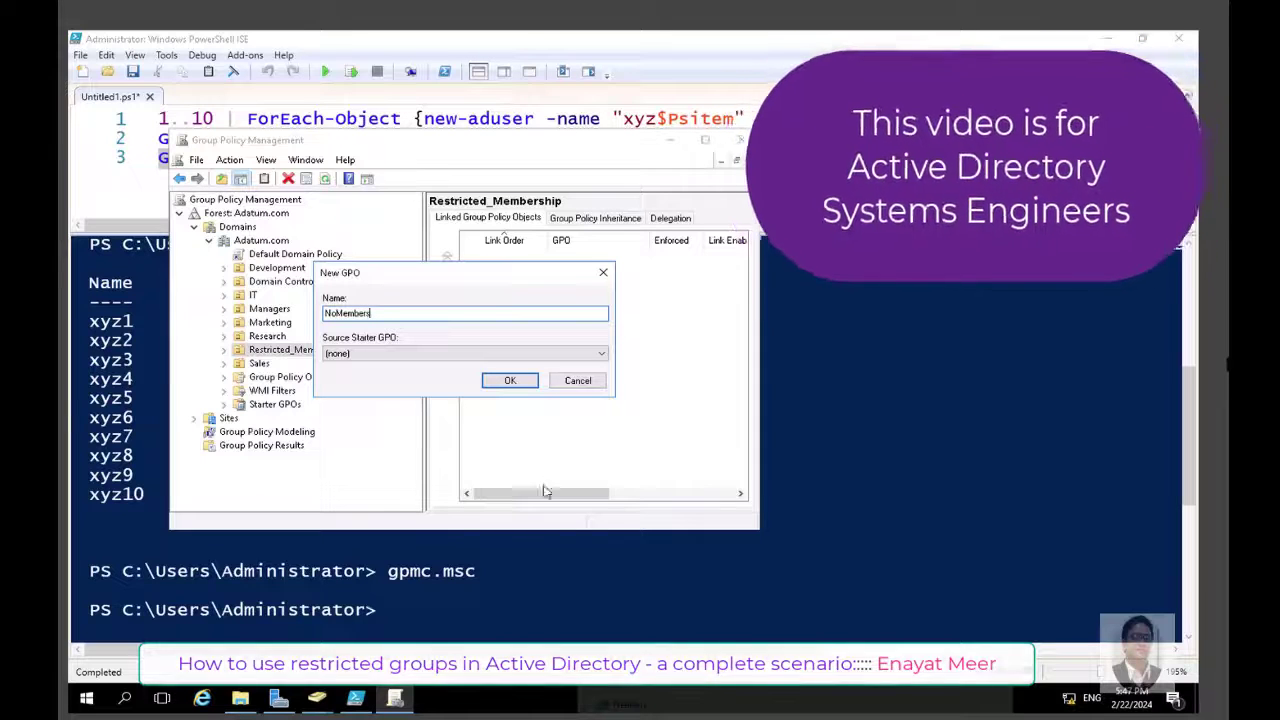
{"action": "left_click", "coordinate": [510, 380]}
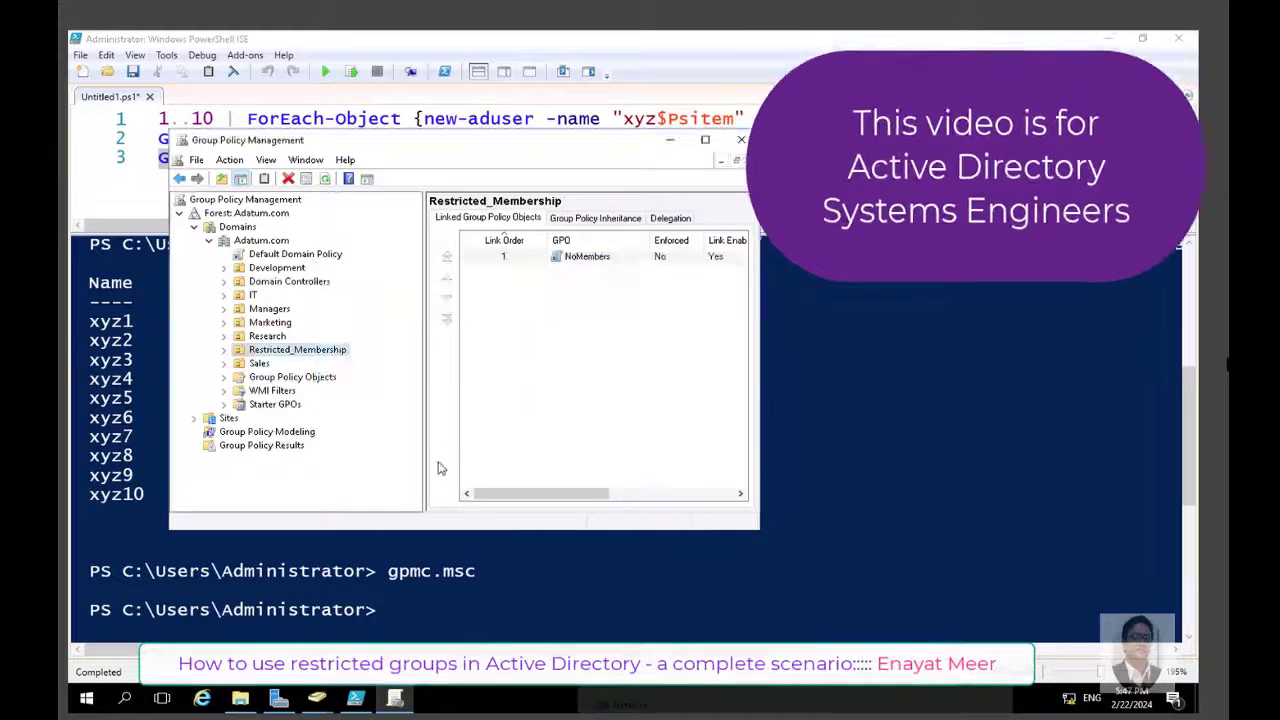
{"action": "left_click", "coordinate": [290, 364]}
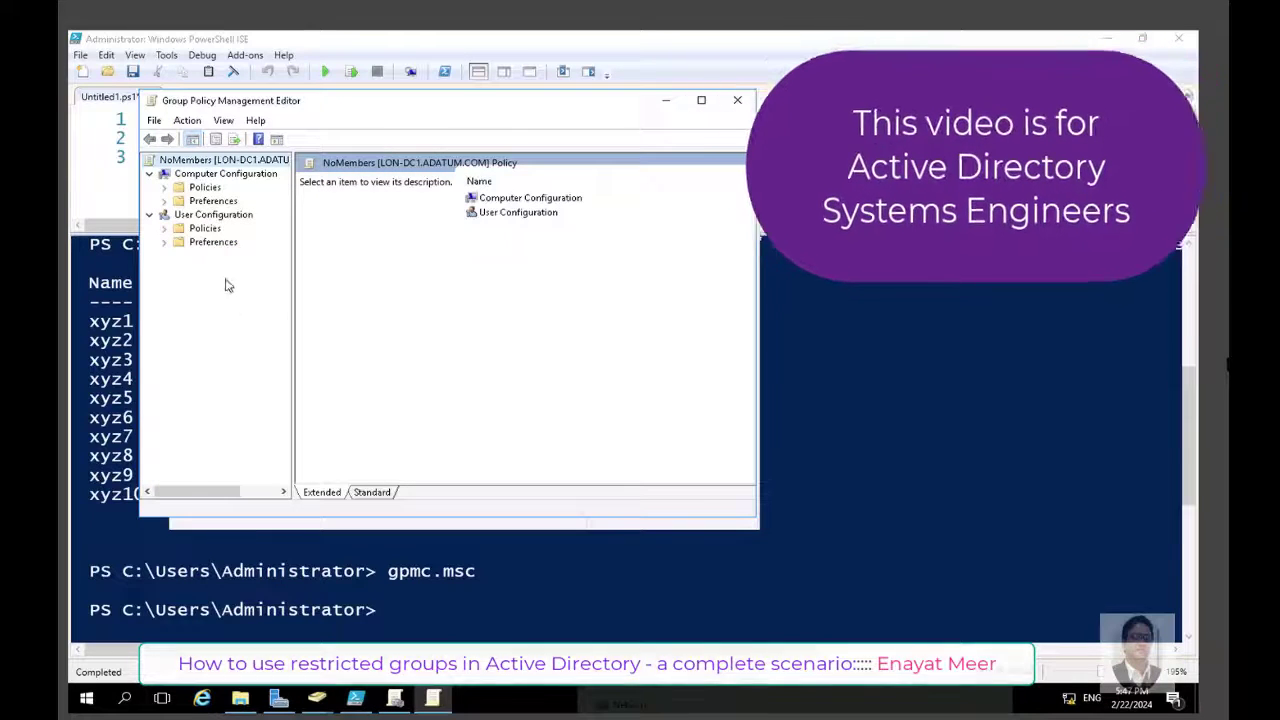
Navigate to Restricted Groups under Security Settings and start adding a group entry.
{"action": "left_click", "coordinate": [164, 188]}
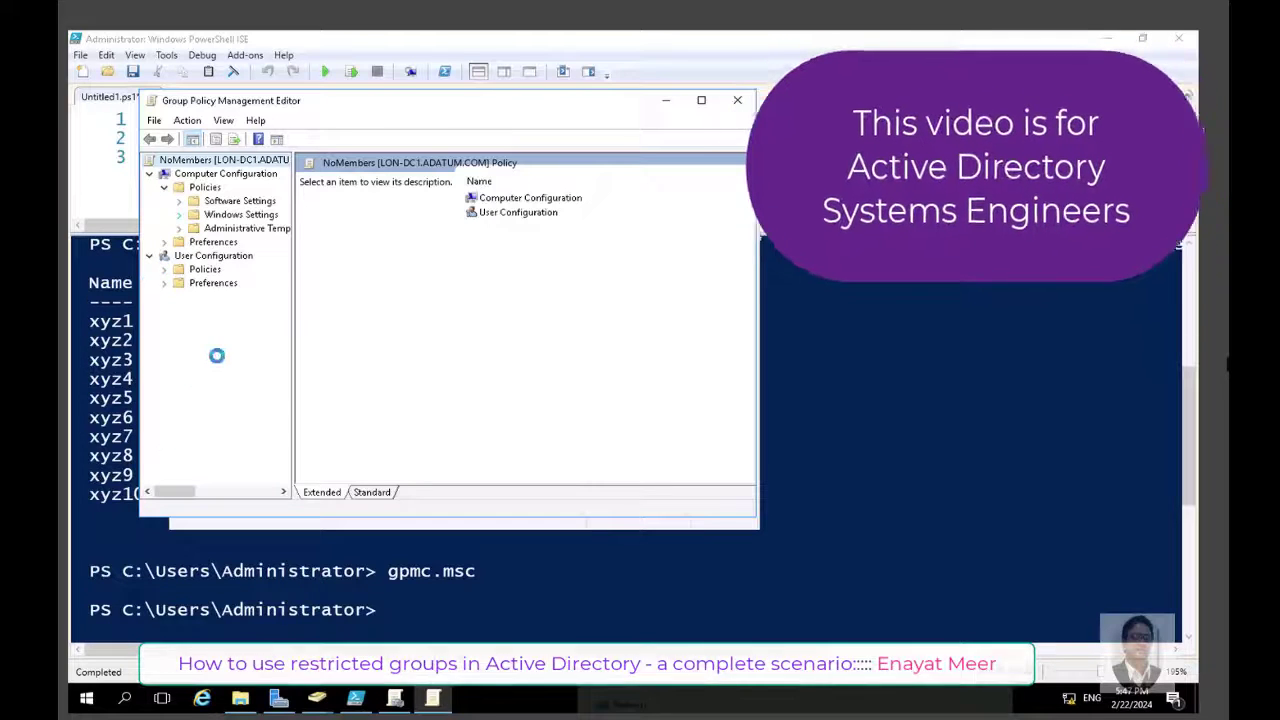
{"action": "left_click", "coordinate": [178, 214]}
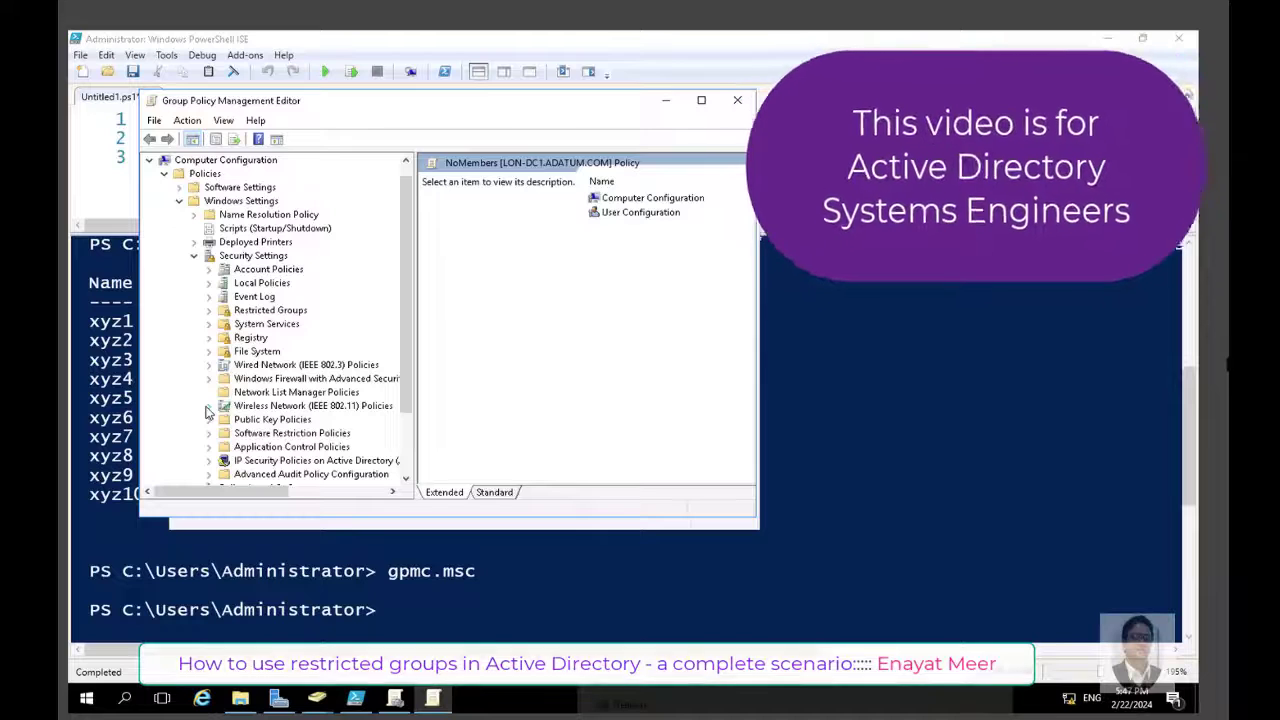
{"action": "left_click", "coordinate": [270, 310]}
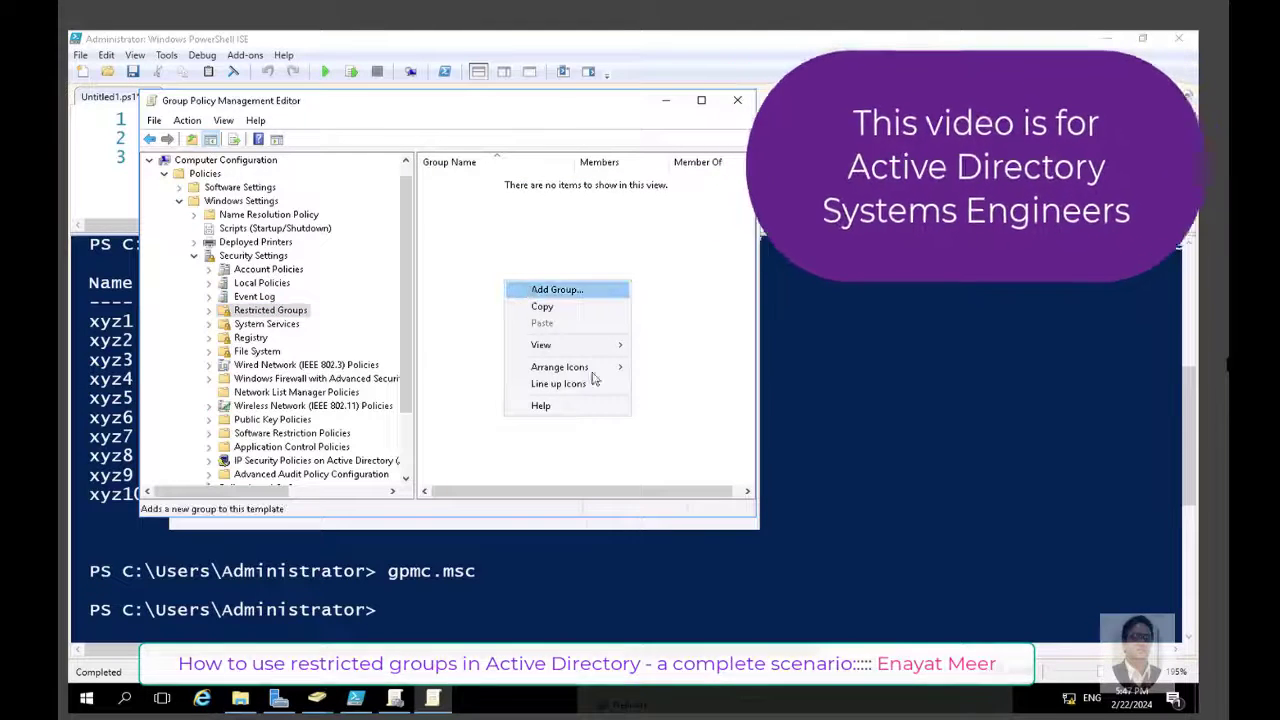
{"action": "left_click", "coordinate": [556, 288]}
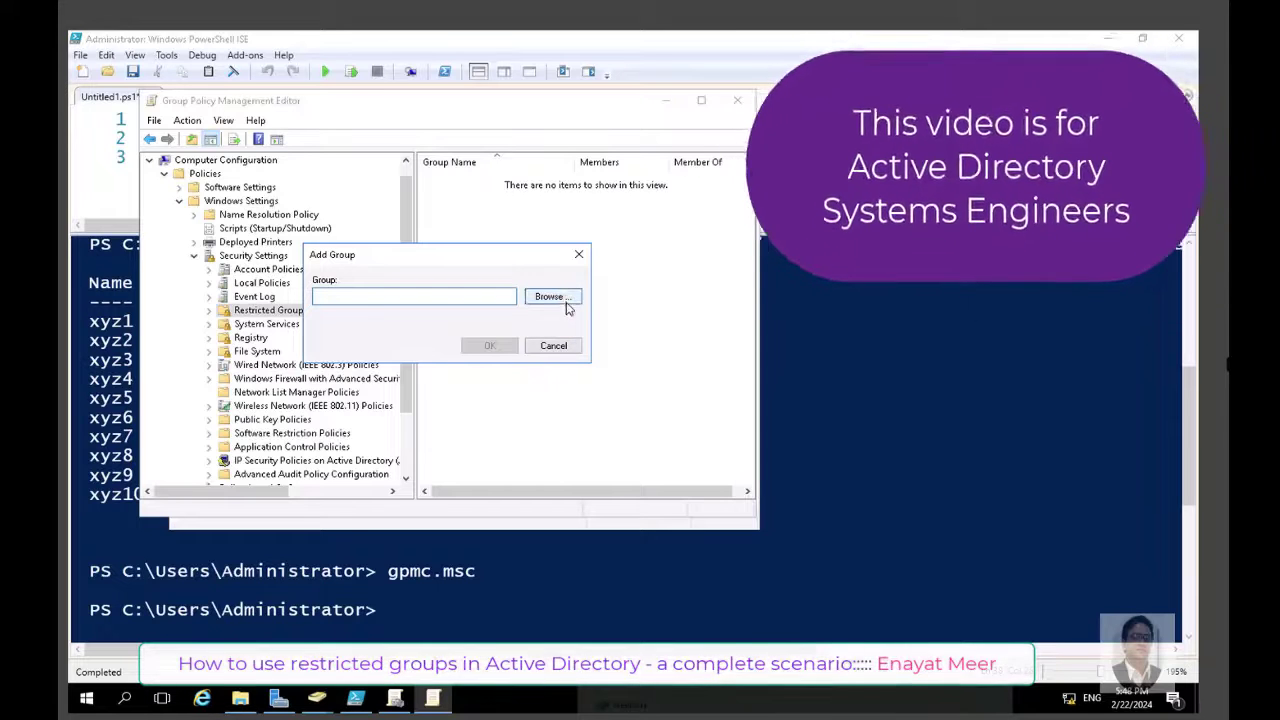
{"action": "left_click", "coordinate": [552, 296]}
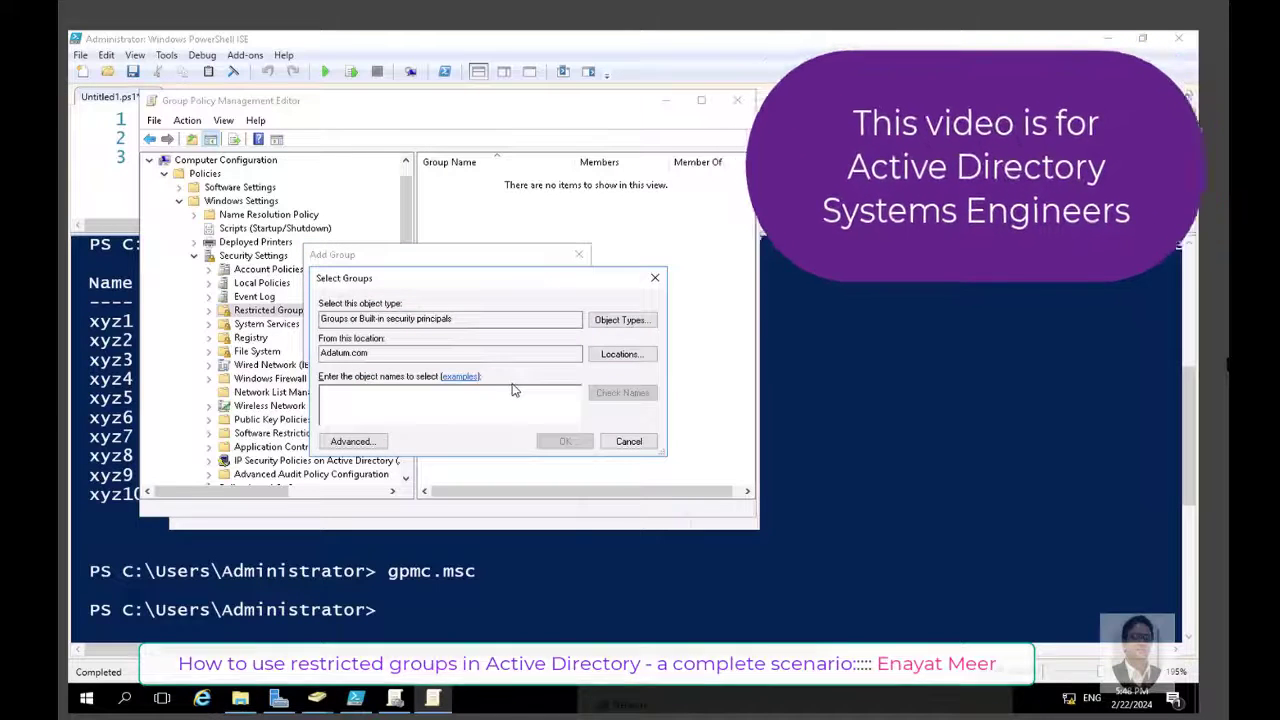
Add Domain Admins and TestMembership as restricted groups with no members.
{"action": "type", "text": "domain Admins"}
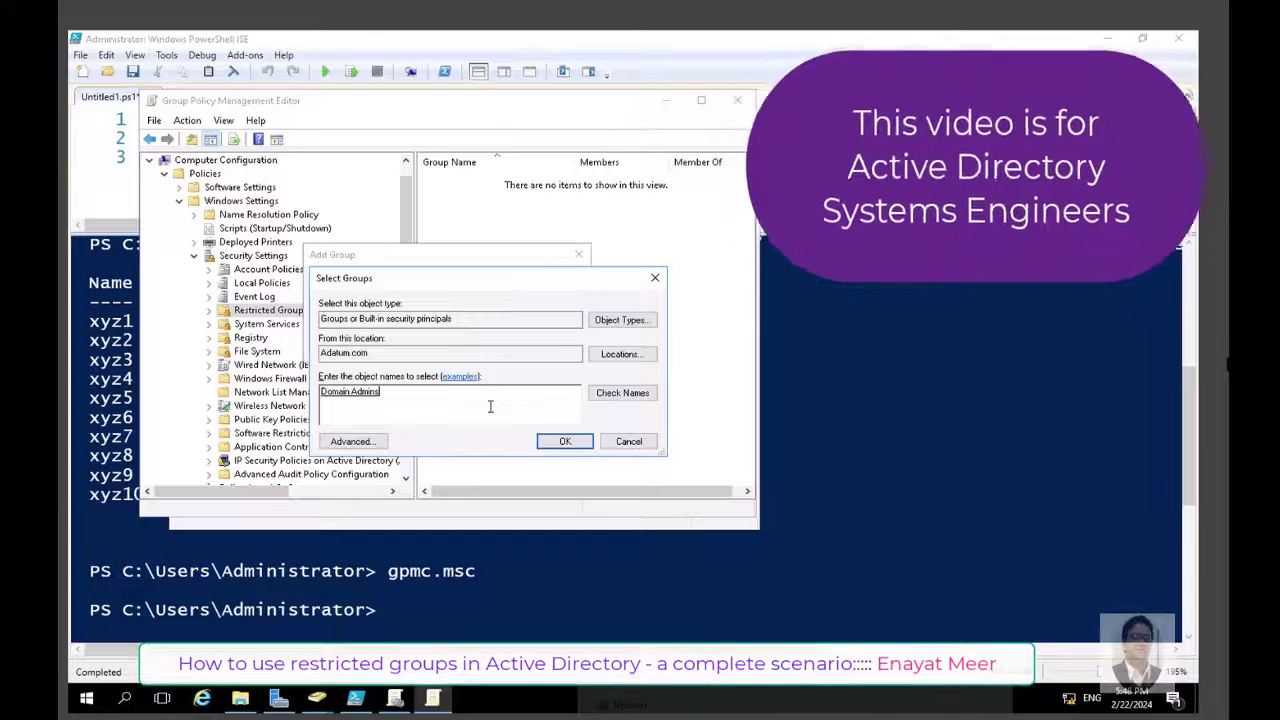
{"action": "type", "text": ";"}
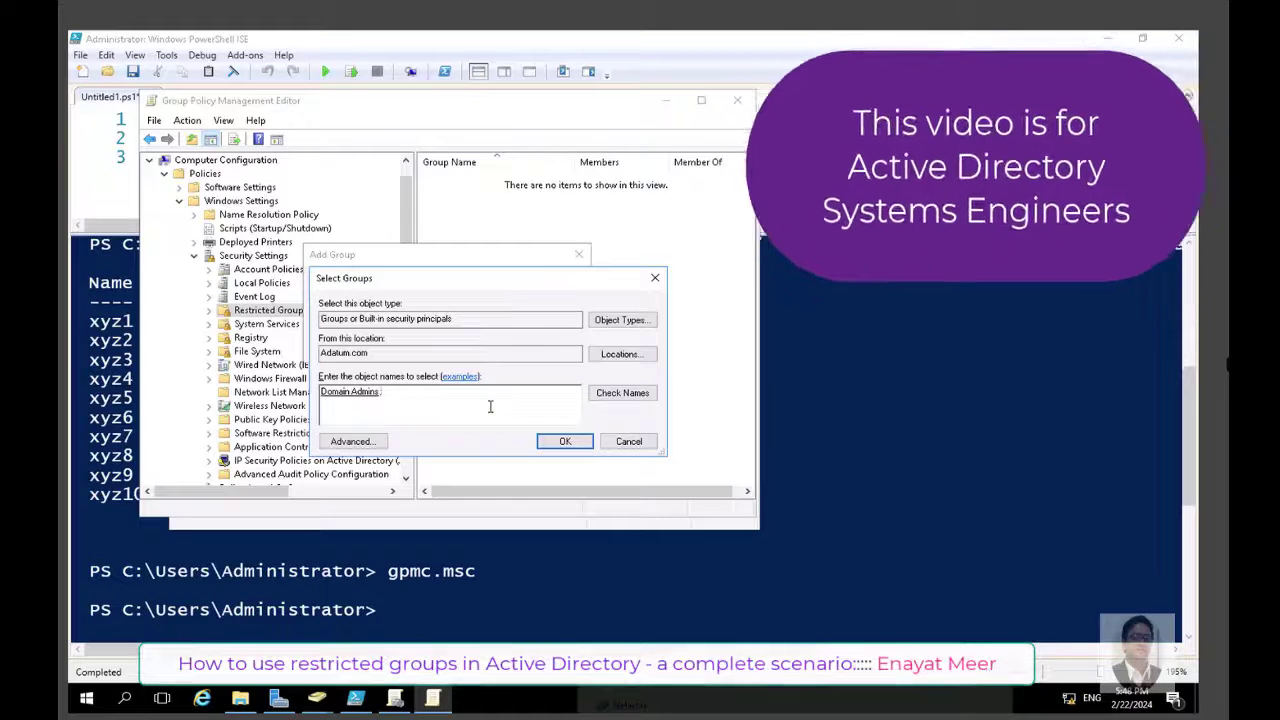
{"action": "type", "text": "test"}
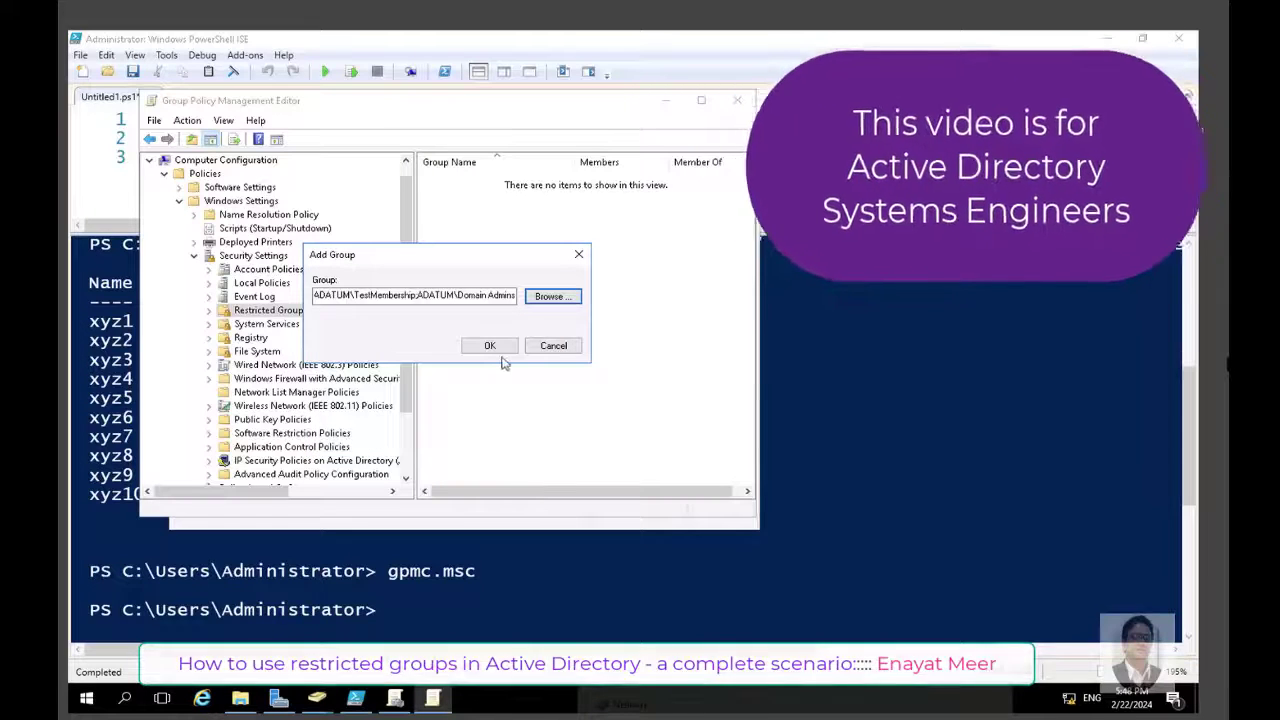
{"action": "left_click", "coordinate": [488, 344]}
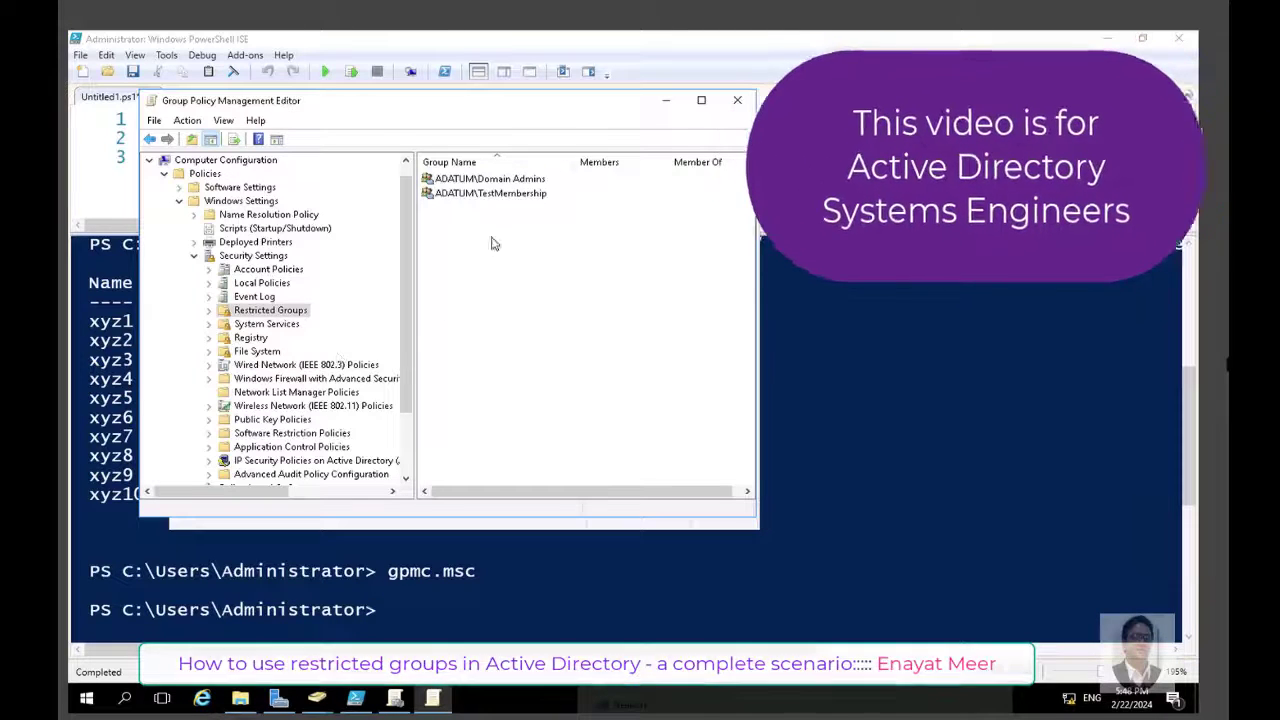
{"action": "mouse_move", "coordinate": [350, 338]}
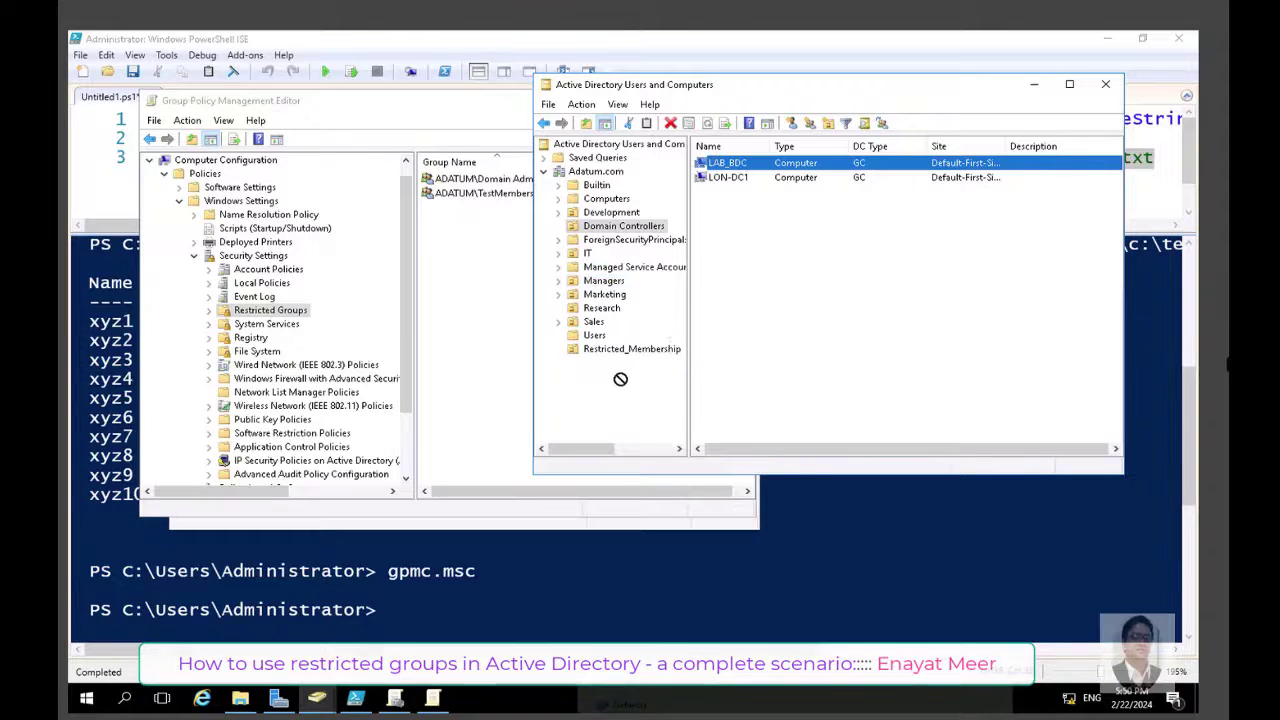
Move the LAB_RDC domain controller into Restricted_Membership and accept the warning.
{"action": "left_click_drag", "start_coordinate": [728, 162], "coordinate": [632, 348]}
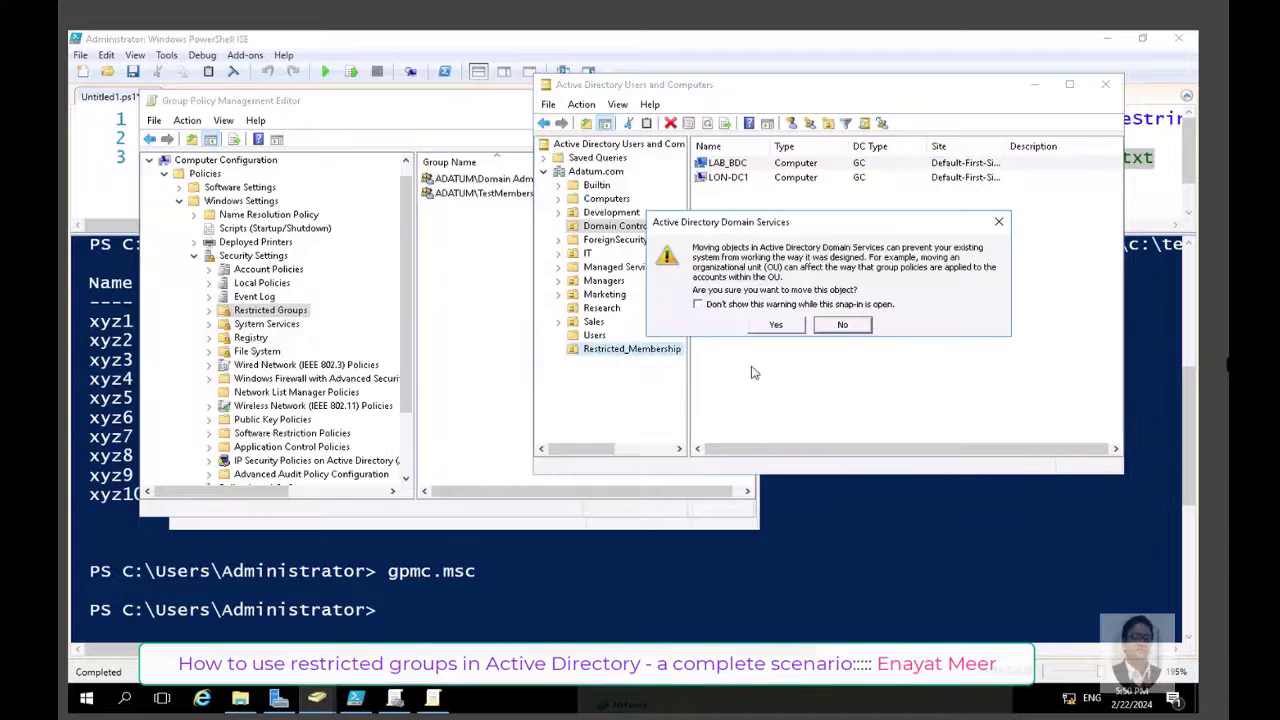
{"action": "left_click", "coordinate": [776, 324]}
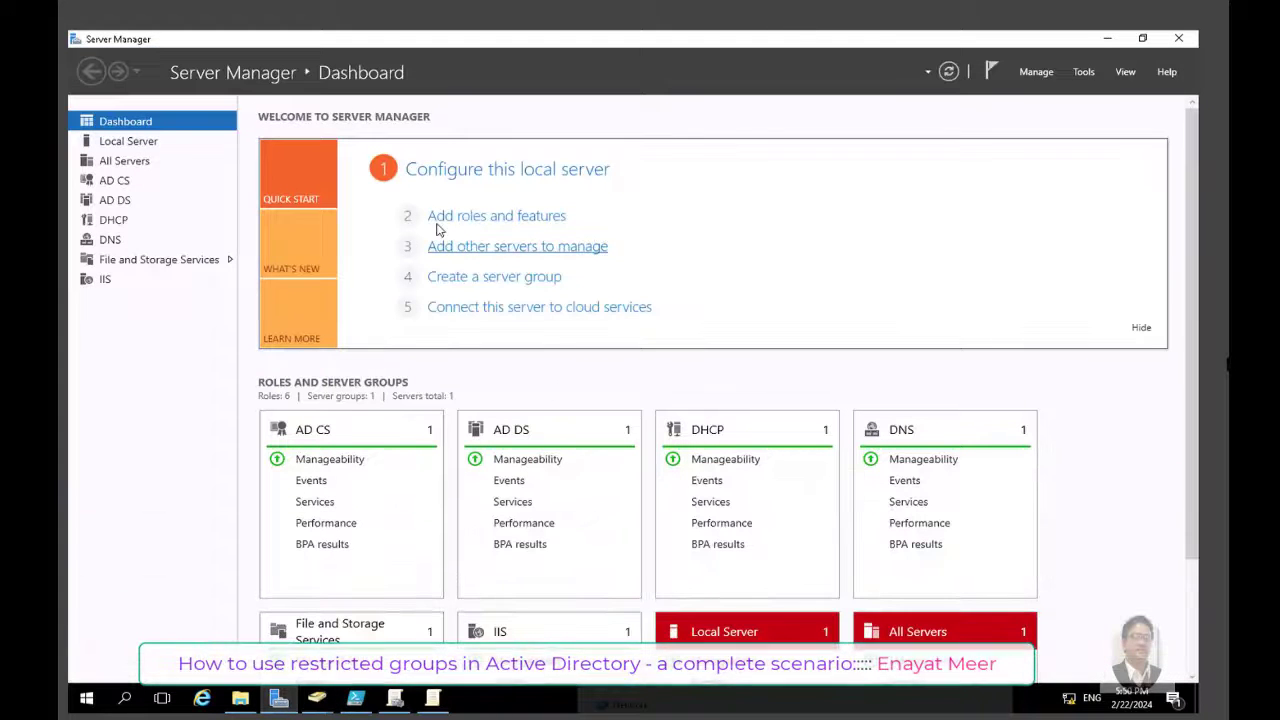
Run a forced Group Policy update in Command Prompt and close it once both updates finish.
{"action": "left_click", "coordinate": [128, 140]}
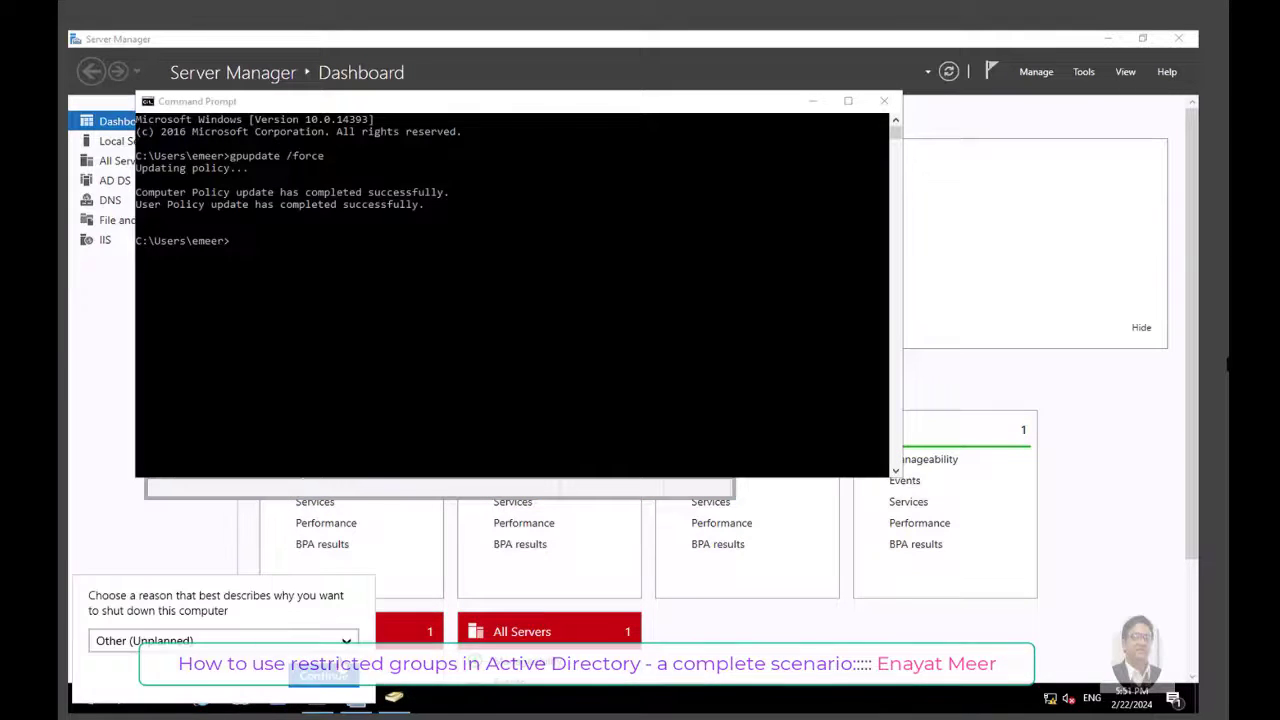
{"action": "left_click", "coordinate": [324, 676]}
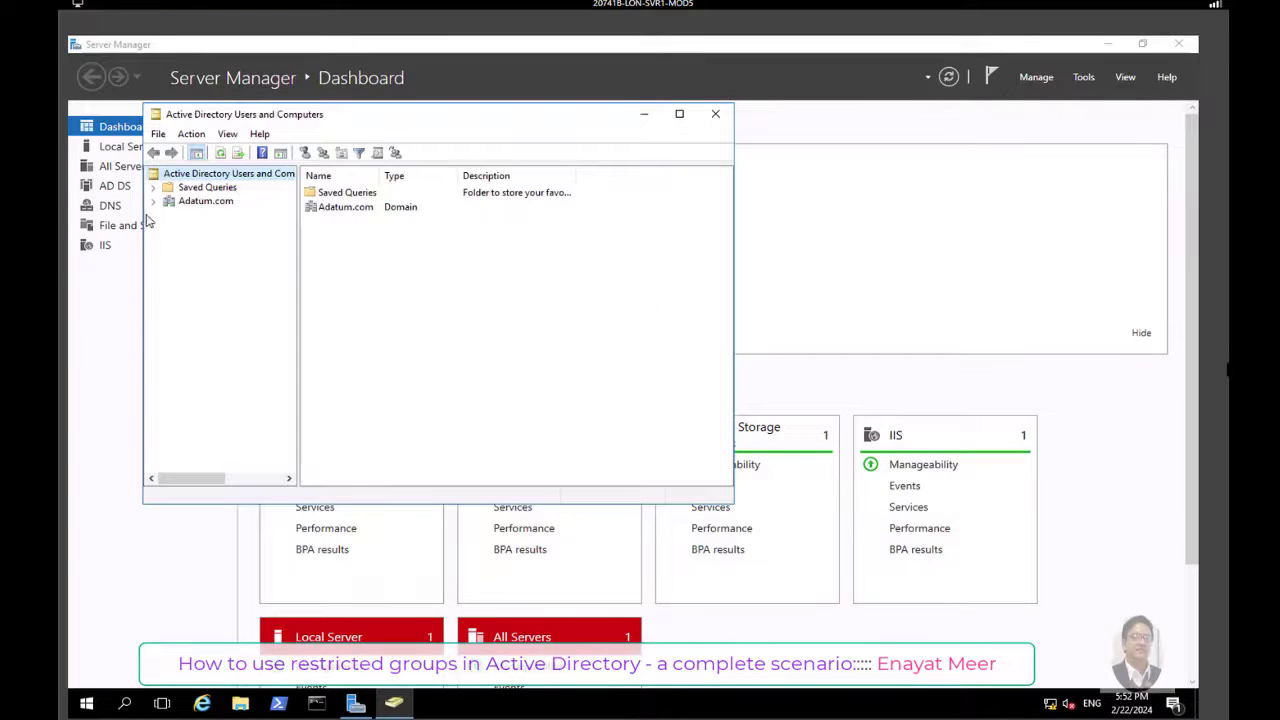
Expand Adatum.com and check LAB_BDC appears inside the Restricted_Membership OU.
{"action": "left_click", "coordinate": [154, 200]}
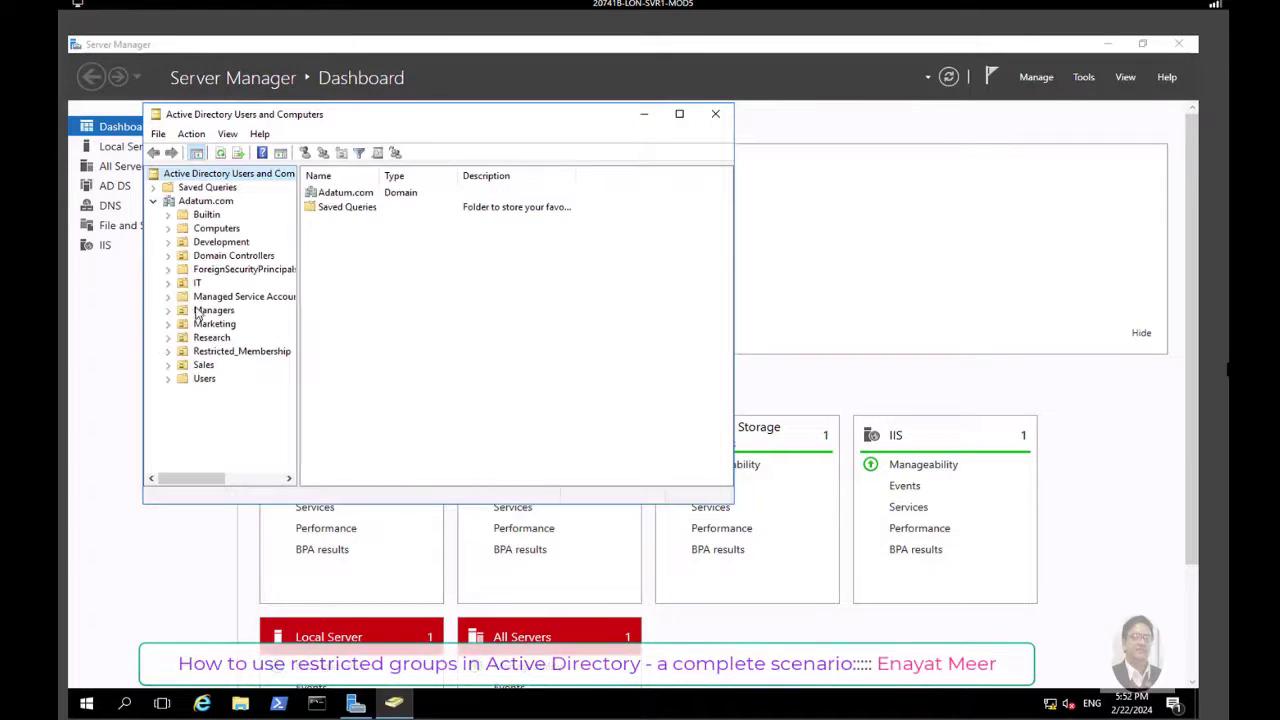
{"action": "left_click", "coordinate": [232, 256]}
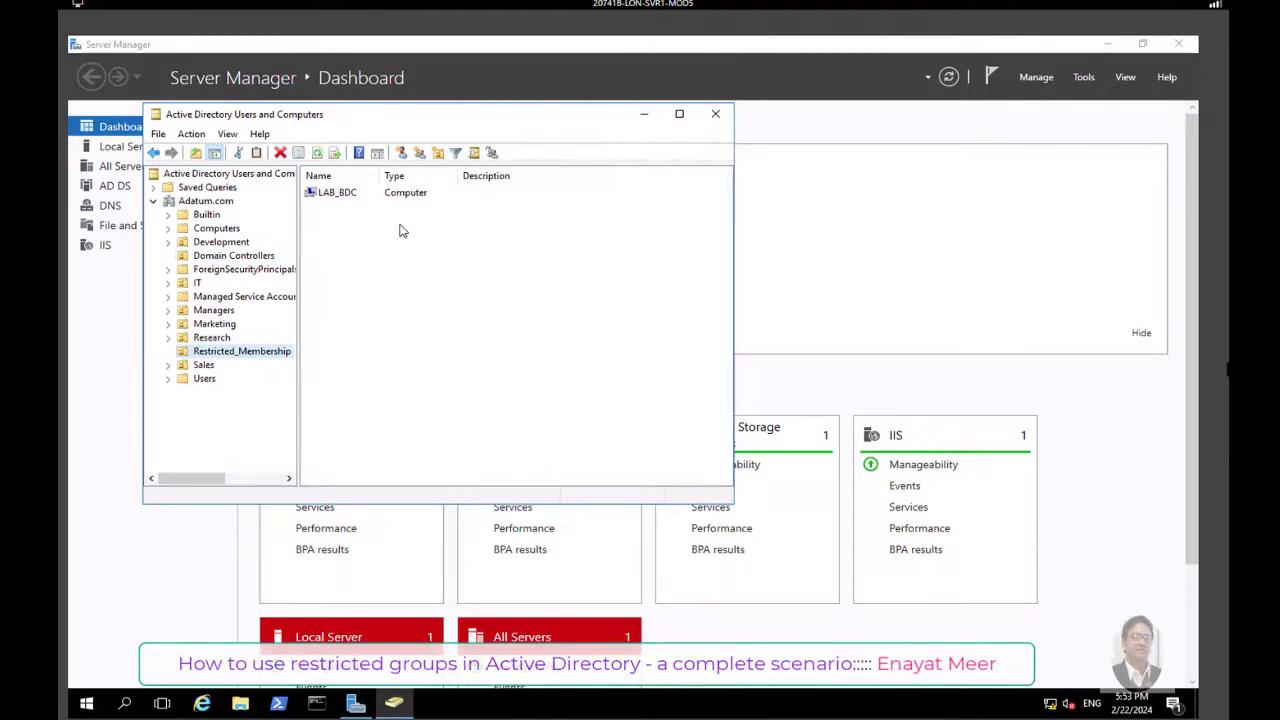
{"action": "mouse_move", "coordinate": [208, 376]}
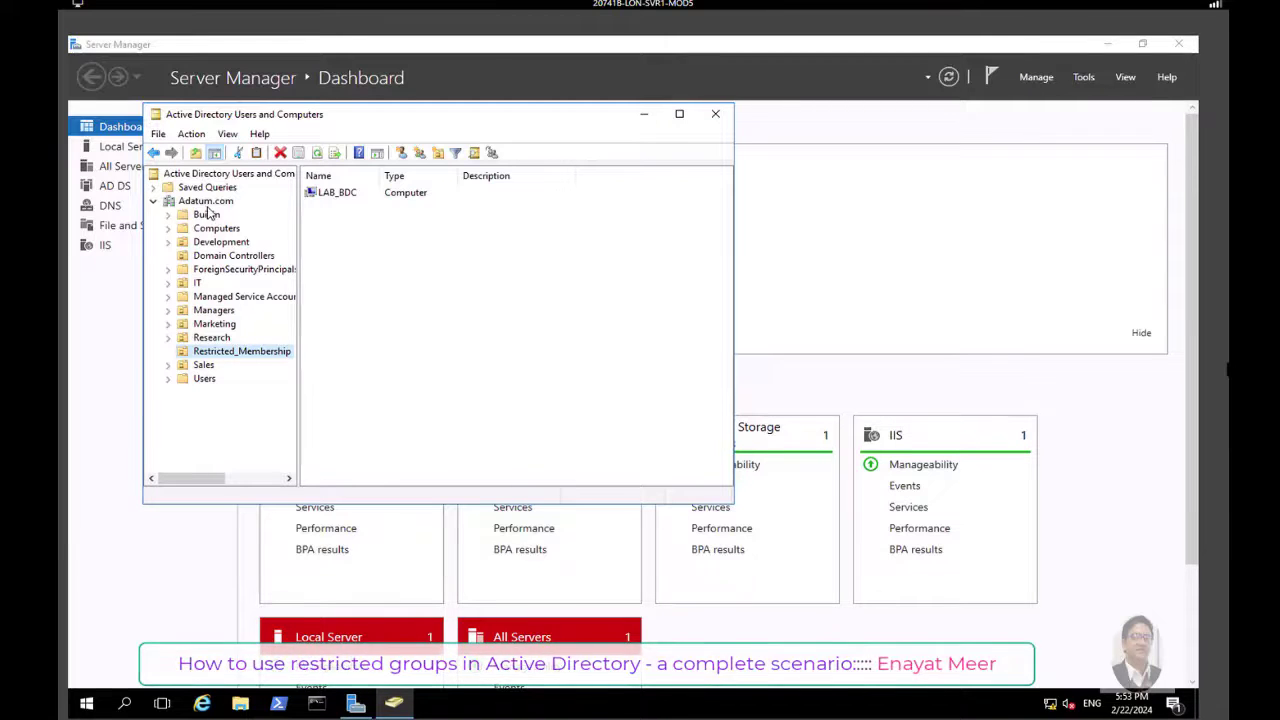
{"action": "left_click", "coordinate": [204, 200]}
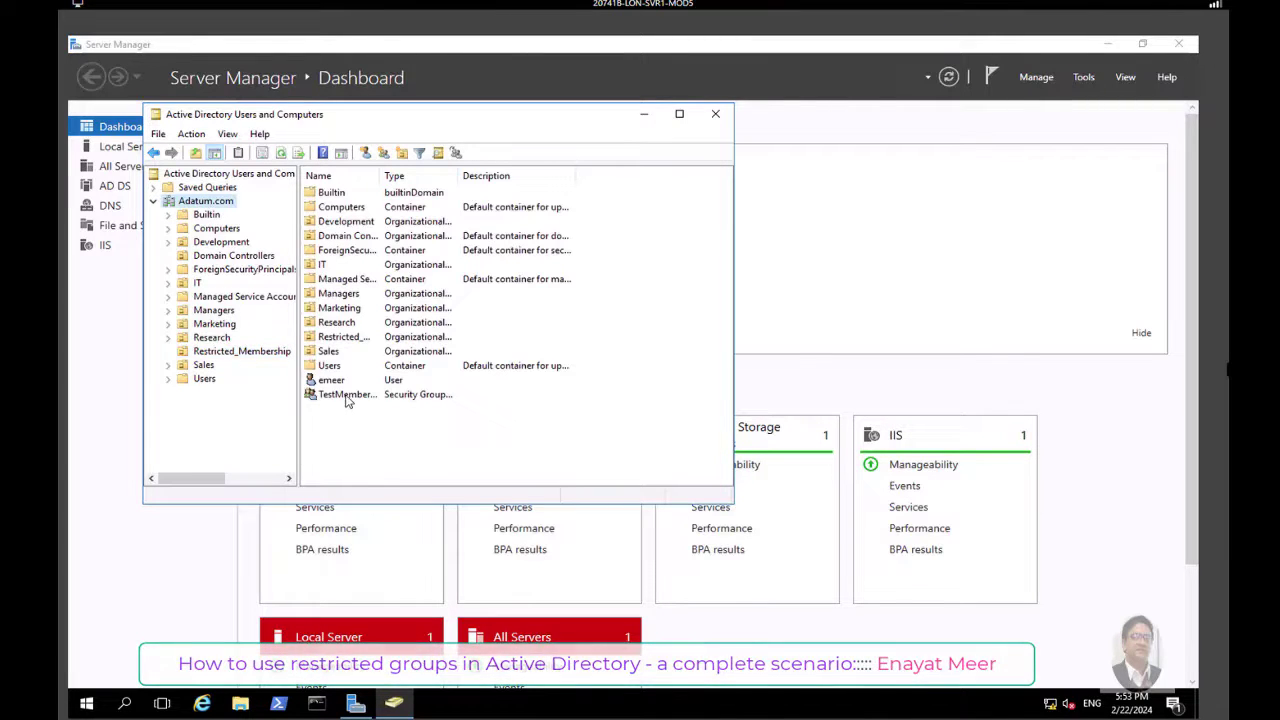
Verify TestMembership and Domain Admins both list no members.
{"action": "right_click", "coordinate": [344, 392]}
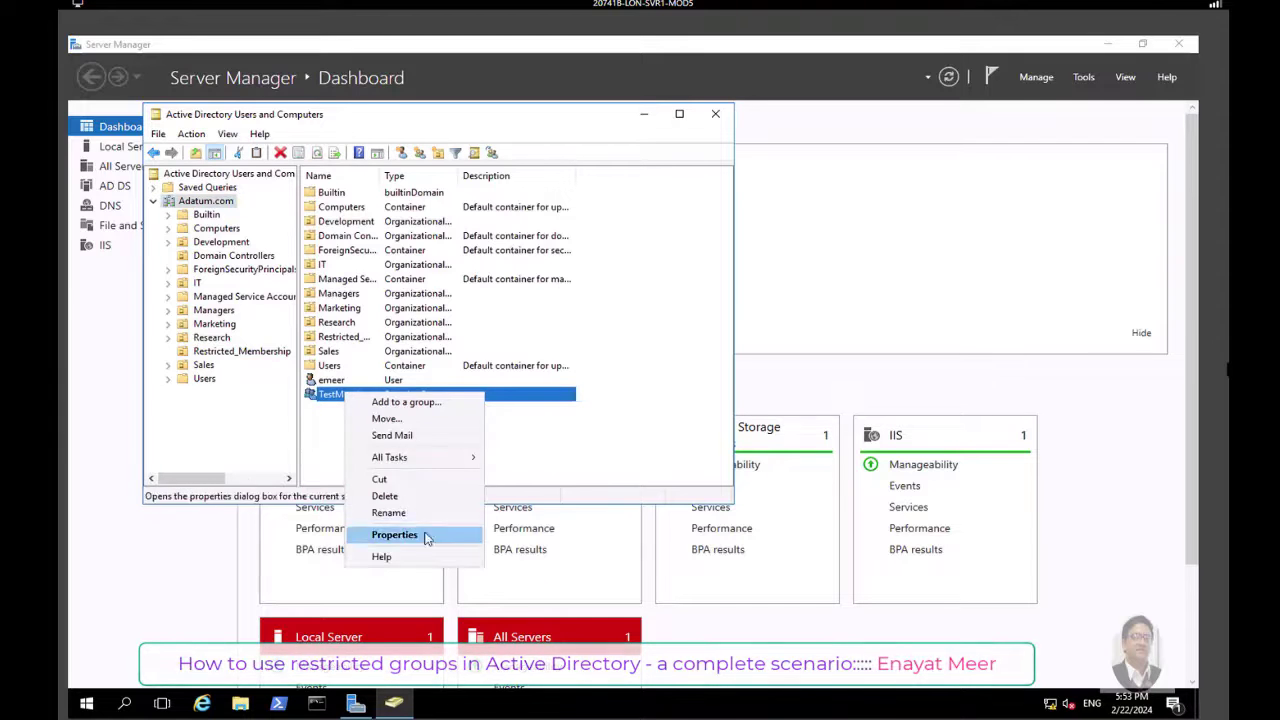
{"action": "left_click", "coordinate": [394, 534]}
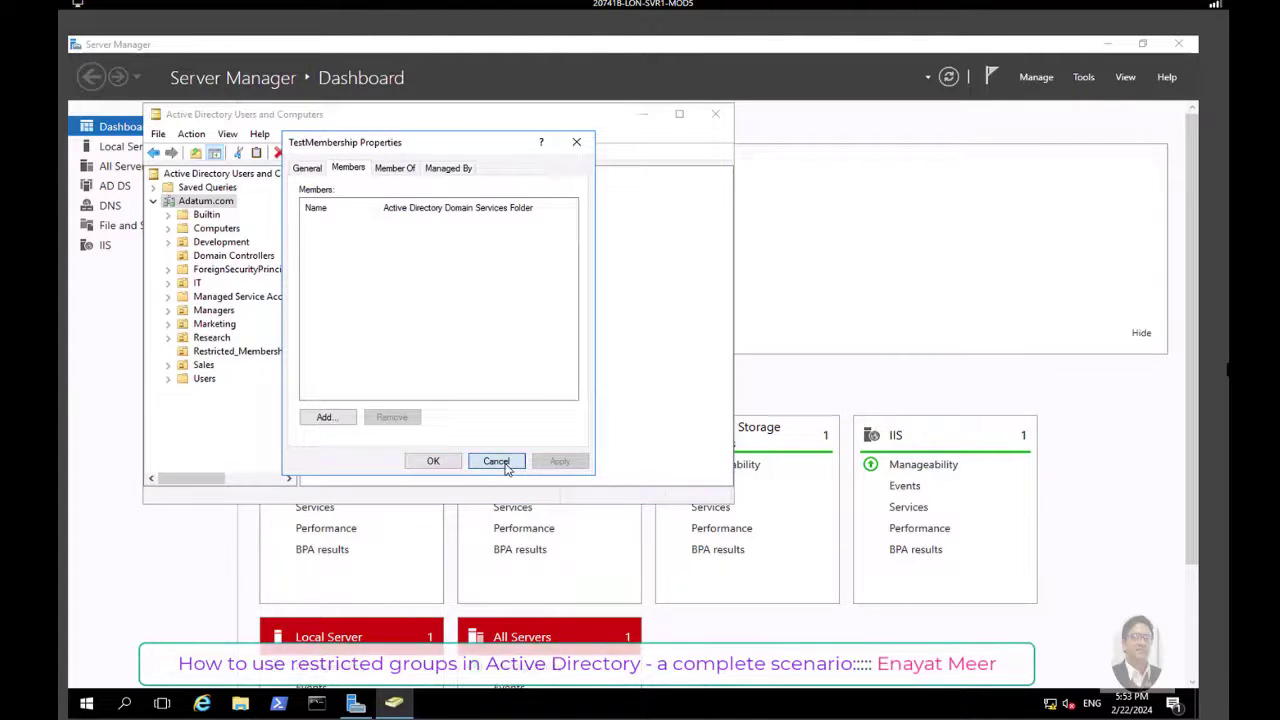
{"action": "left_click", "coordinate": [496, 460]}
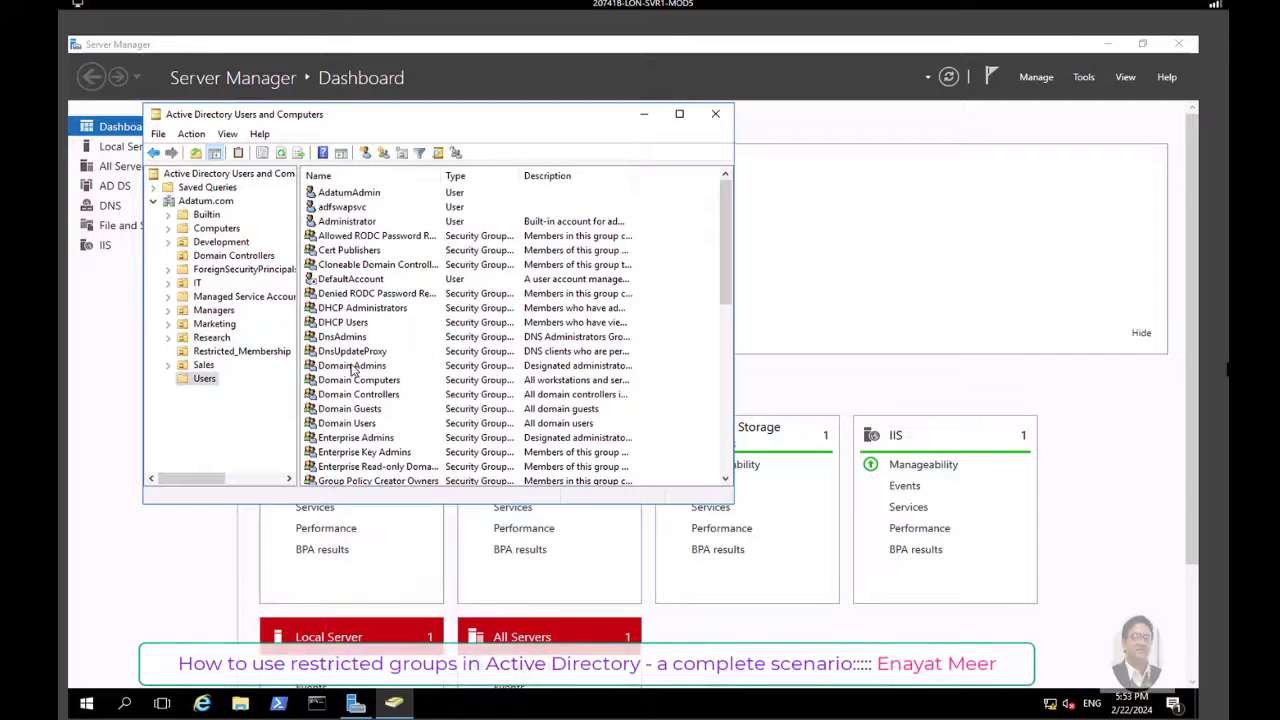
{"action": "double_click", "coordinate": [352, 364]}
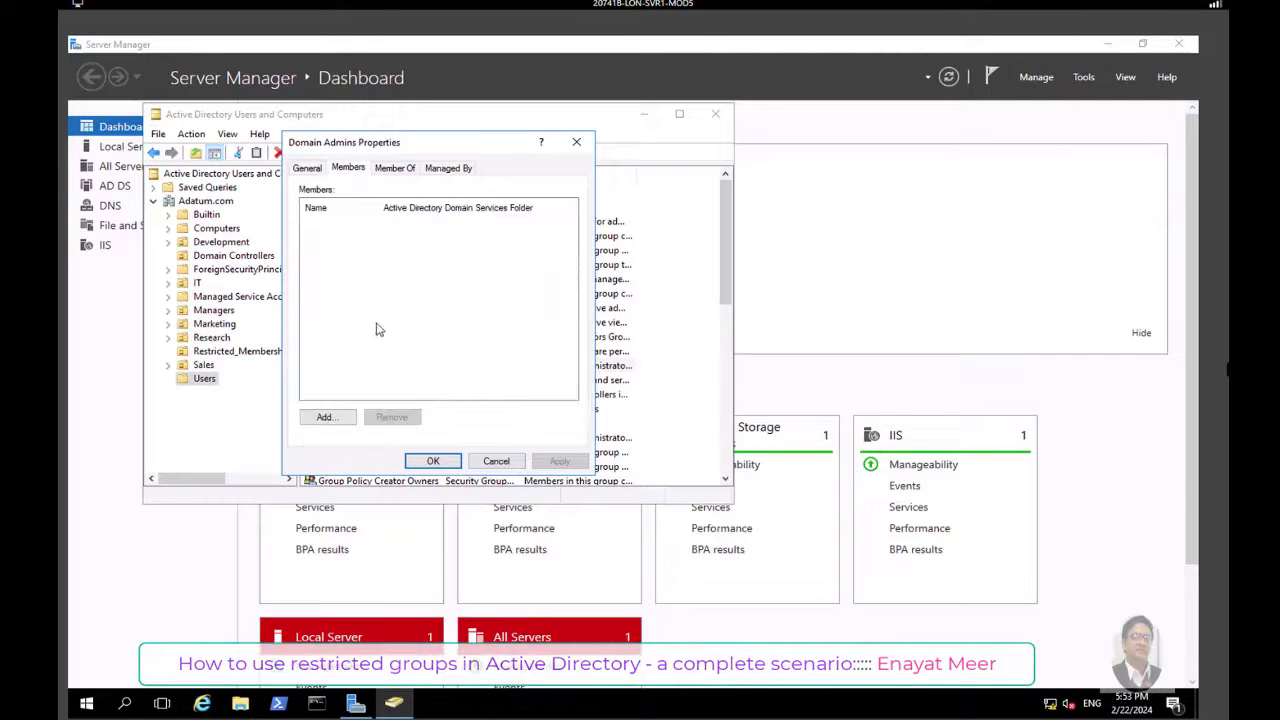
{"action": "mouse_move", "coordinate": [380, 286]}
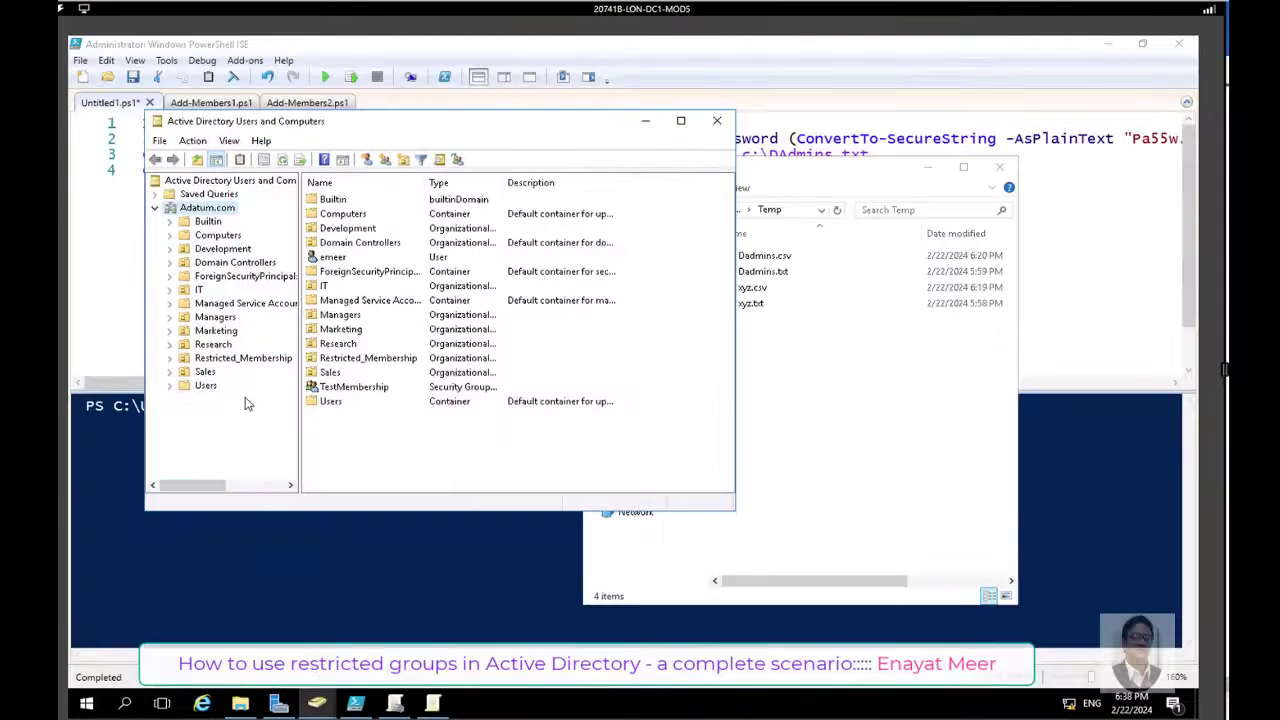
Move LAB_BDC from Restricted_Membership back to Domain Controllers and verify it there.
{"action": "left_click", "coordinate": [244, 356]}
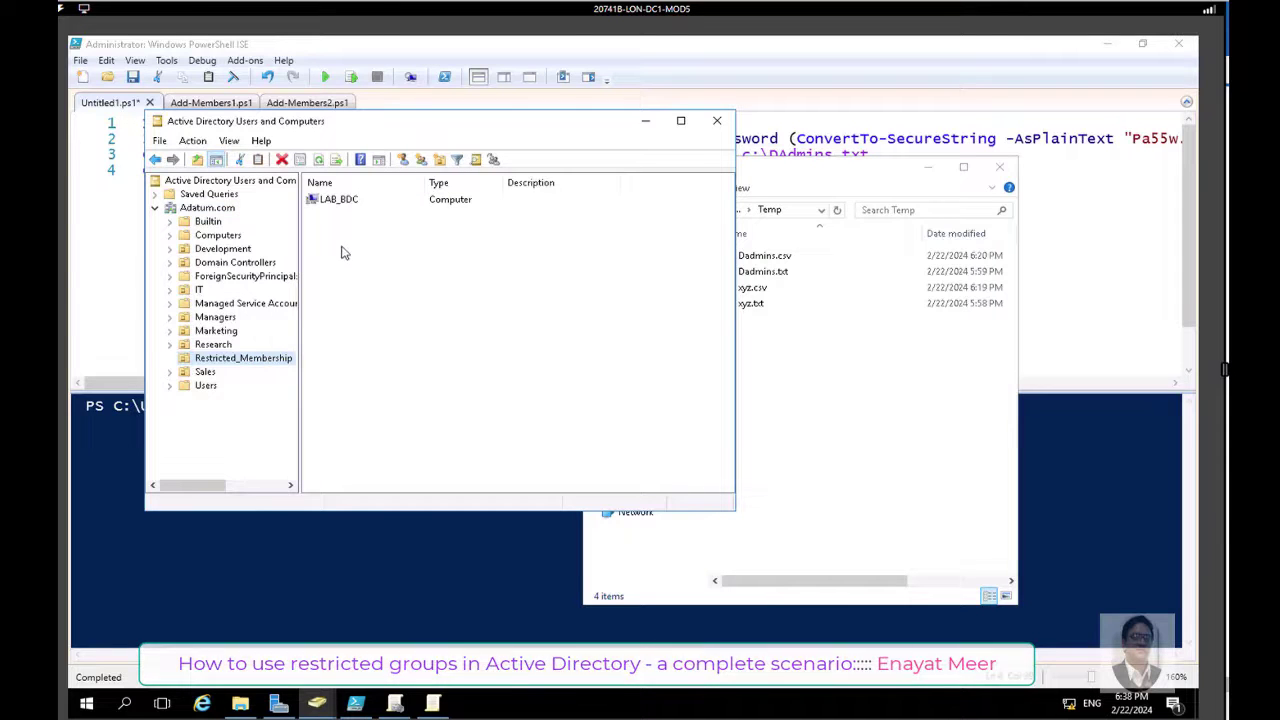
{"action": "mouse_move", "coordinate": [336, 206]}
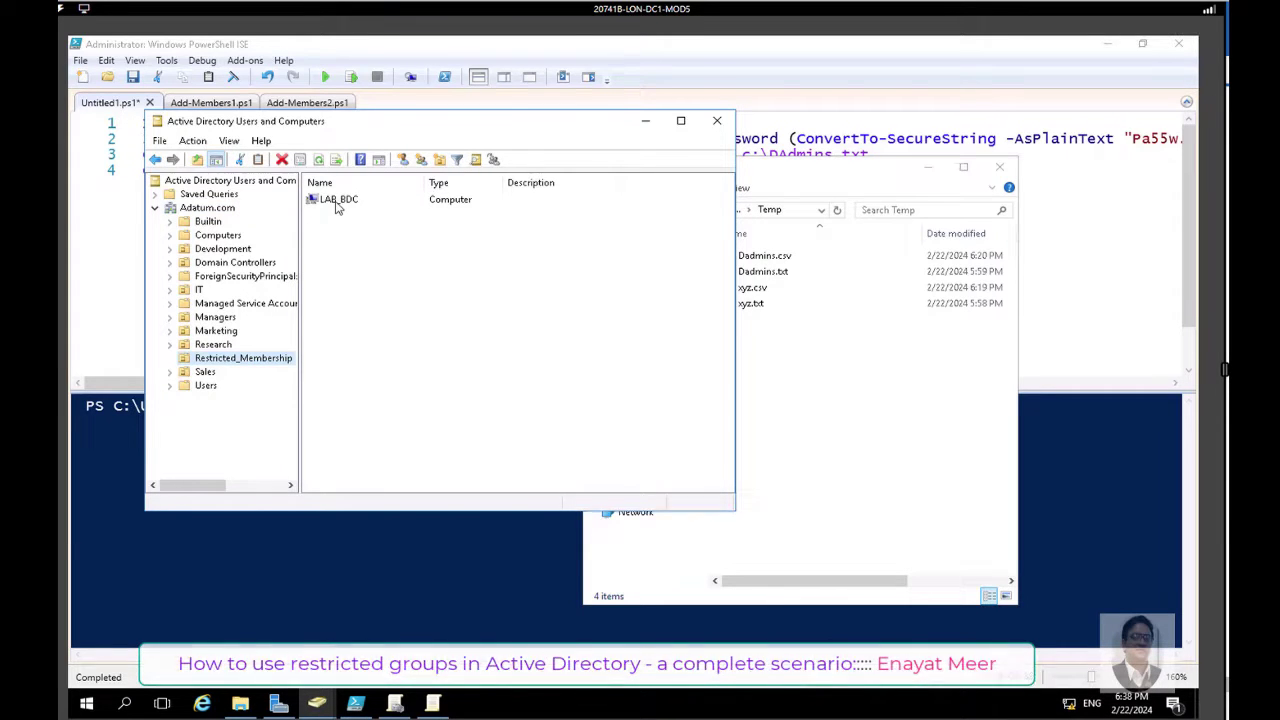
{"action": "right_click", "coordinate": [336, 200]}
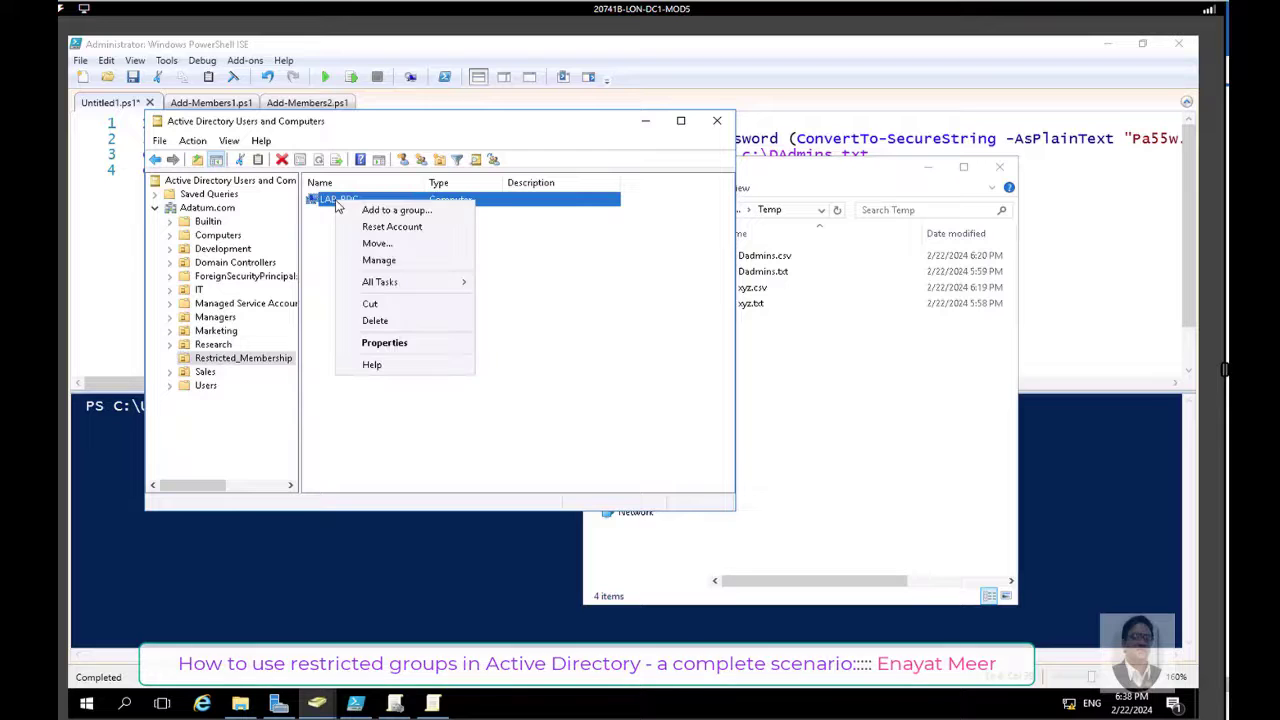
{"action": "left_click", "coordinate": [376, 244]}
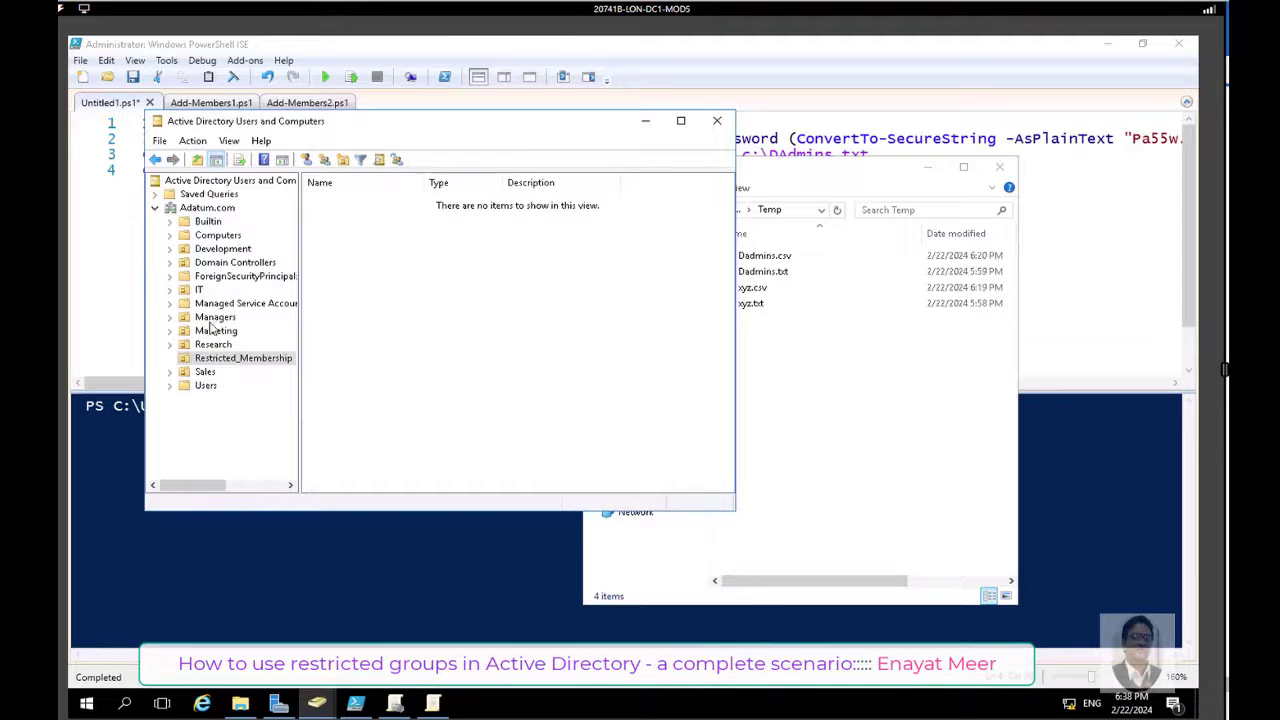
{"action": "left_click", "coordinate": [236, 262]}
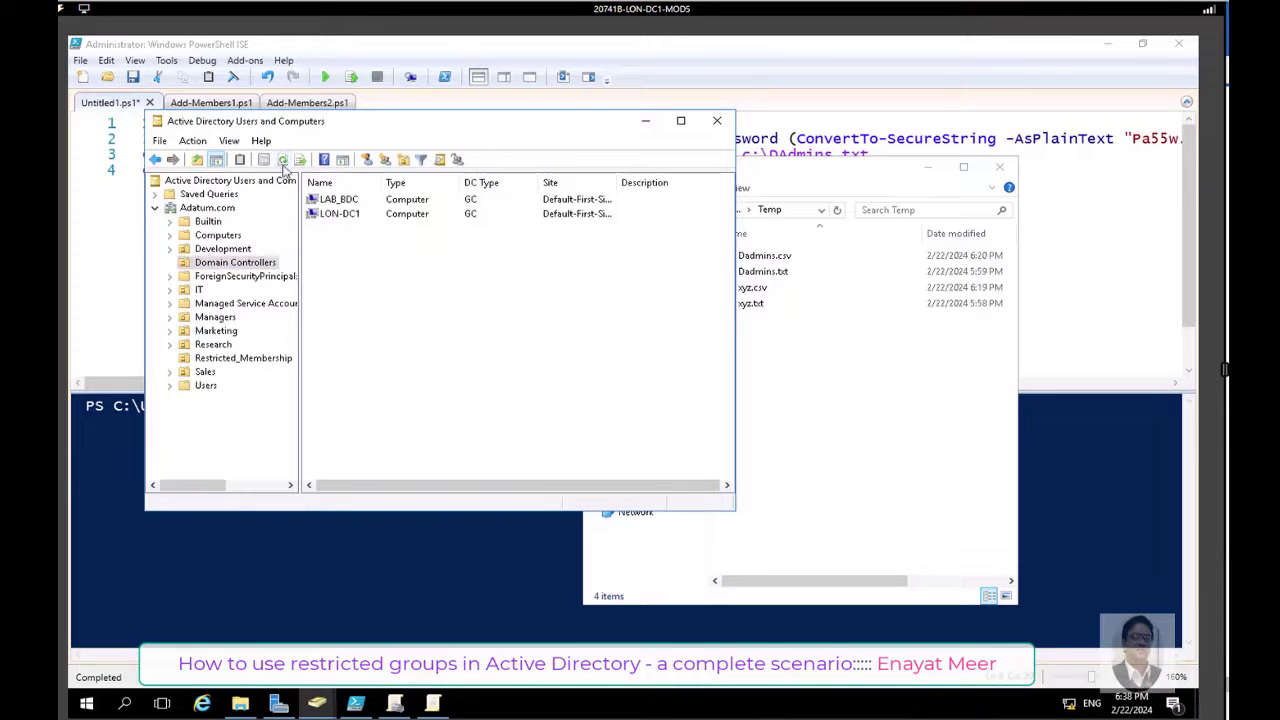
{"action": "mouse_move", "coordinate": [362, 284]}
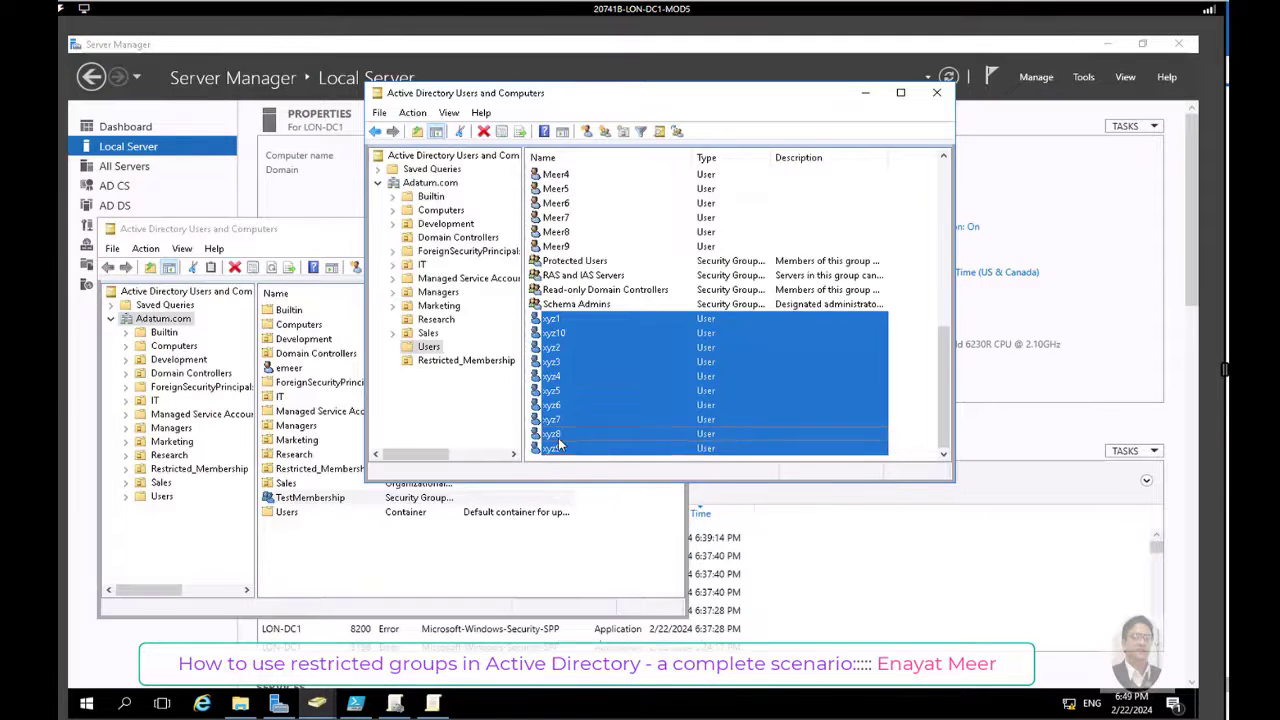
Add the ten xyz user accounts to the TestMembership group and acknowledge success.
{"action": "right_click", "coordinate": [556, 444]}
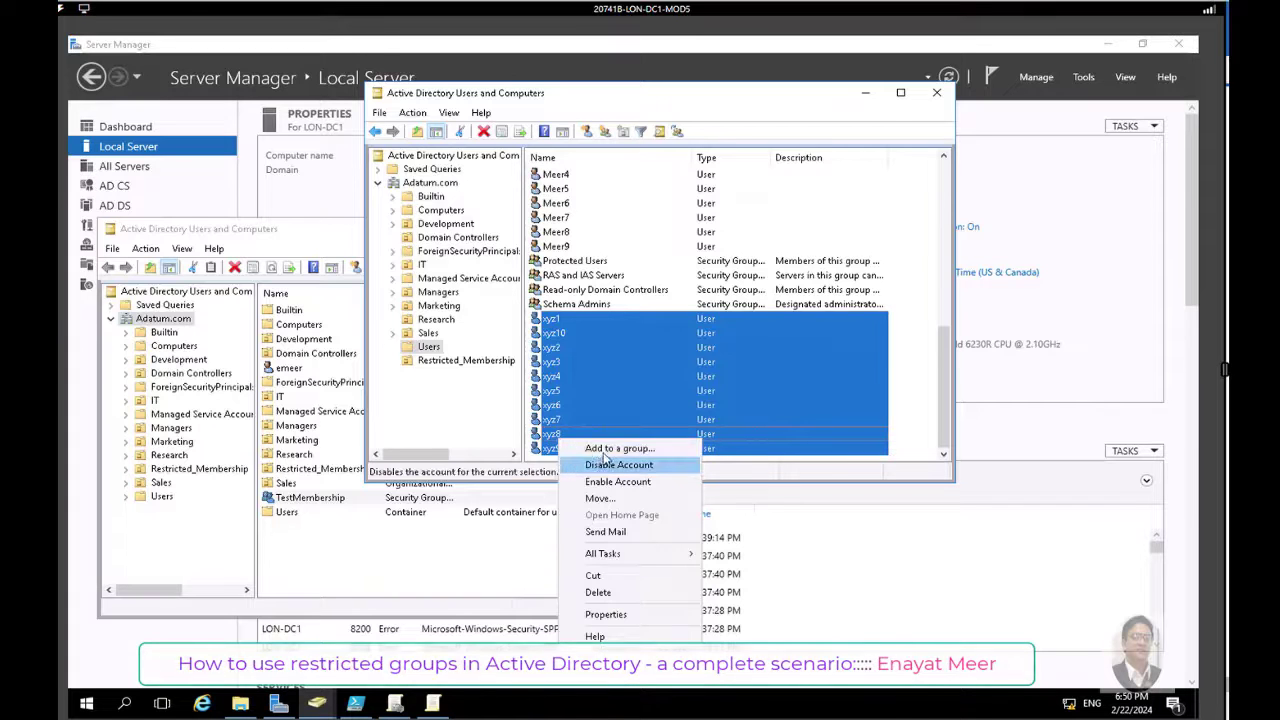
{"action": "left_click", "coordinate": [620, 448]}
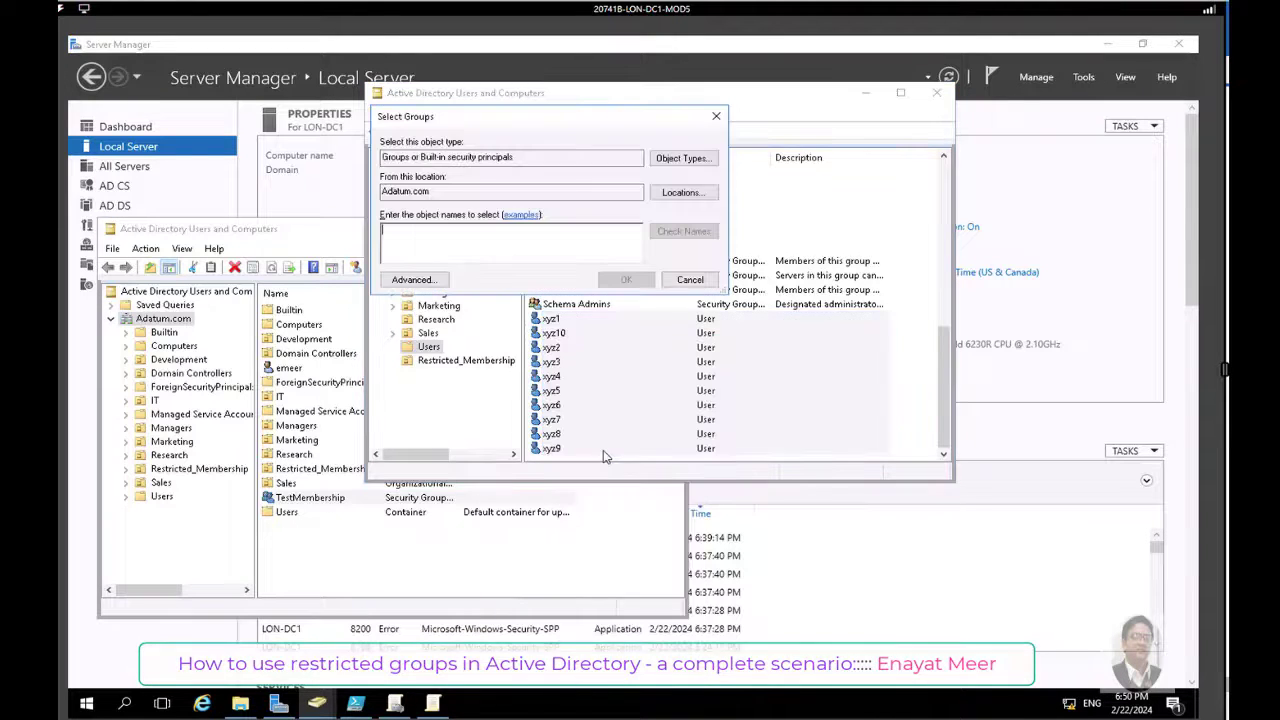
{"action": "mouse_move", "coordinate": [512, 358]}
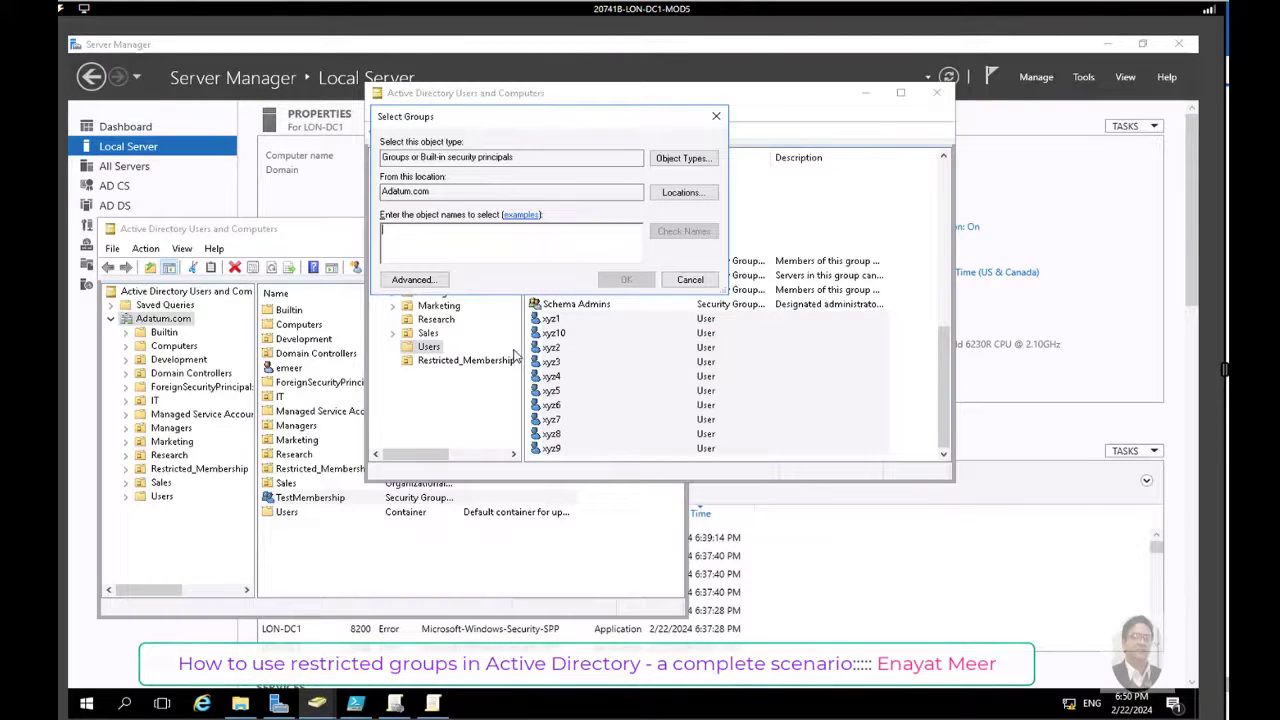
{"action": "type", "text": "test"}
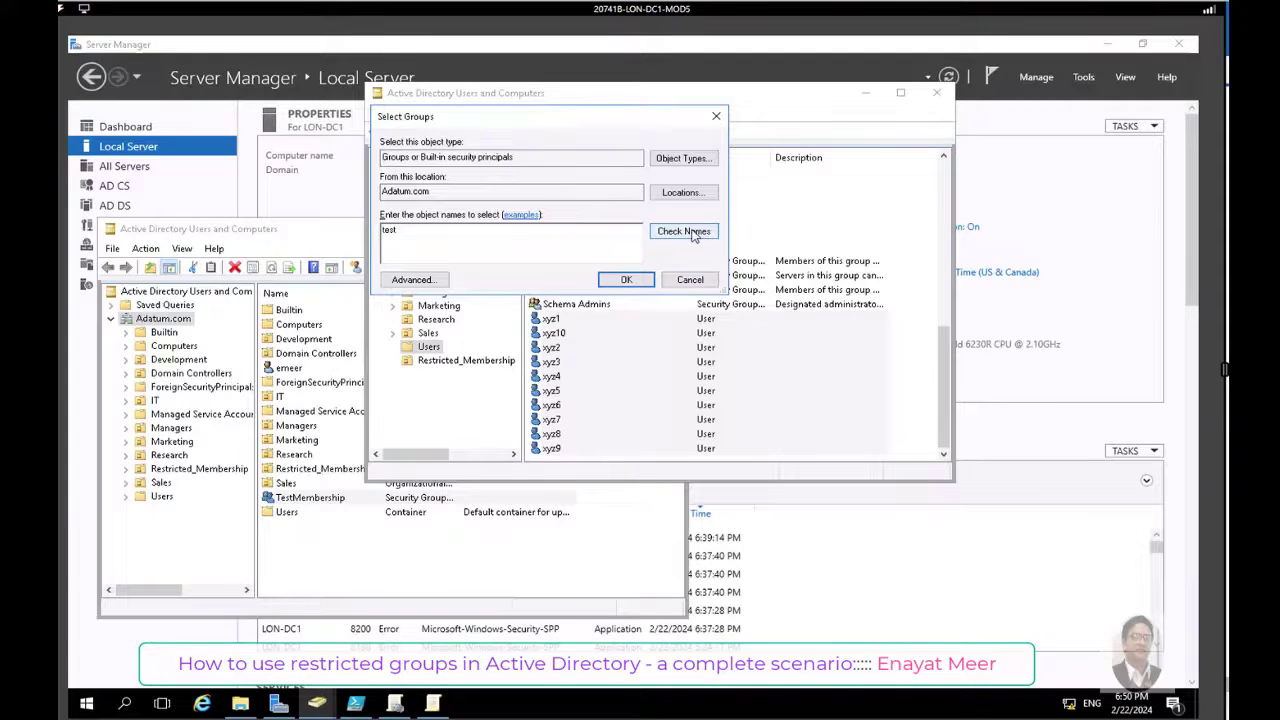
{"action": "left_click", "coordinate": [626, 280]}
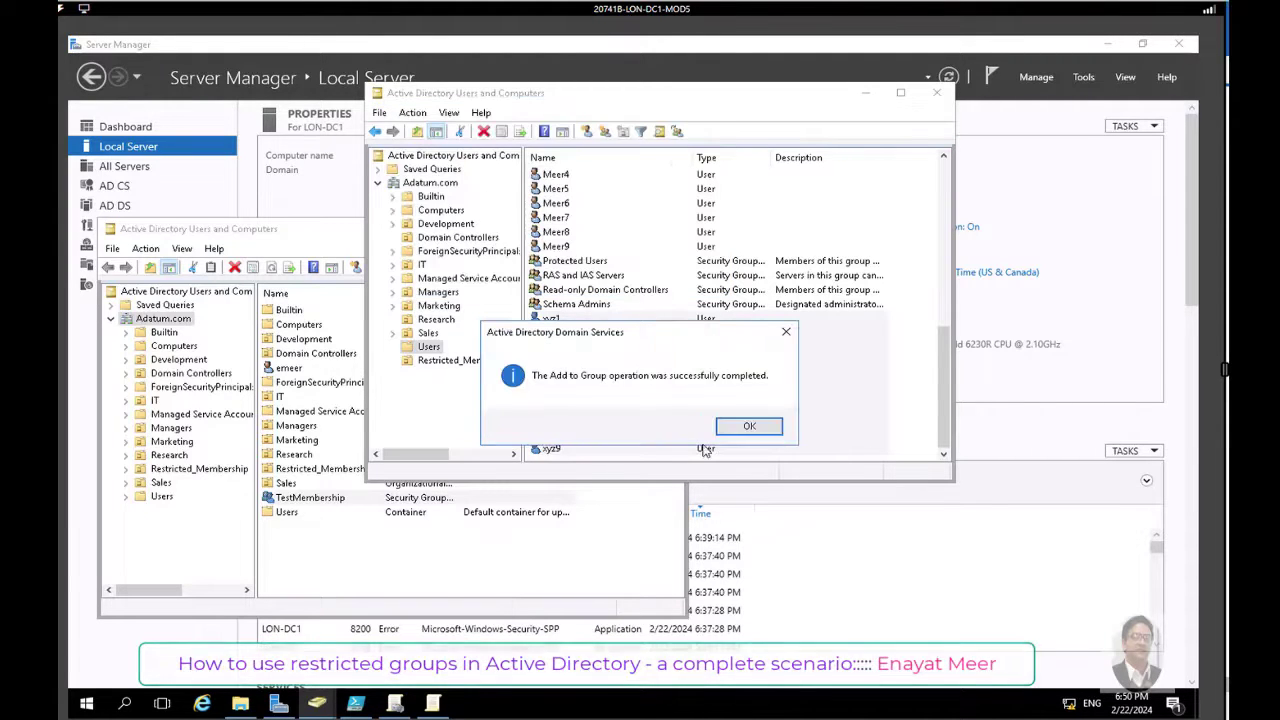
{"action": "left_click", "coordinate": [748, 424]}
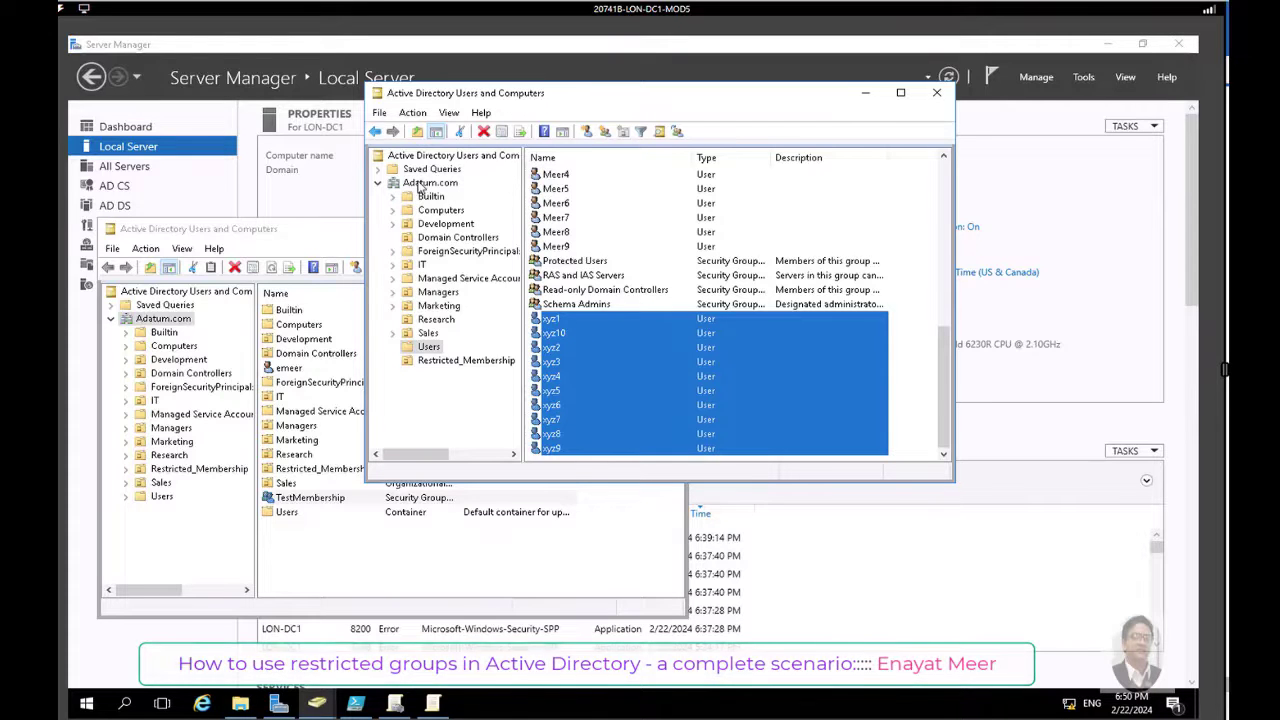
{"action": "mouse_move", "coordinate": [476, 278]}
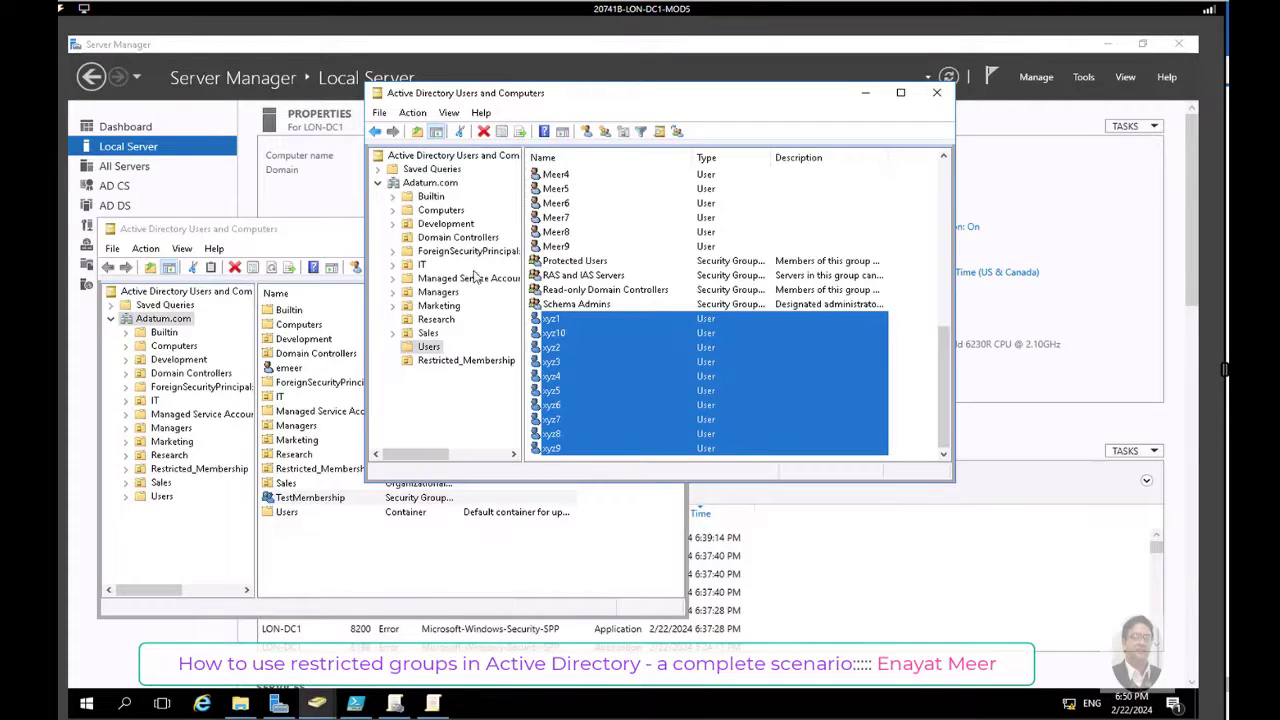
{"action": "mouse_move", "coordinate": [696, 352]}
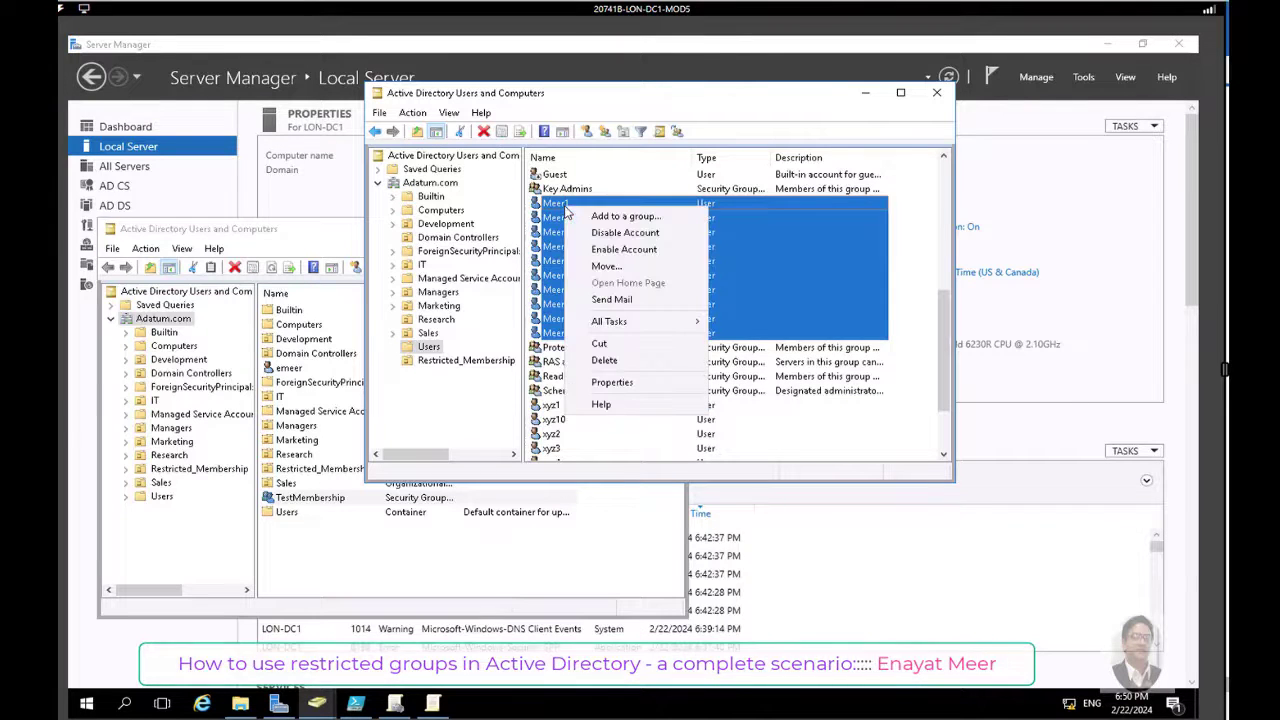
{"action": "left_click", "coordinate": [626, 216]}
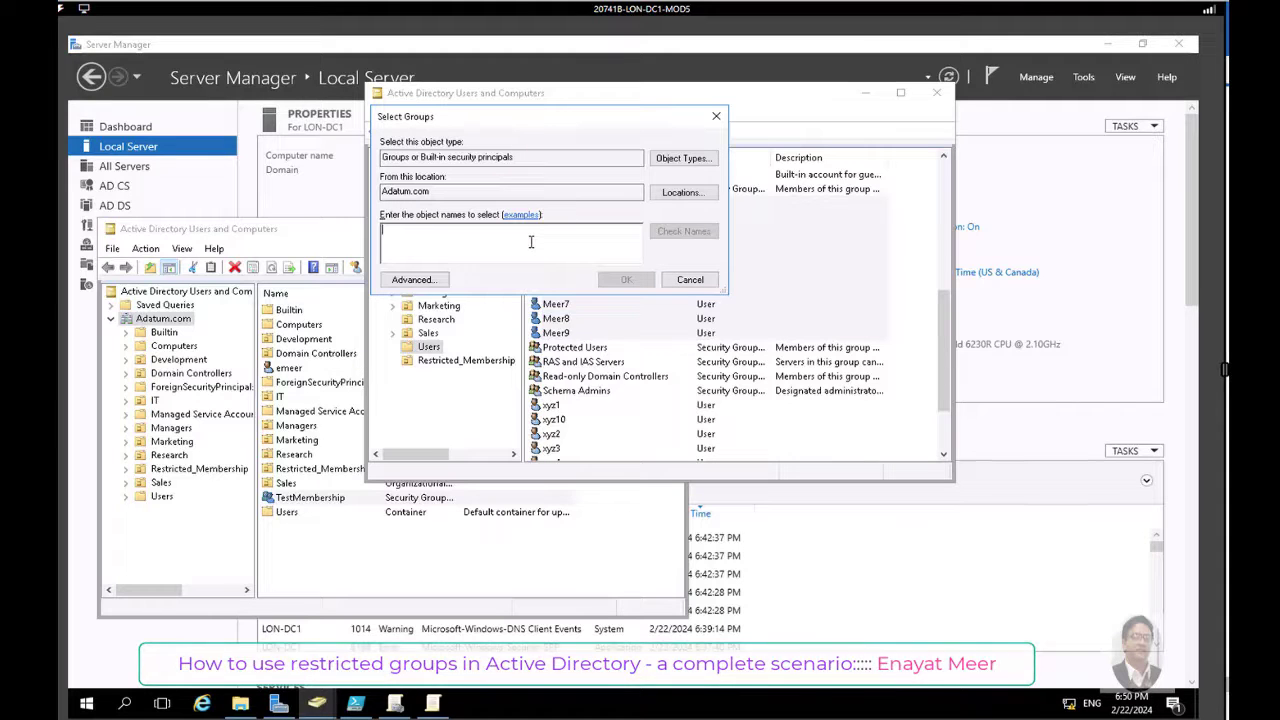
{"action": "type", "text": "domain admins"}
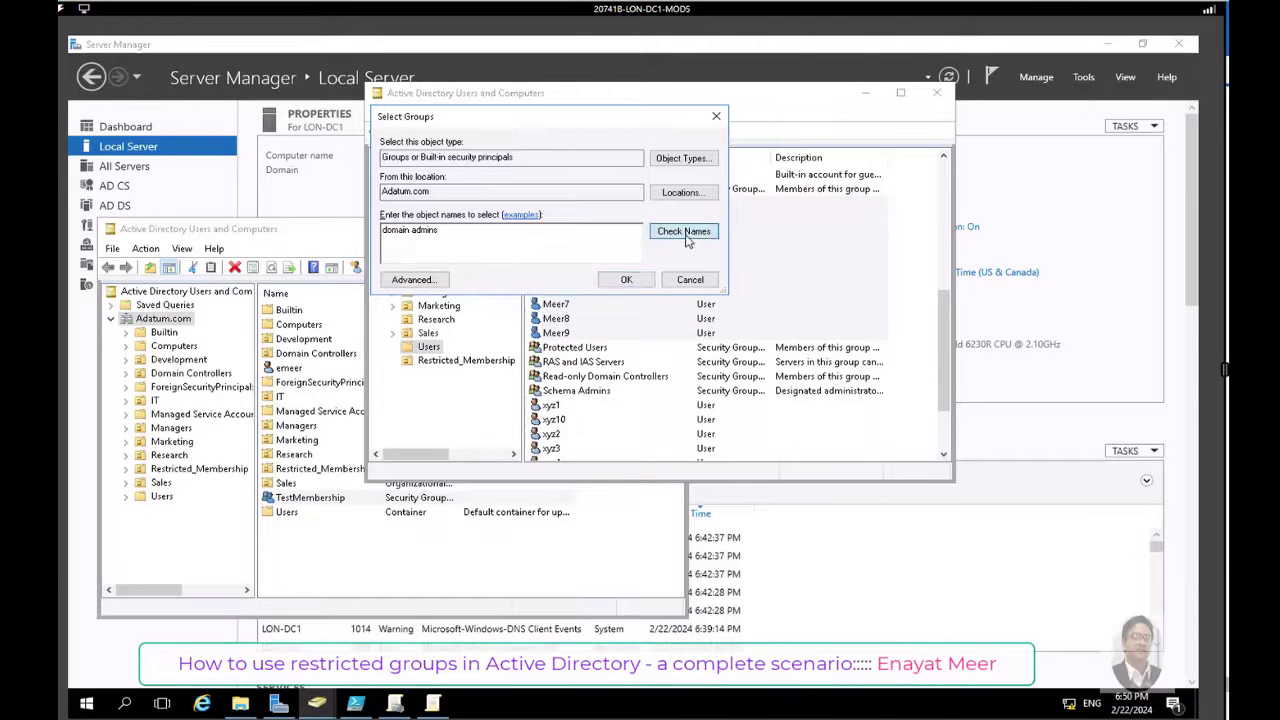
{"action": "left_click", "coordinate": [628, 280]}
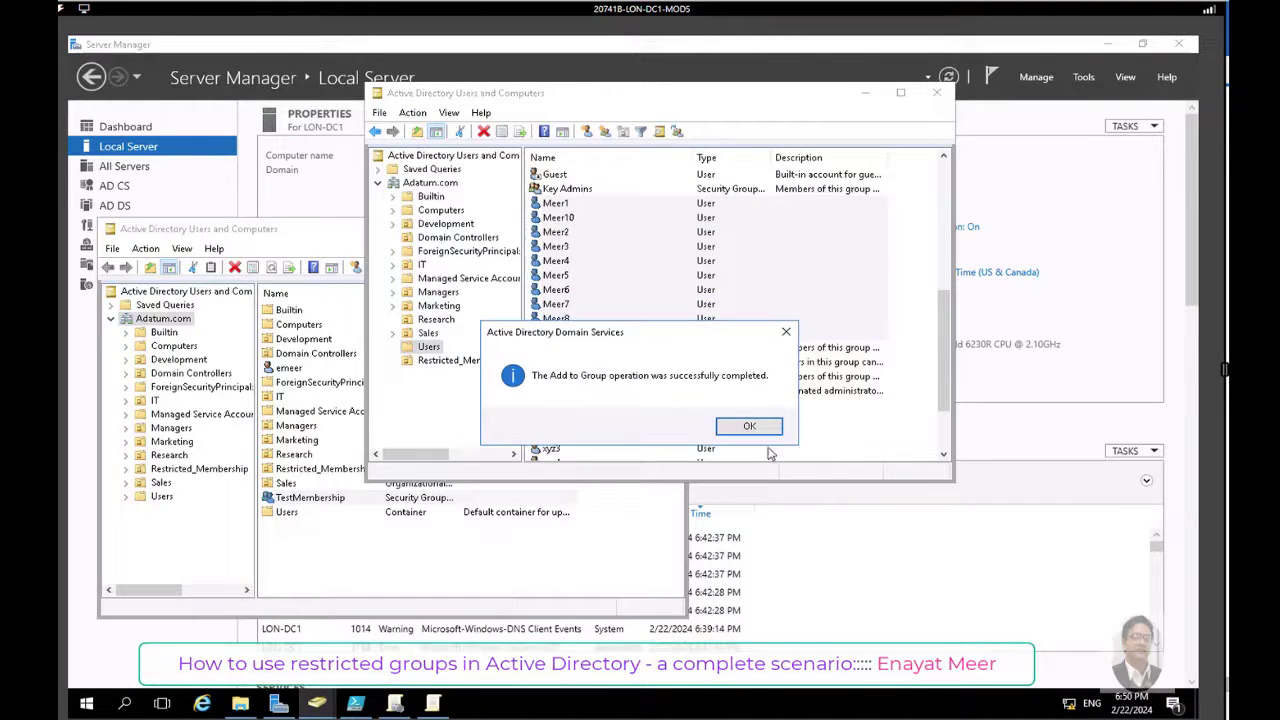
{"action": "left_click", "coordinate": [748, 424]}
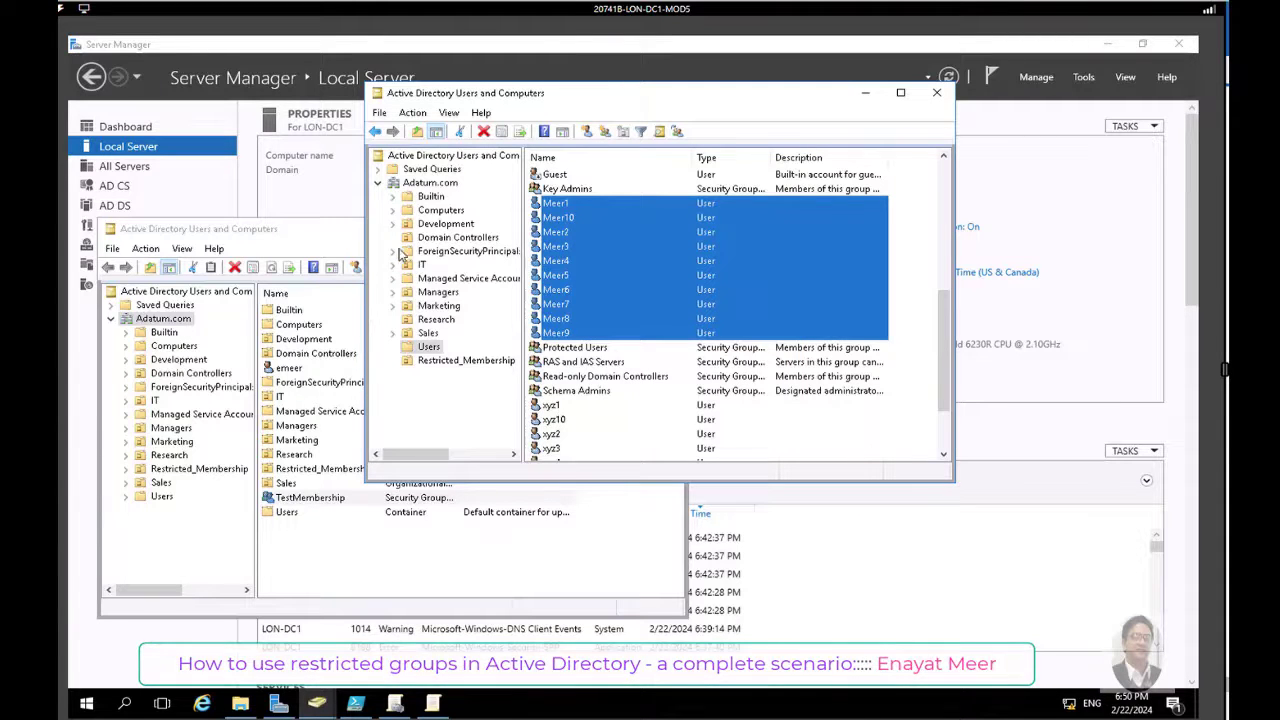
{"action": "mouse_move", "coordinate": [404, 256]}
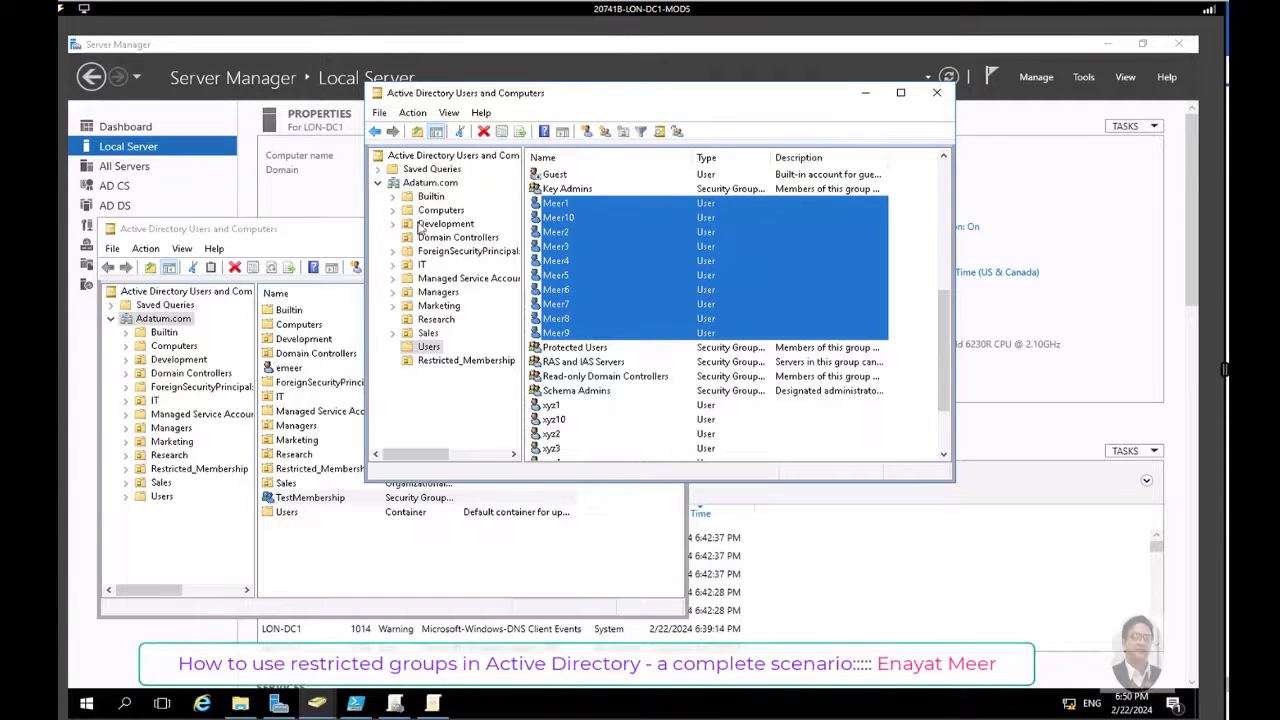
{"action": "left_click", "coordinate": [430, 184]}
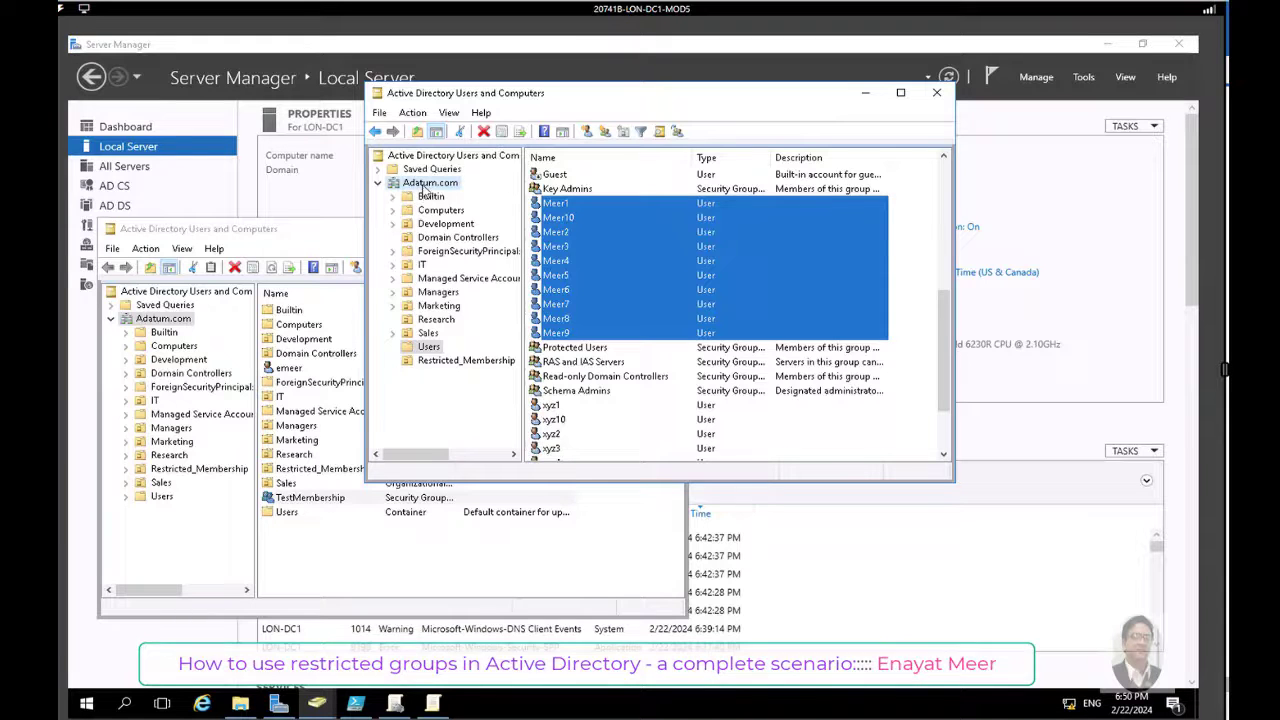
{"action": "right_click", "coordinate": [576, 376]}
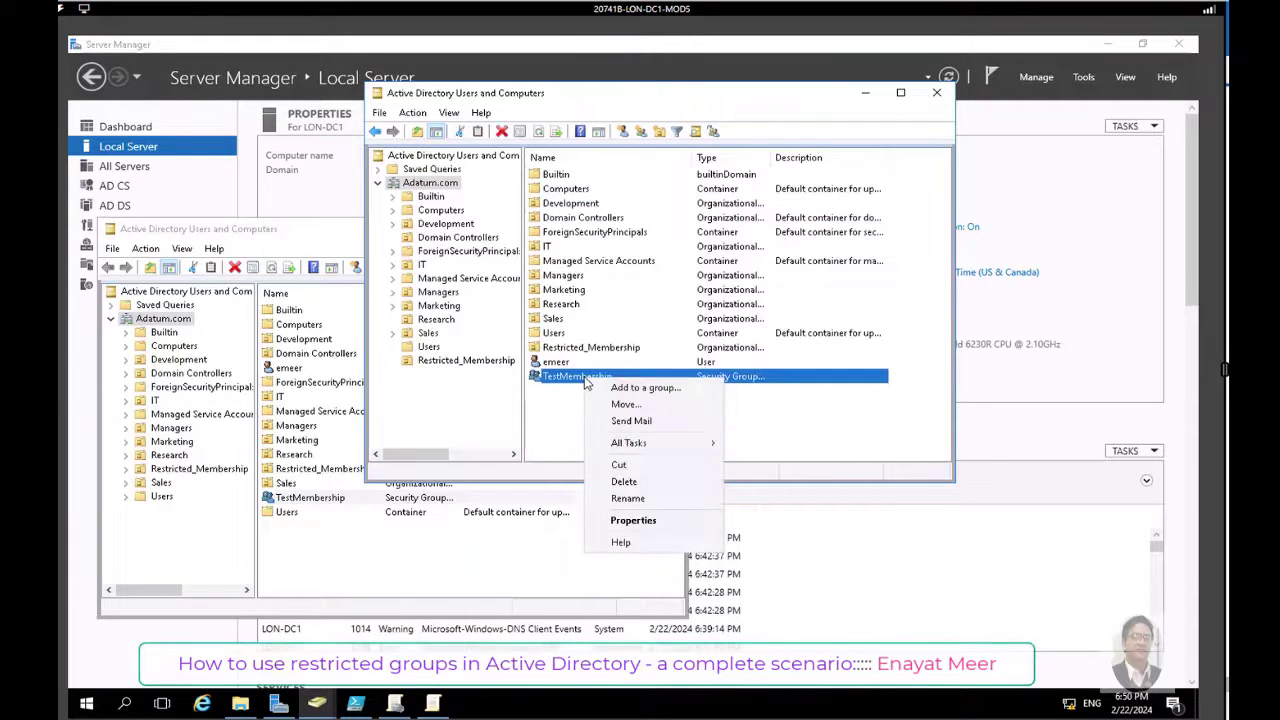
{"action": "left_click", "coordinate": [632, 520]}
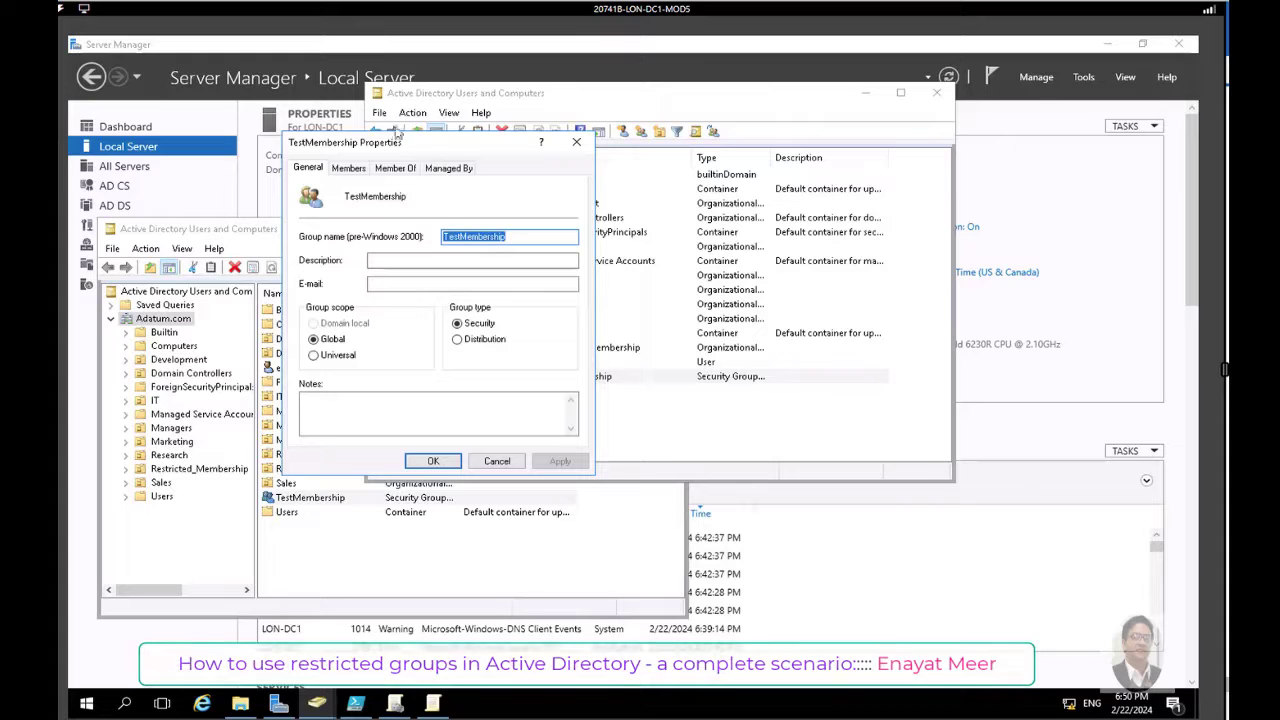
{"action": "left_click", "coordinate": [348, 168]}
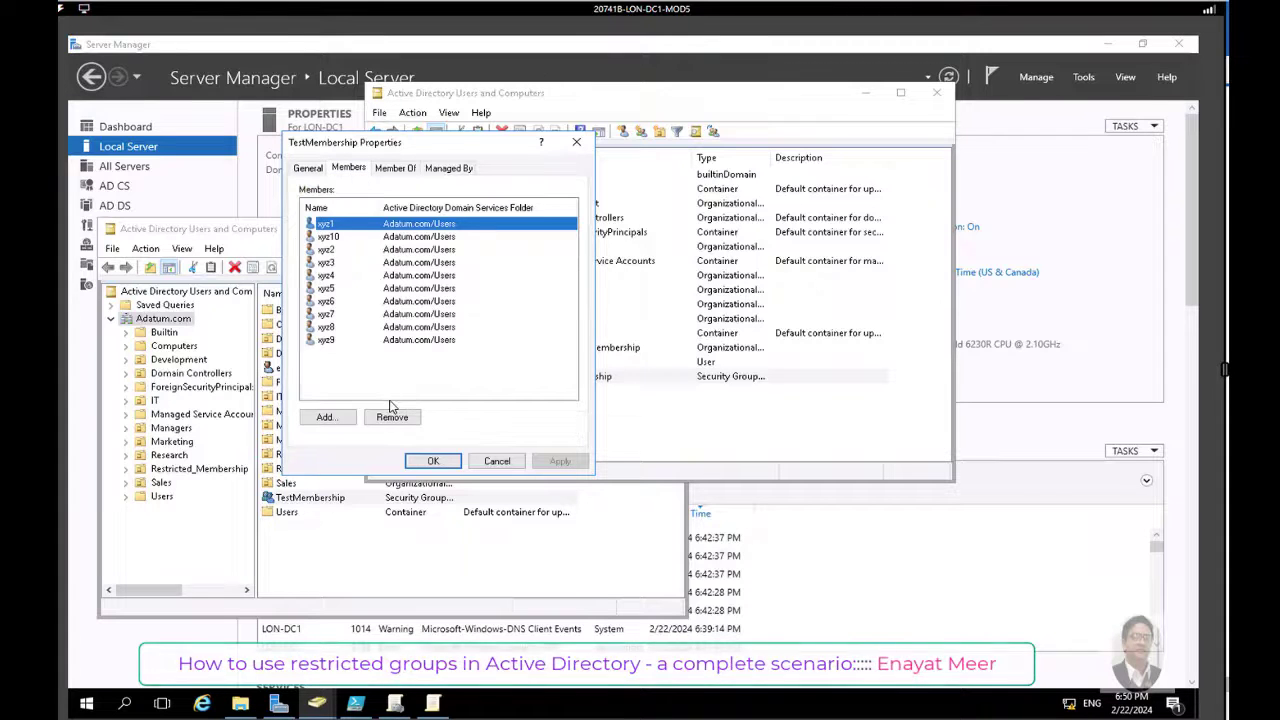
{"action": "left_click", "coordinate": [432, 460]}
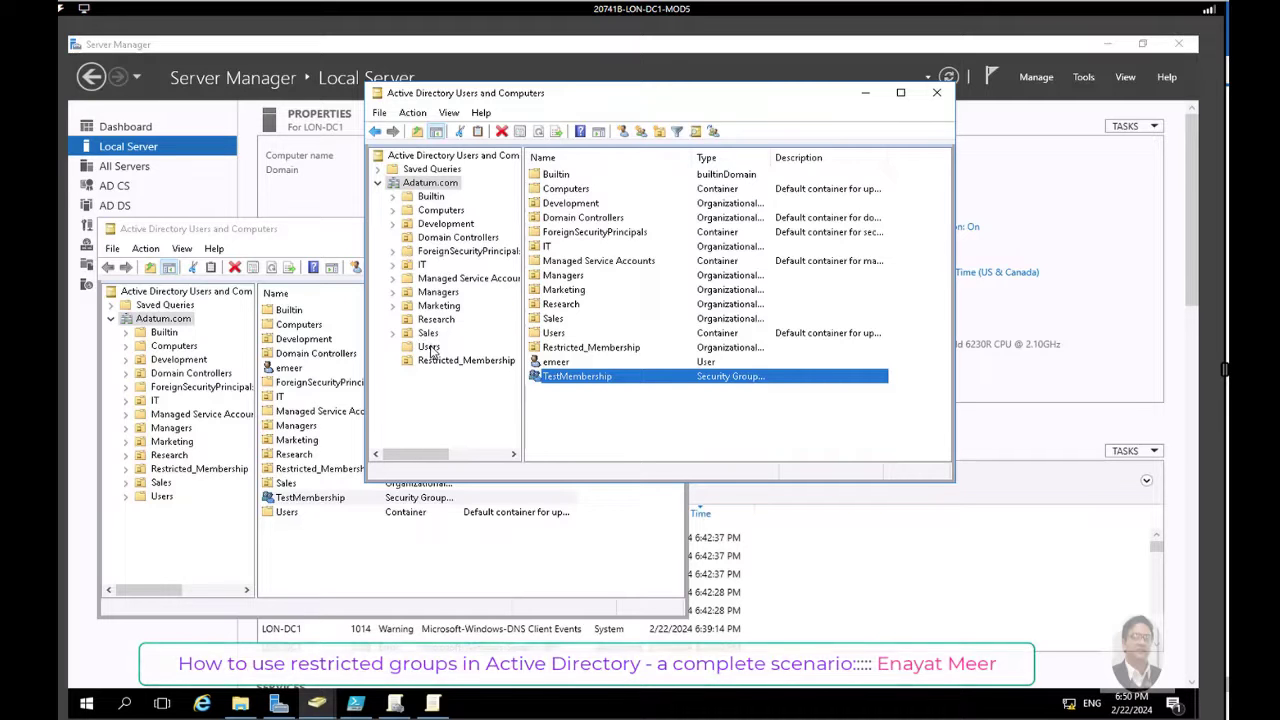
{"action": "left_click", "coordinate": [428, 346]}
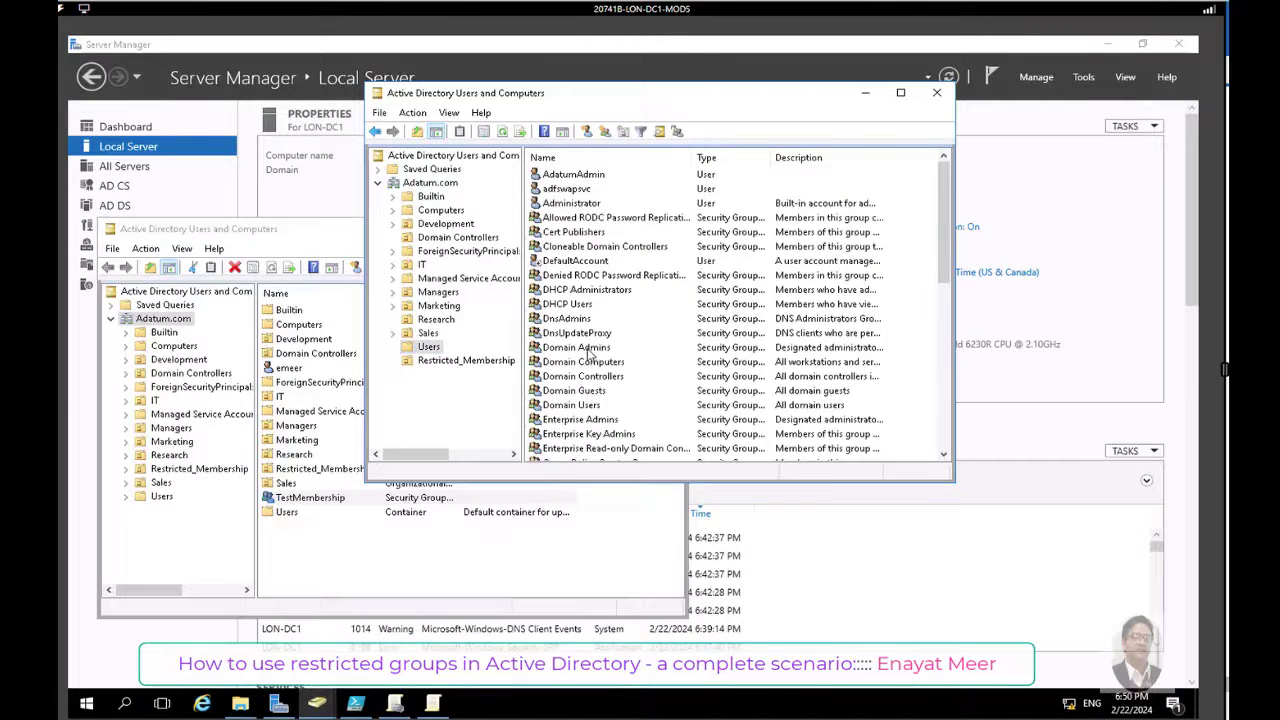
{"action": "double_click", "coordinate": [576, 348]}
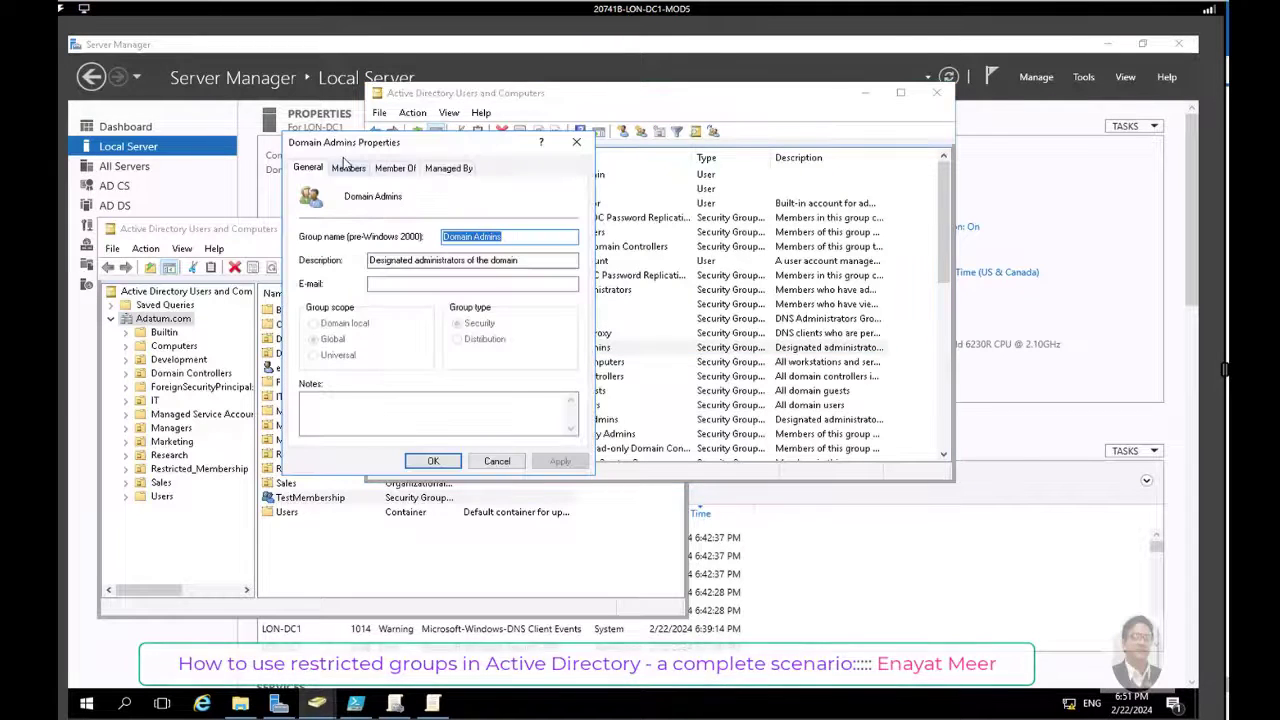
{"action": "left_click", "coordinate": [348, 168]}
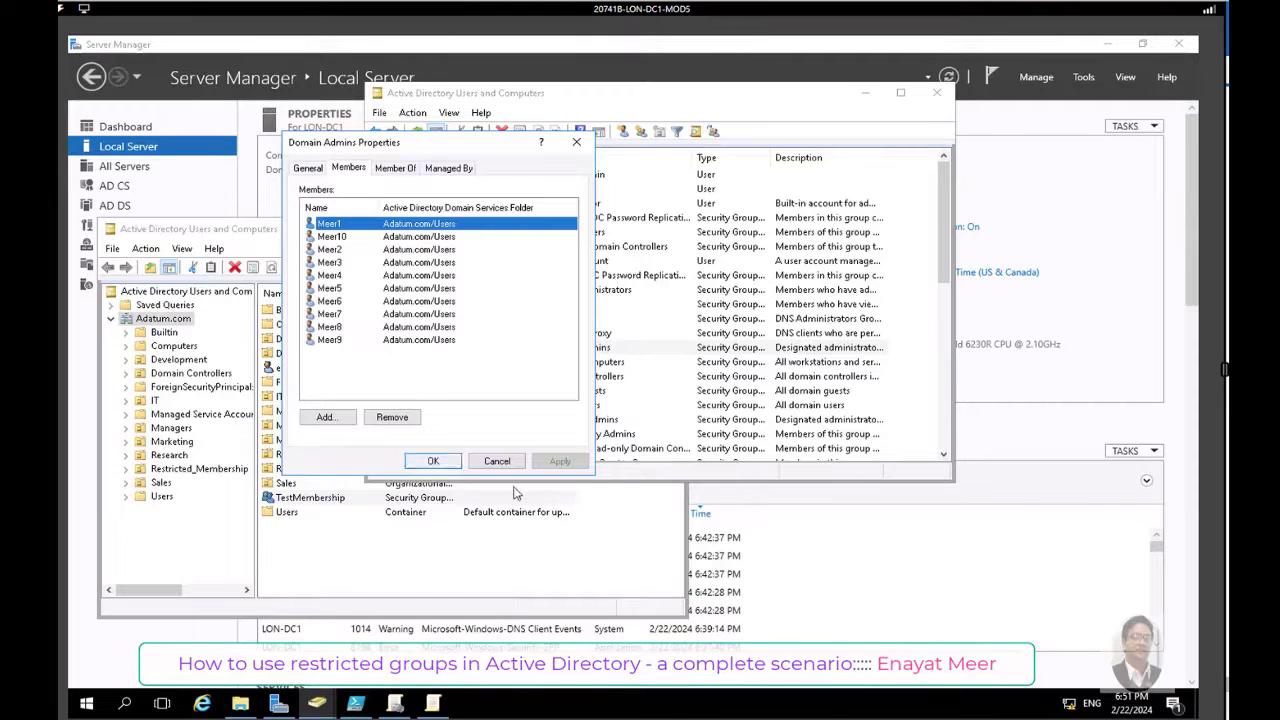
{"action": "left_click", "coordinate": [496, 460]}
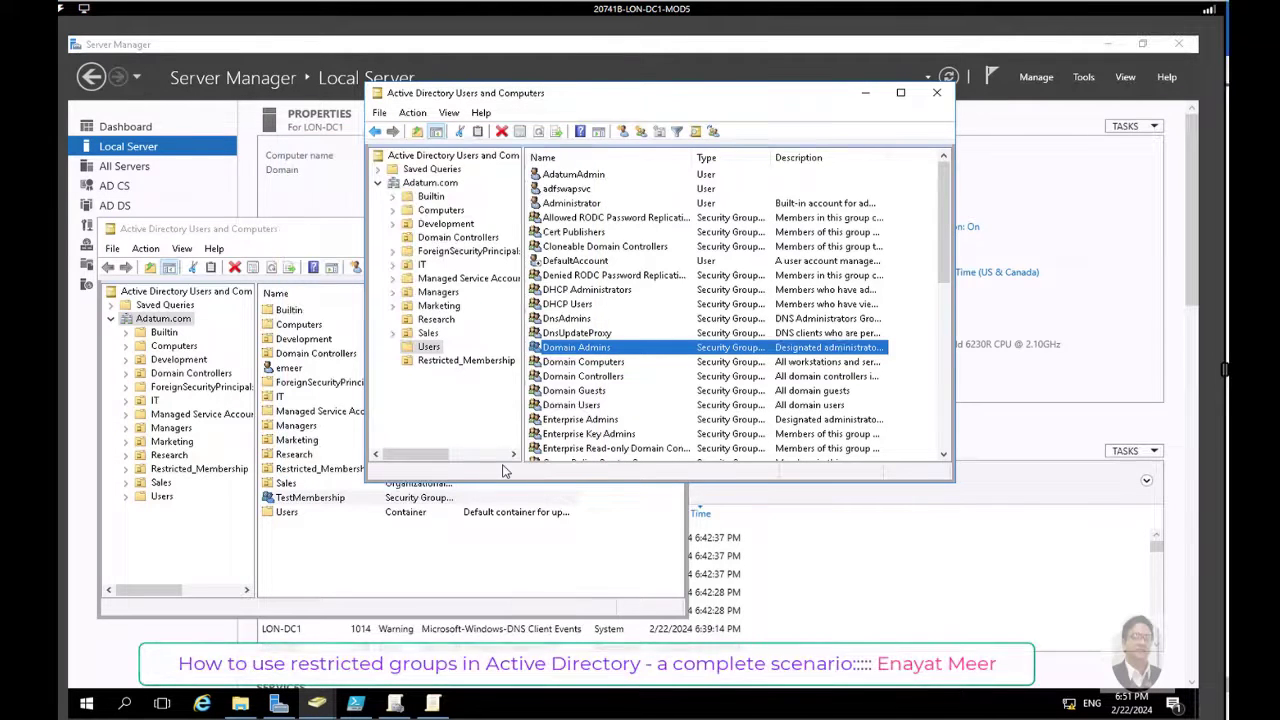
{"action": "left_click", "coordinate": [356, 704]}
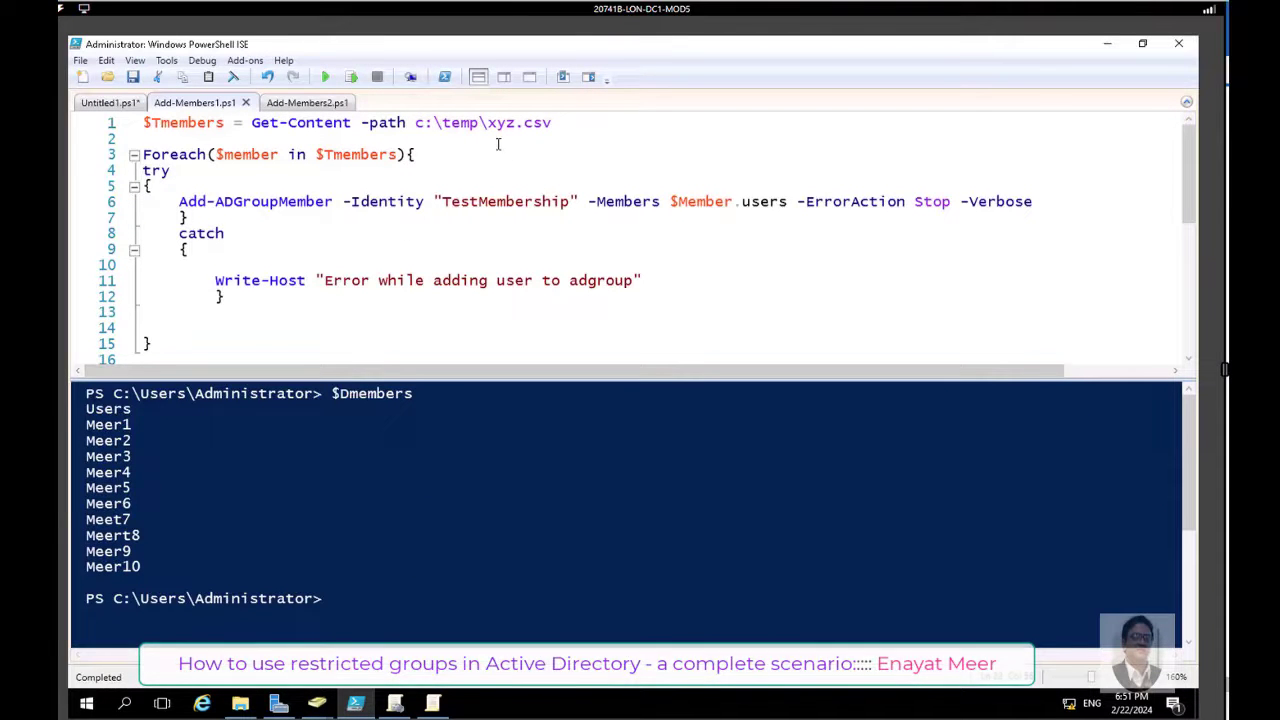
Switch to Add-Member2.ps1, then view the xyz.csv and Dadmins.csv user lists.
{"action": "left_click", "coordinate": [290, 102]}
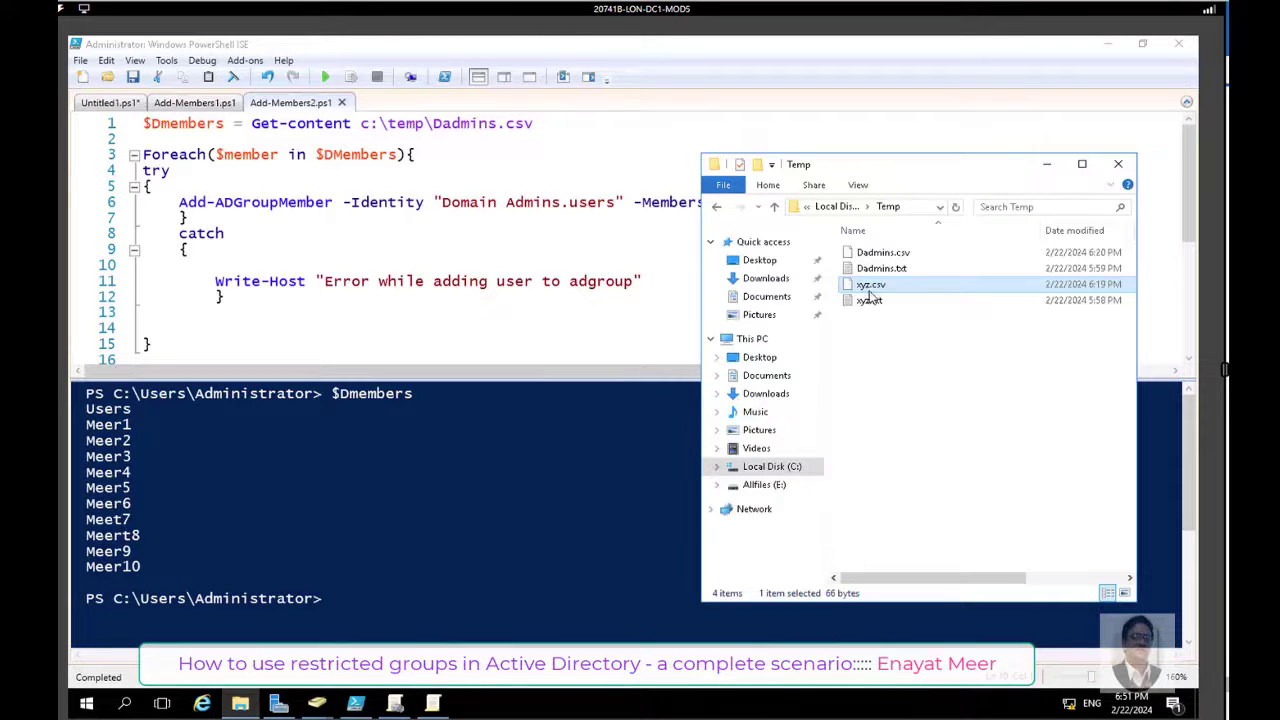
{"action": "right_click", "coordinate": [870, 284]}
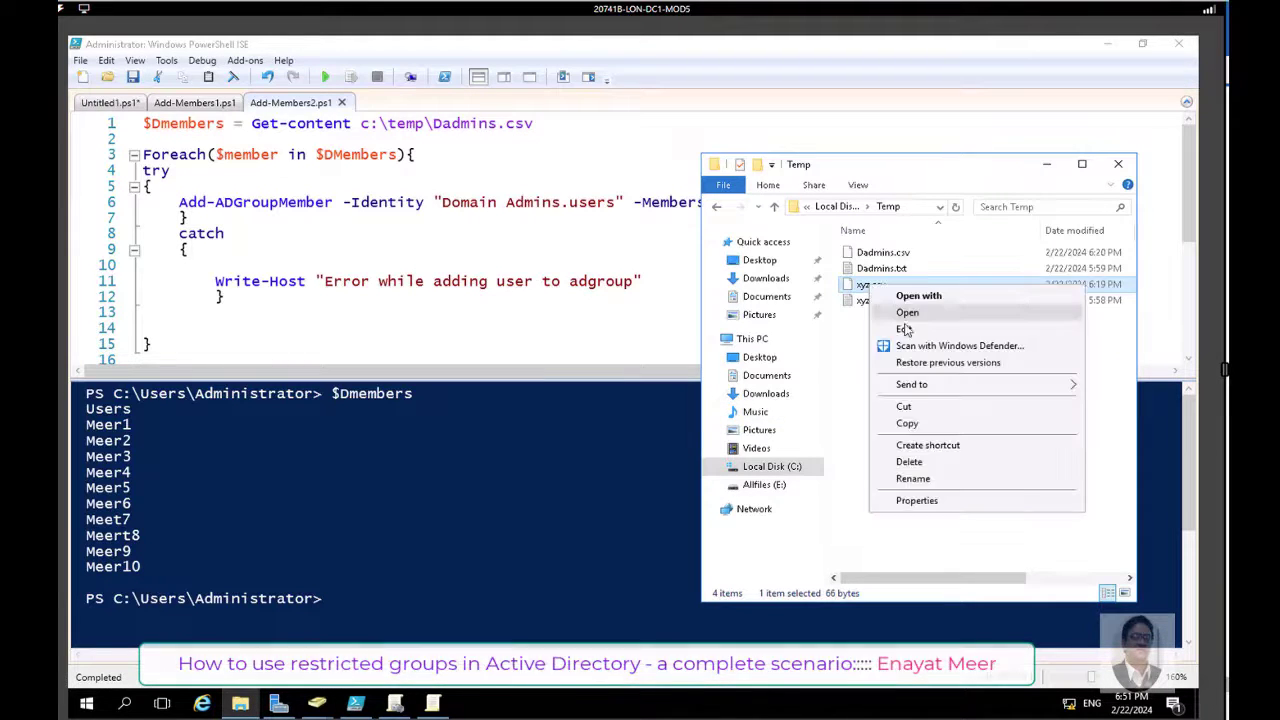
{"action": "left_click", "coordinate": [908, 312]}
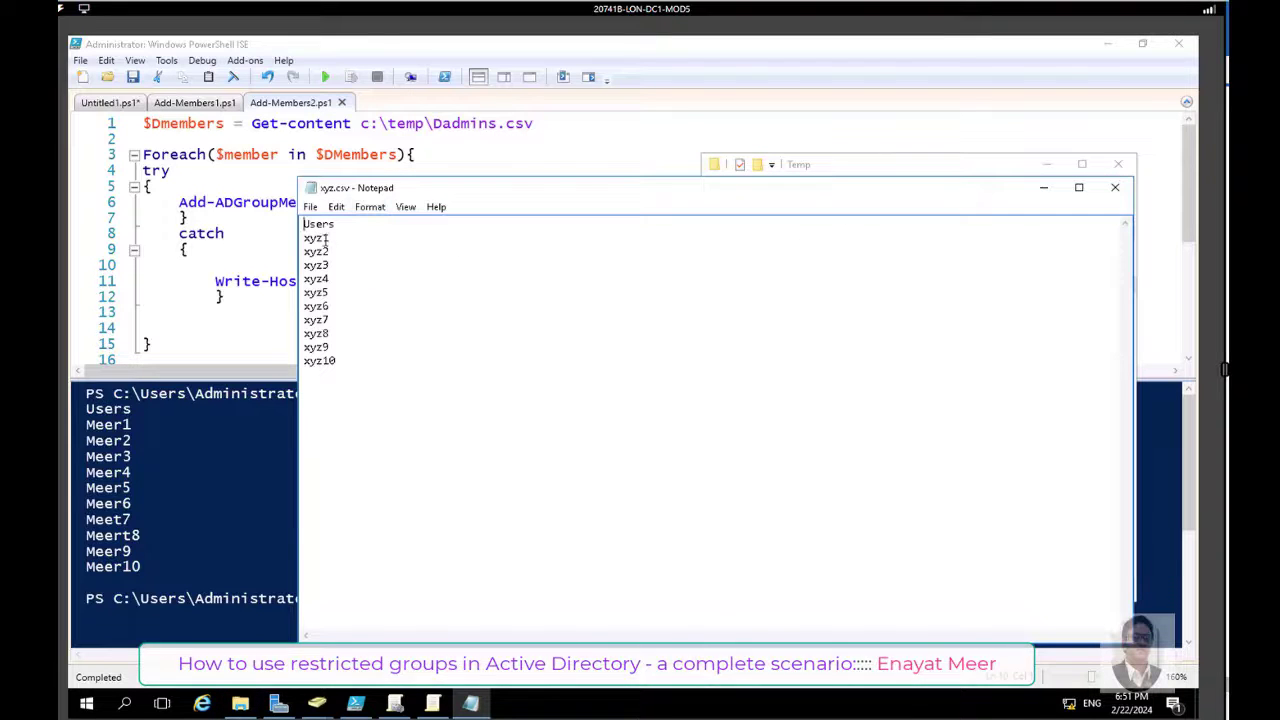
{"action": "mouse_move", "coordinate": [1116, 188]}
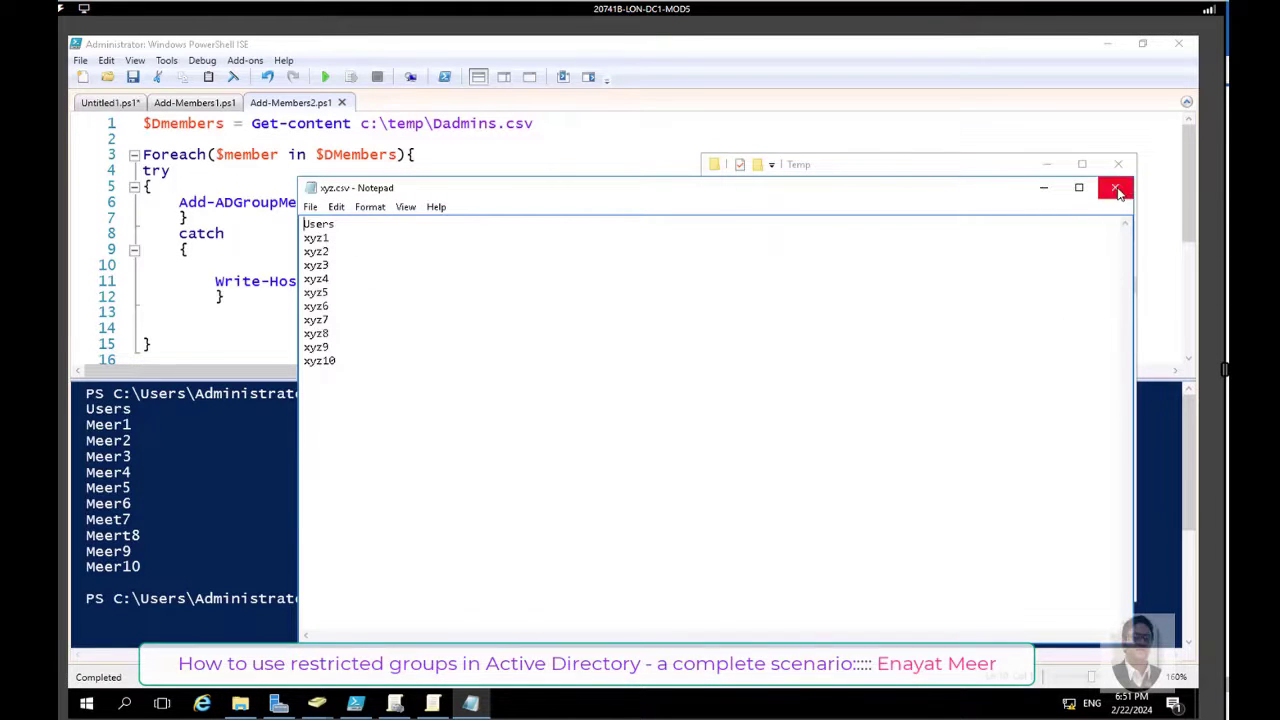
{"action": "left_click", "coordinate": [1116, 188]}
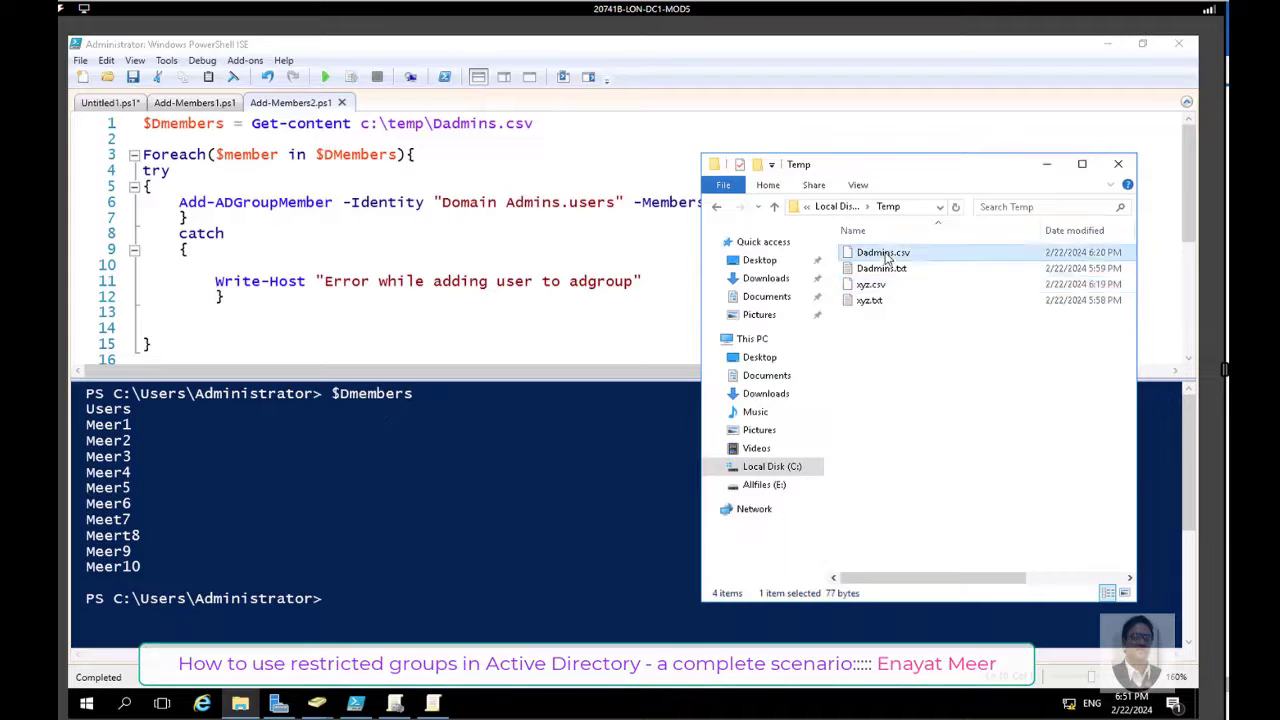
{"action": "double_click", "coordinate": [882, 252]}
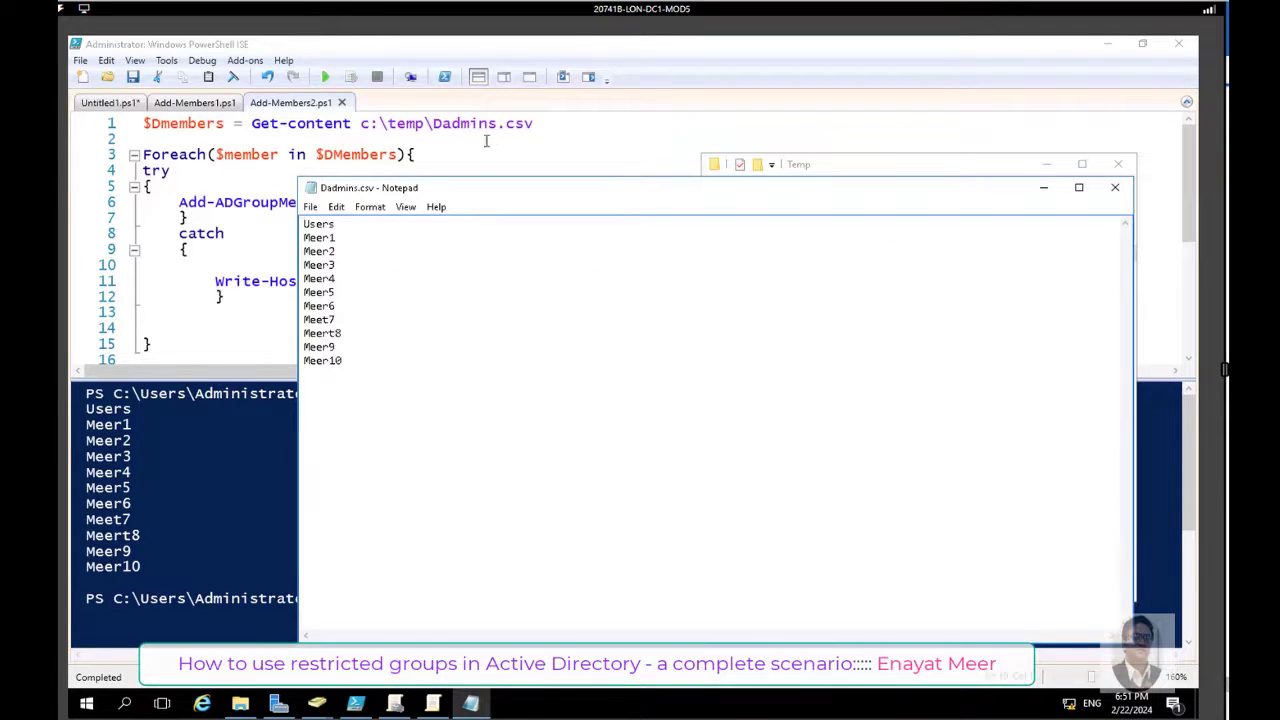
{"action": "mouse_move", "coordinate": [384, 206]}
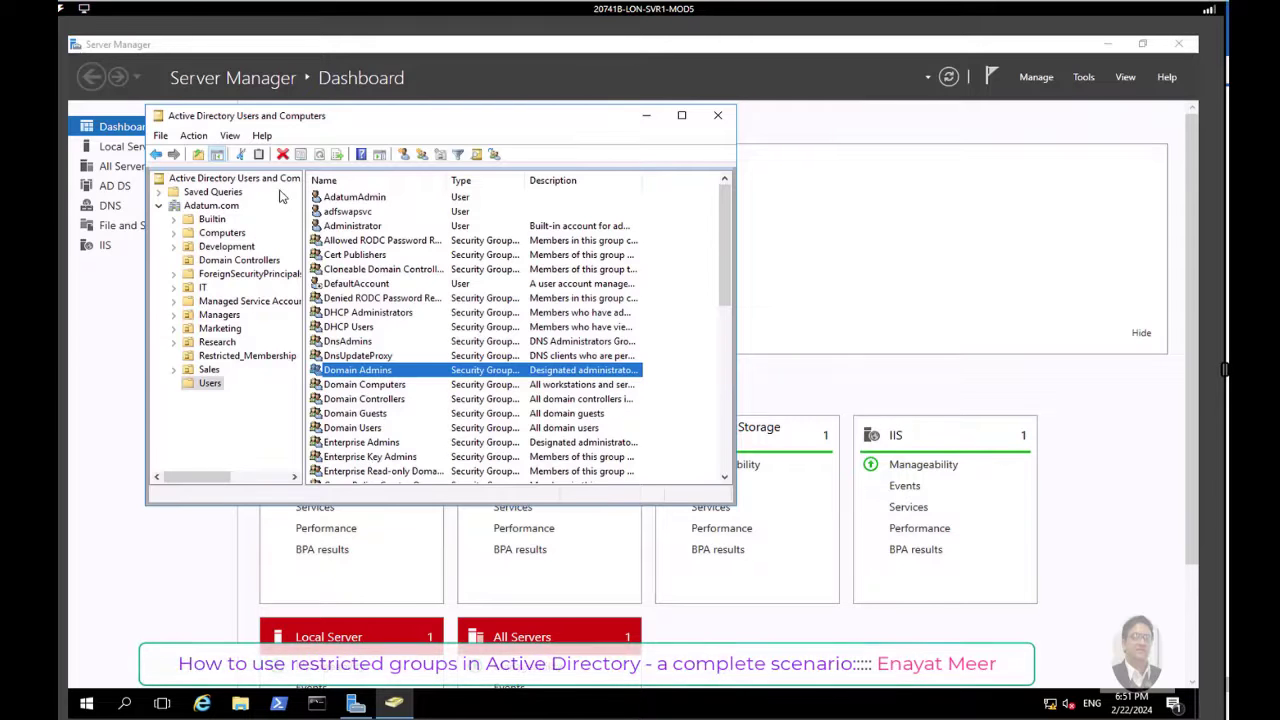
Confirm the Domain Admins group's Members list shows Meer1–Meer10, then dismiss its properties.
{"action": "right_click", "coordinate": [356, 368]}
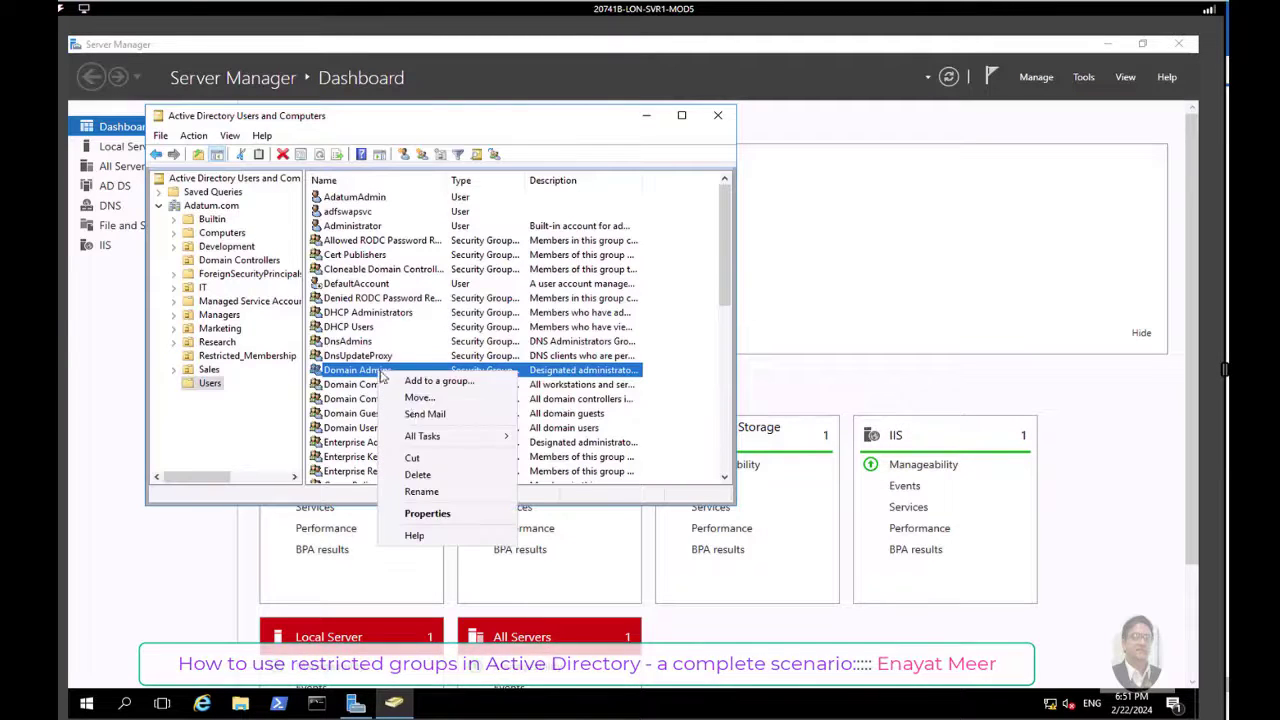
{"action": "left_click", "coordinate": [428, 512]}
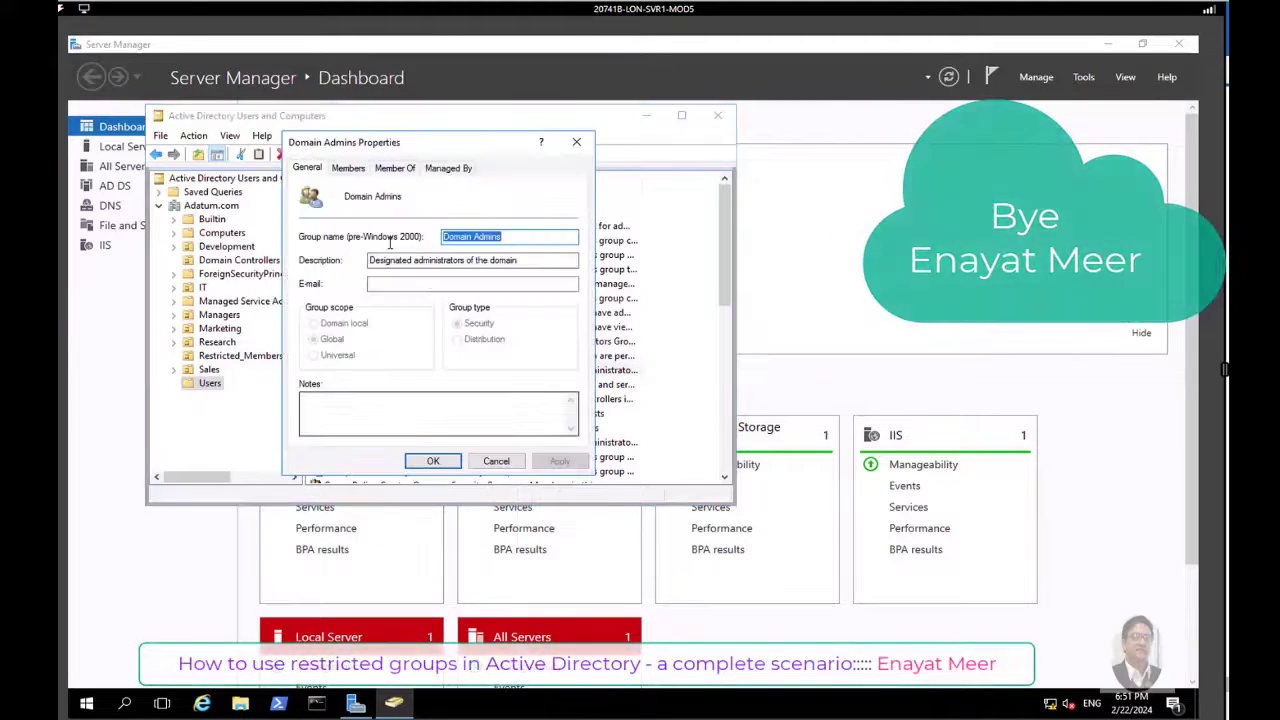
{"action": "left_click", "coordinate": [348, 168]}
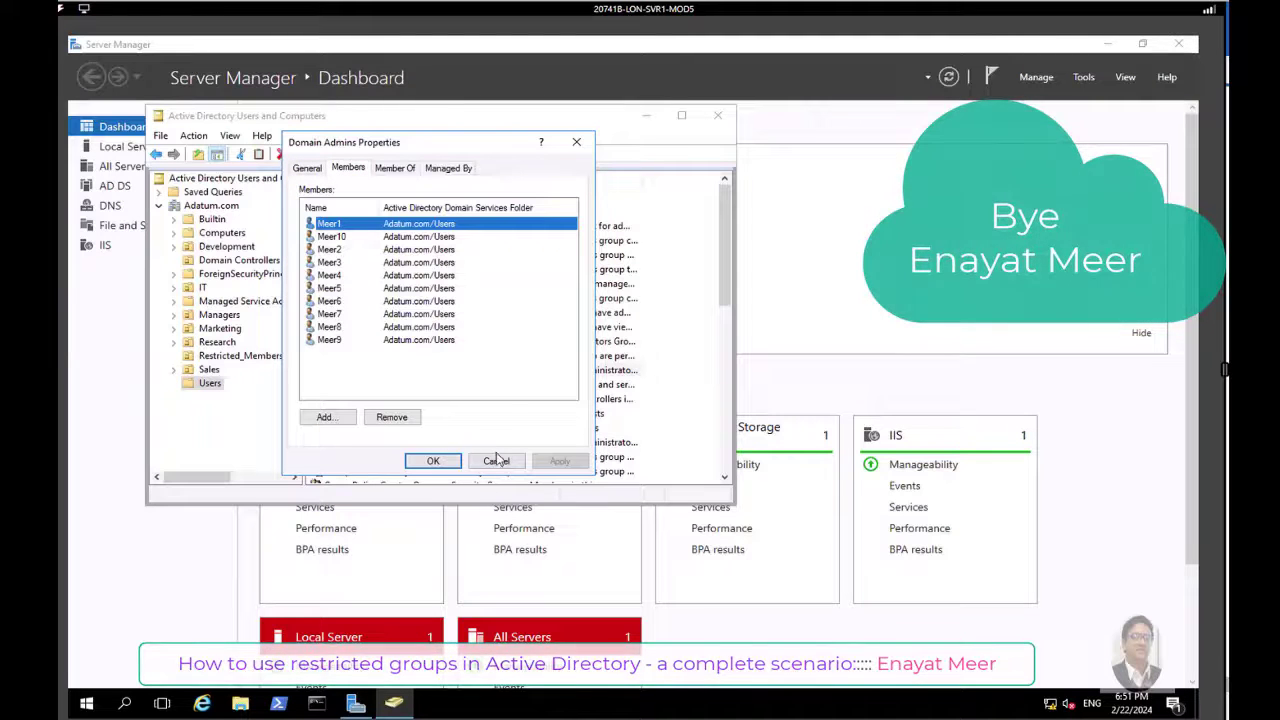
{"action": "left_click", "coordinate": [496, 460]}
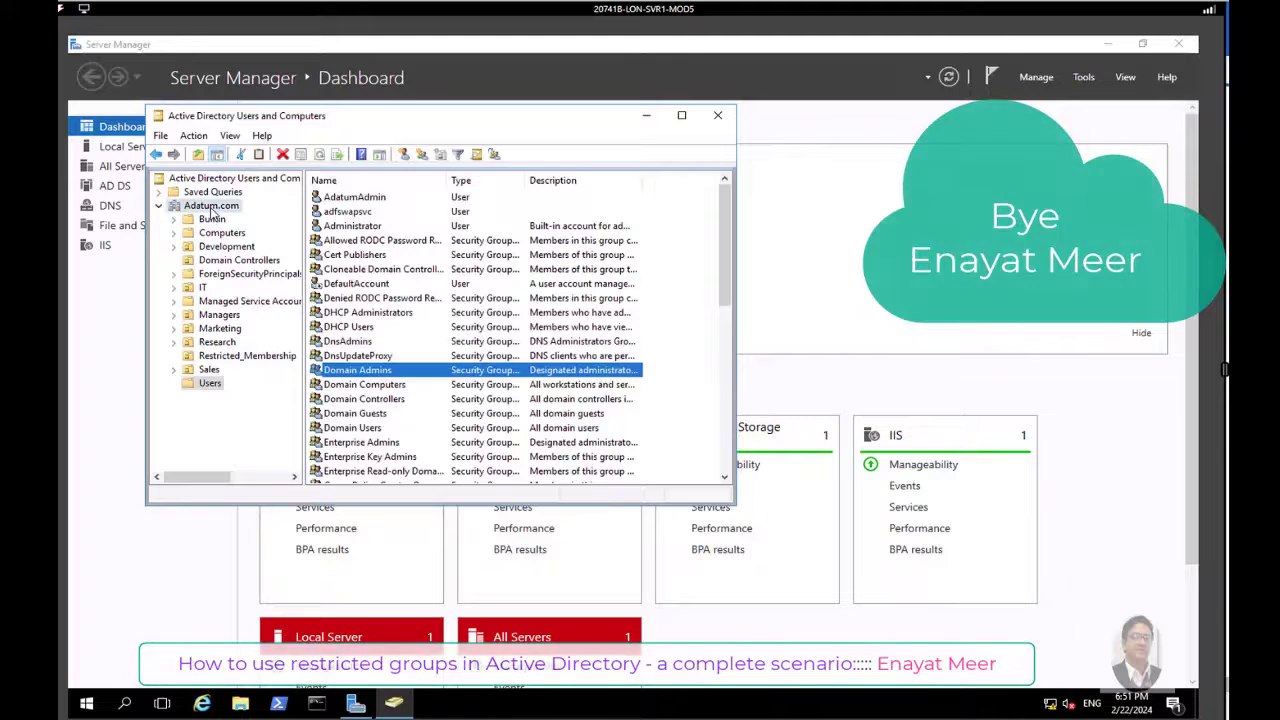
Confirm the TestMembership group's Members list shows xyz1–xyz10, then close its properties.
{"action": "right_click", "coordinate": [356, 398]}
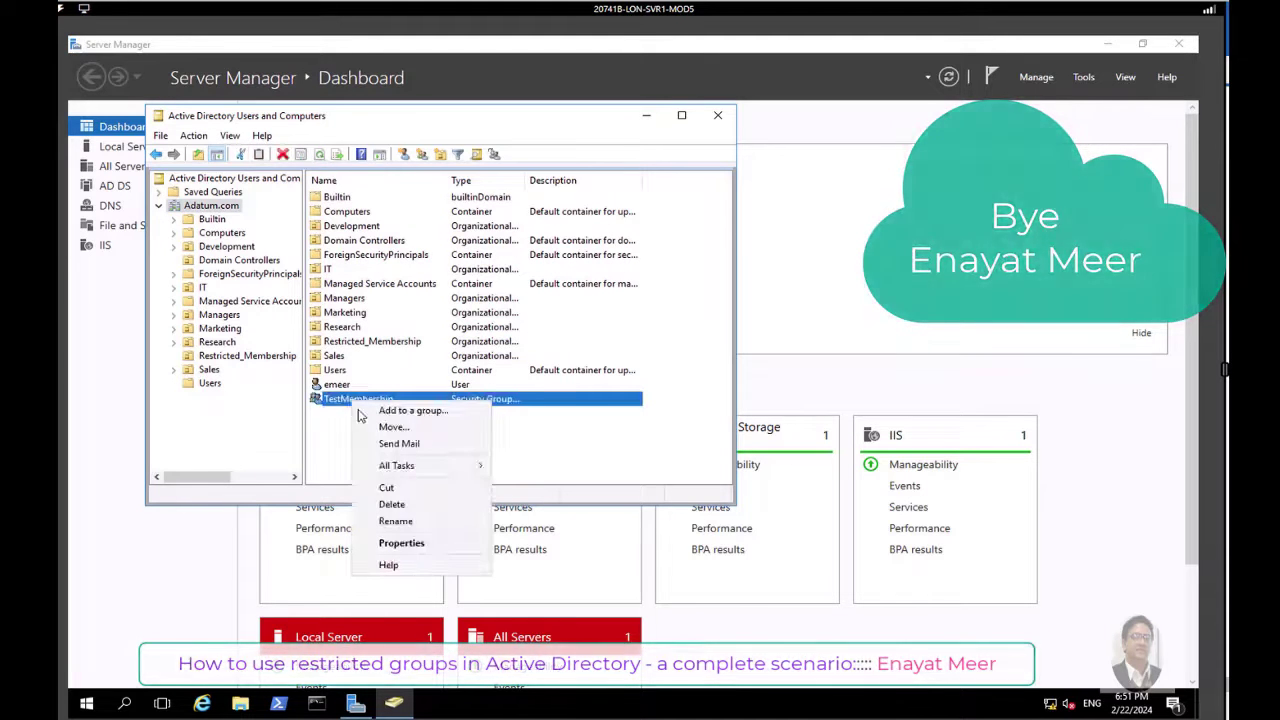
{"action": "left_click", "coordinate": [400, 542]}
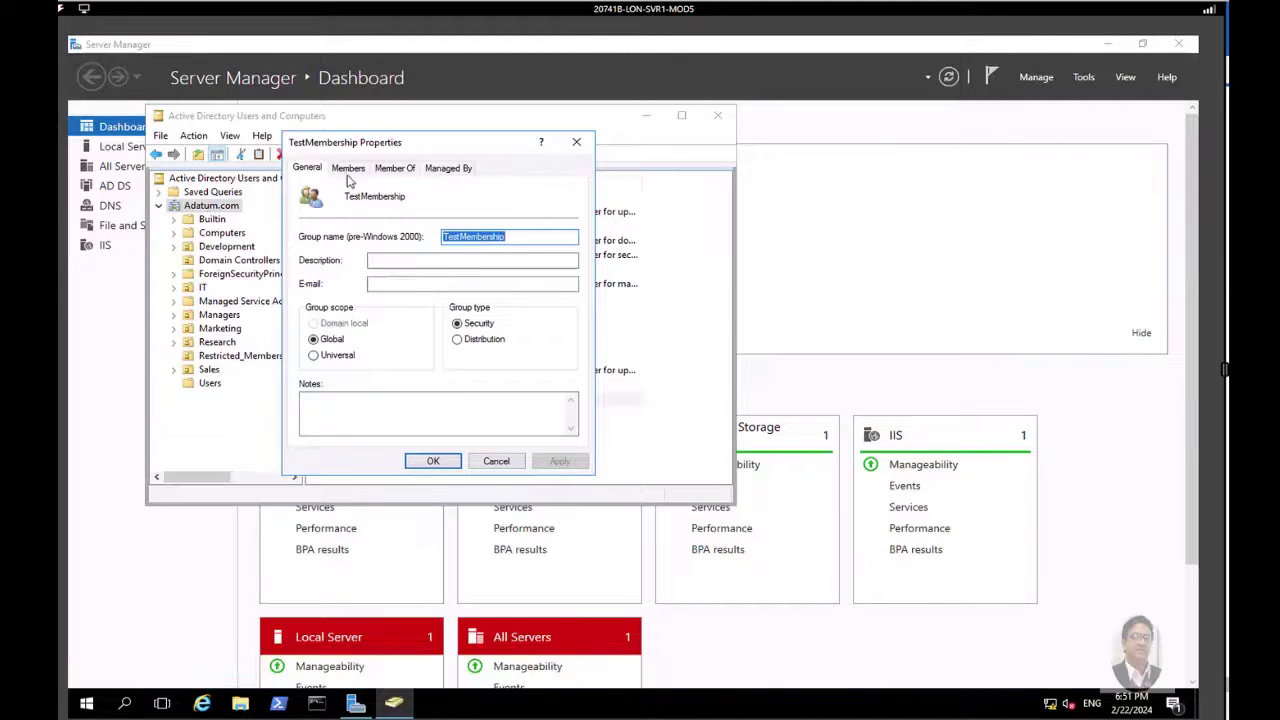
{"action": "left_click", "coordinate": [348, 168]}
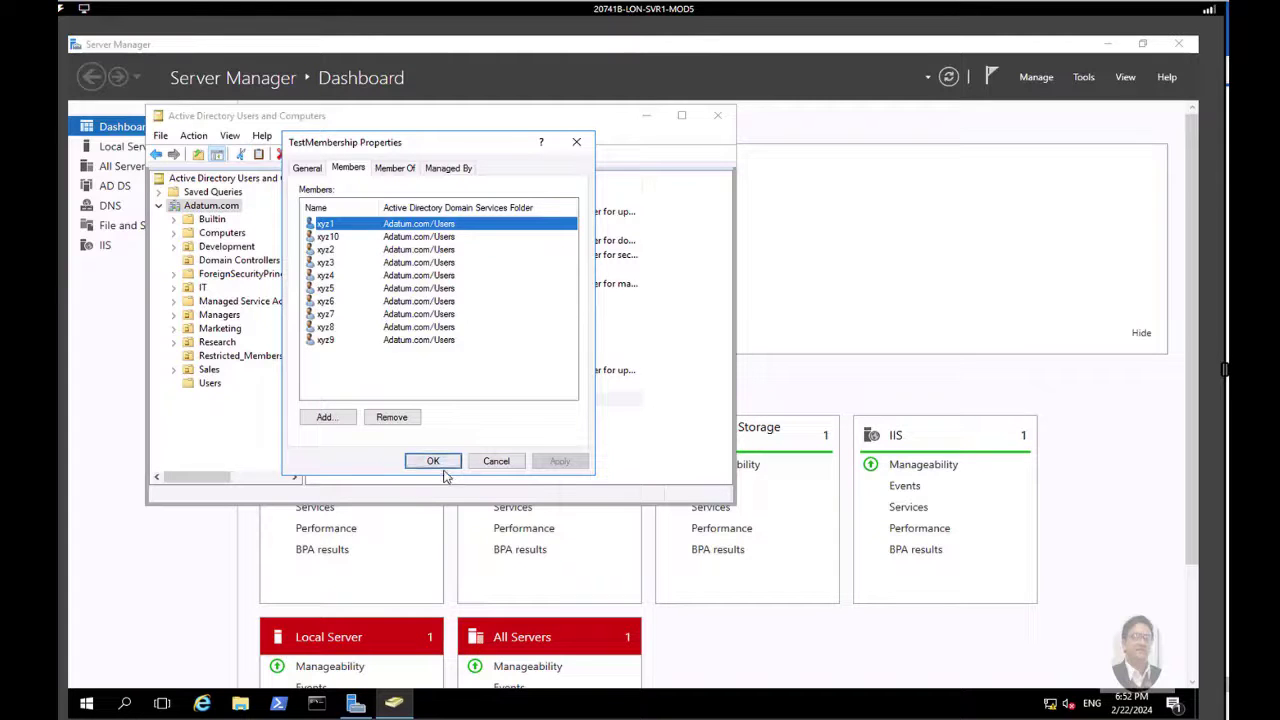
{"action": "left_click", "coordinate": [432, 460]}
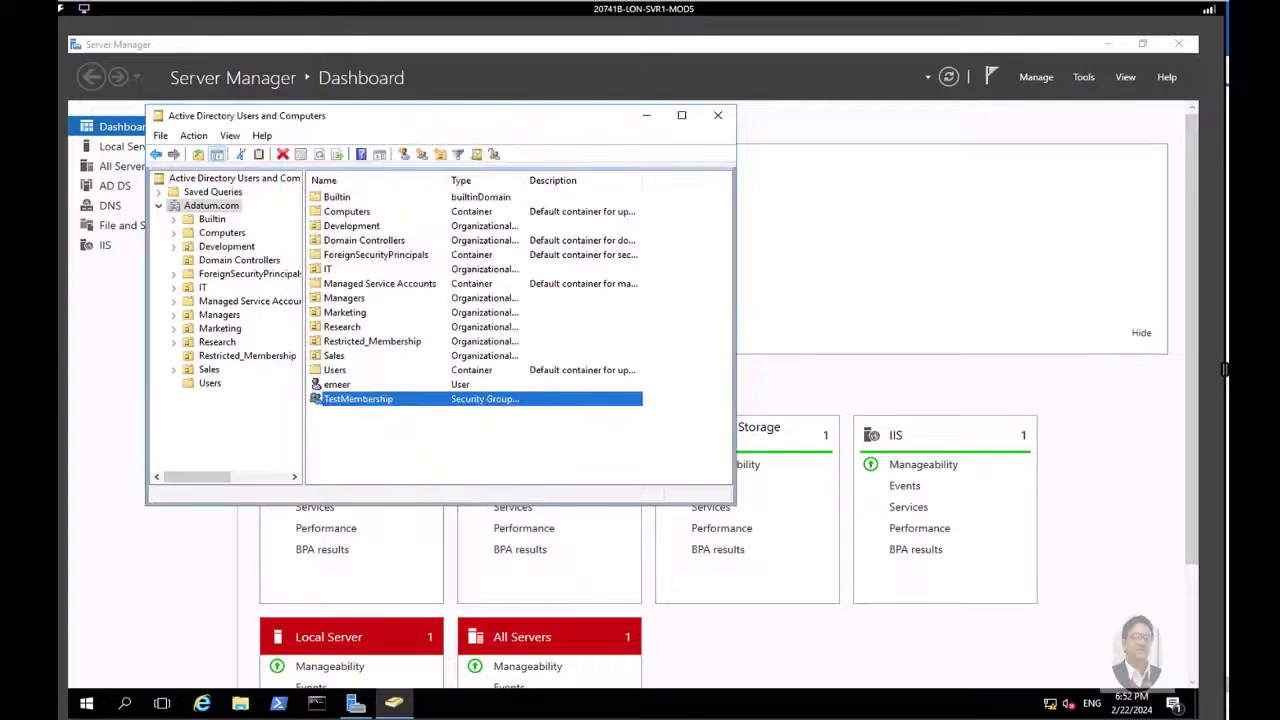